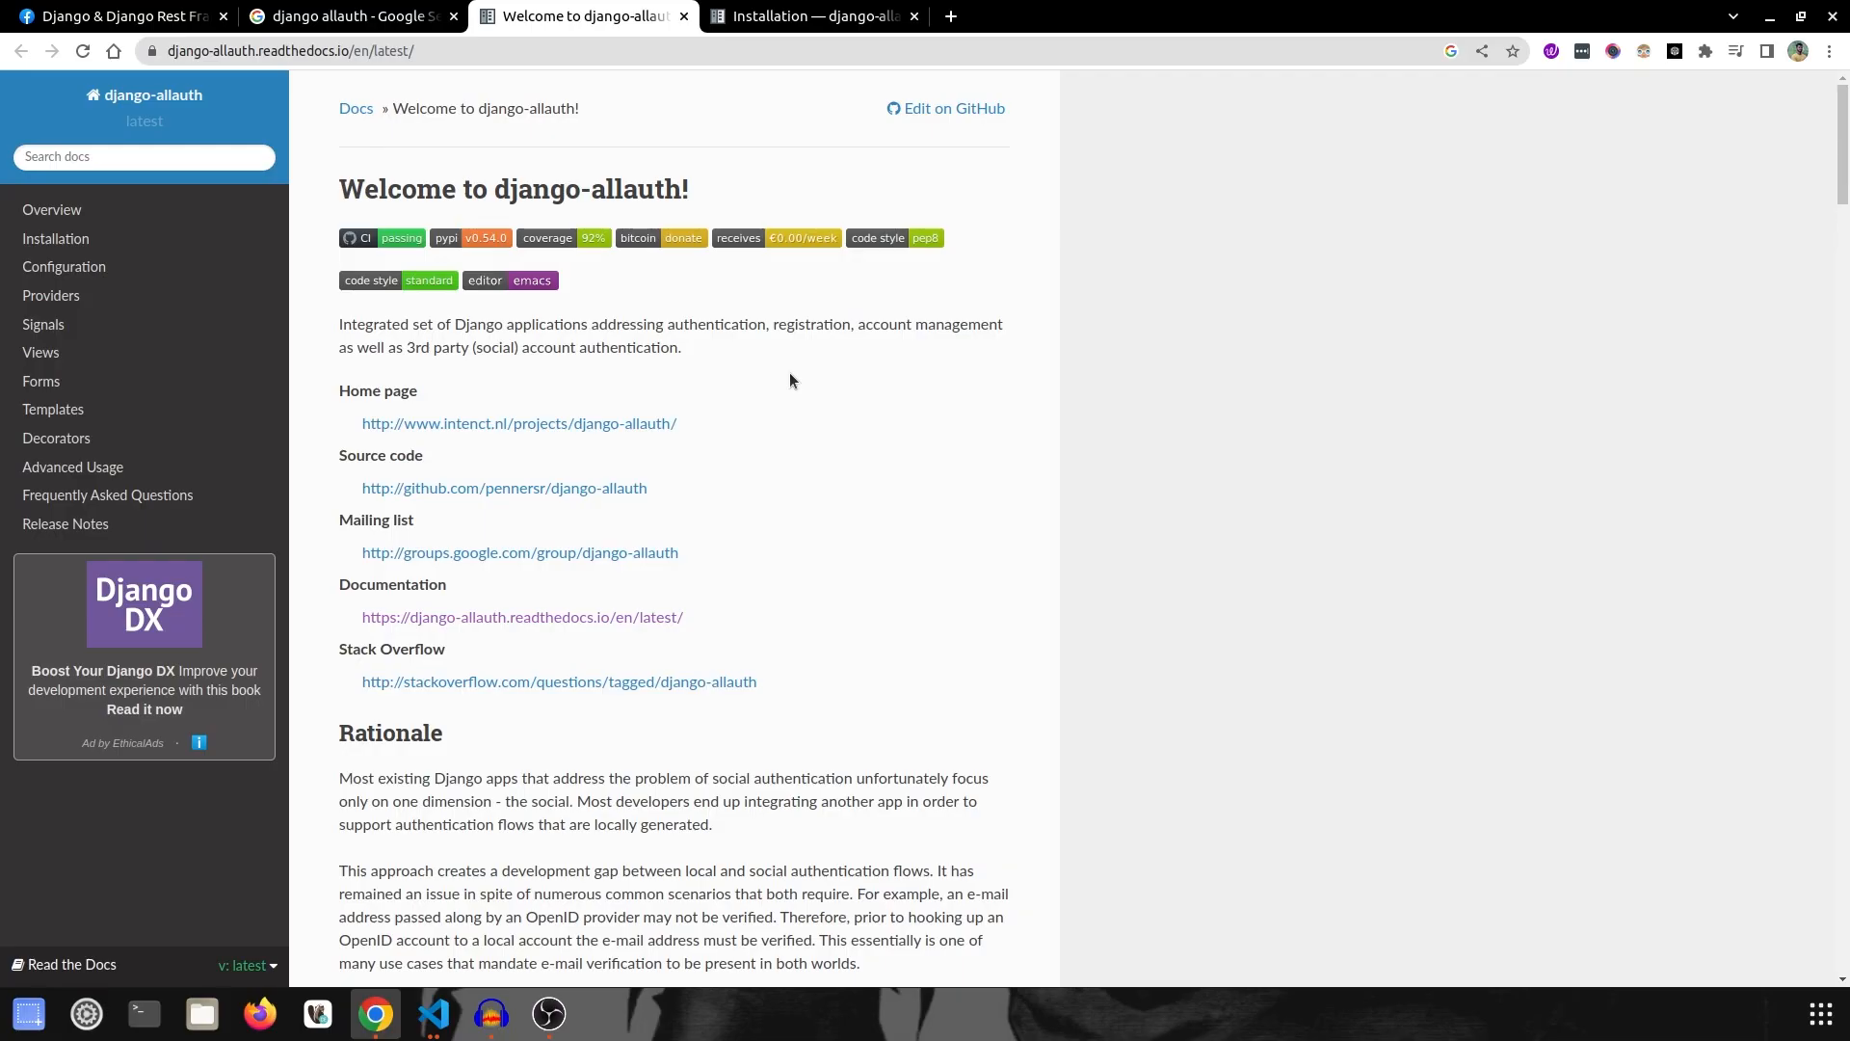
Step: Return from the search-results tab to the django-allauth documentation home page
left_click(112, 15)
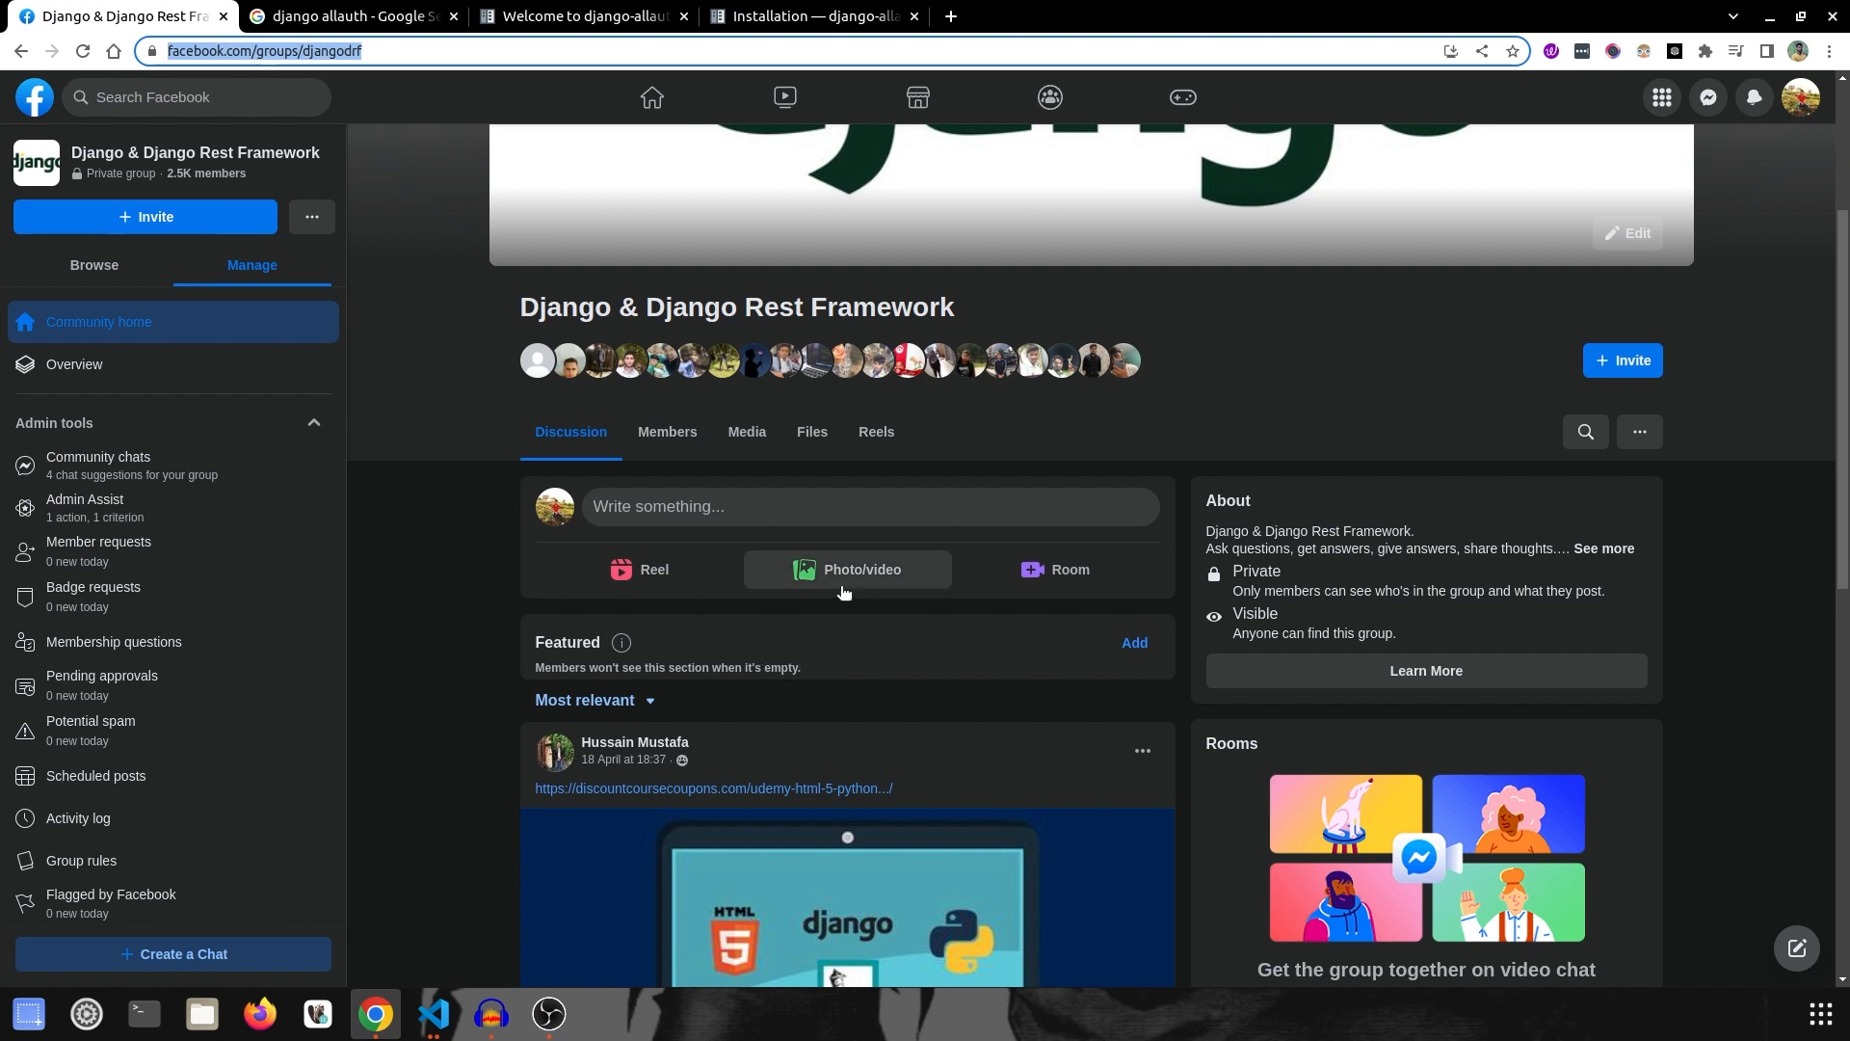
mouse_move(368, 350)
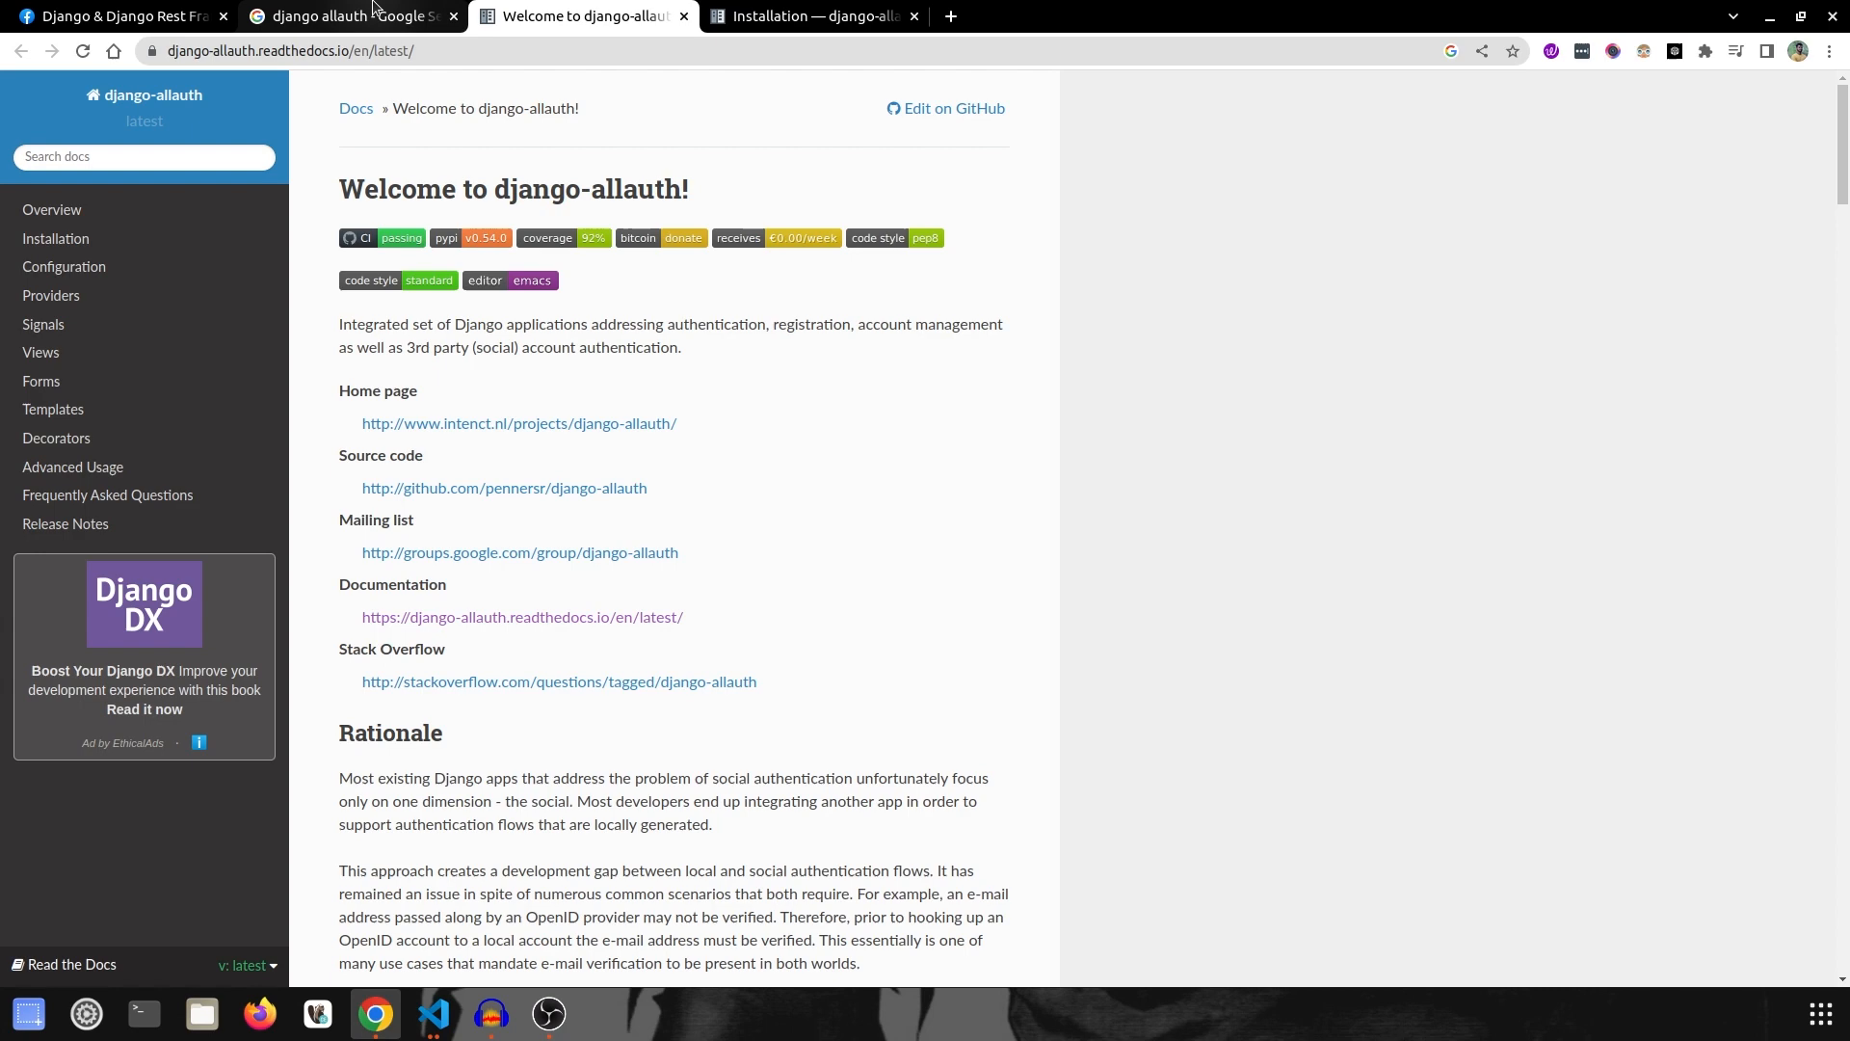
left_click(348, 16)
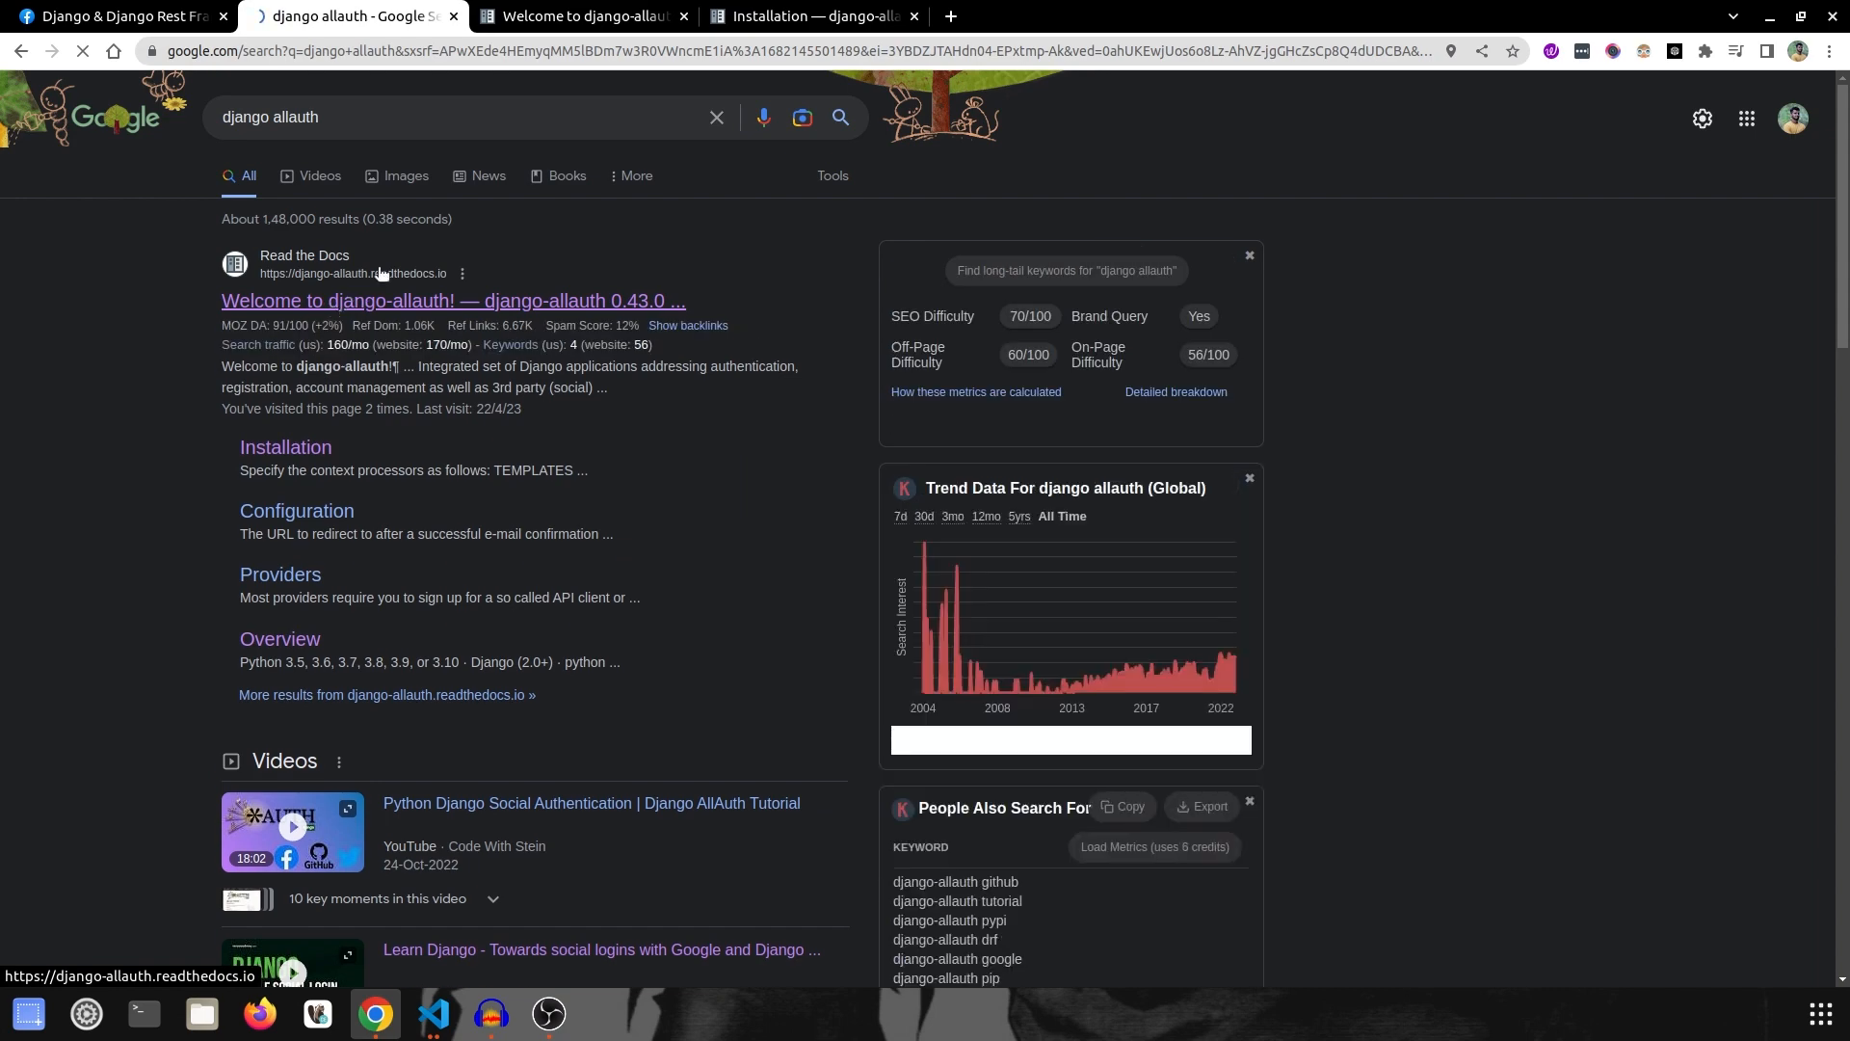
left_click(453, 301)
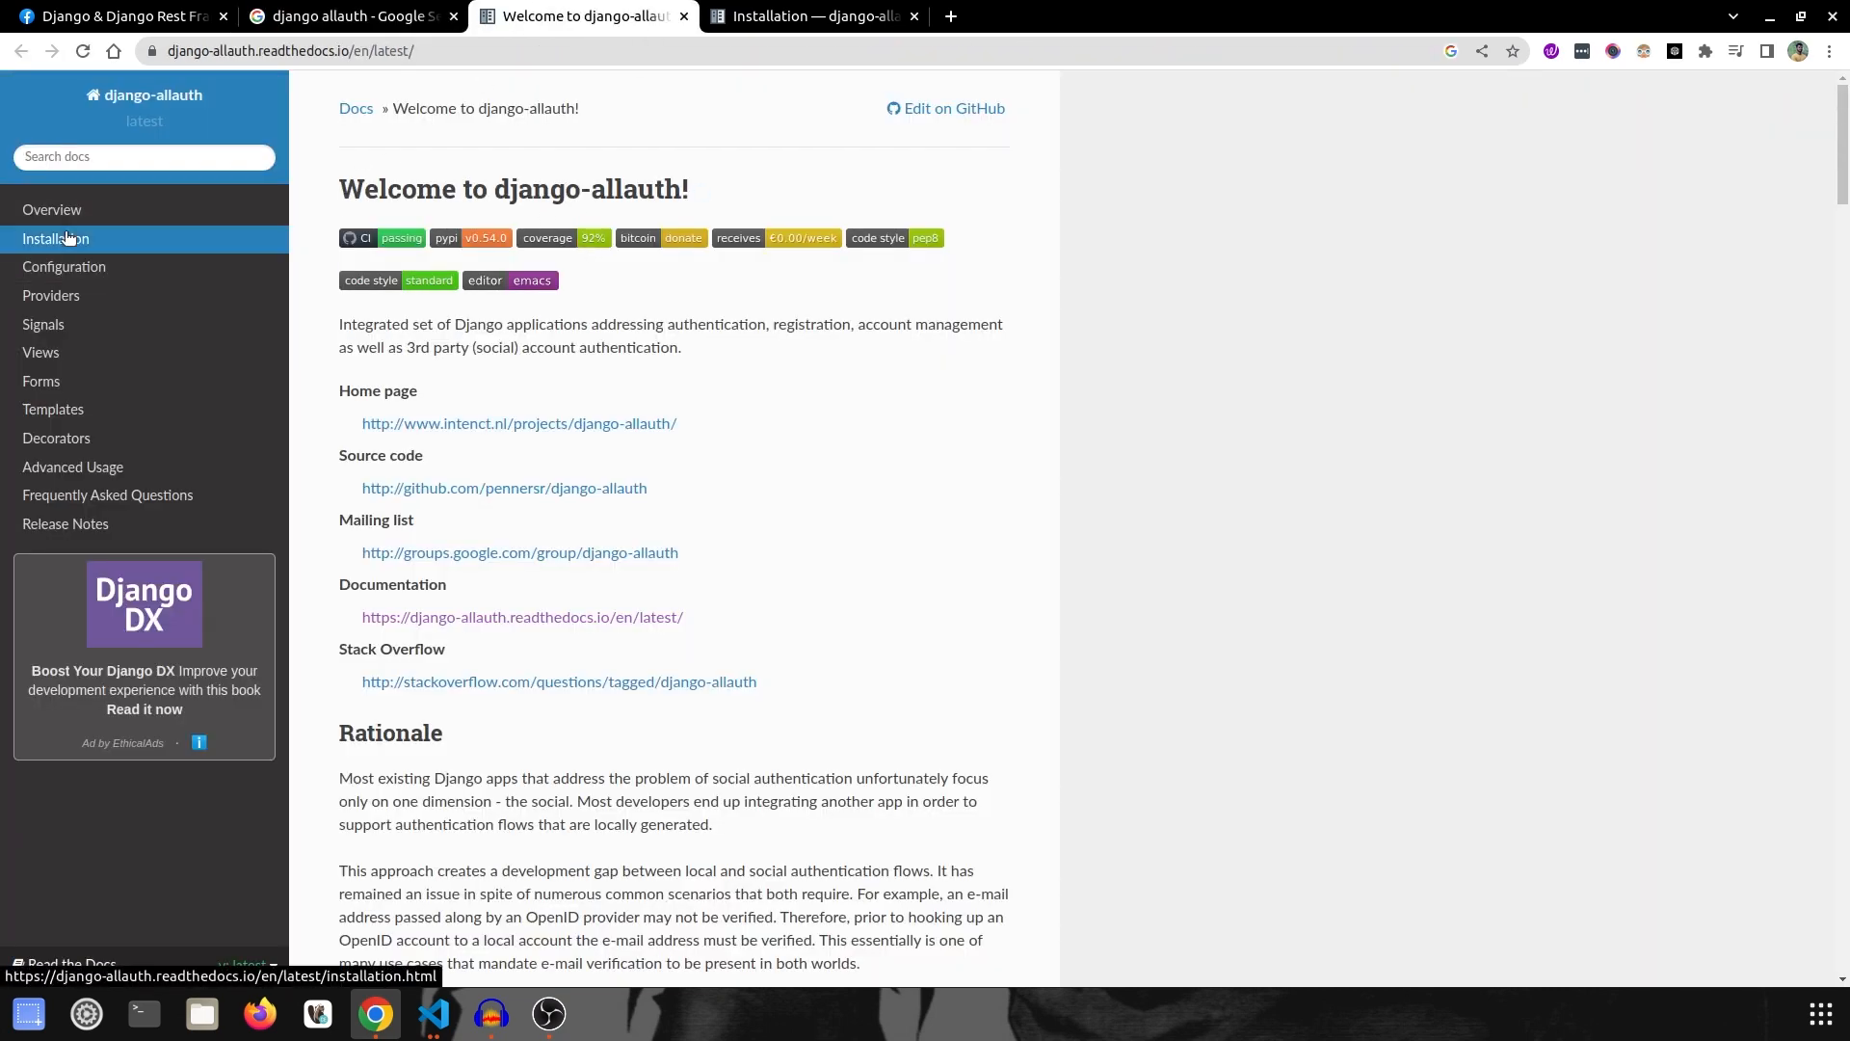
Step: Go to the Installation page and highlight the TEMPLATES settings.py example
left_click(54, 239)
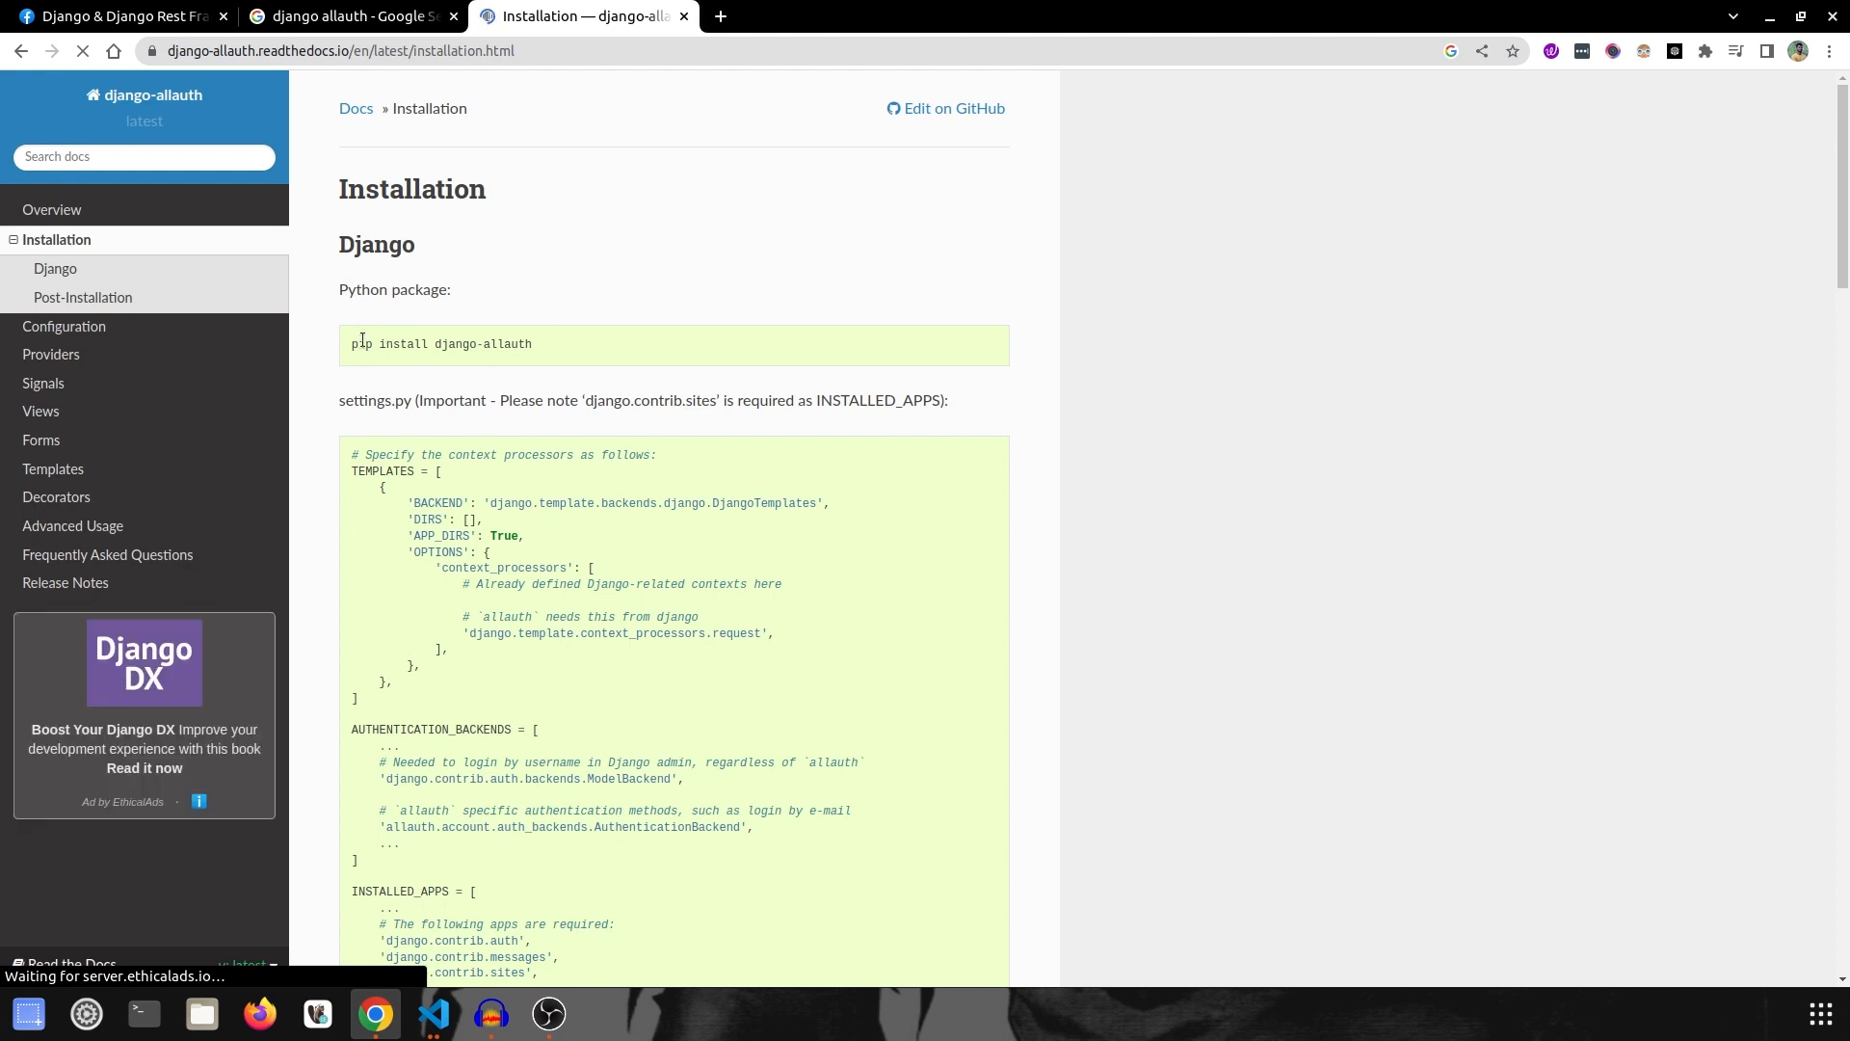
left_click_drag(366, 343, 532, 343)
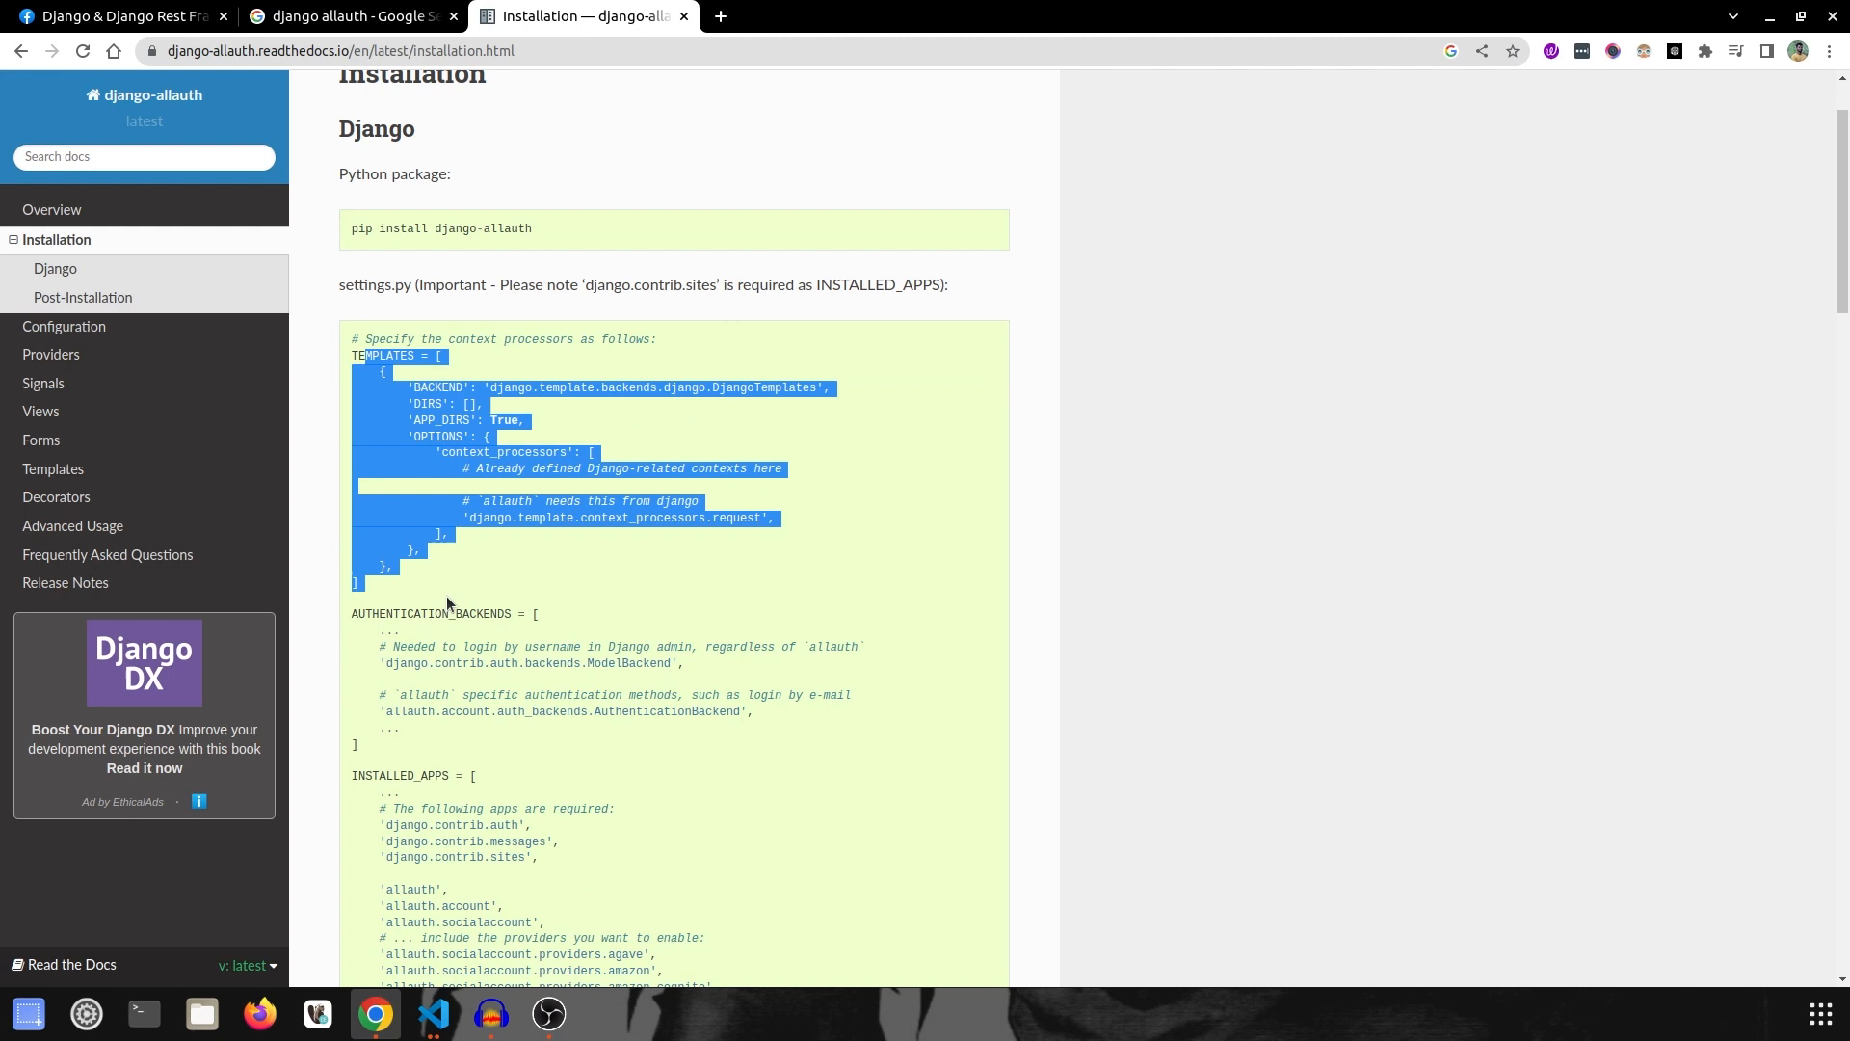
left_click(538, 692)
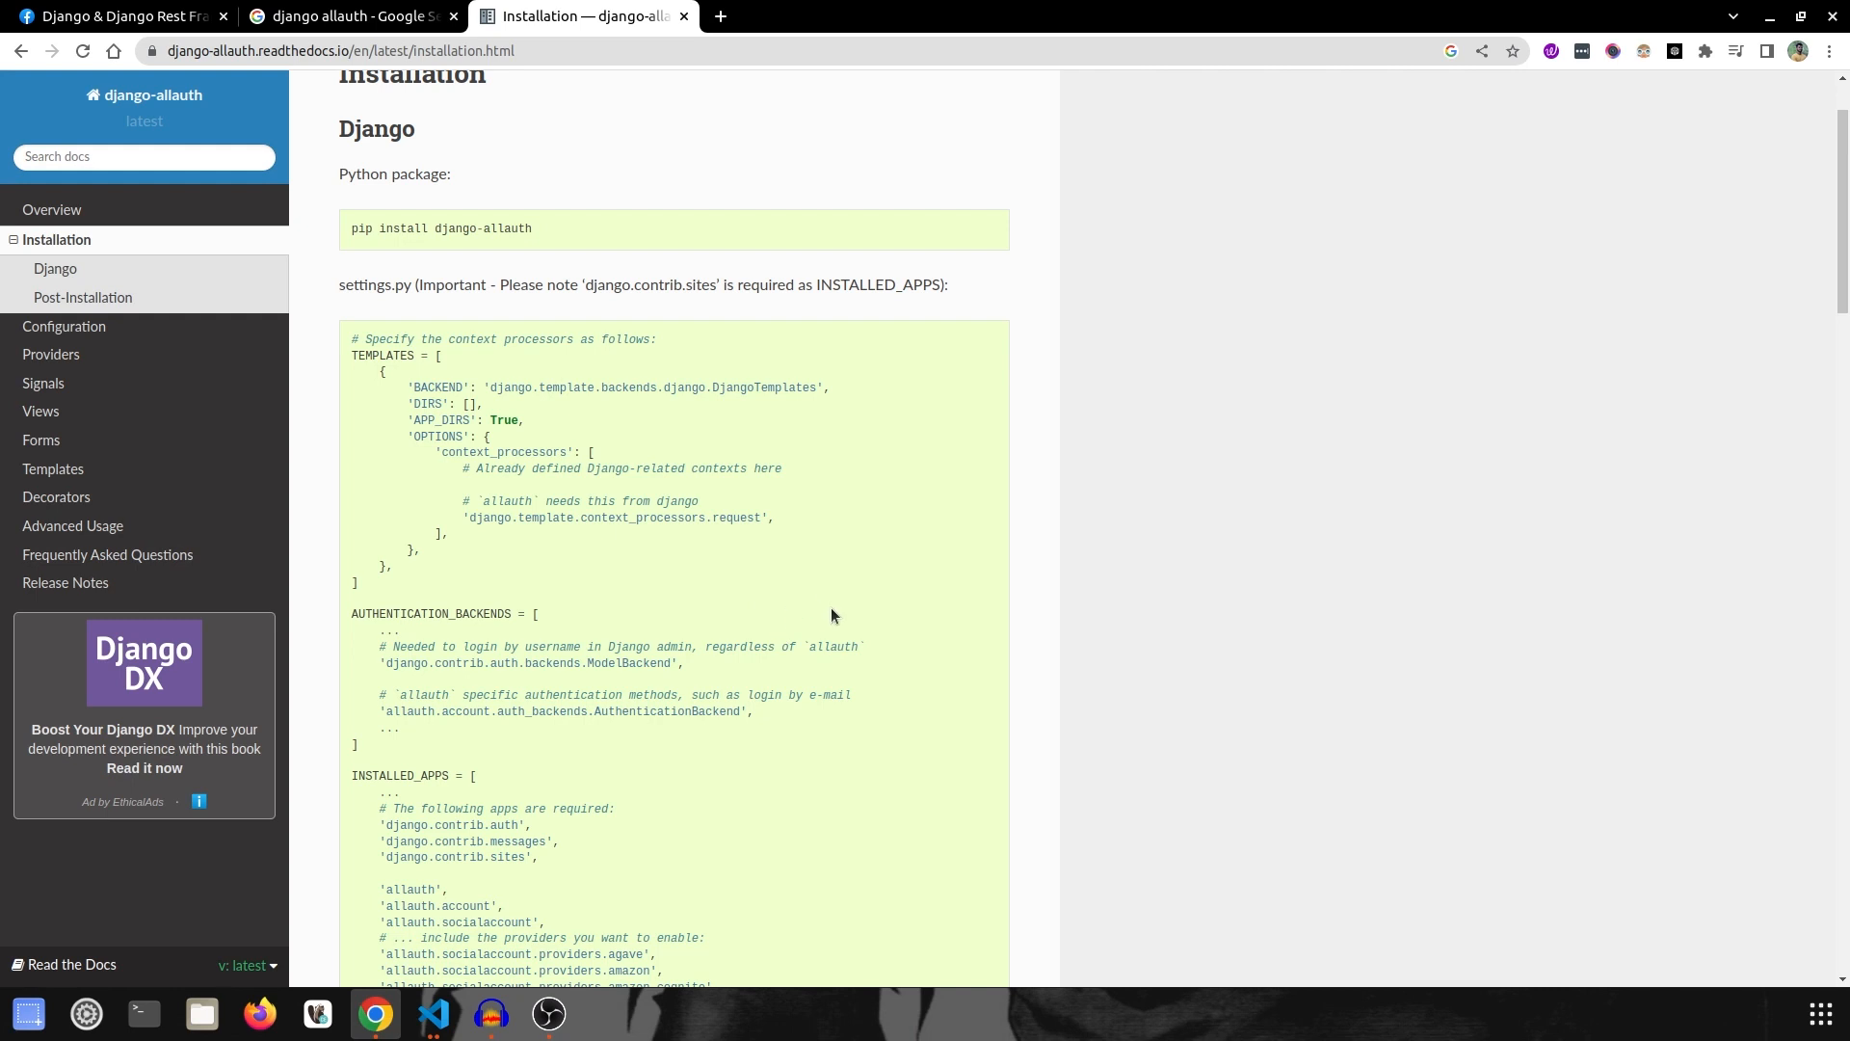
mouse_move(828, 613)
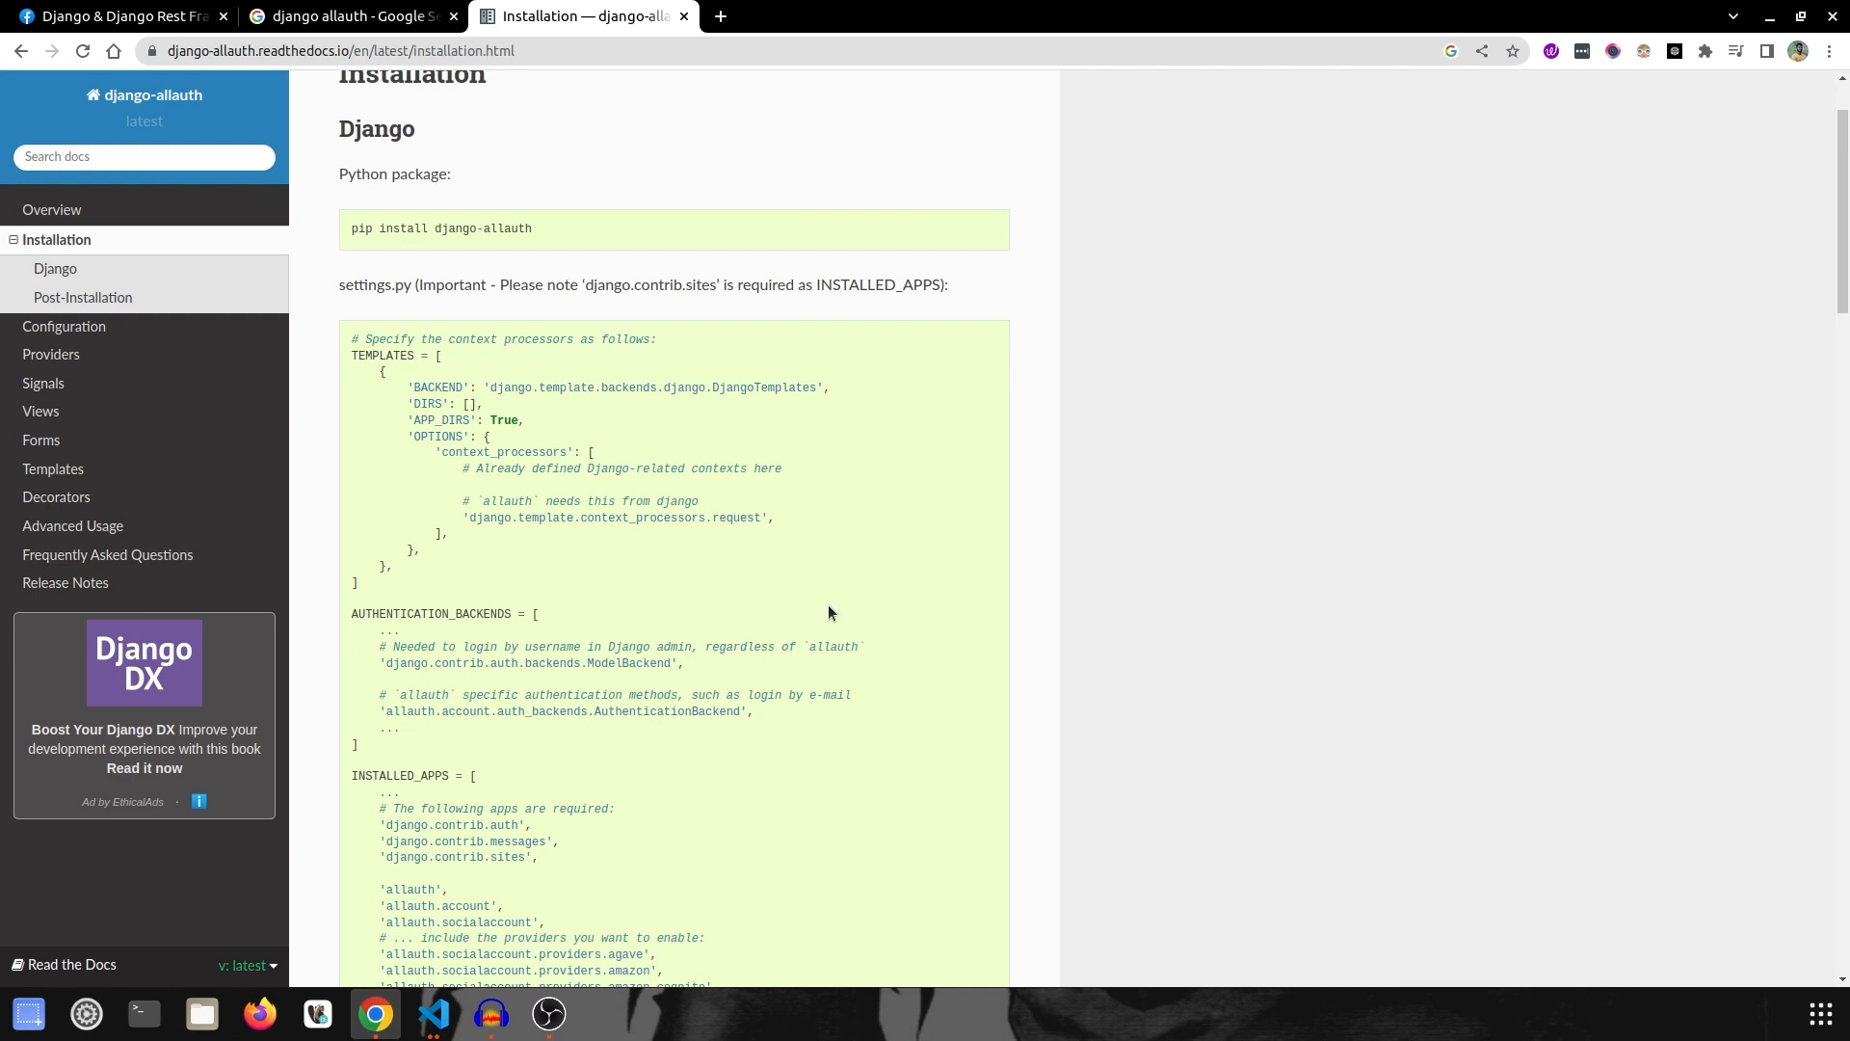
mouse_move(564, 830)
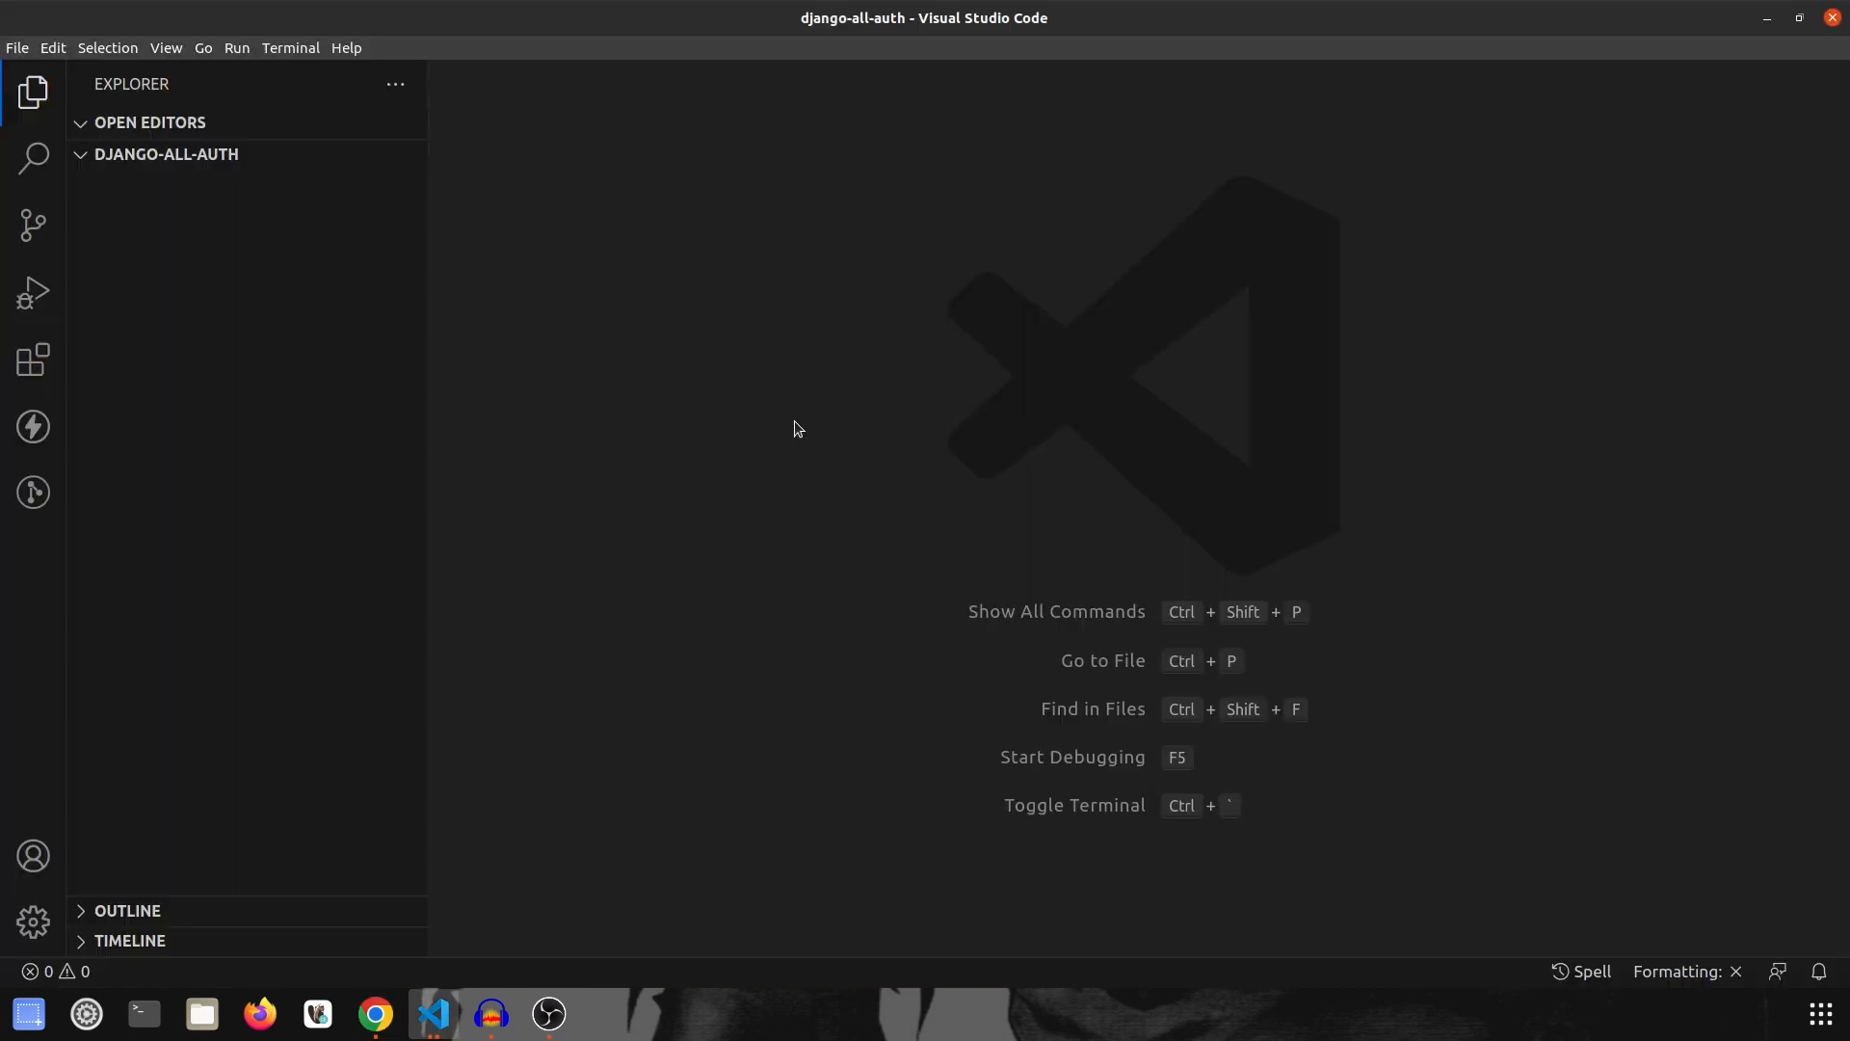
Step: Start a pipenv virtual environment for the project with 'pipenv shell' in the terminal
left_click(289, 48)
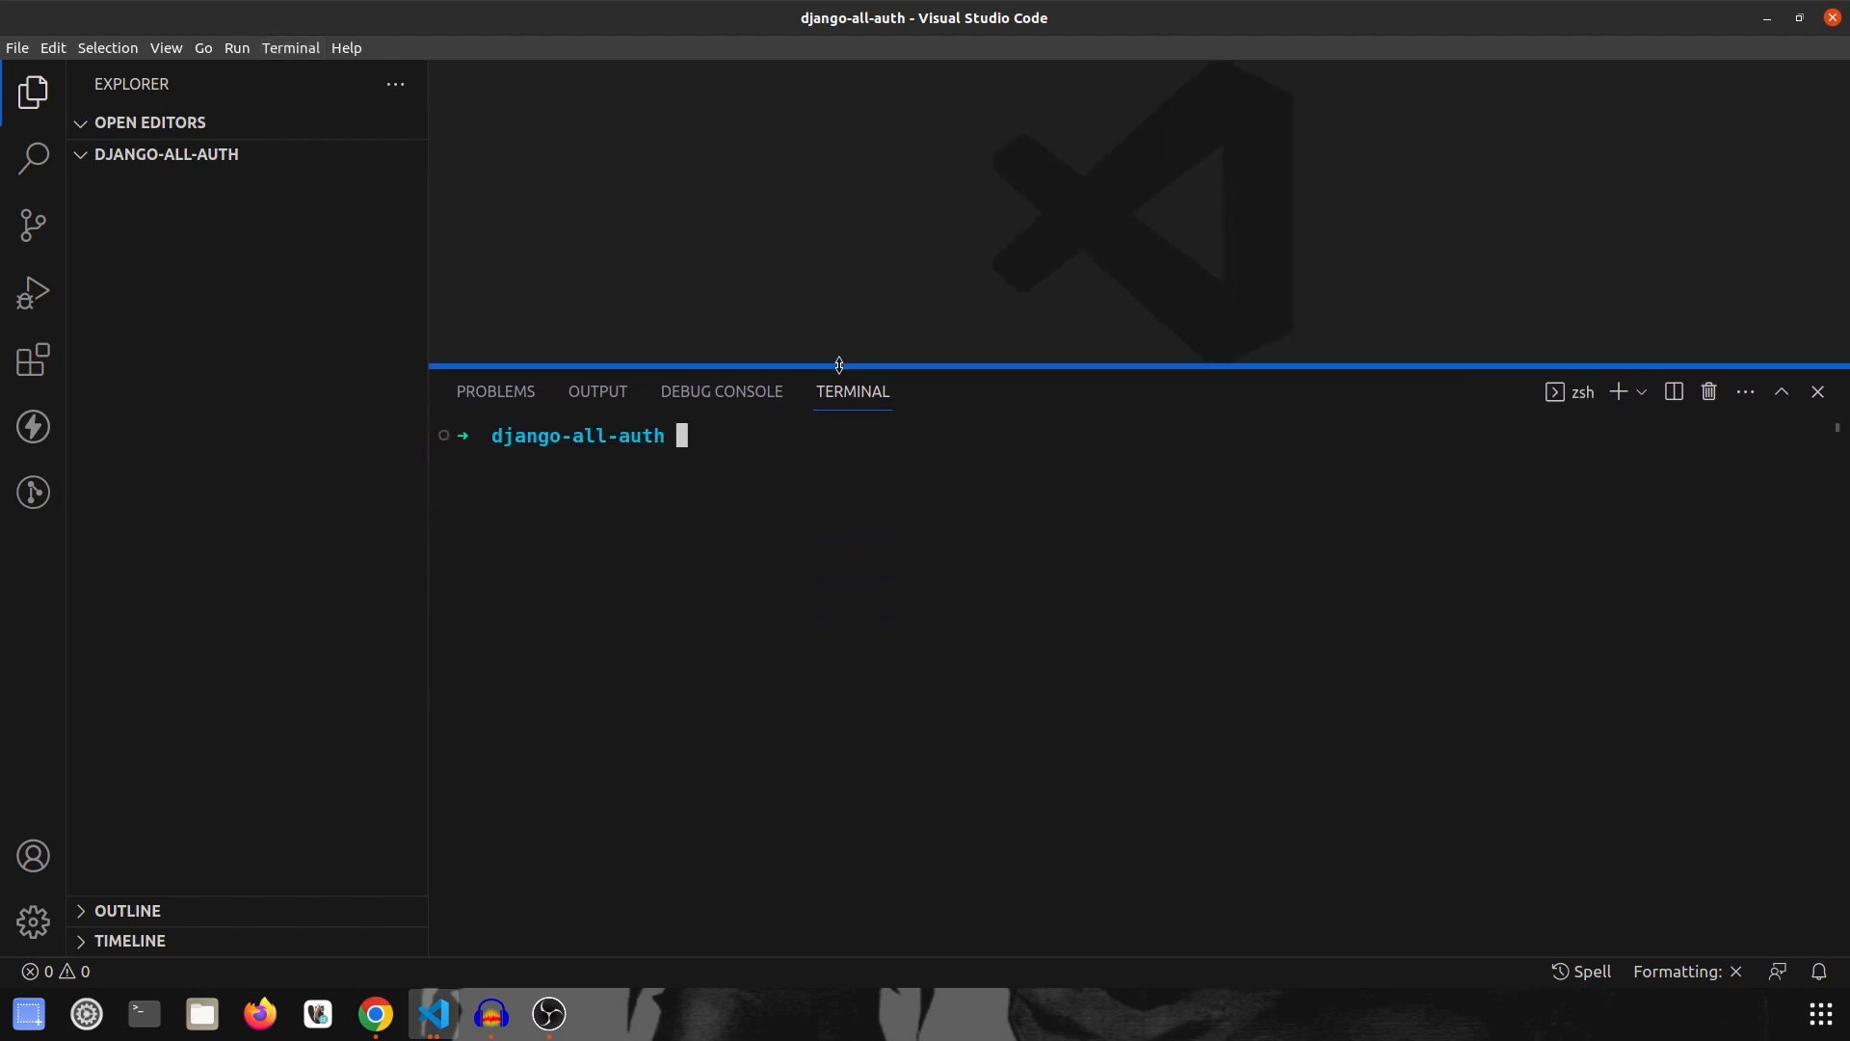
mouse_move(868, 565)
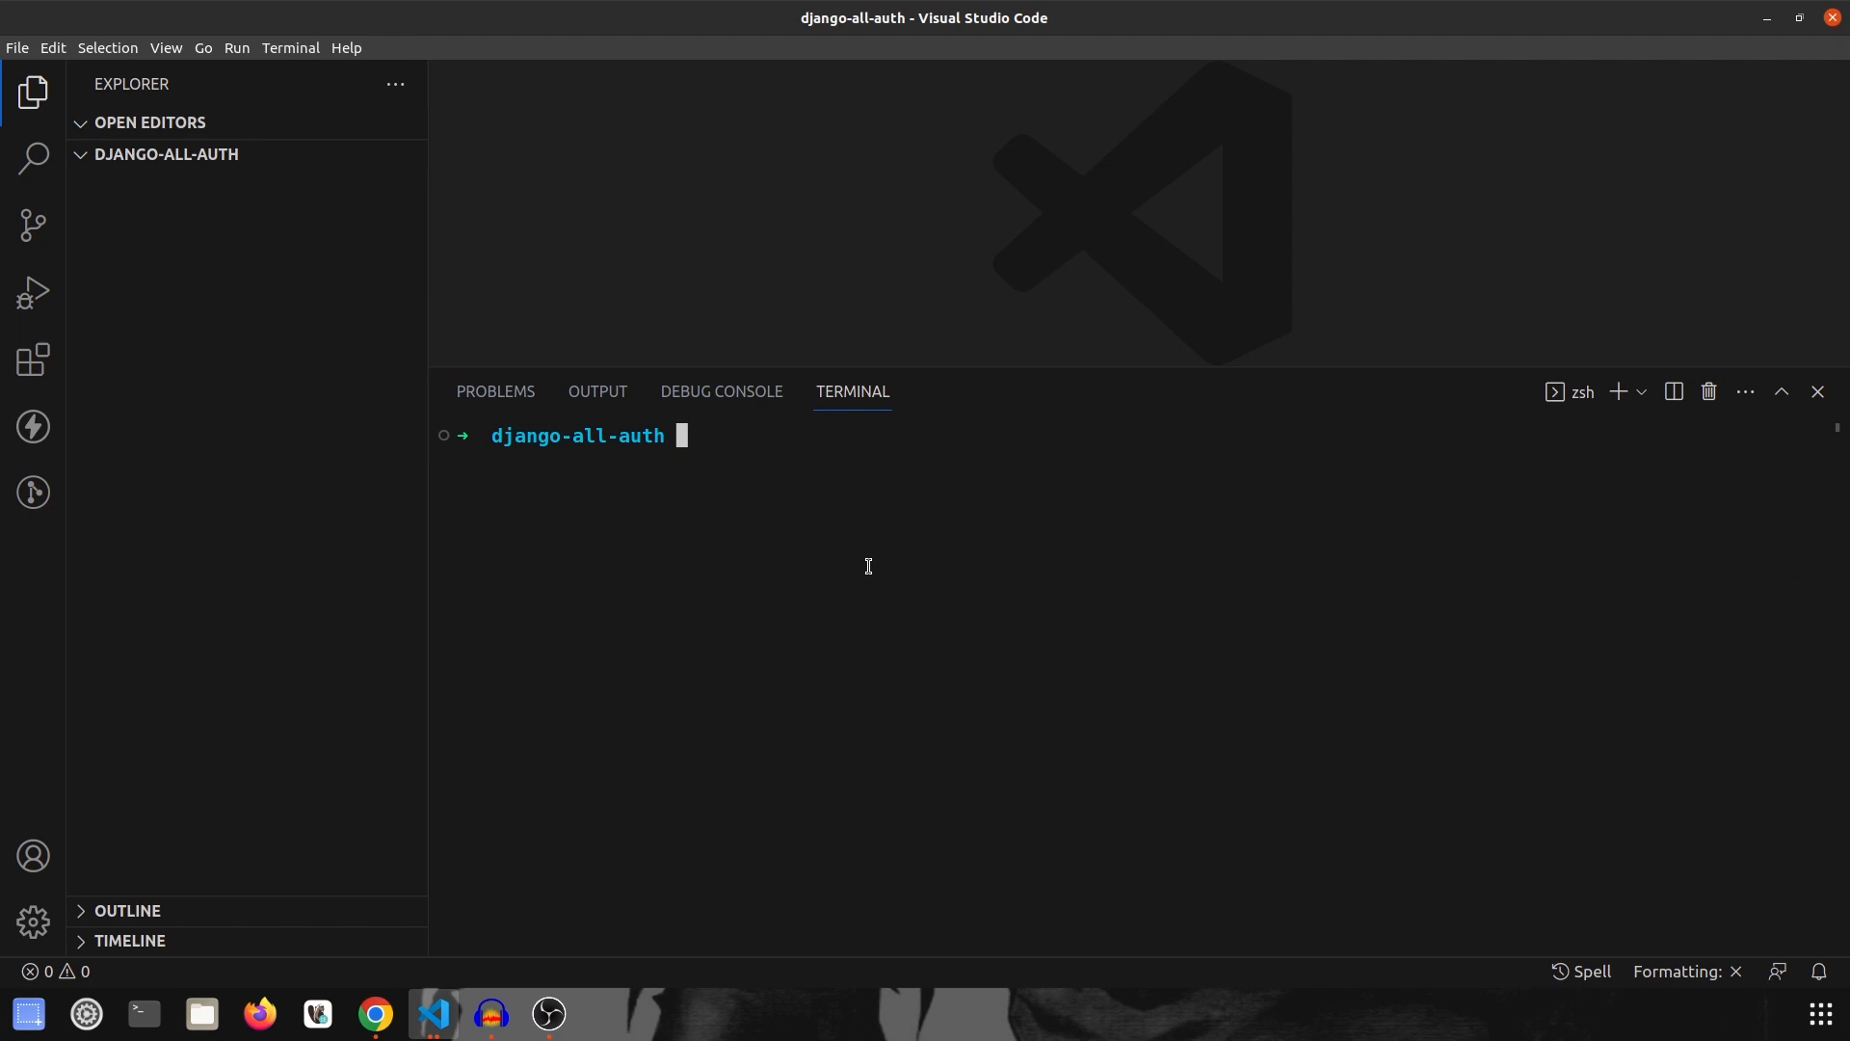
type("pipenv s")
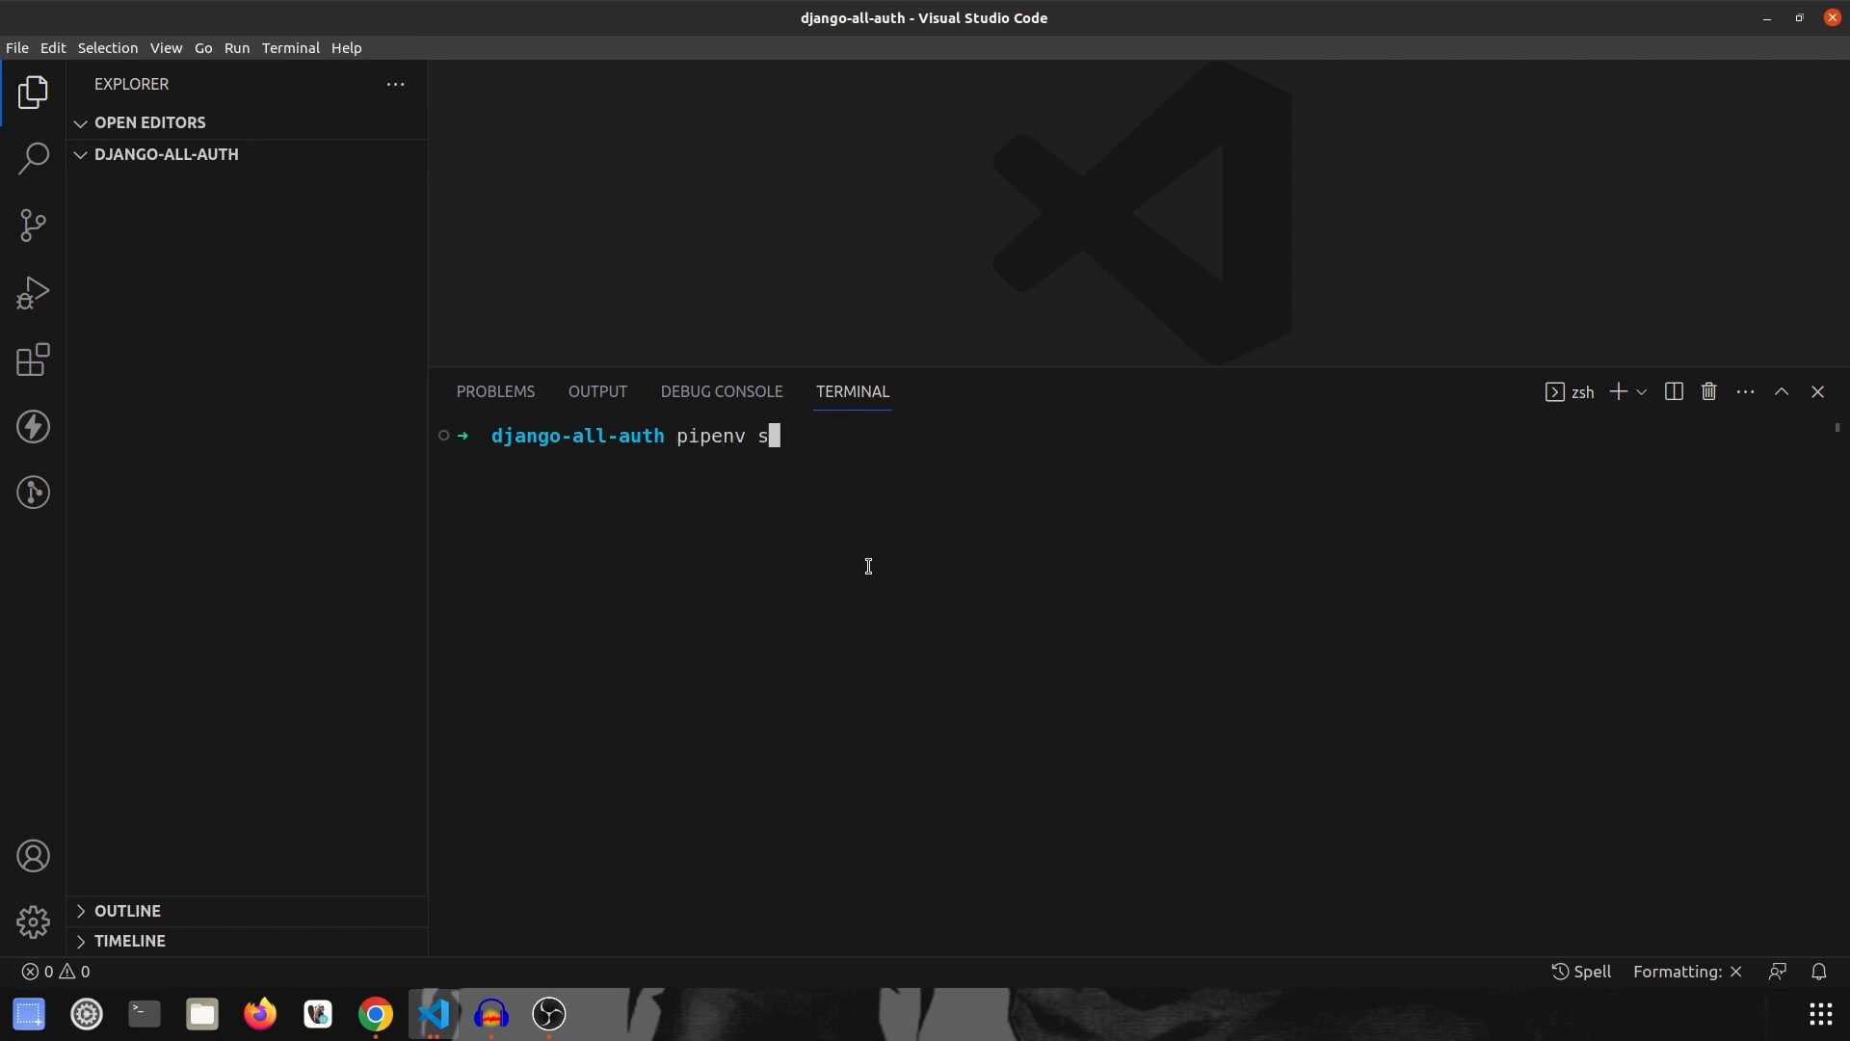
type("hell")
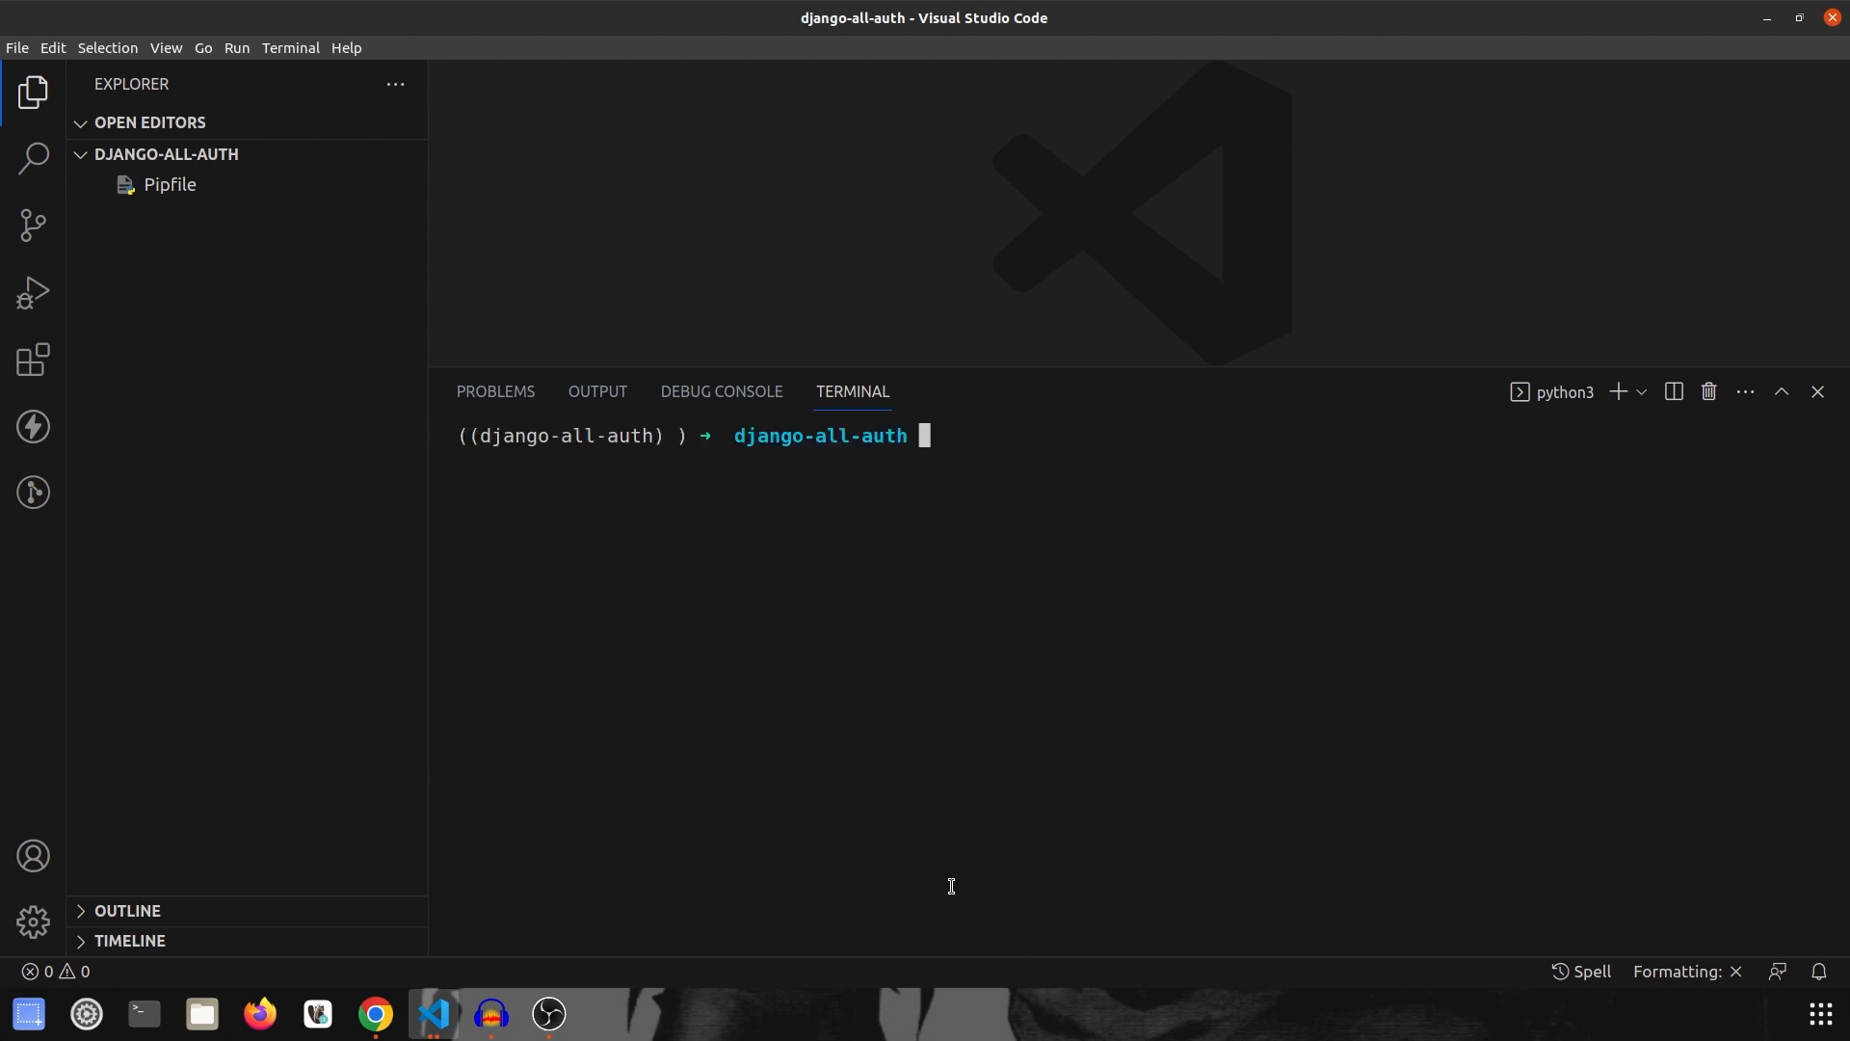
Step: Install Django with 'pipenv install django' and inspect the generated Pipfile
type("pi")
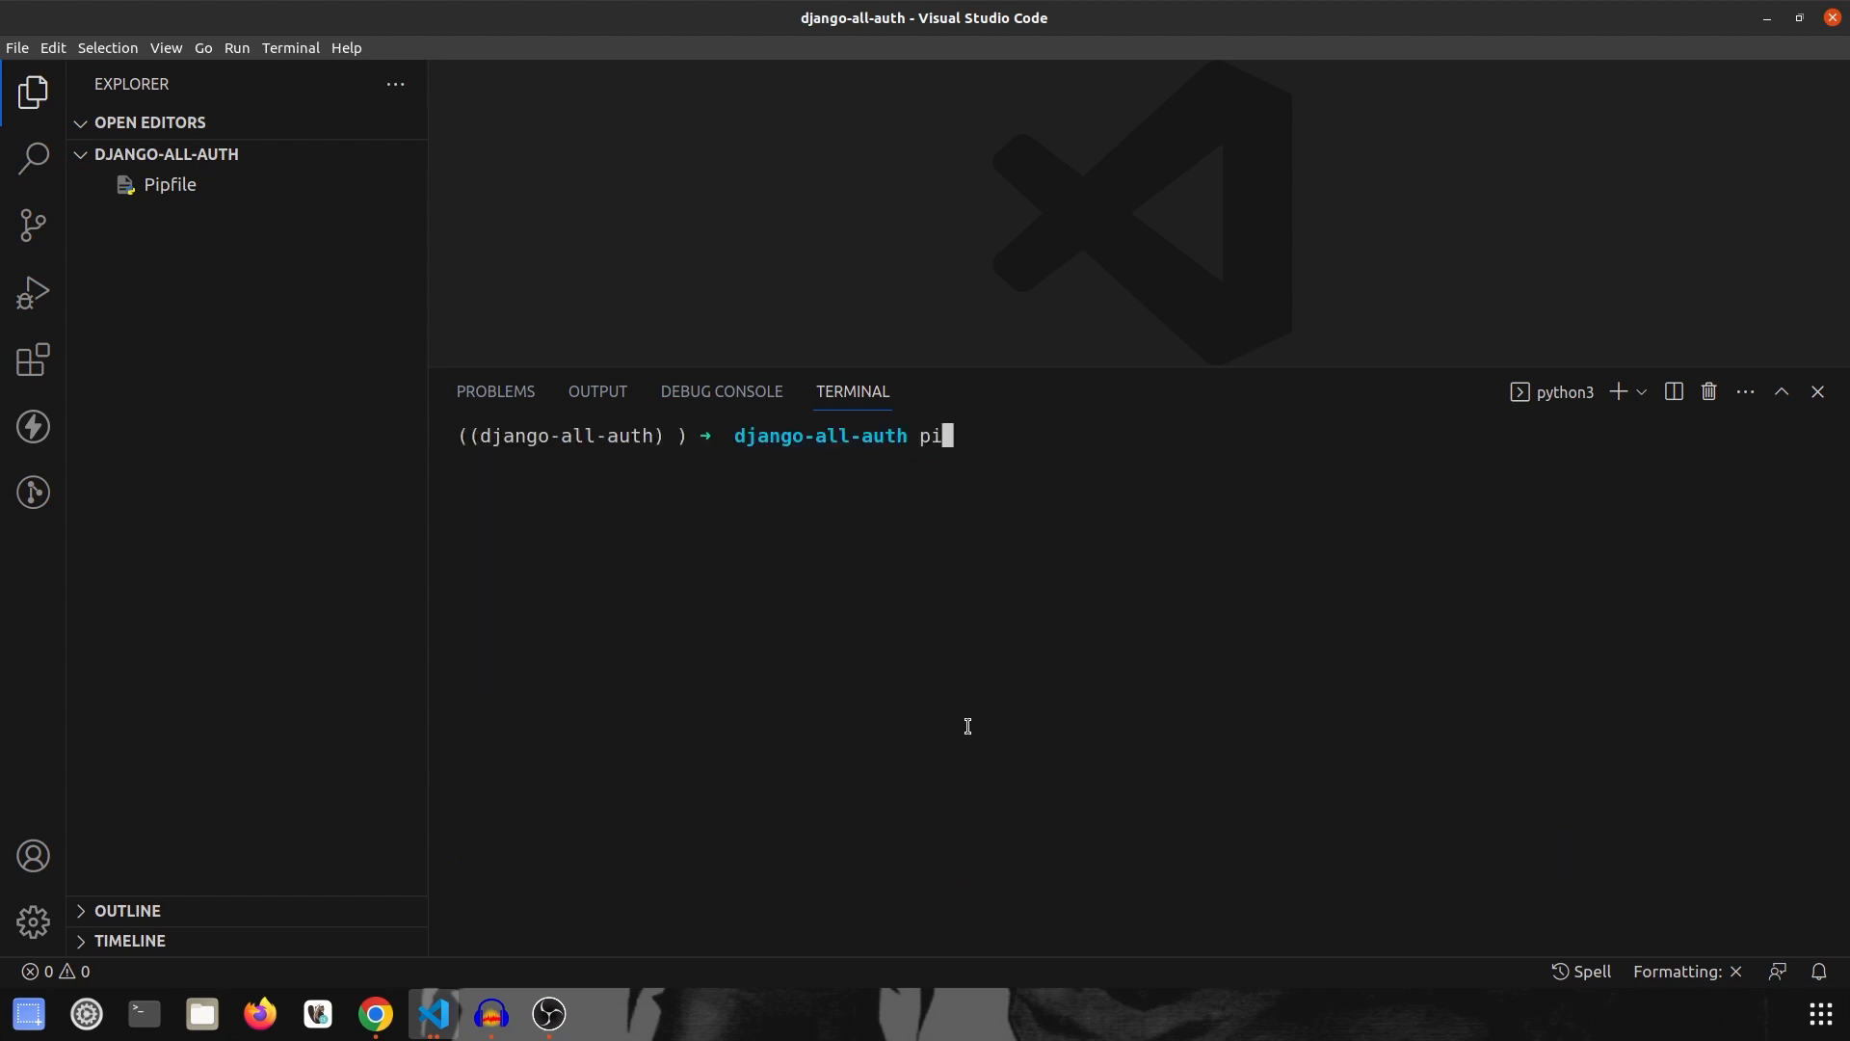
type("penv install")
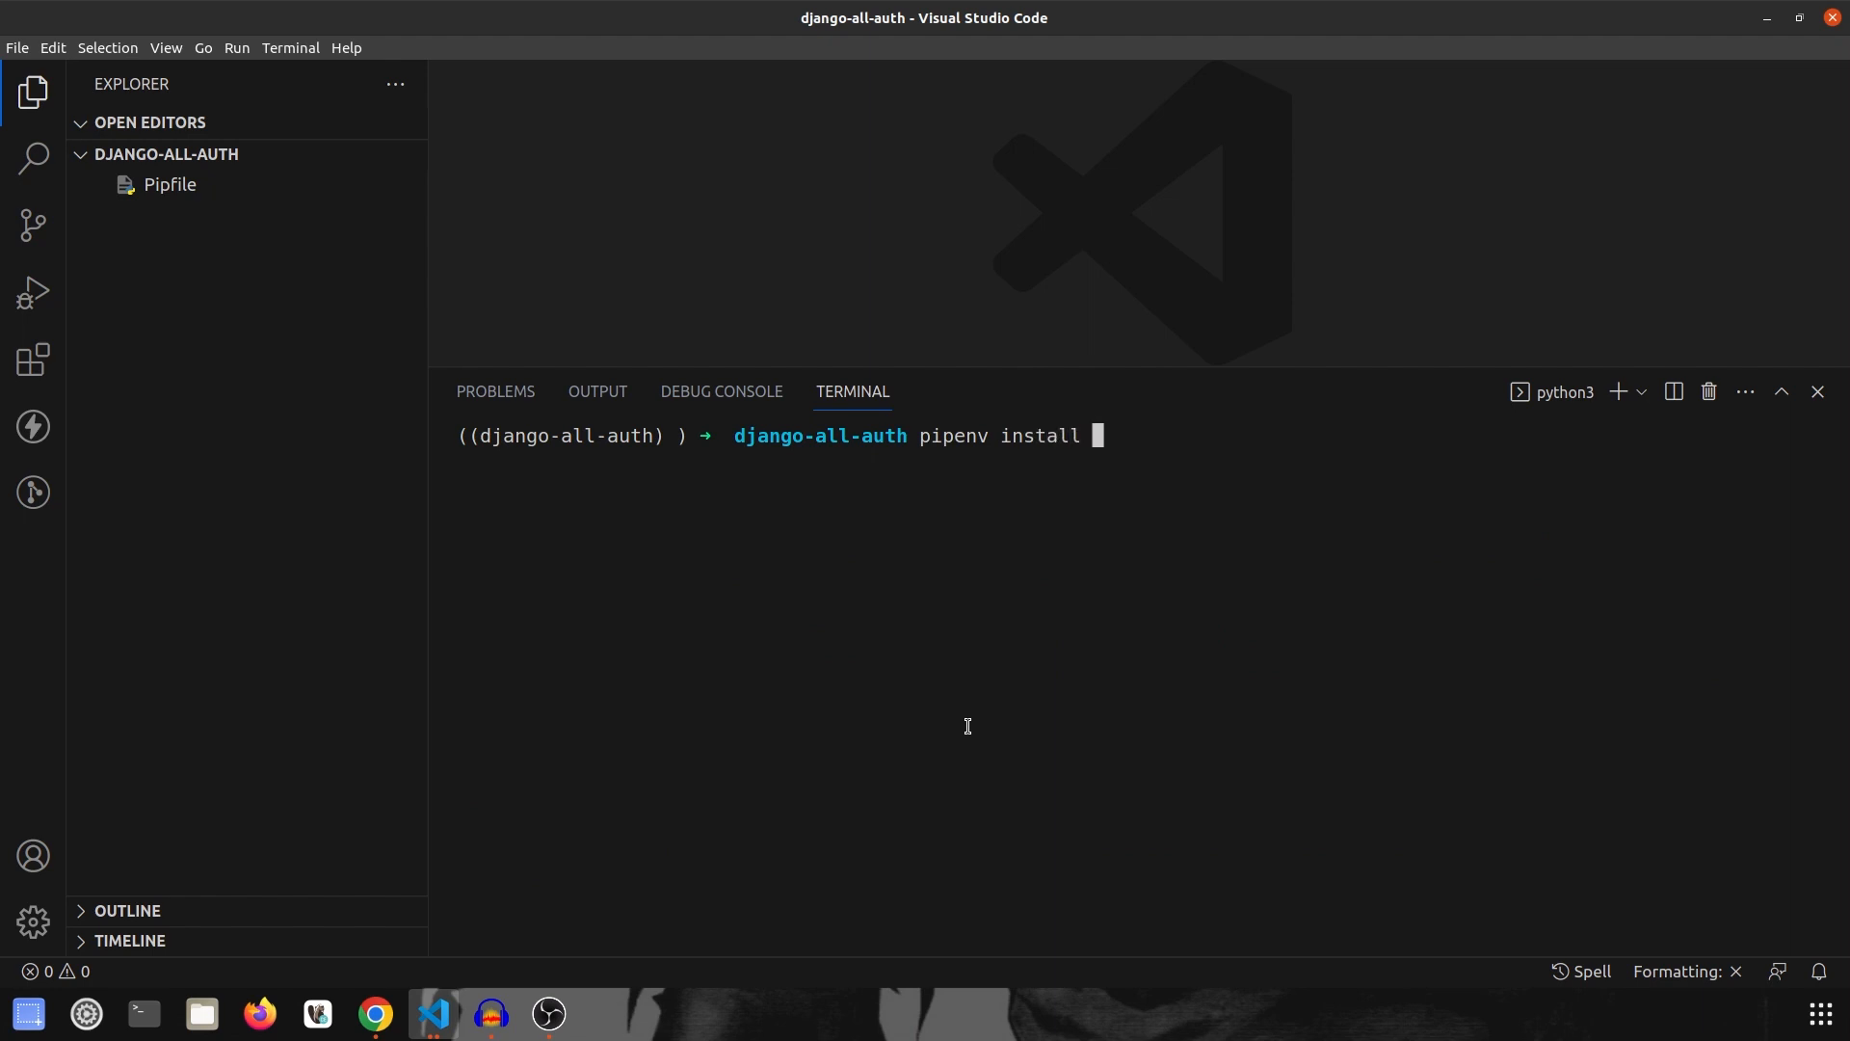
type("django")
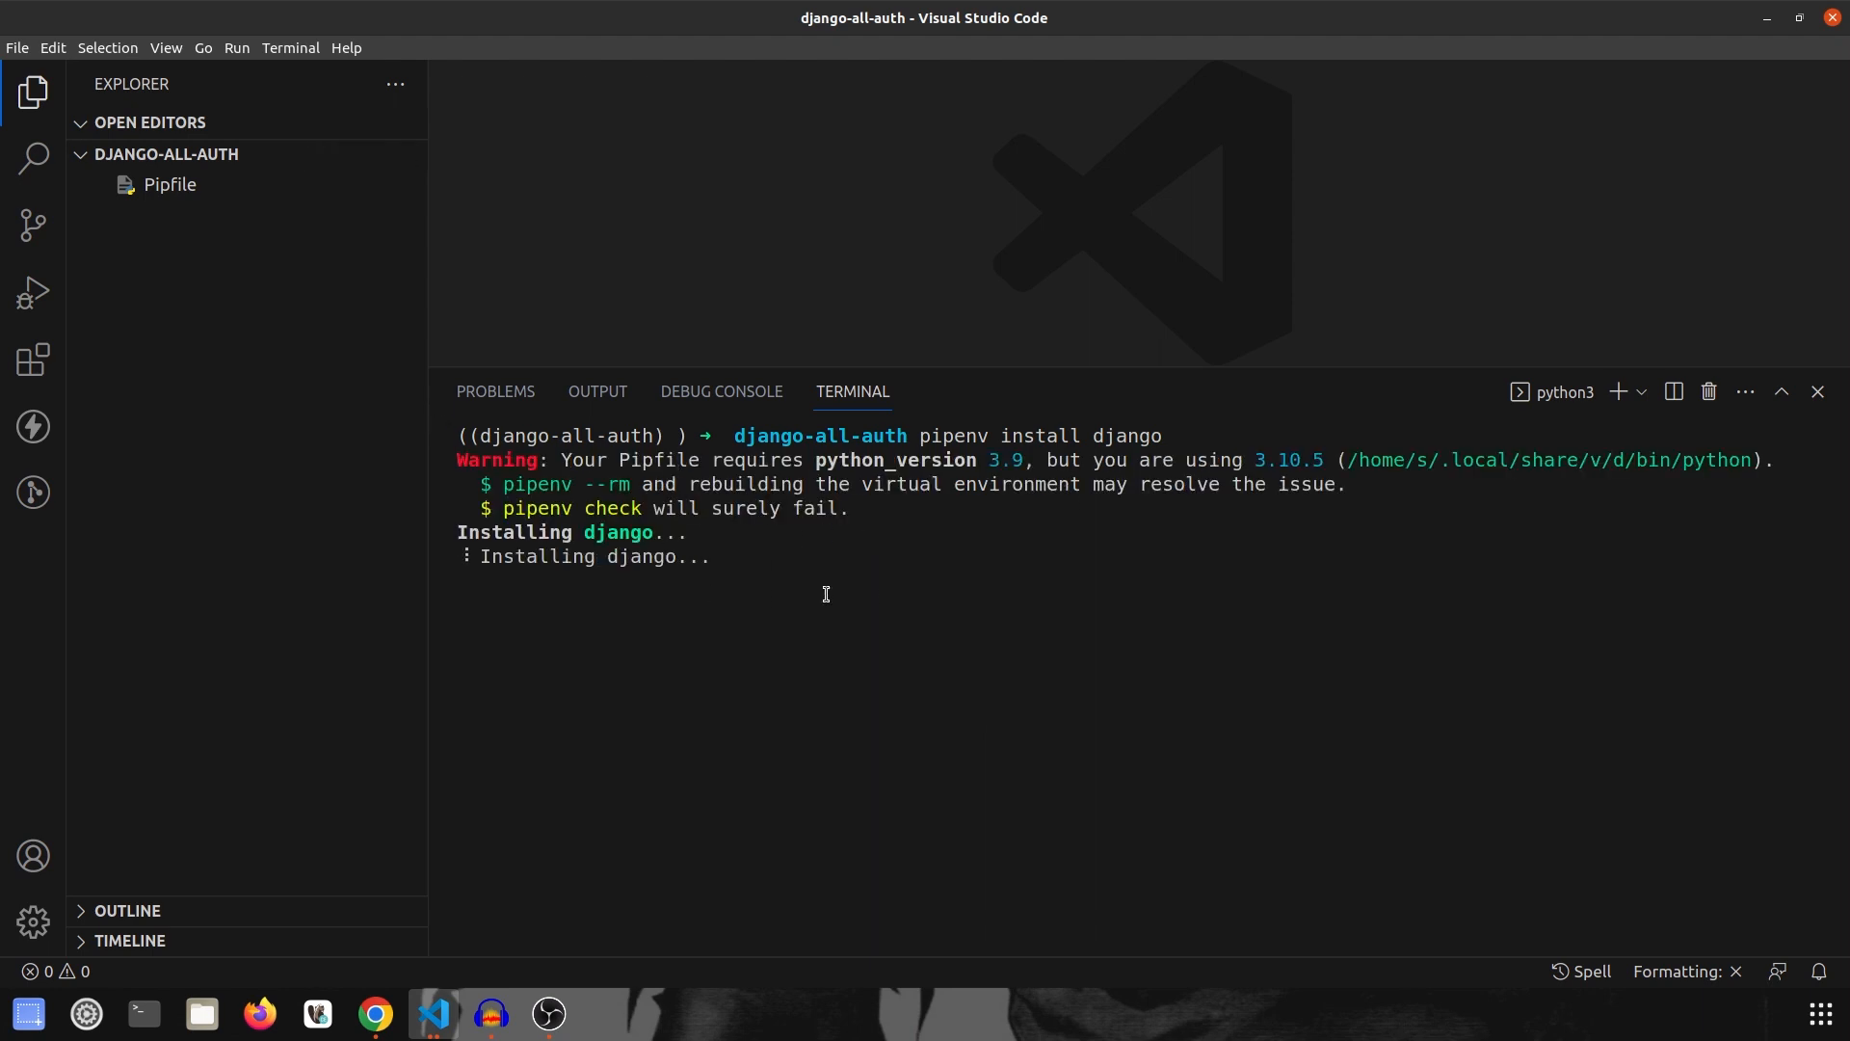
left_click(170, 185)
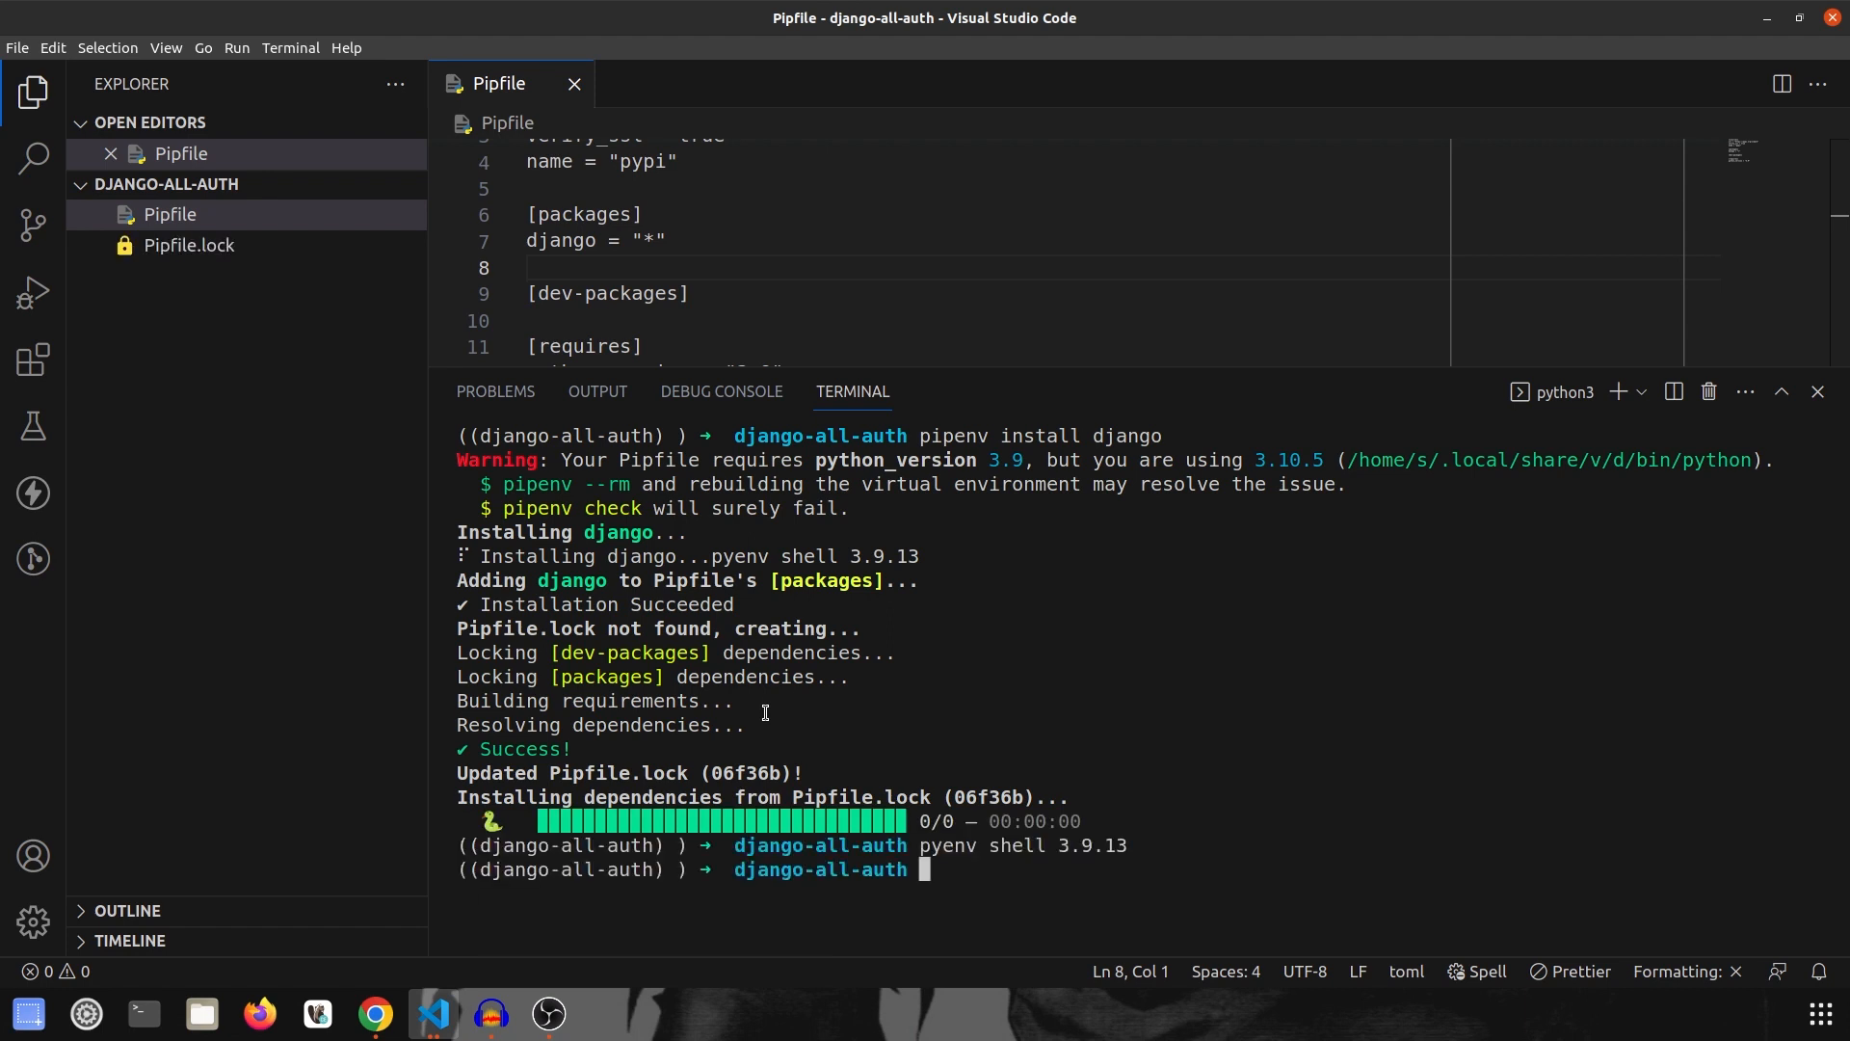
mouse_move(1160, 695)
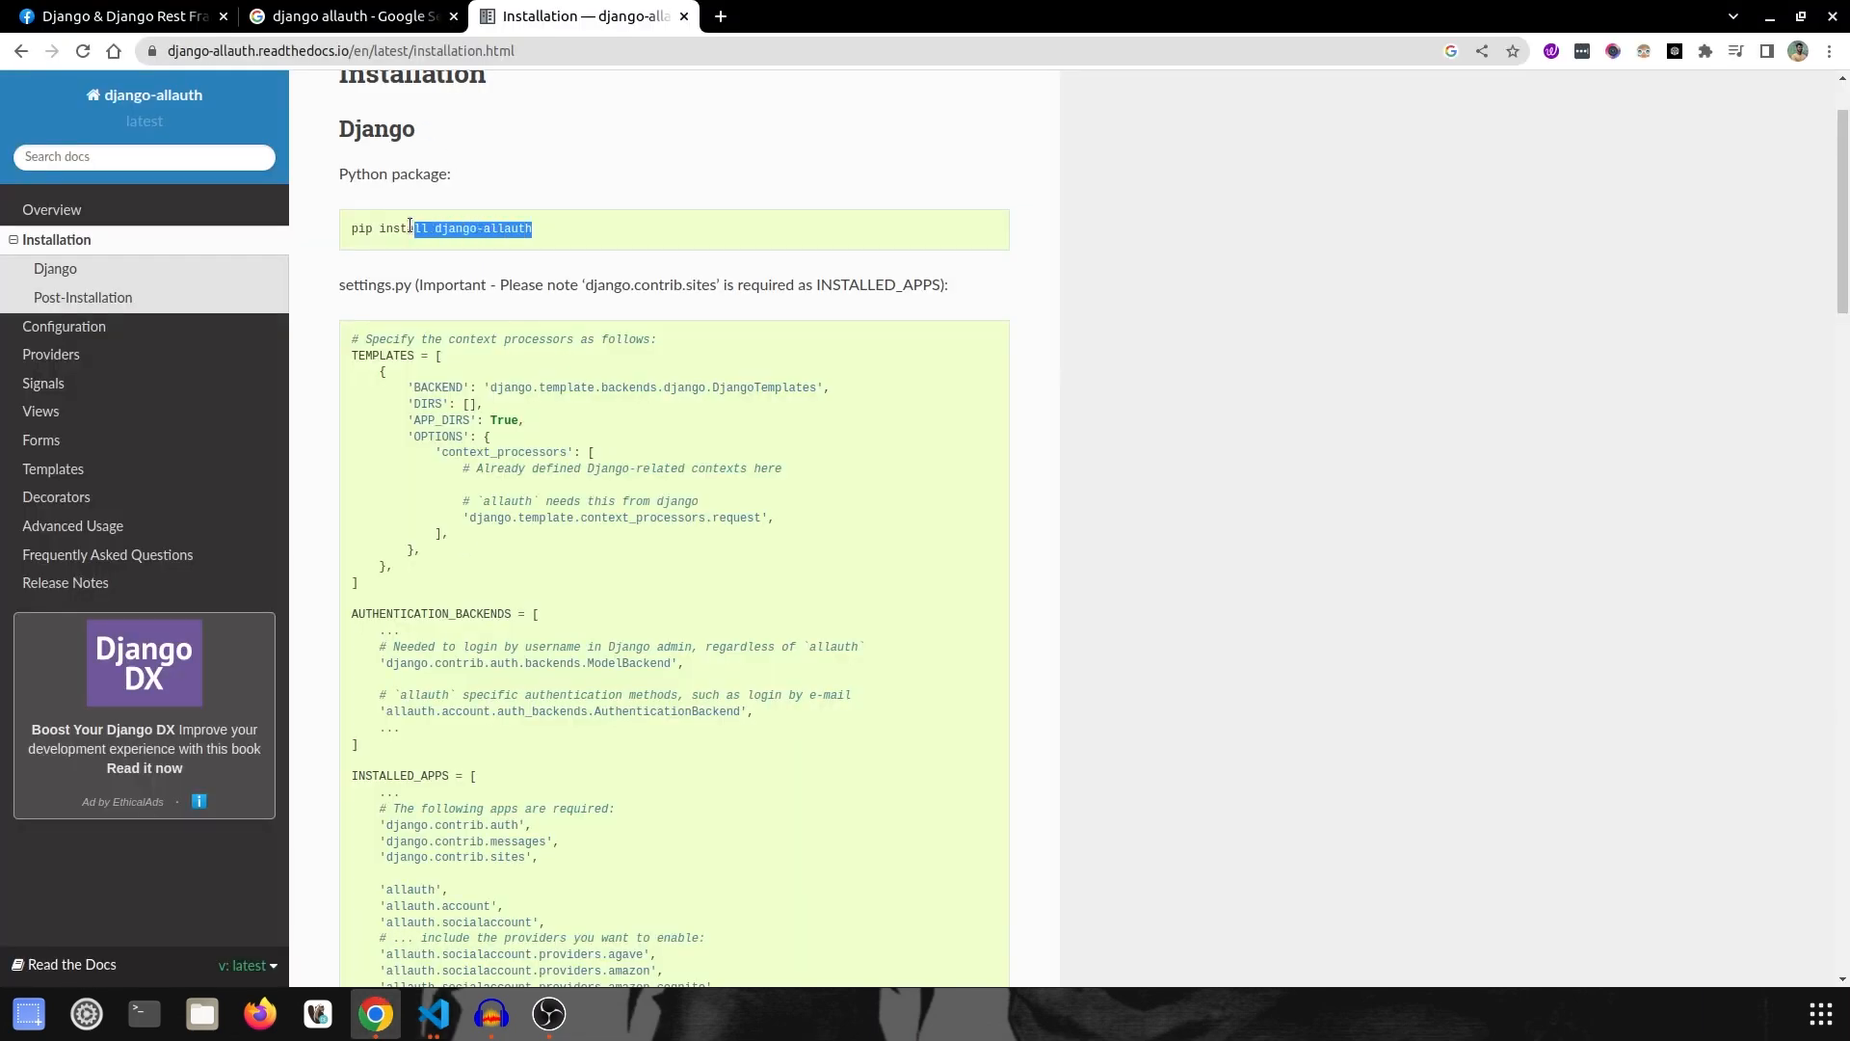
Step: Install django-allauth into the environment with 'pipenv install django-allauth'
left_click(434, 1022)
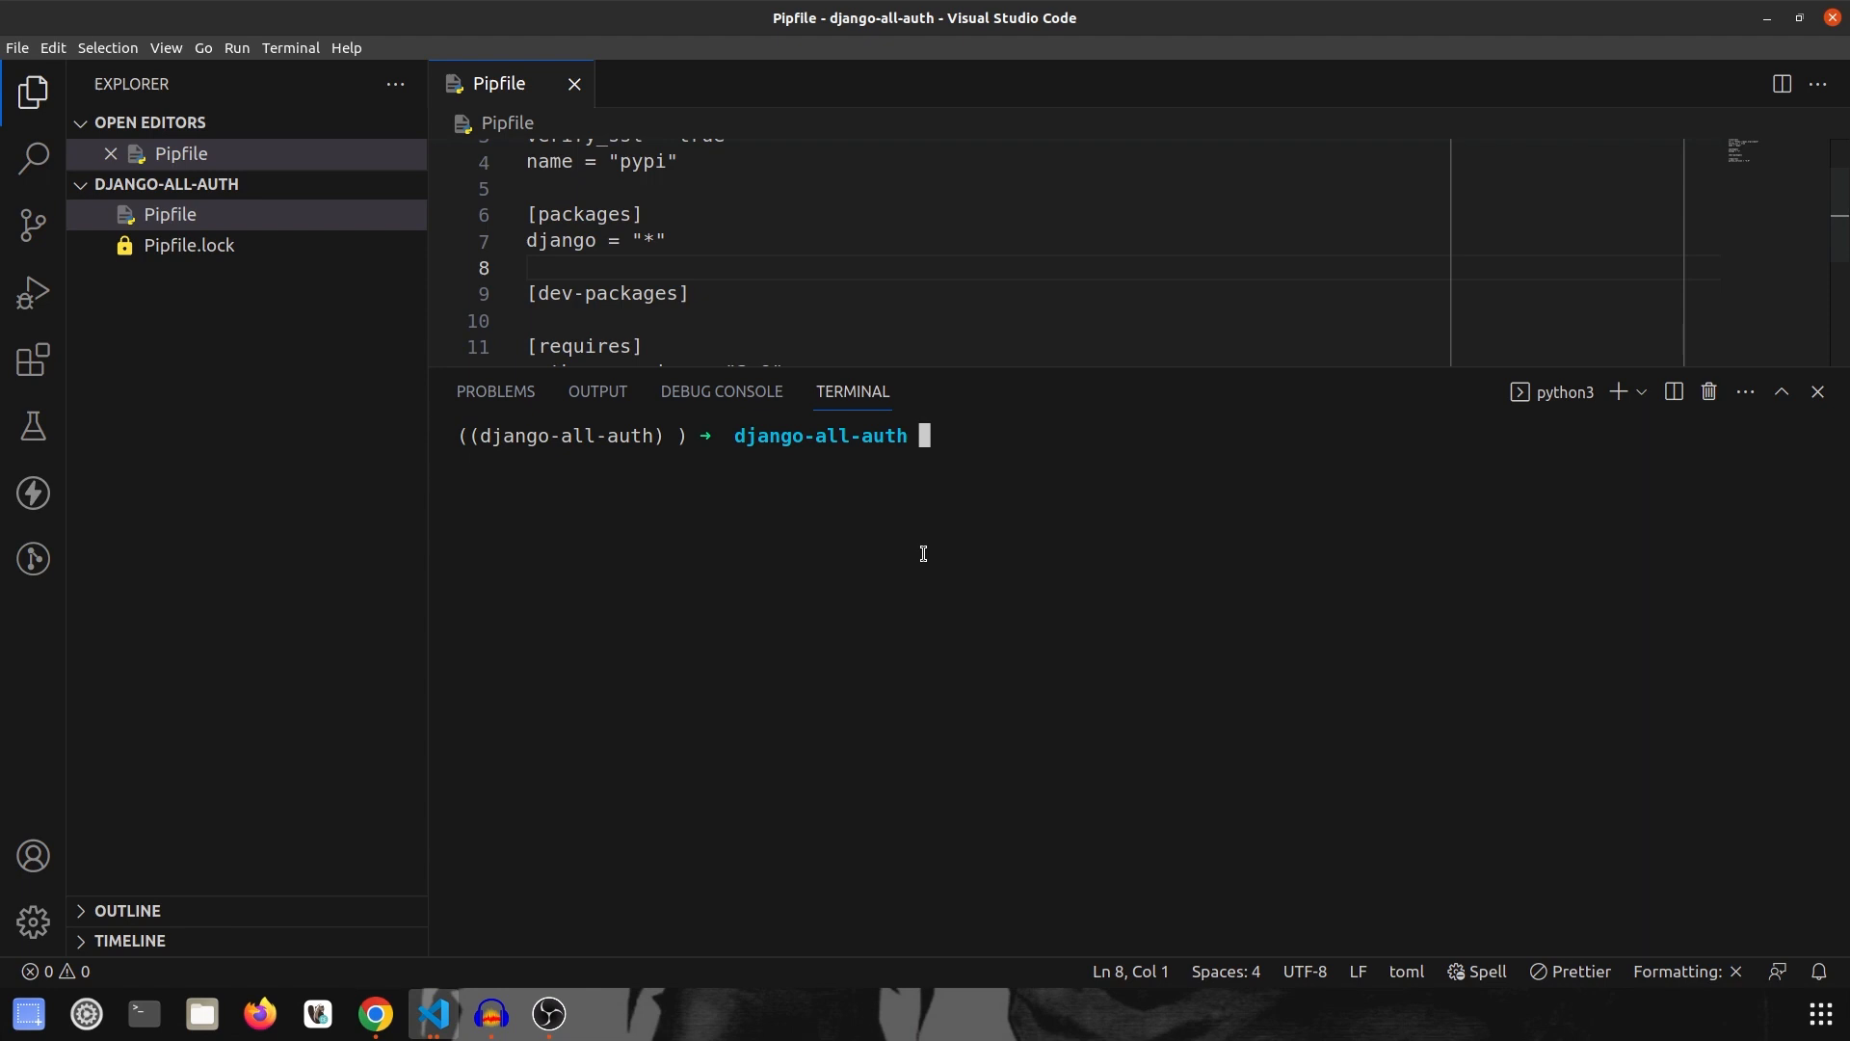
type("pipenv install django-allauth")
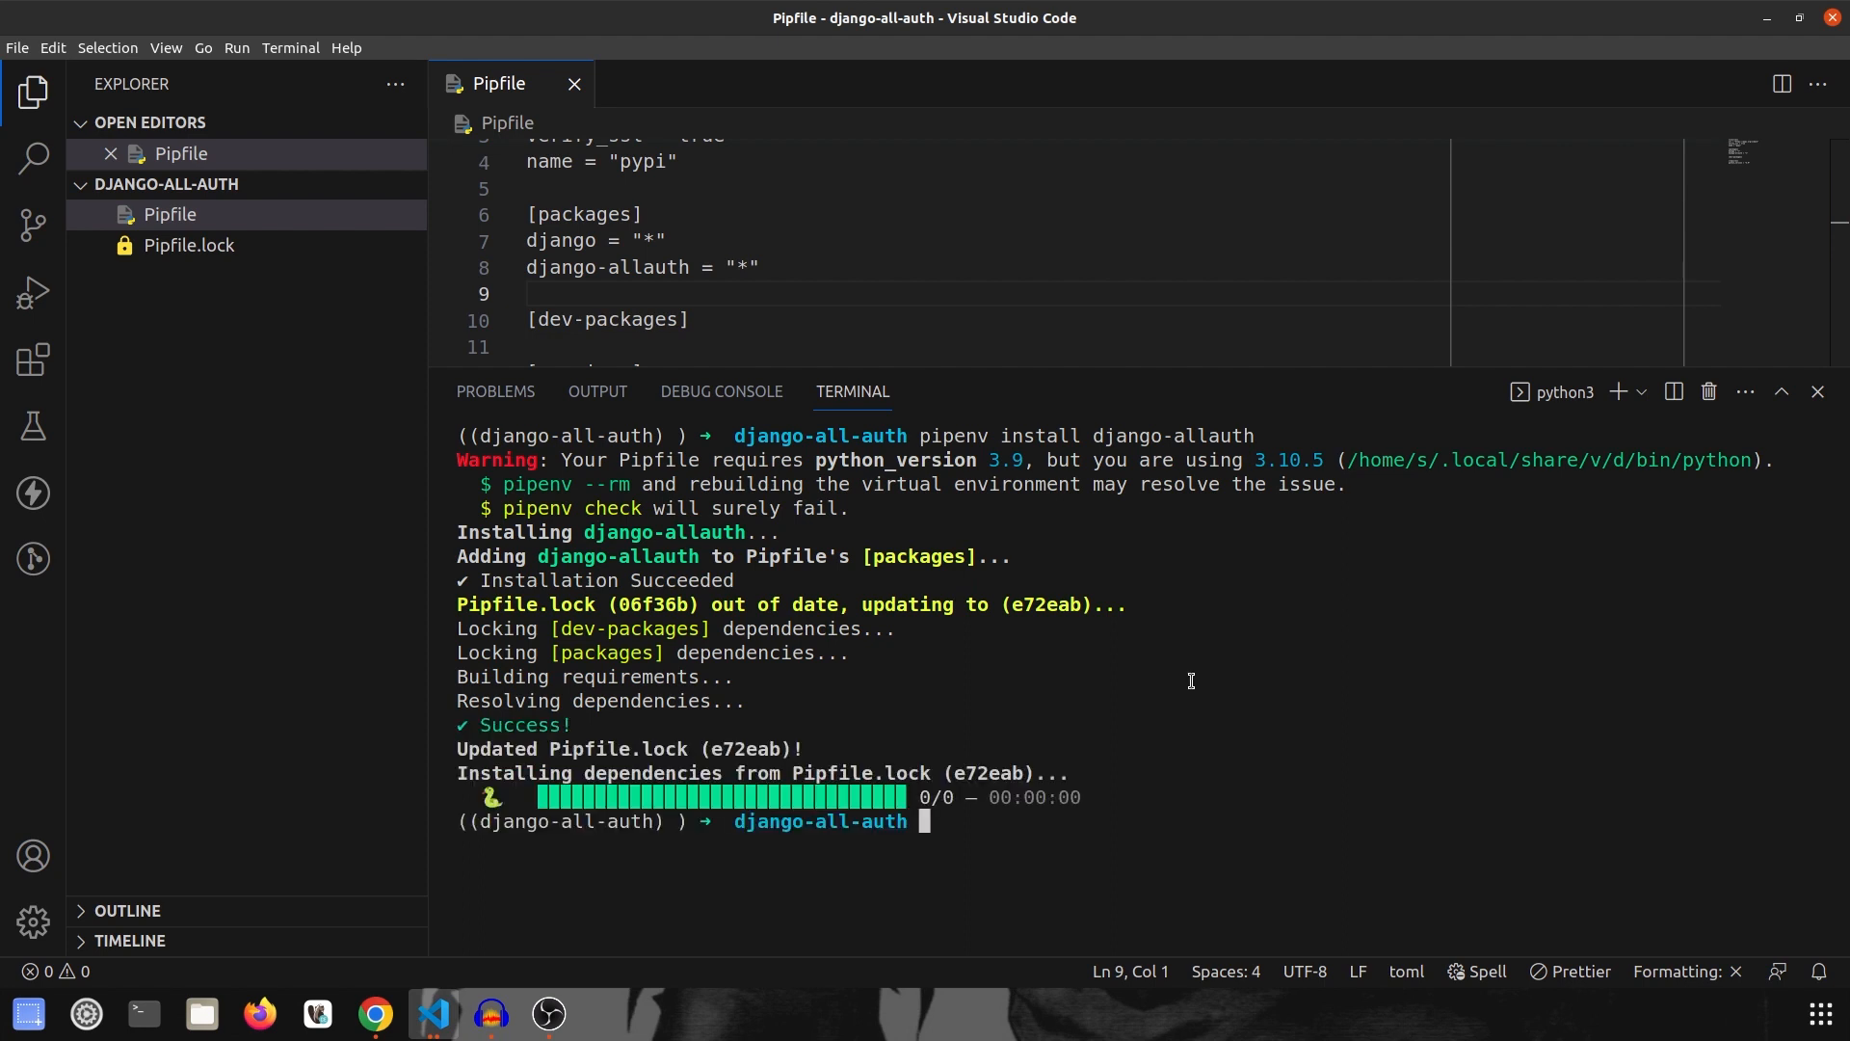
type("c")
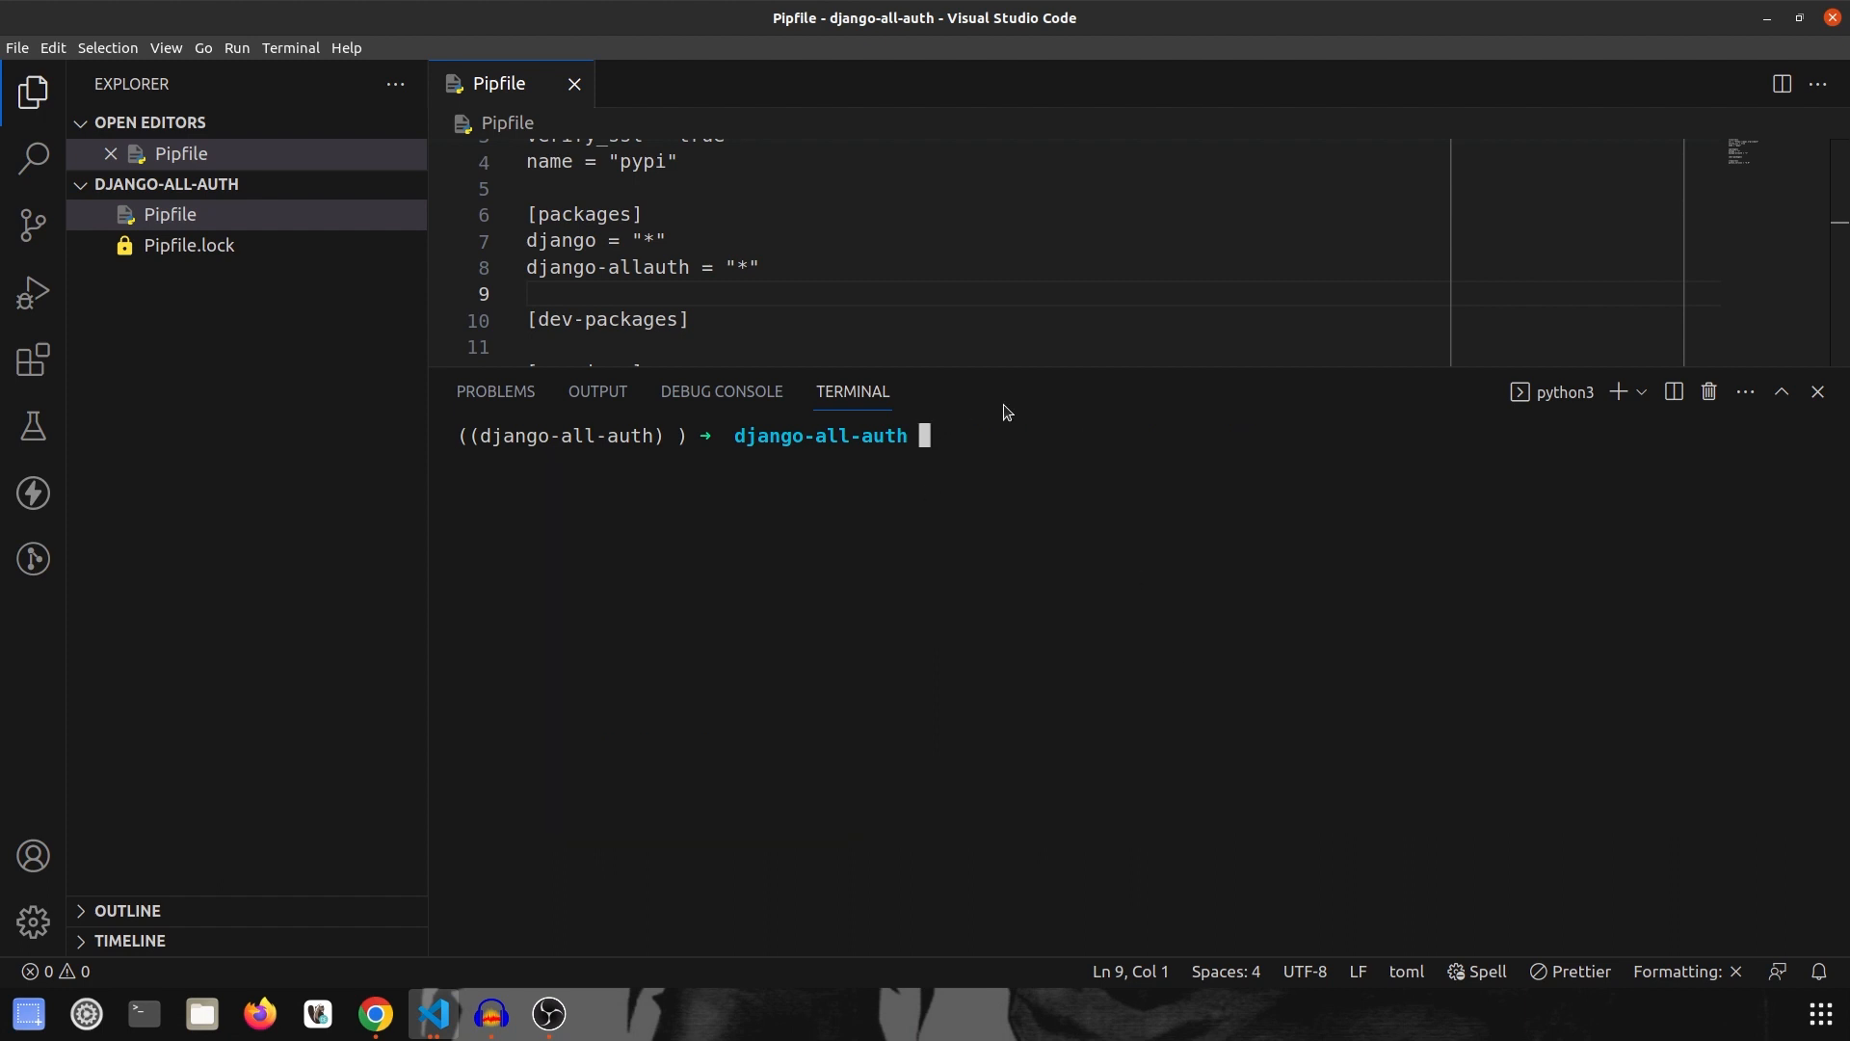
Step: Create a Django project named src with django-admin startproject and change into it
type("django-admin")
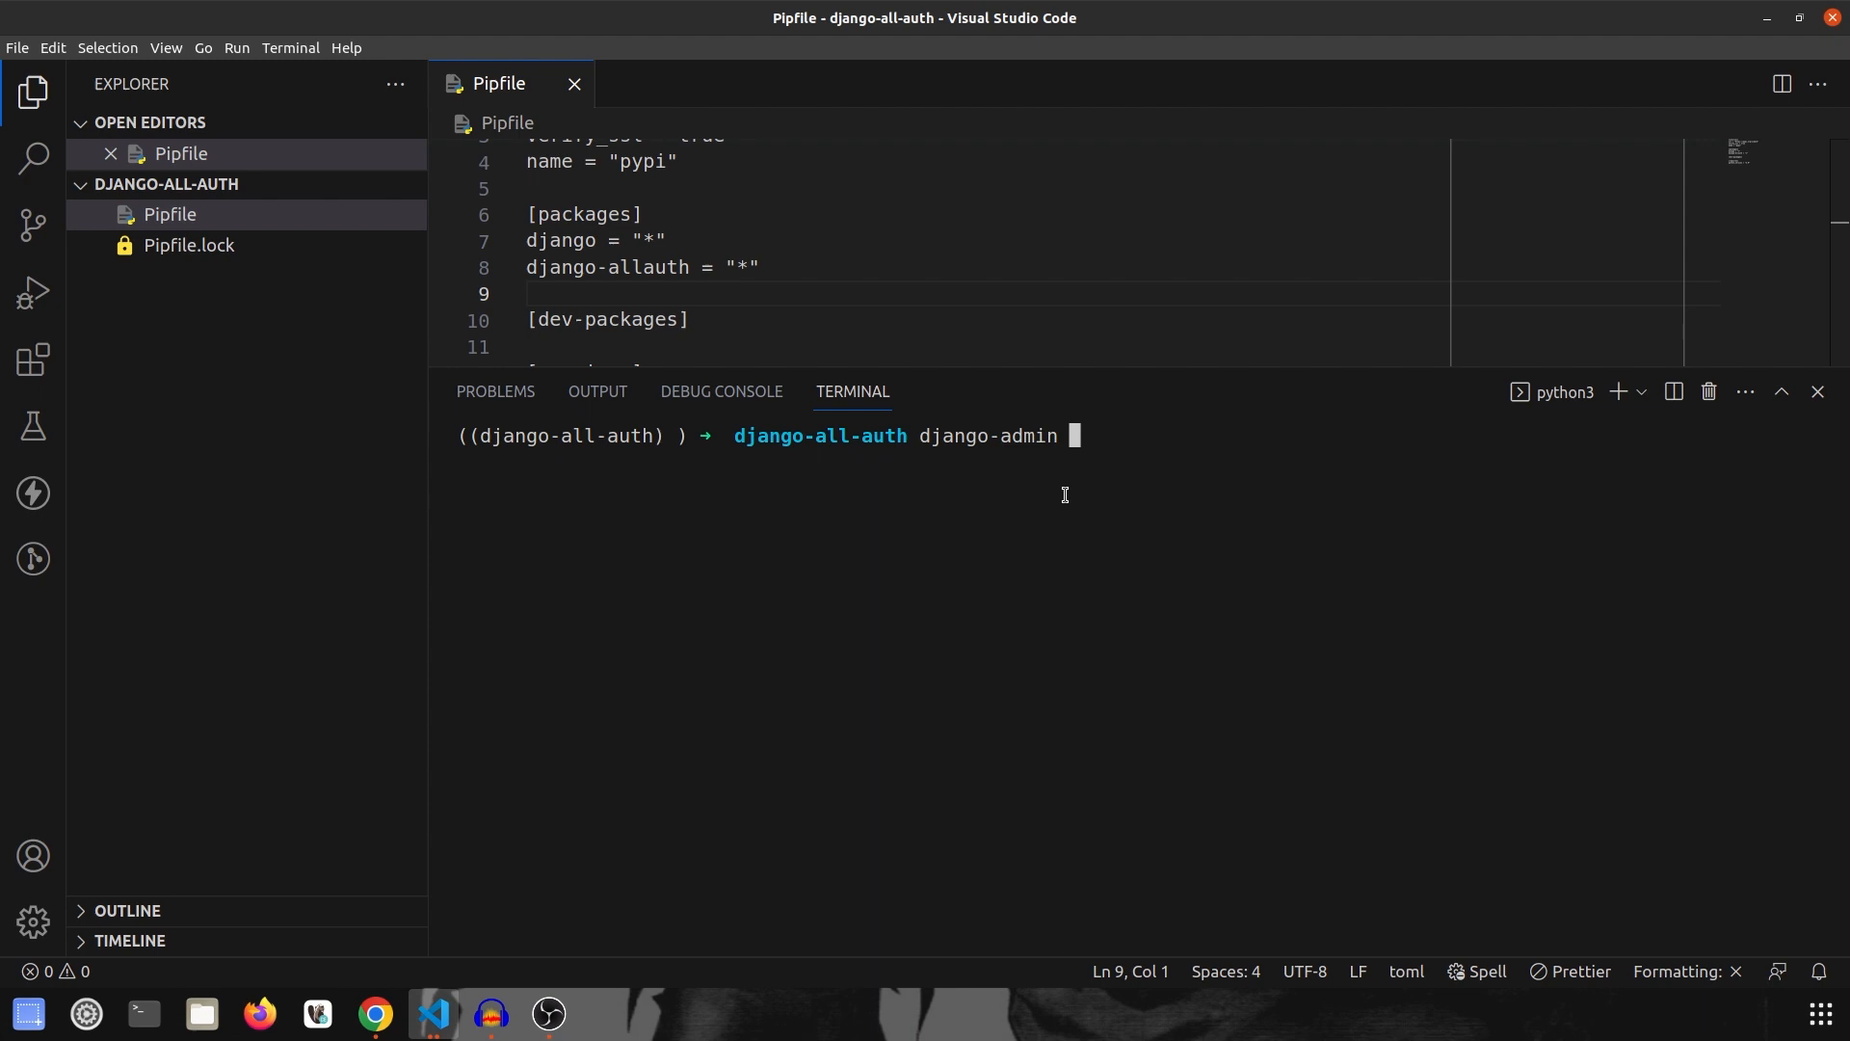
type("startproject sr")
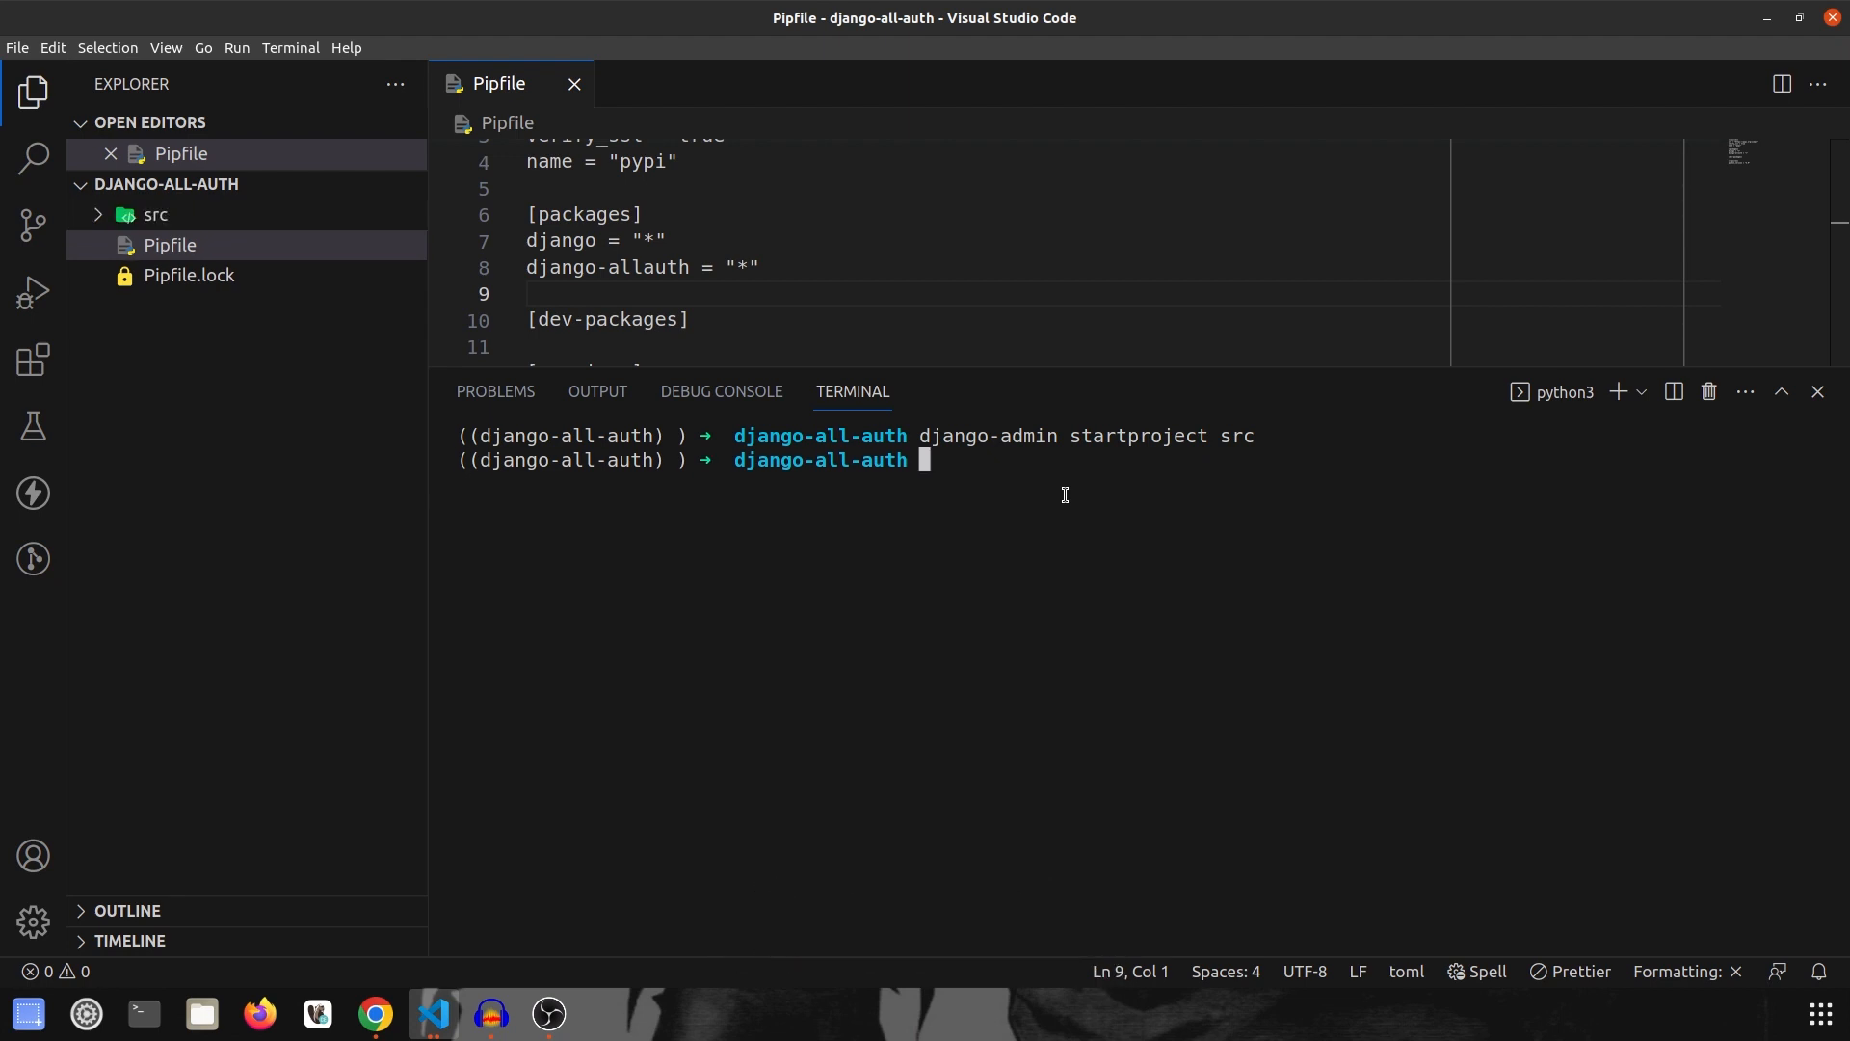
type("cd src")
type("django")
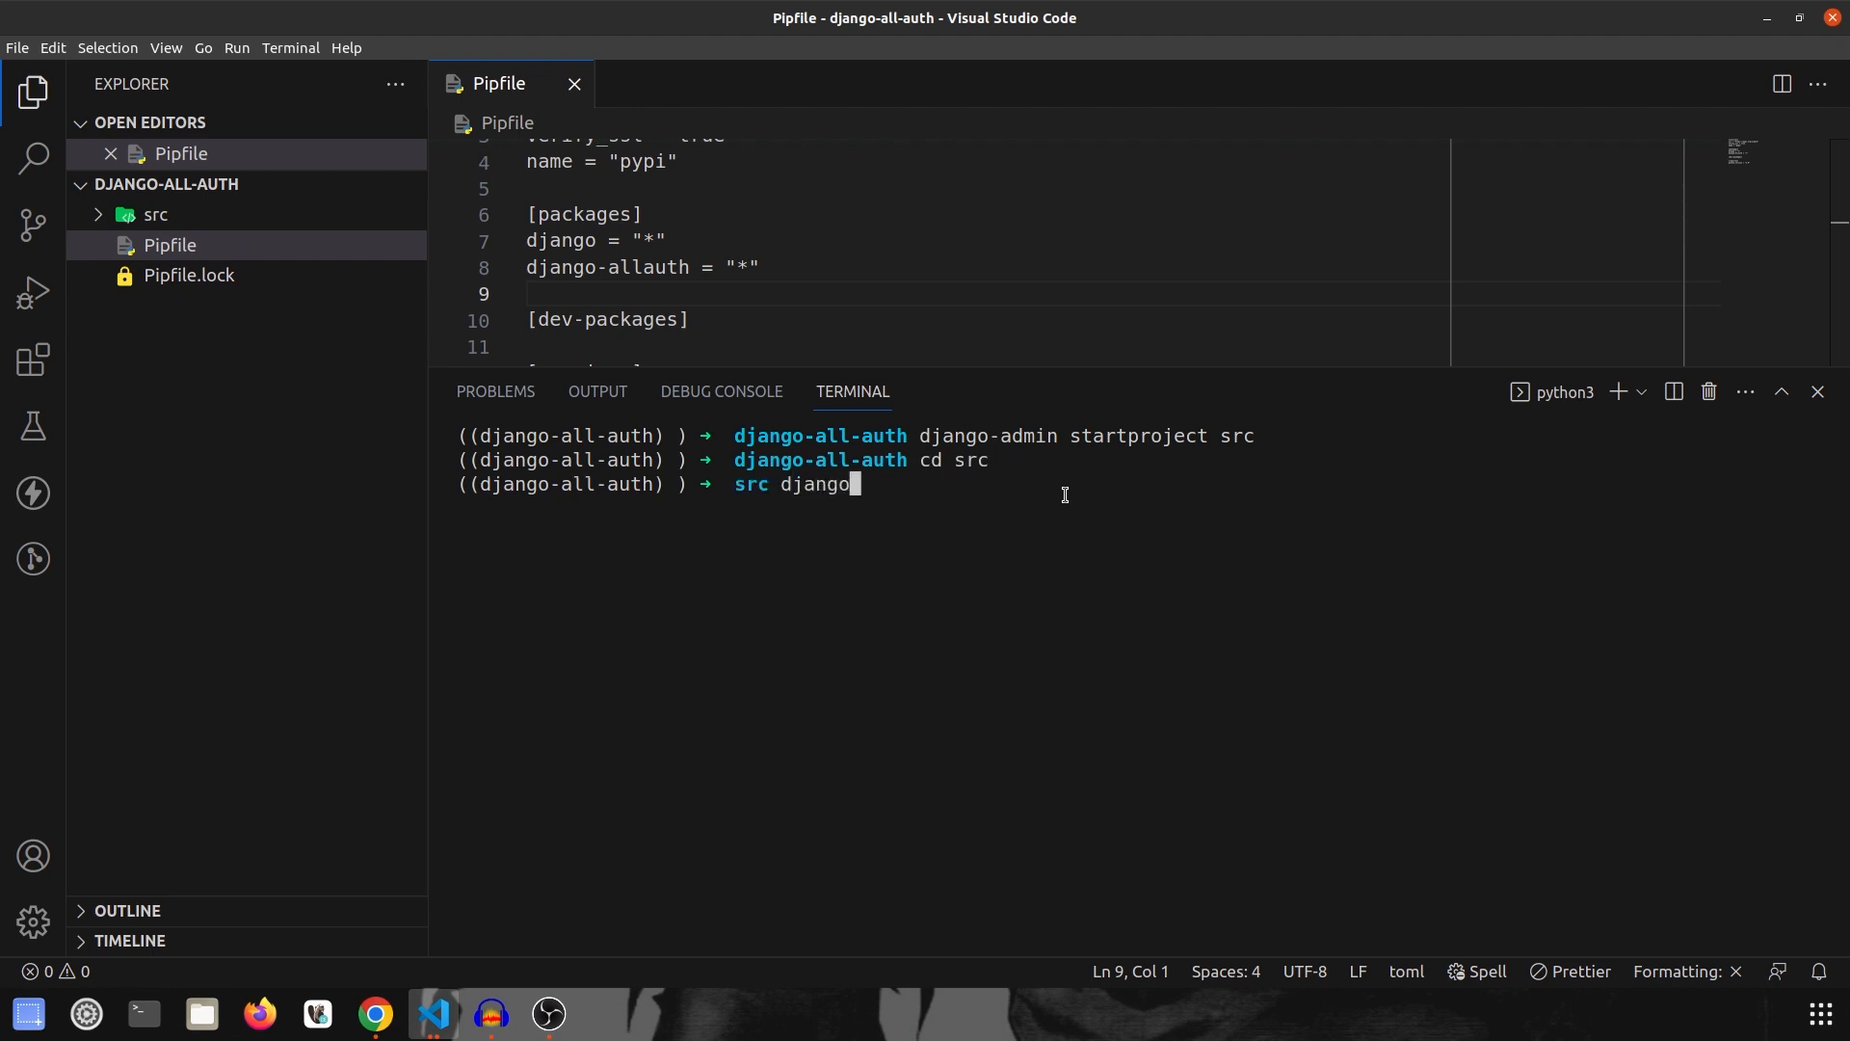
type("-admin startapp demo")
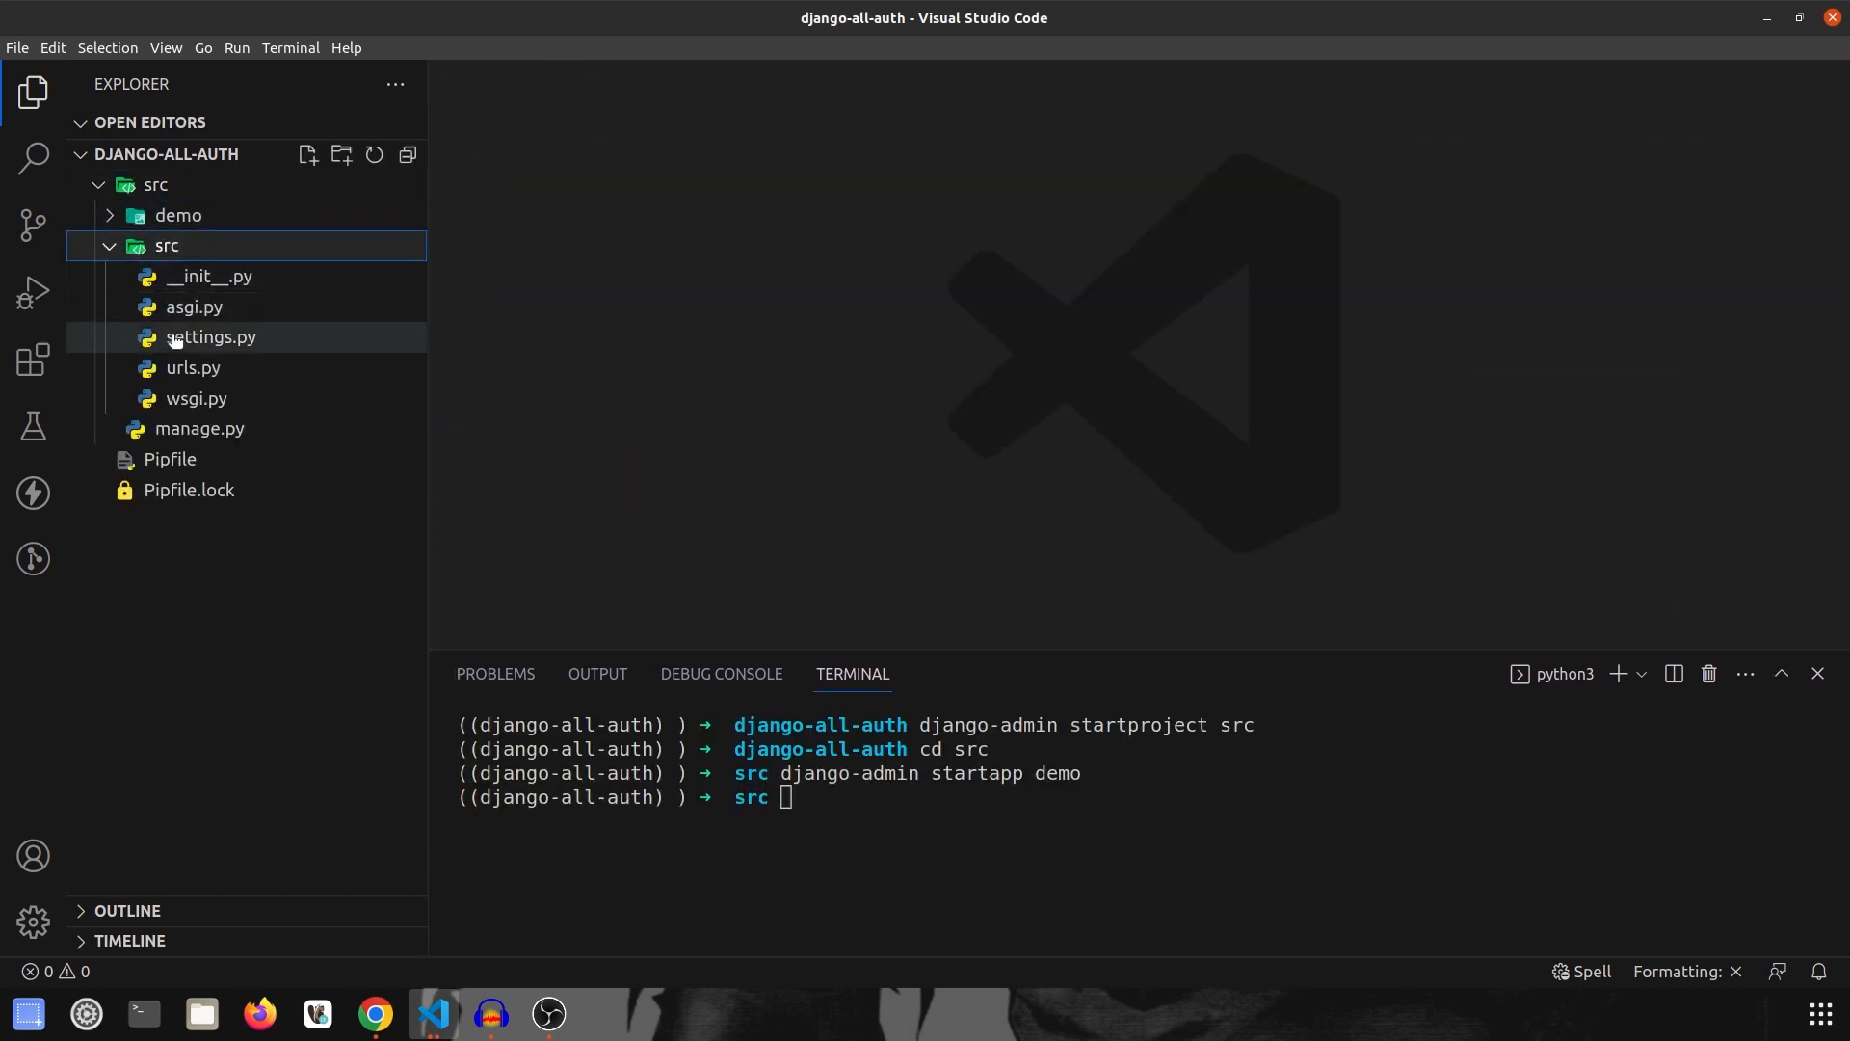
Step: In settings.py, register the demo app in INSTALLED_APPS
double_click(210, 335)
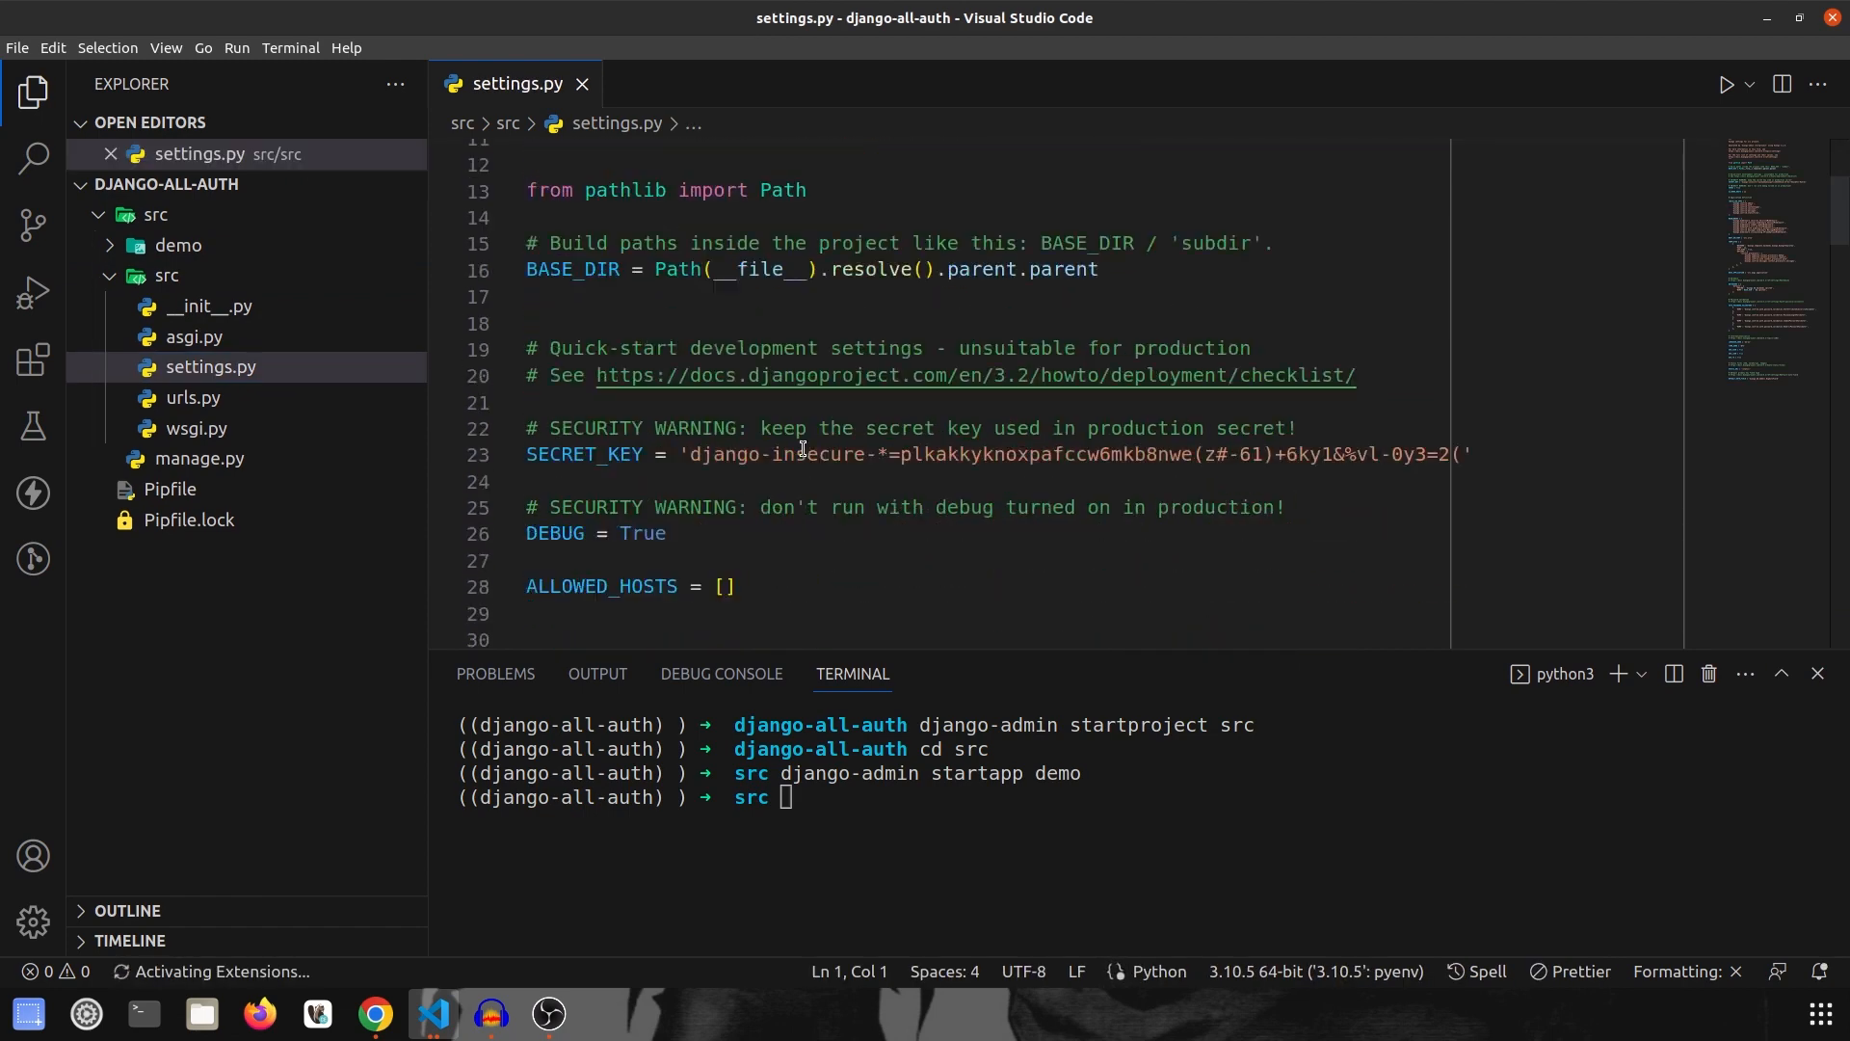
scroll("down", 3)
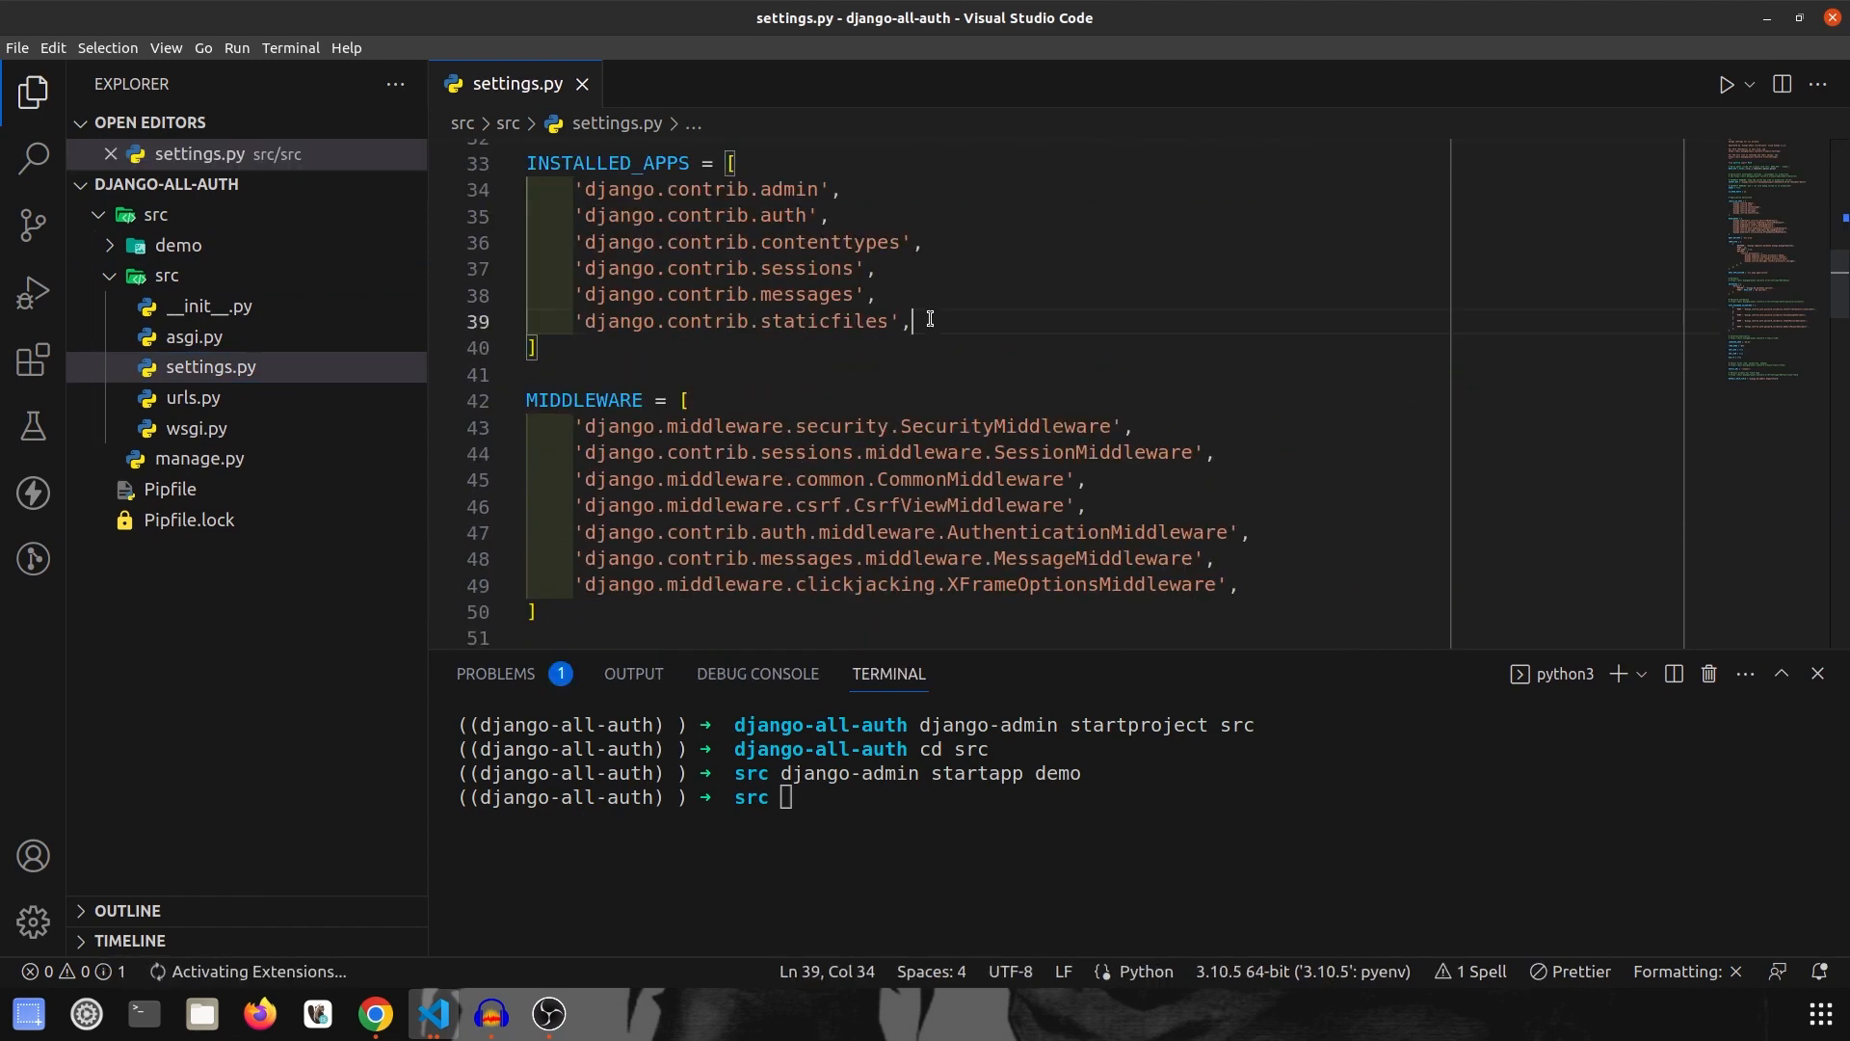
type("'adm'")
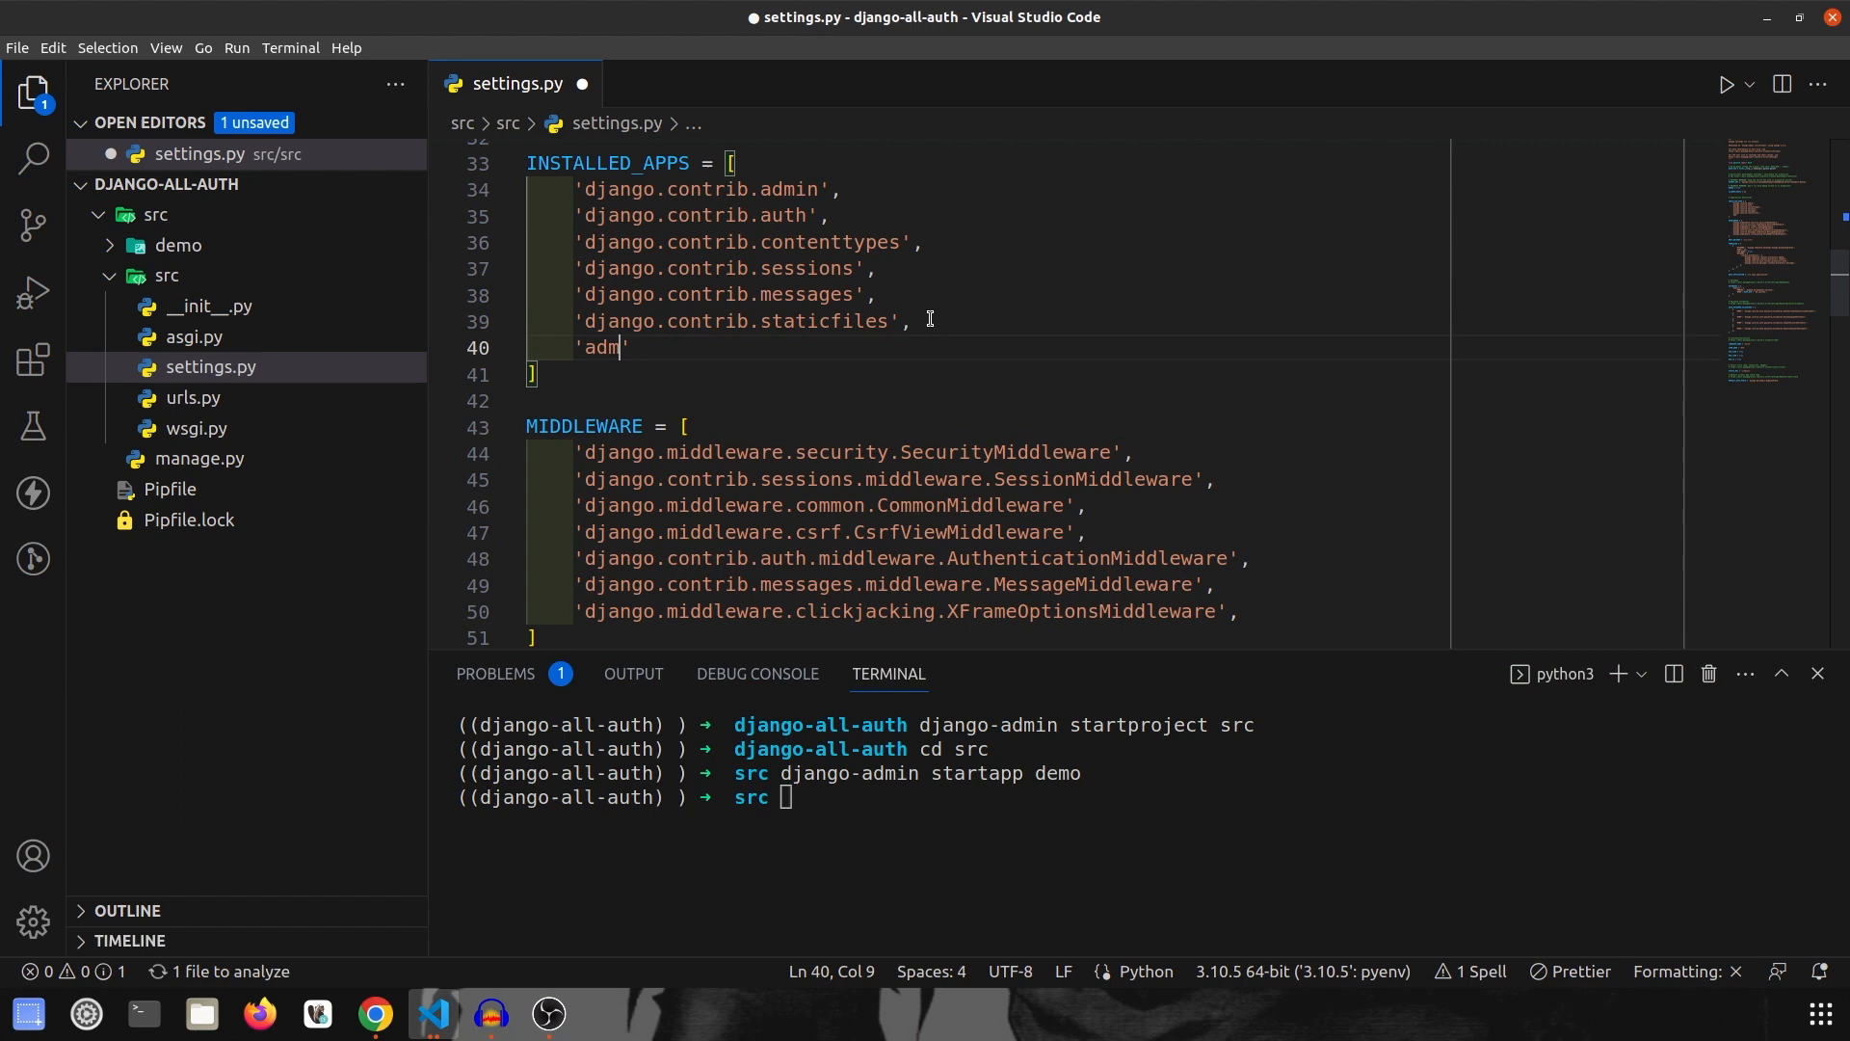
type("demo")
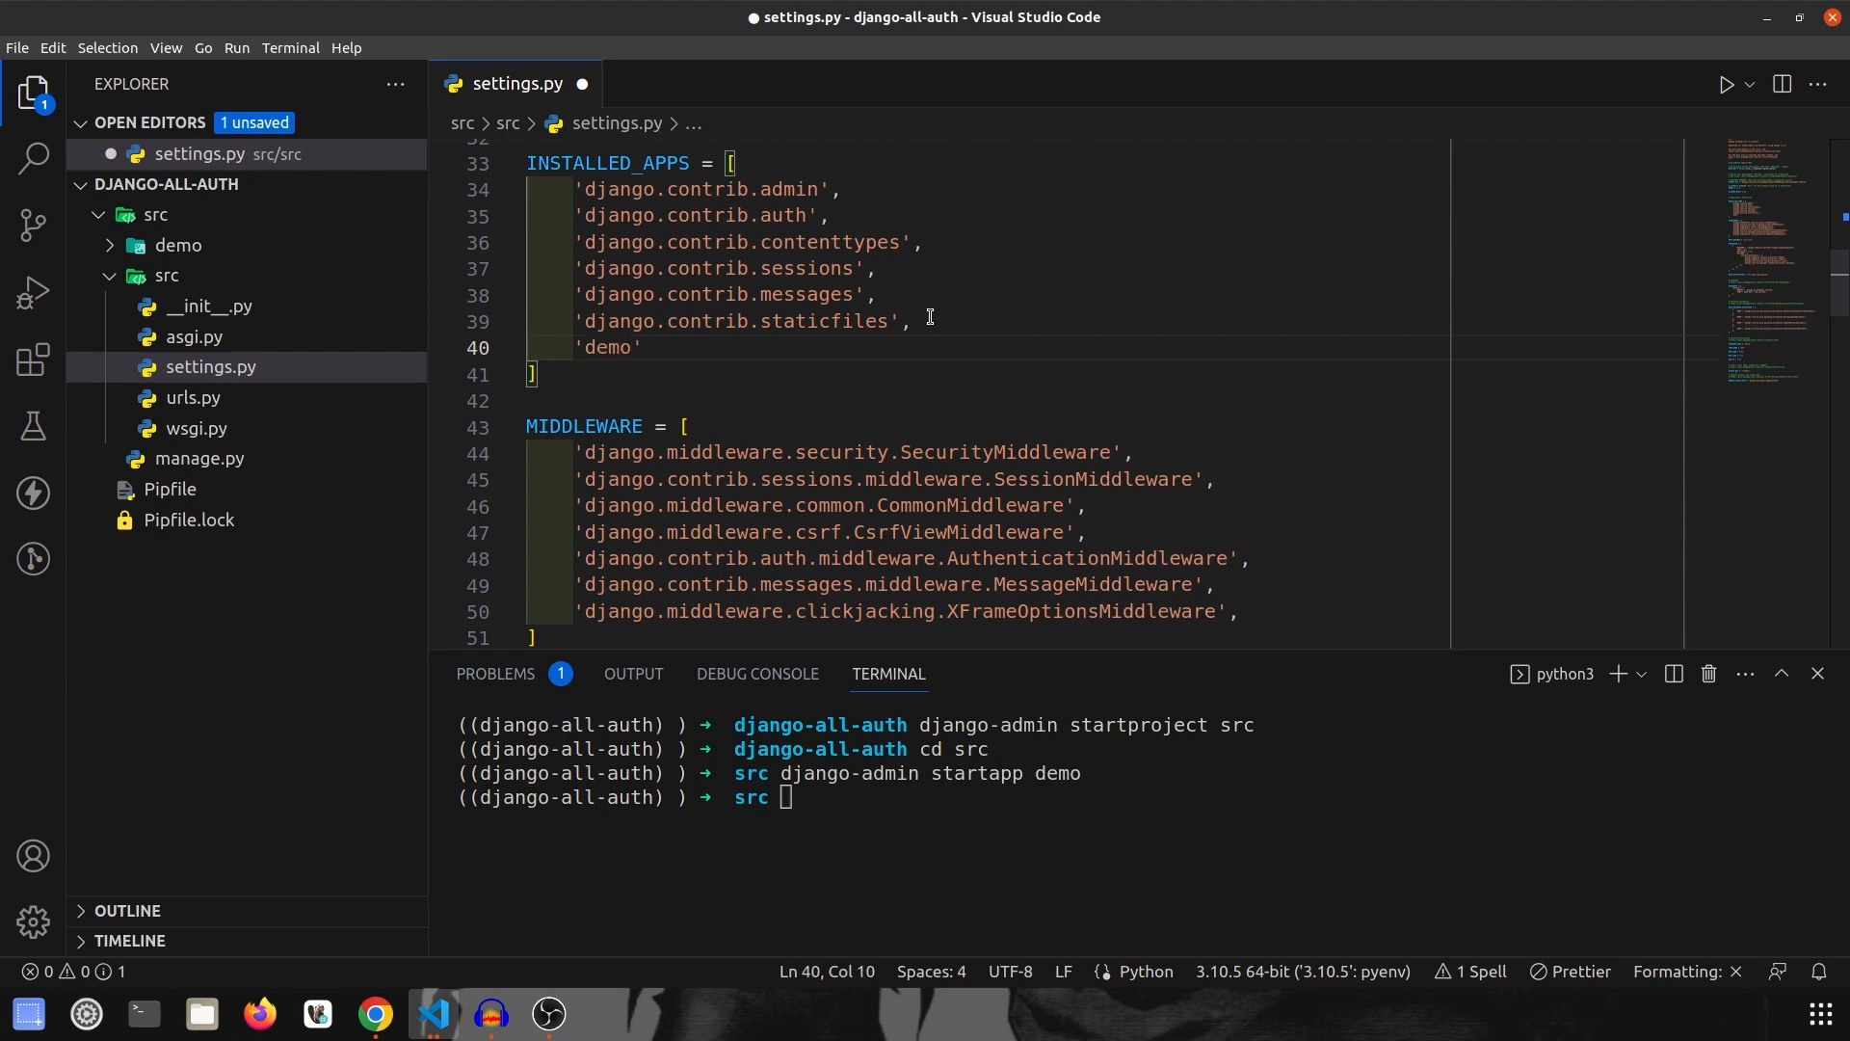
left_click(908, 322)
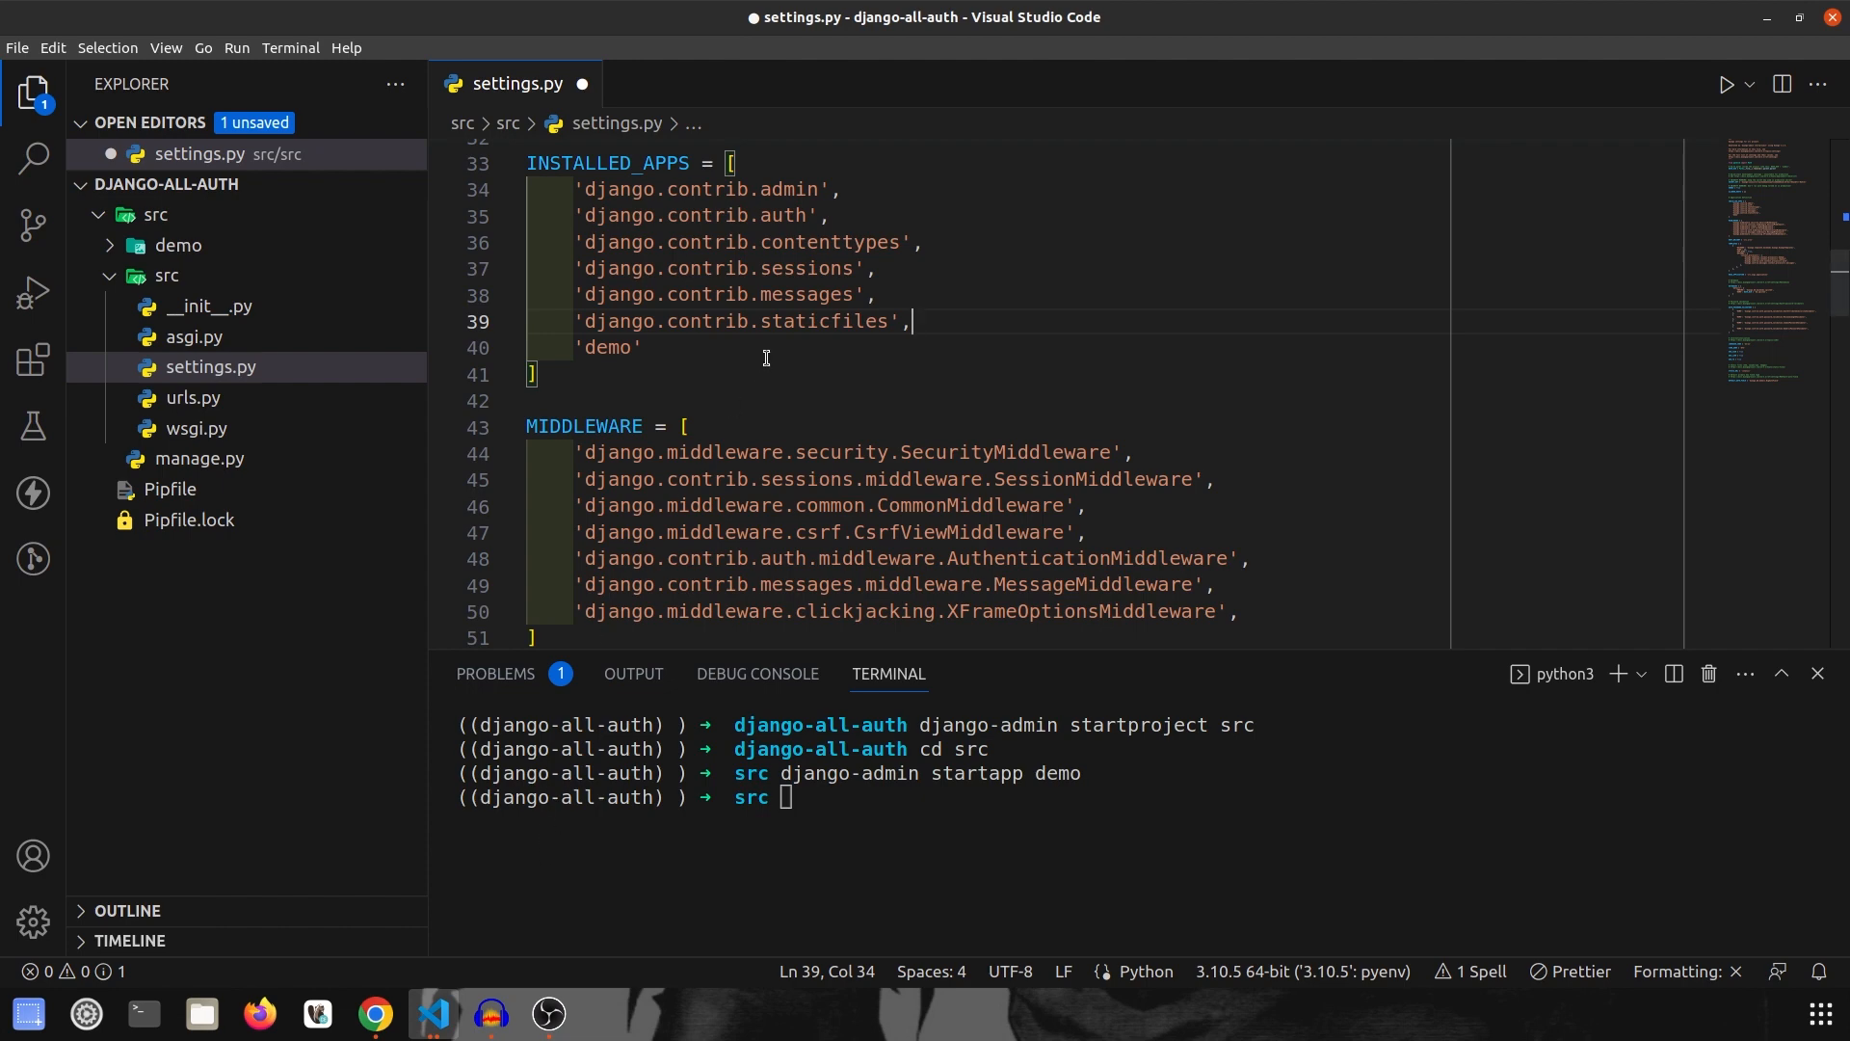
Step: Define TEMPLATE_DIR = BASE_DIR / "templates/" as the TEMPLATES DIRS entry and save
scroll("up", 3)
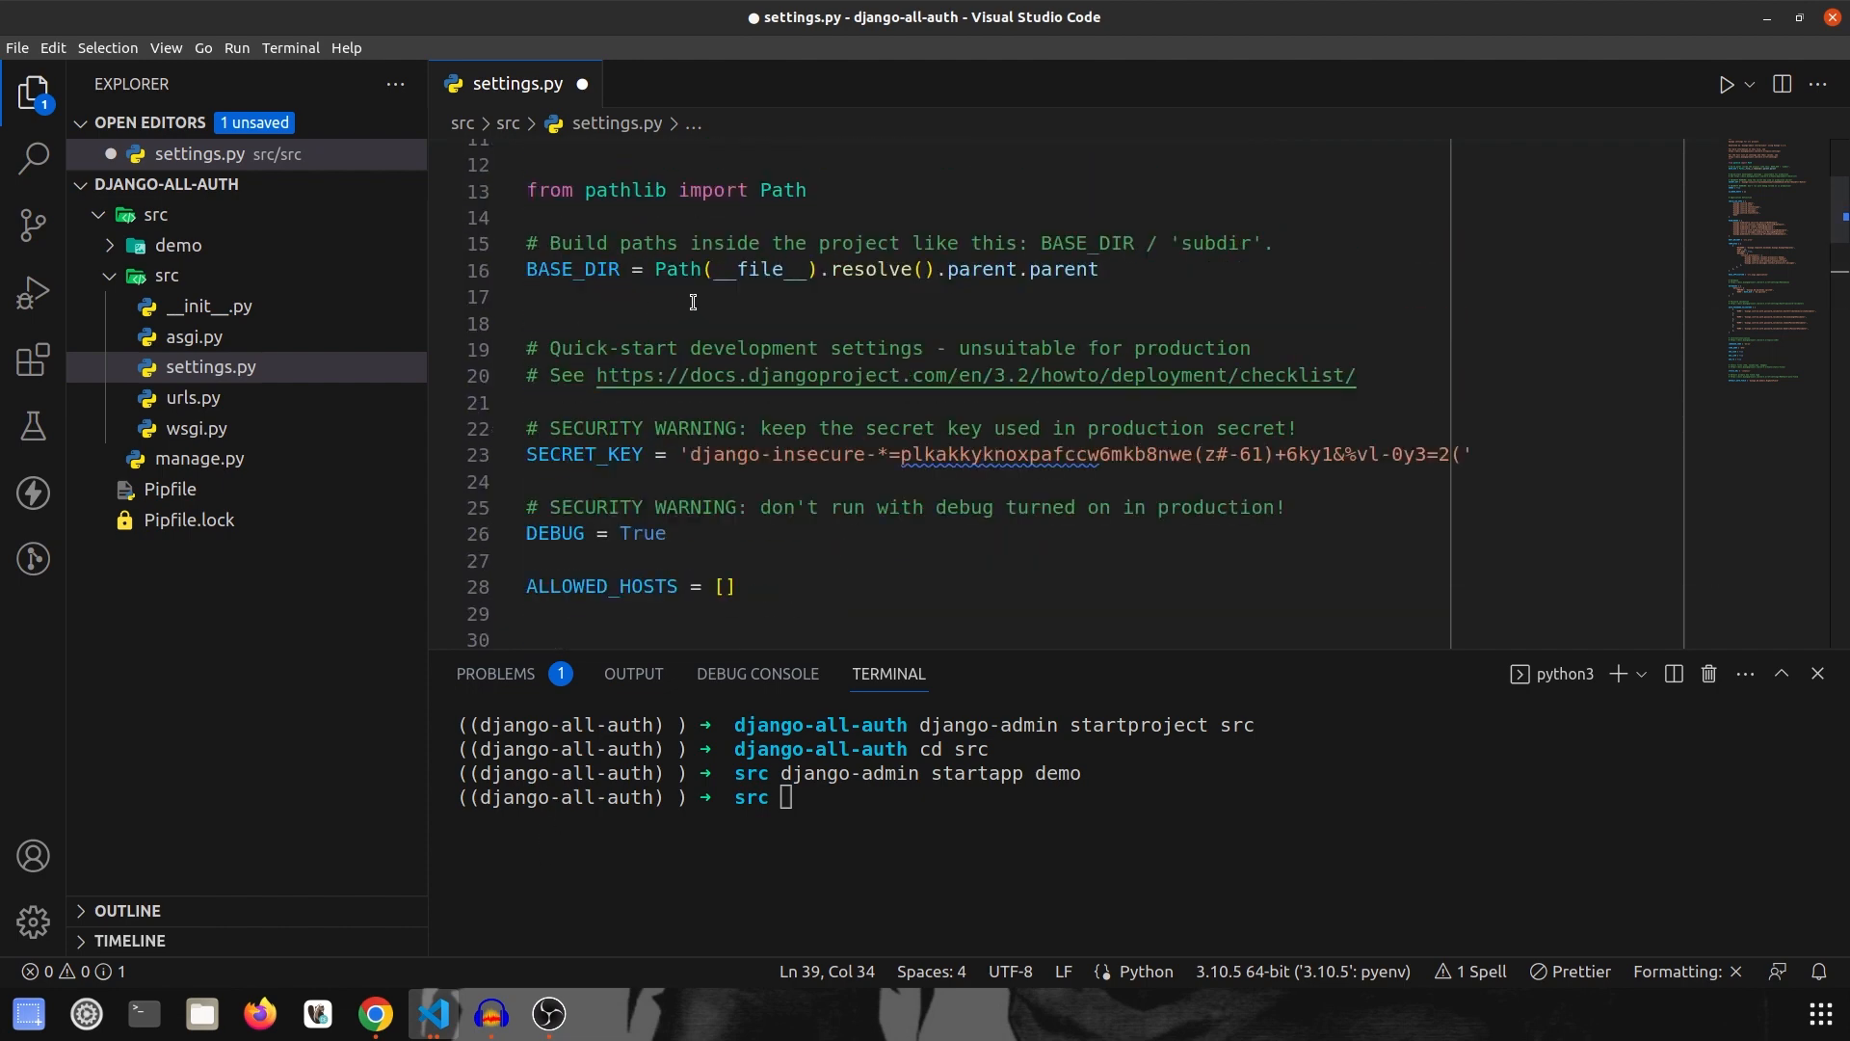
type("TEM")
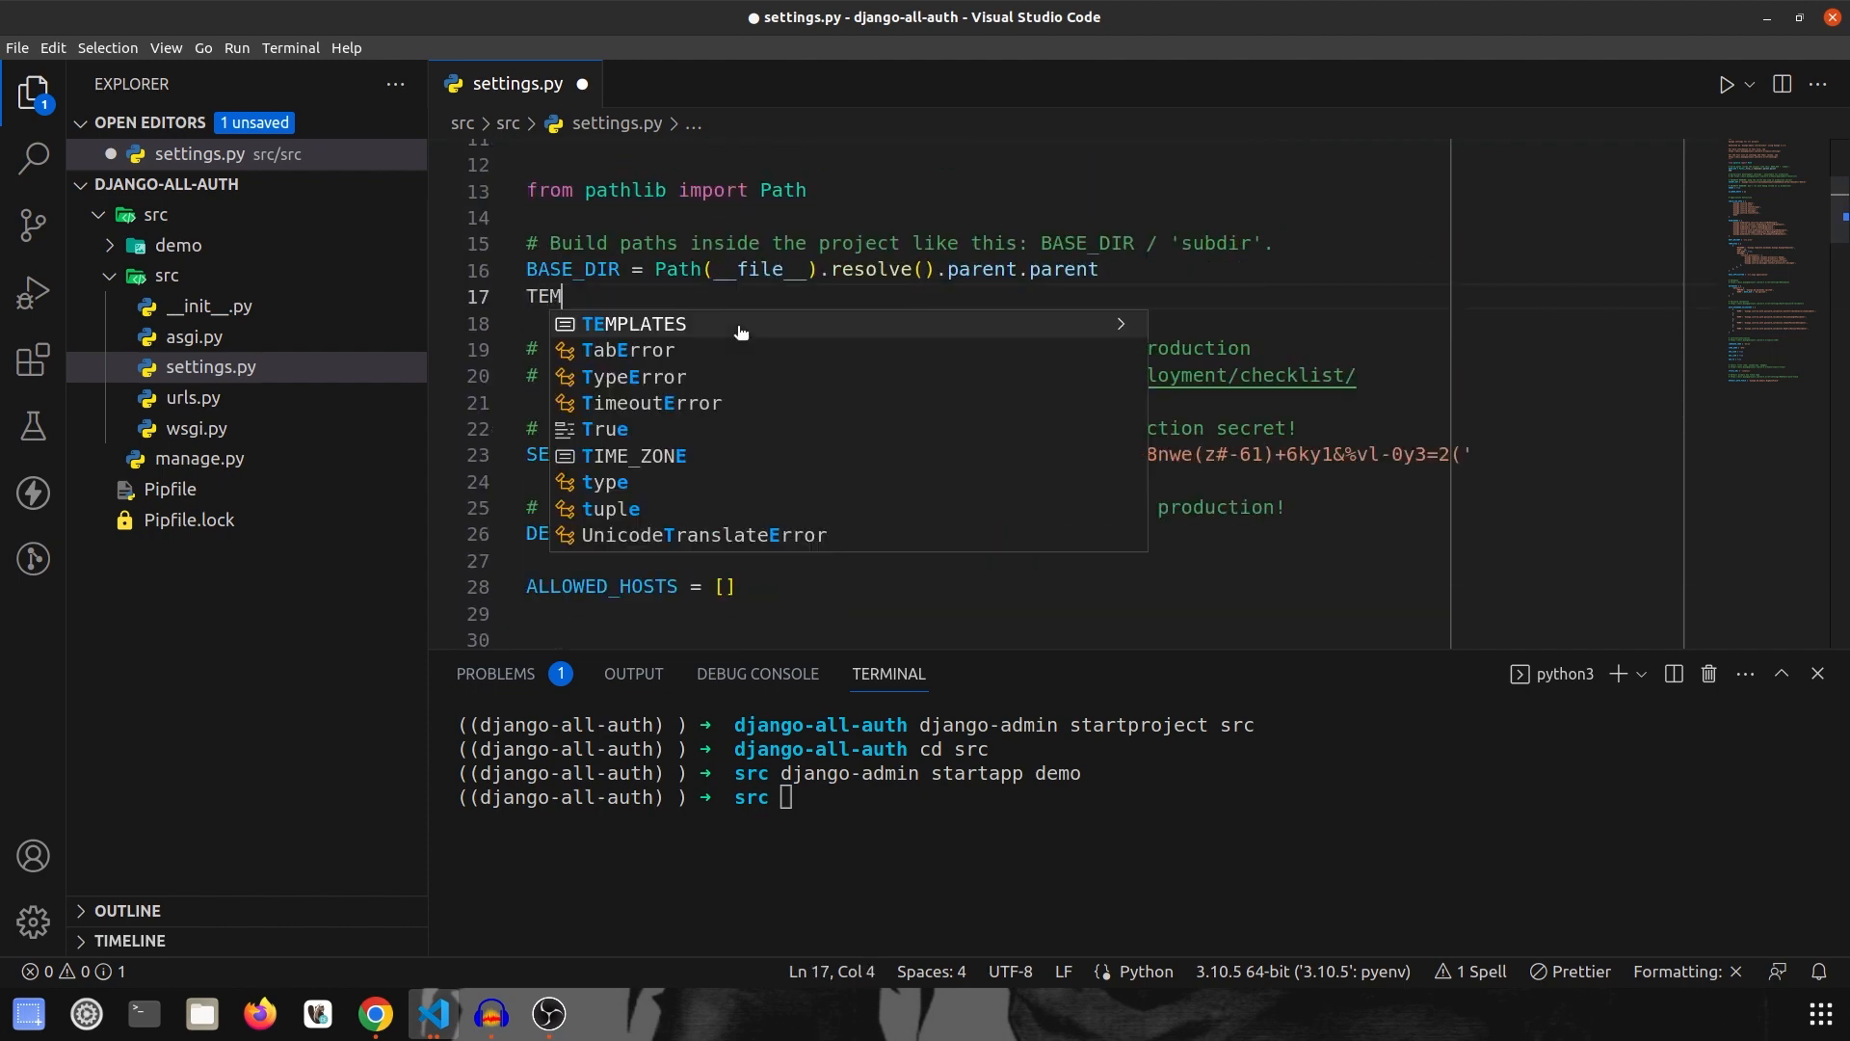
type("PLATE_DIR =")
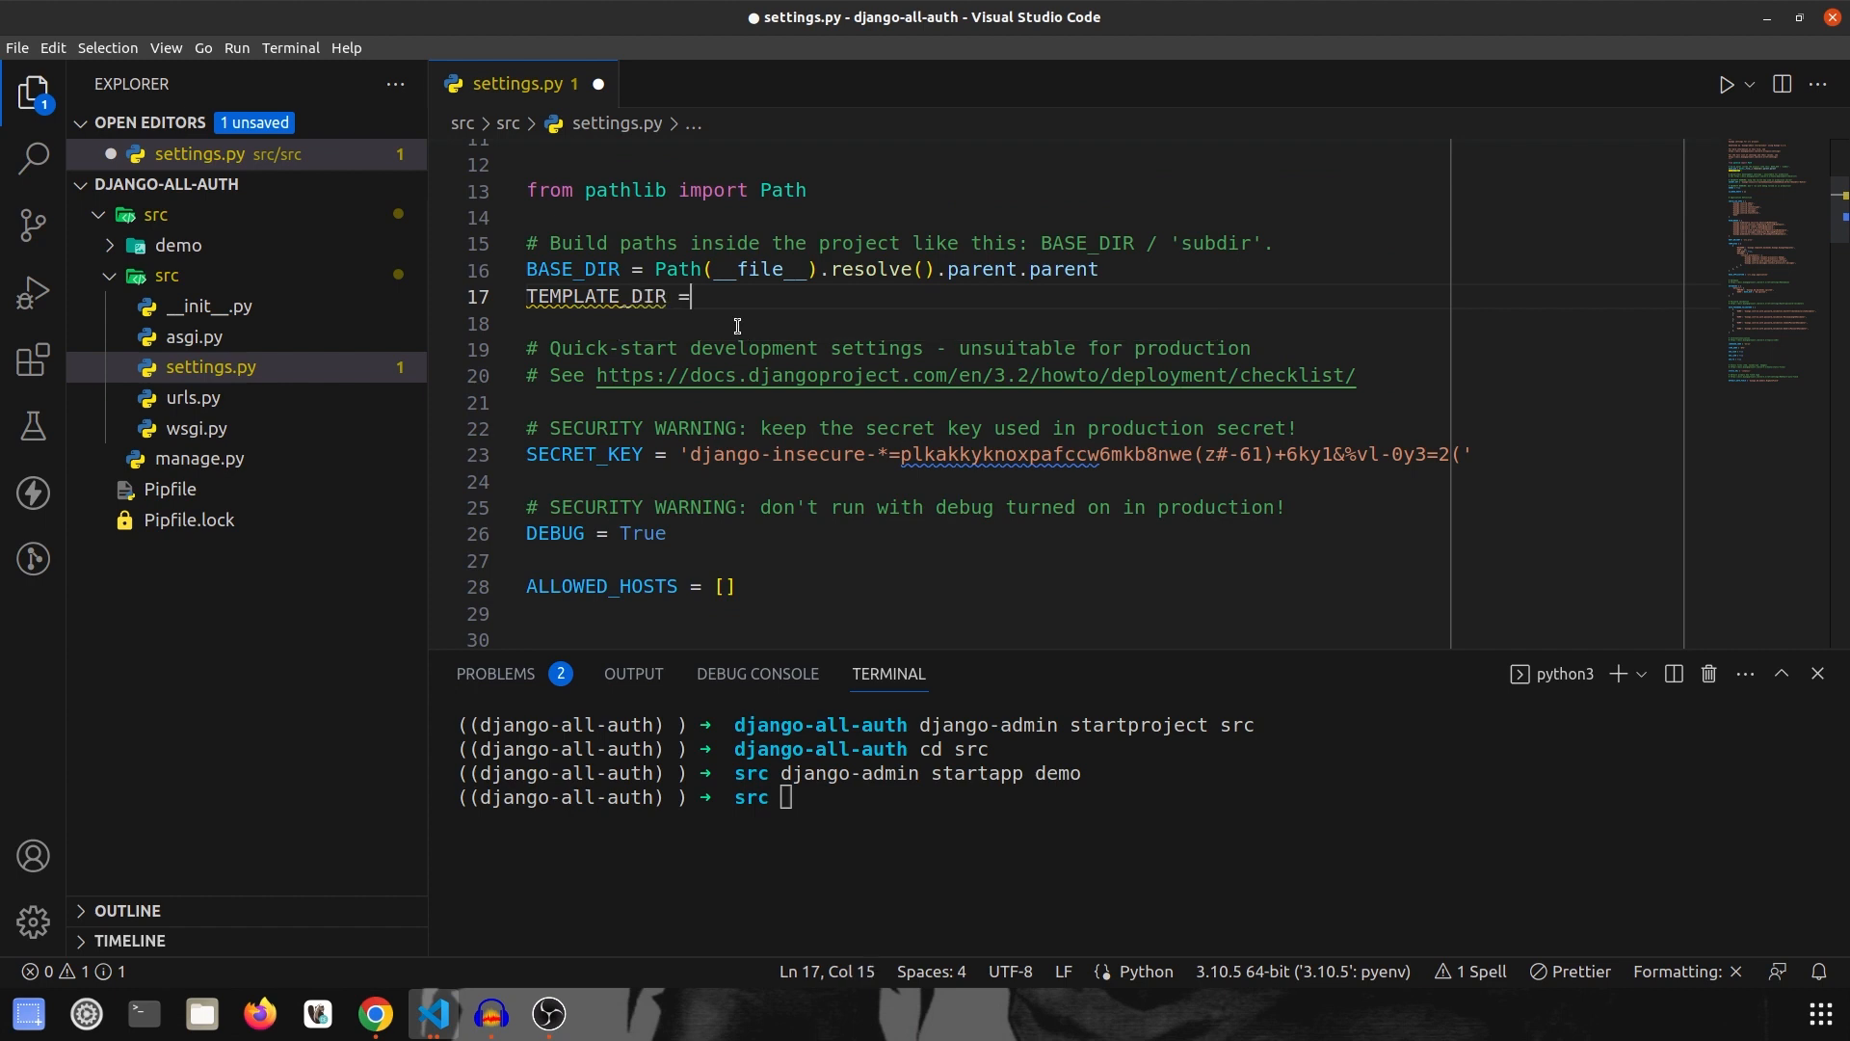
type("BASE_DIR")
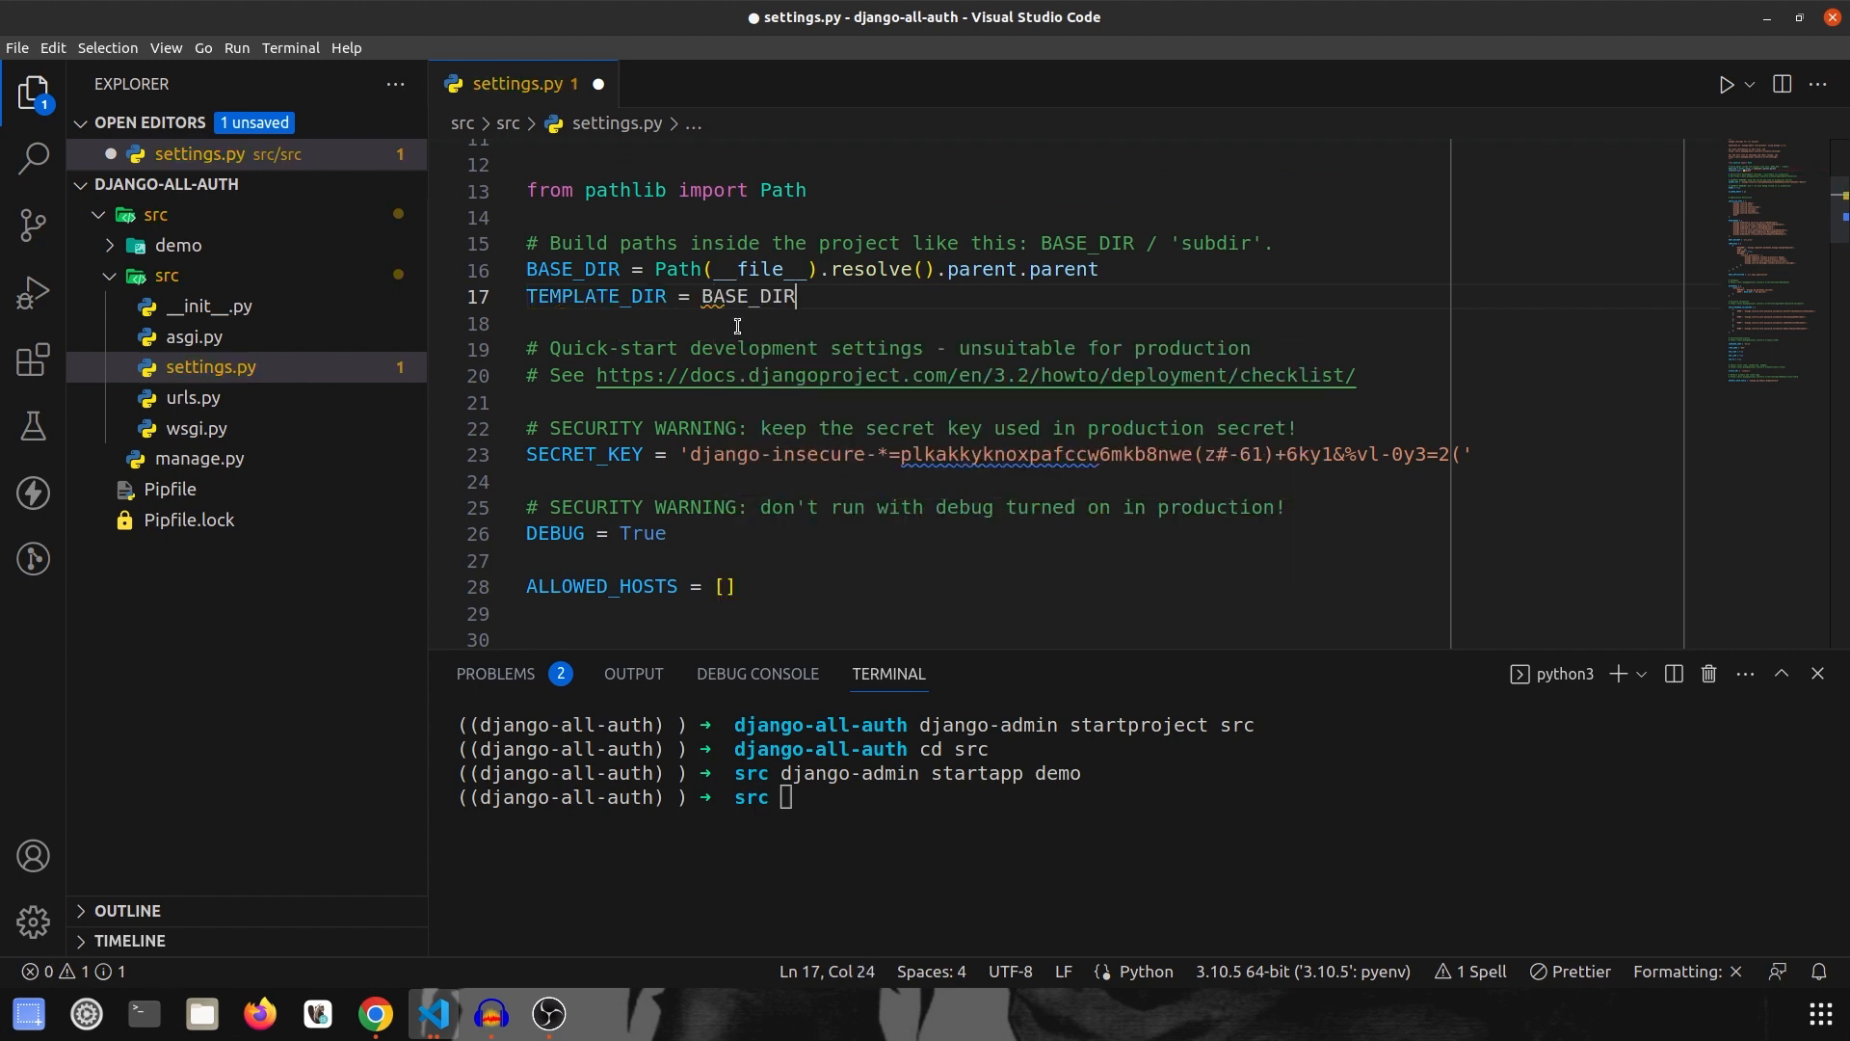
type("\\")
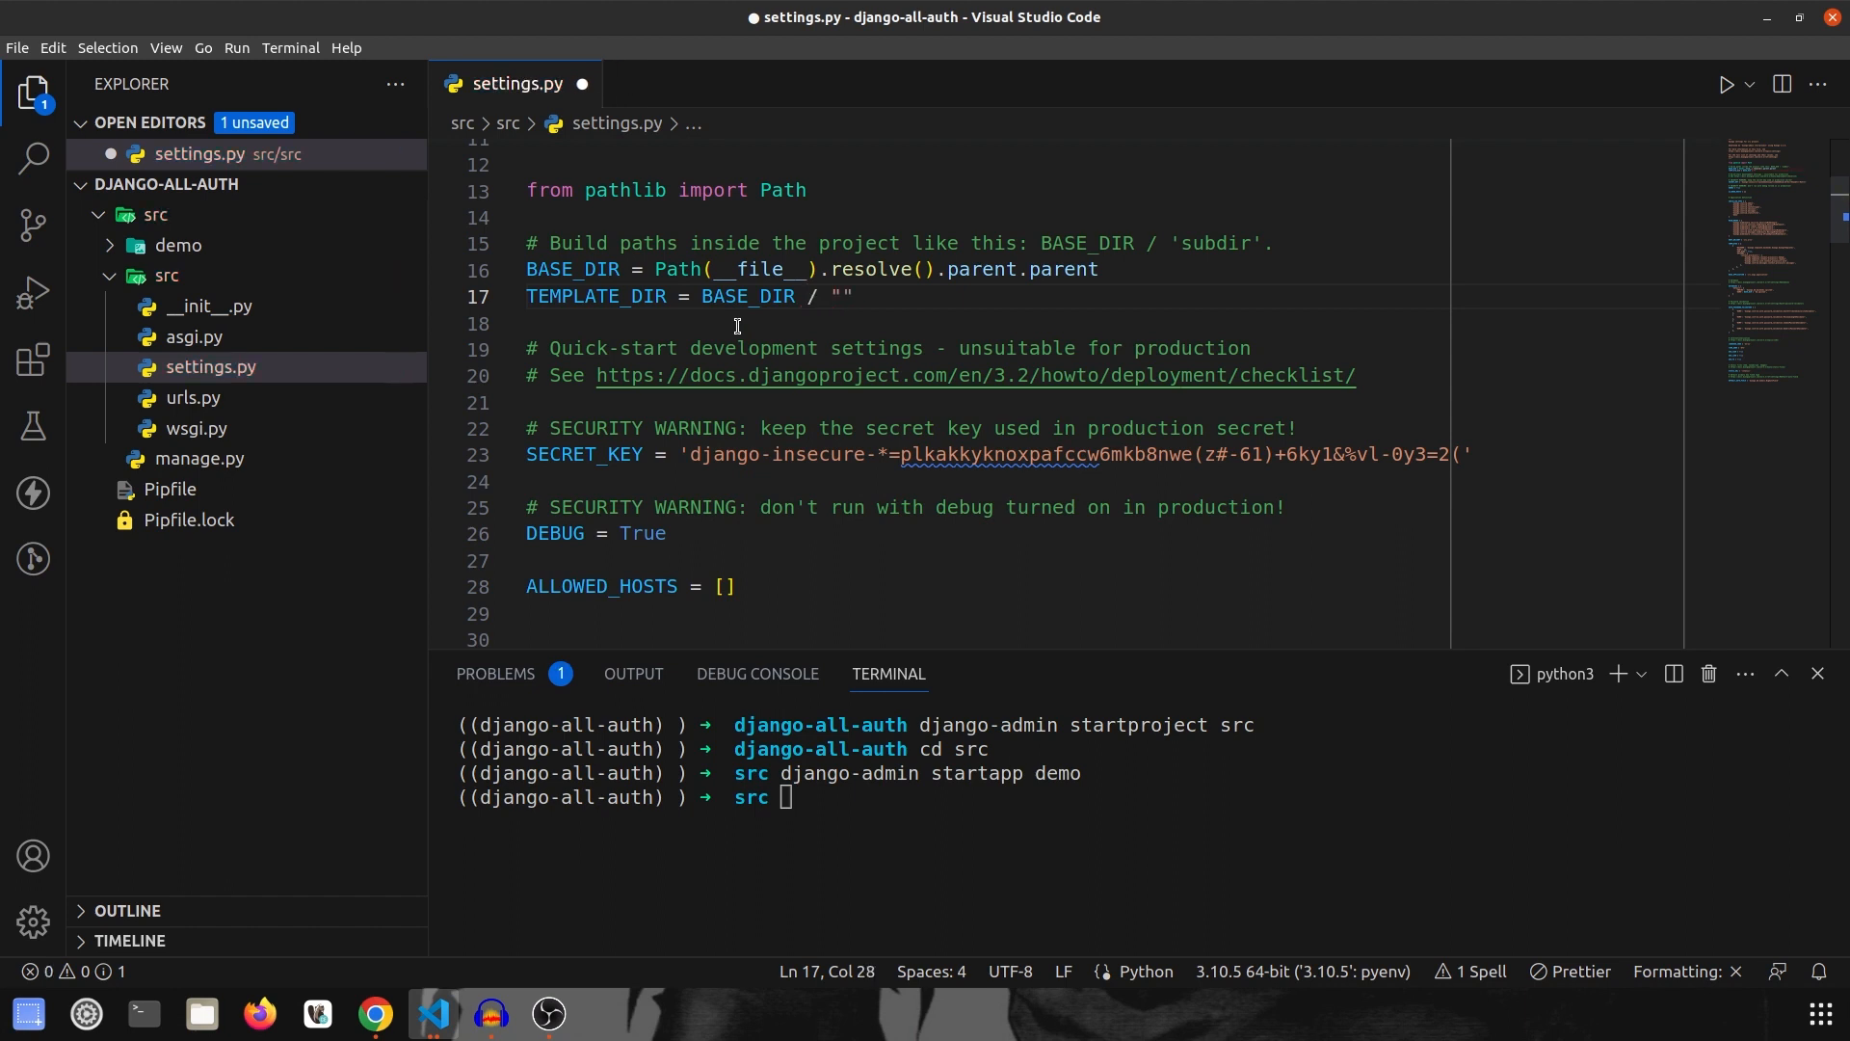
type("templates")
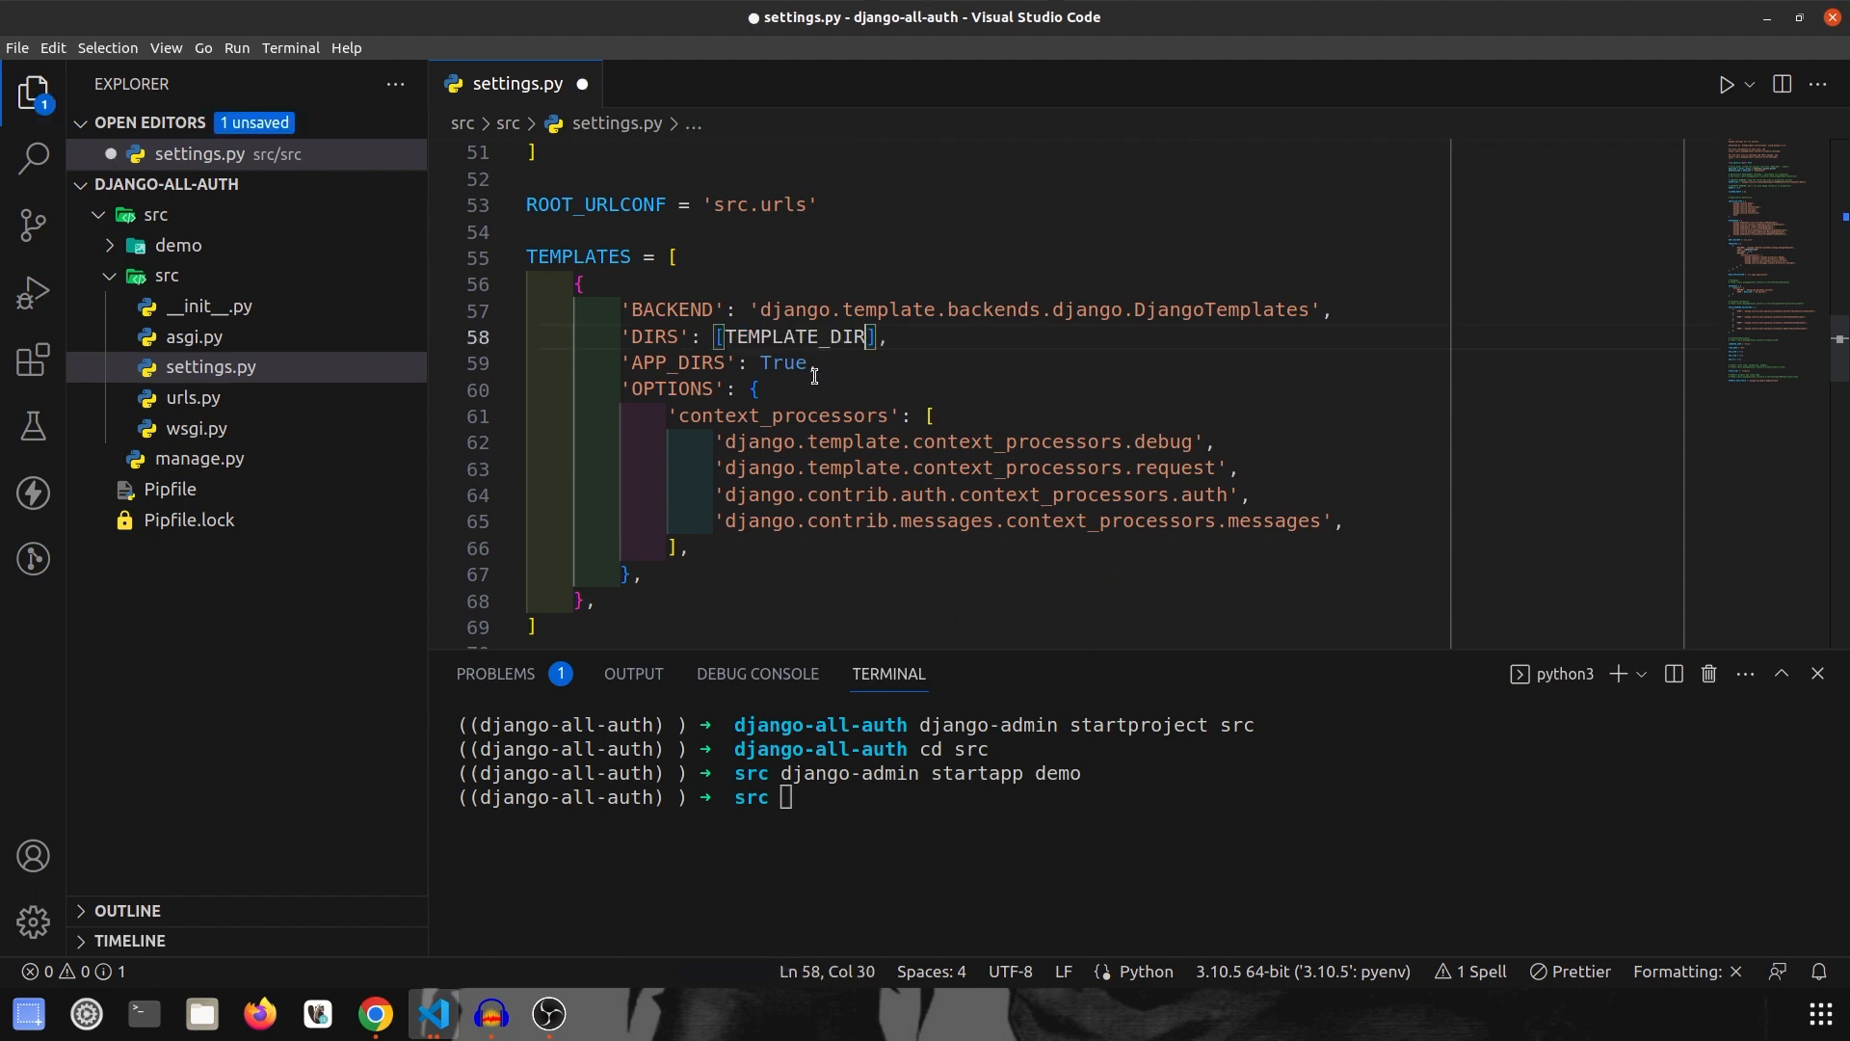
key("ctrl+s")
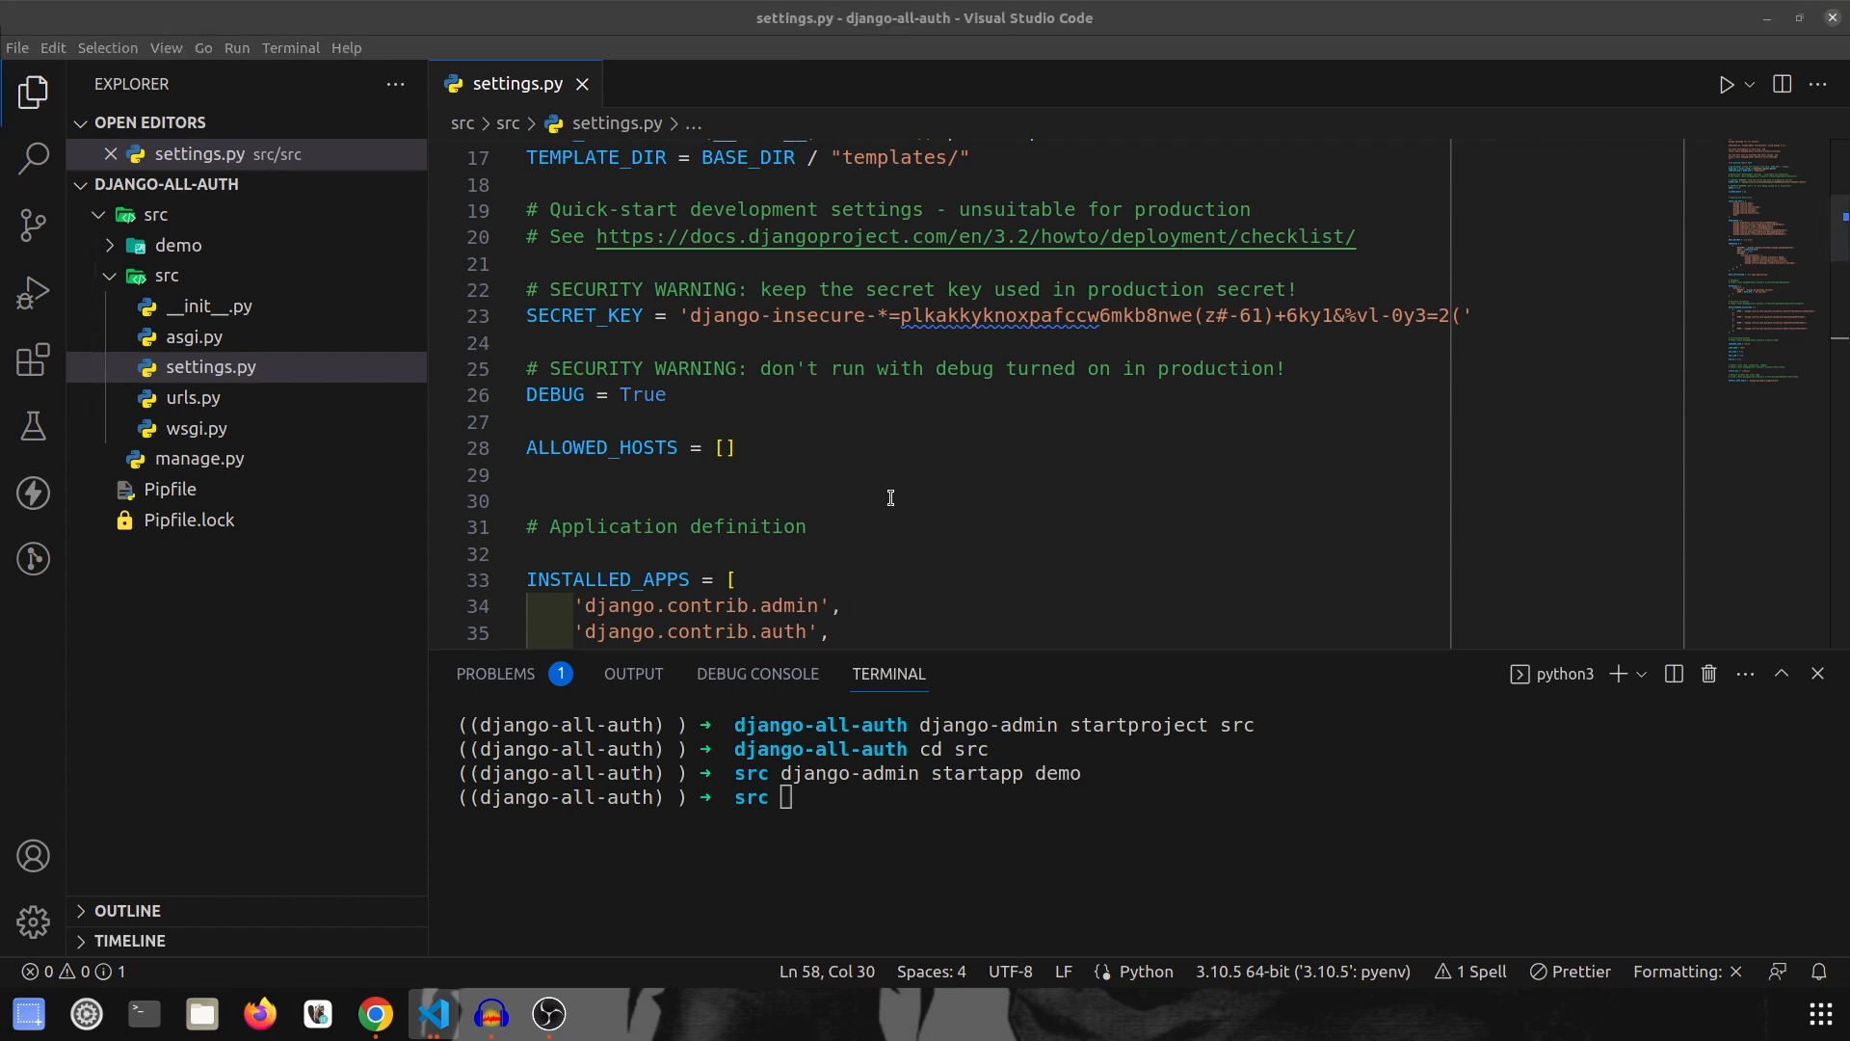
Step: Change the duplicated staticfiles line to 'django.contrib.sites' in INSTALLED_APPS
scroll("down", 3)
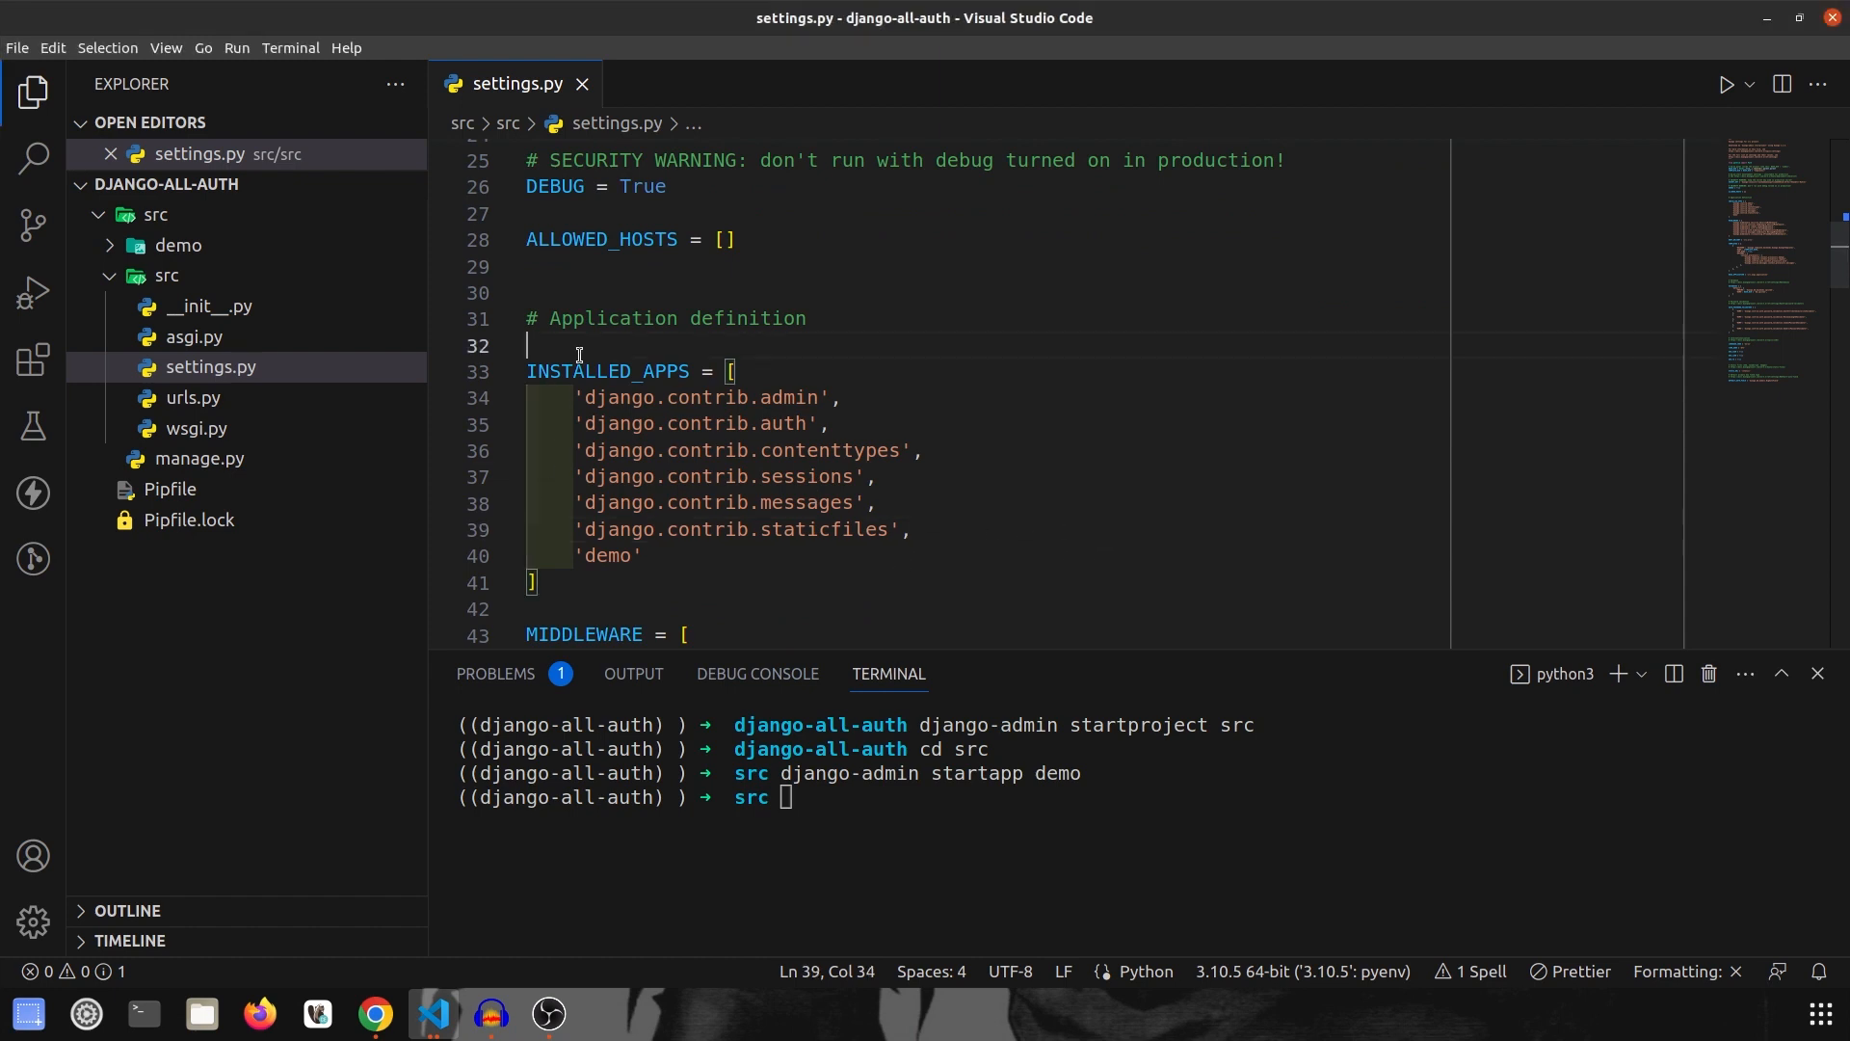
scroll("down", 3)
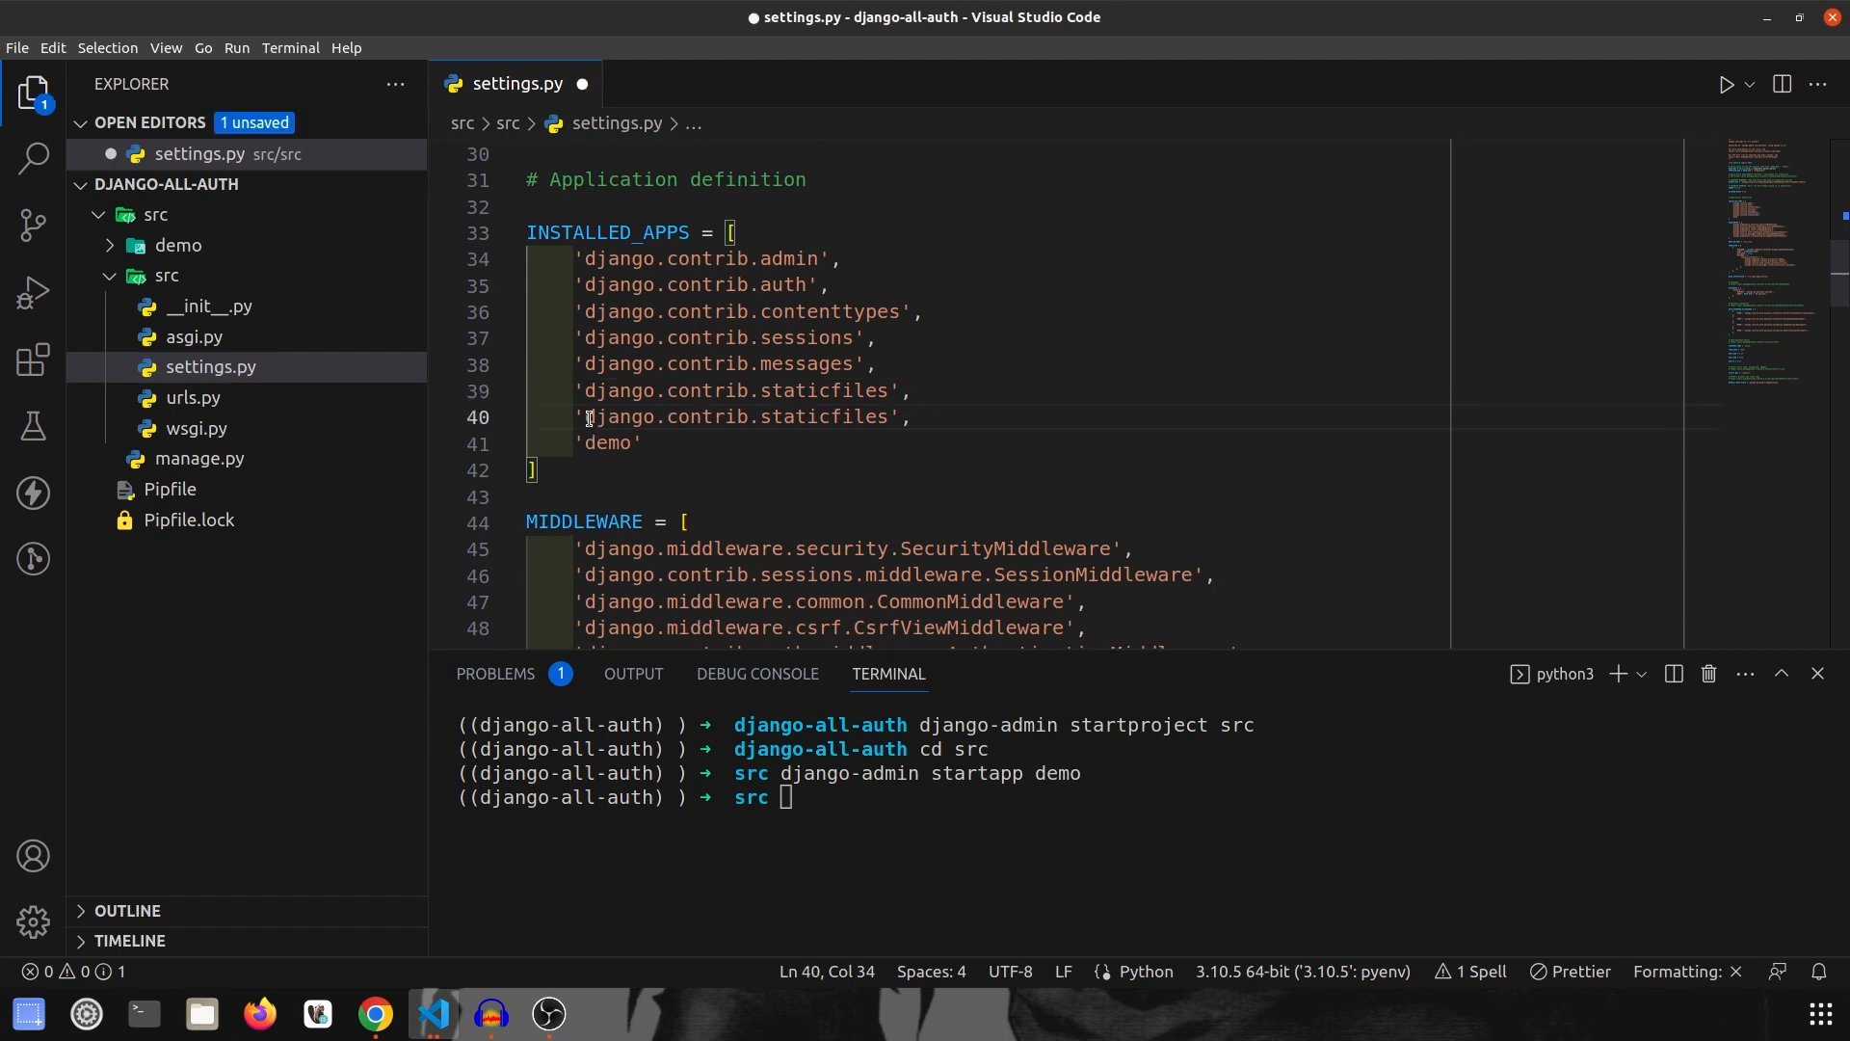
double_click(823, 416)
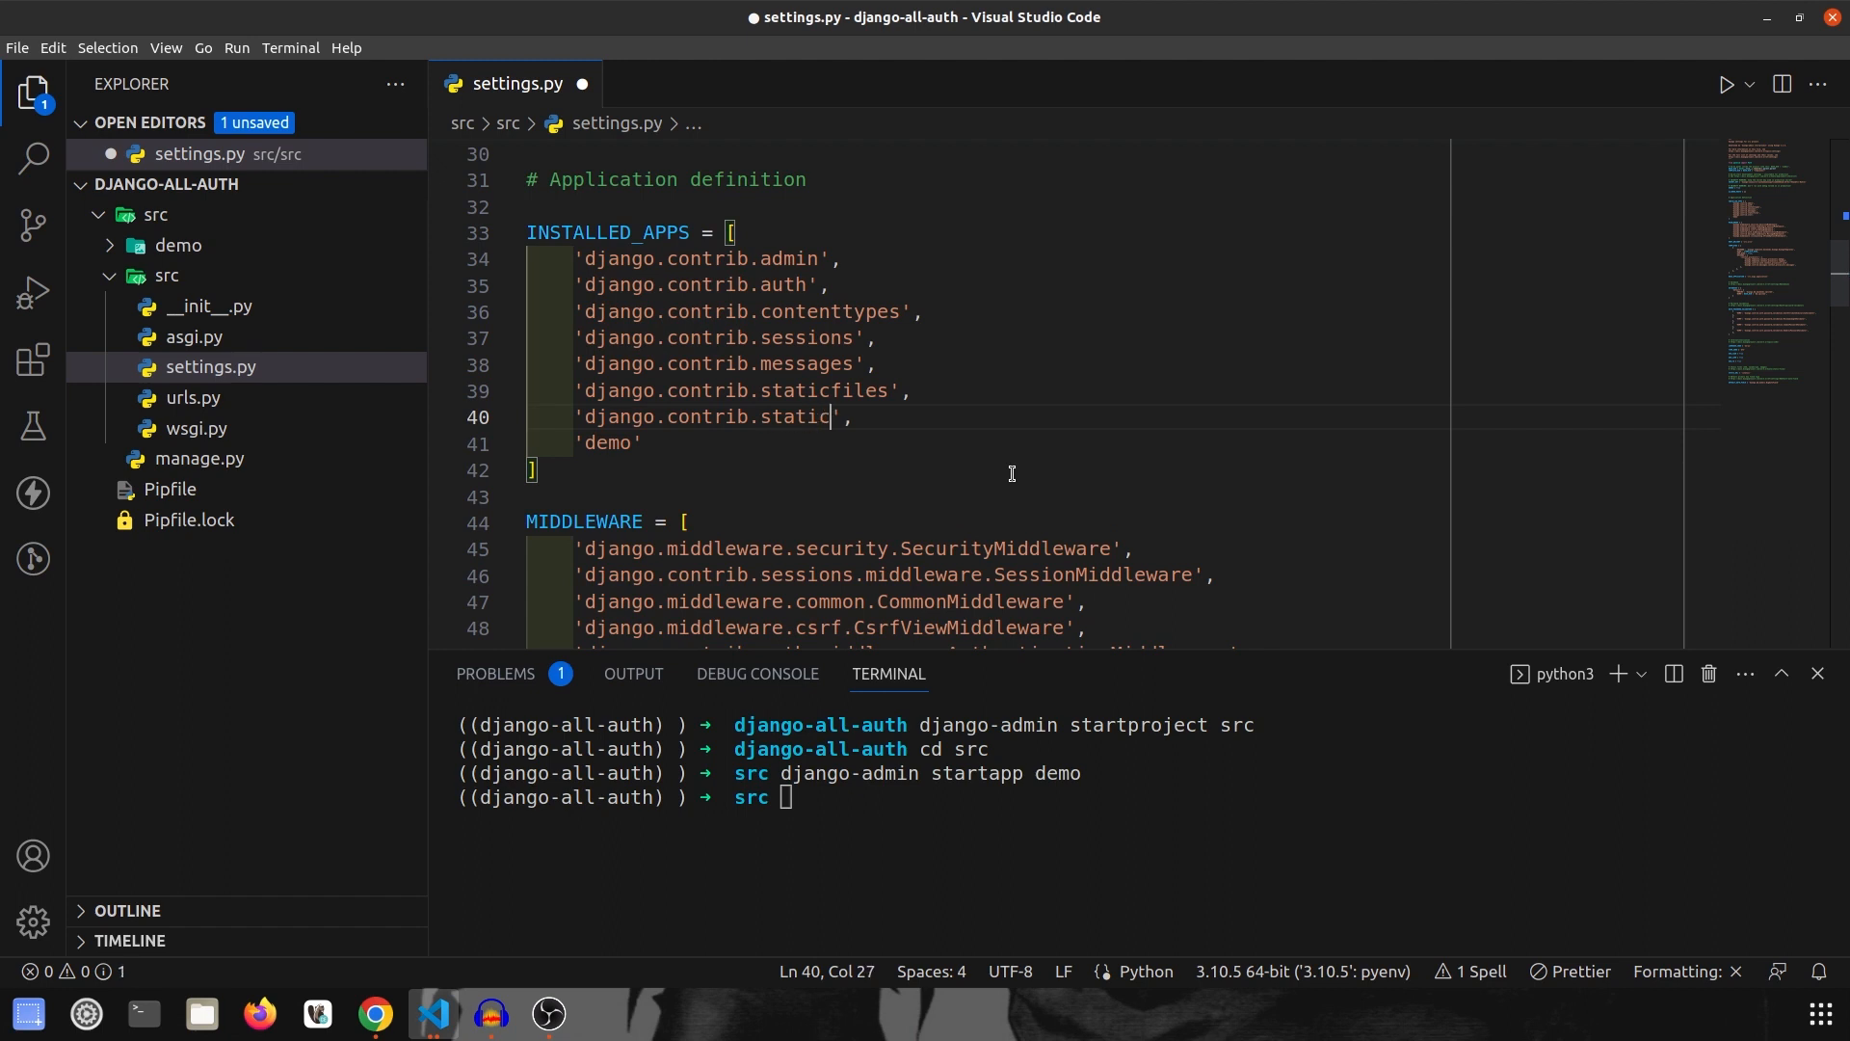
key("BackSpace")
type("ites")
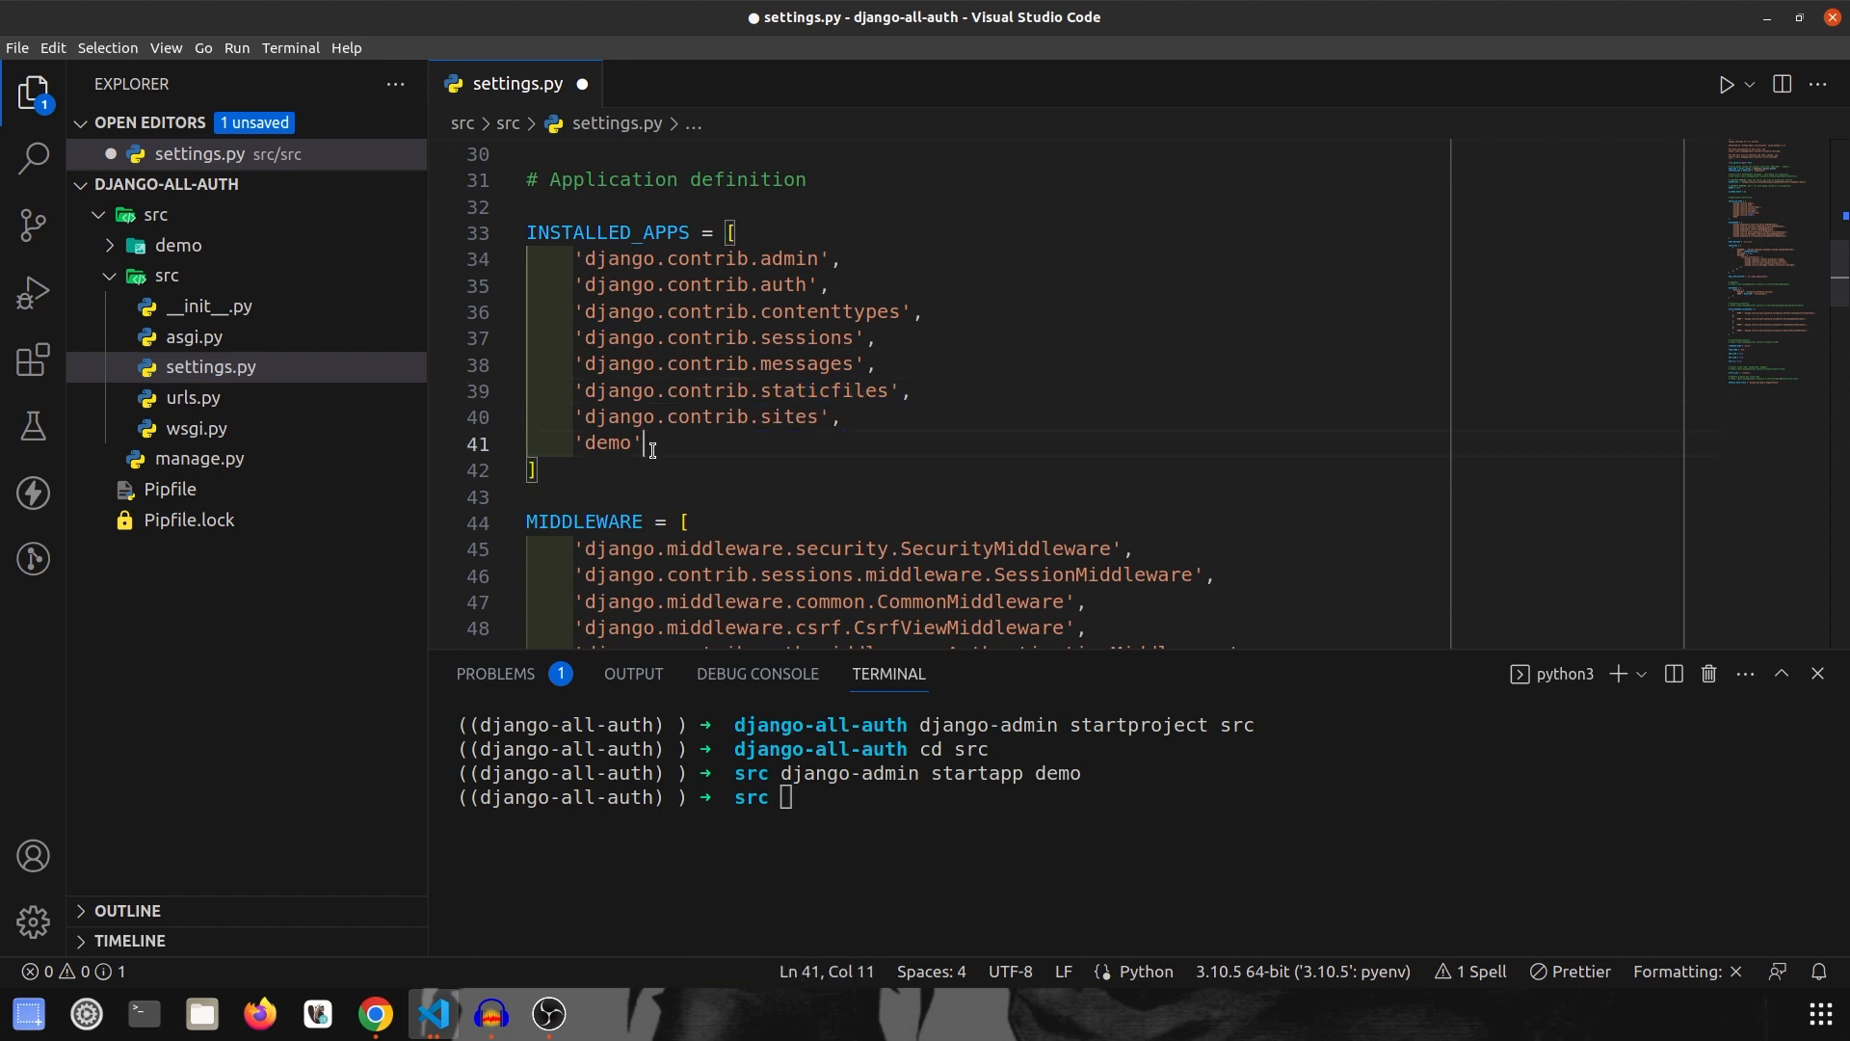
Step: Add four placeholder 'allauth', lines after the demo entry and save settings.py
key("Enter")
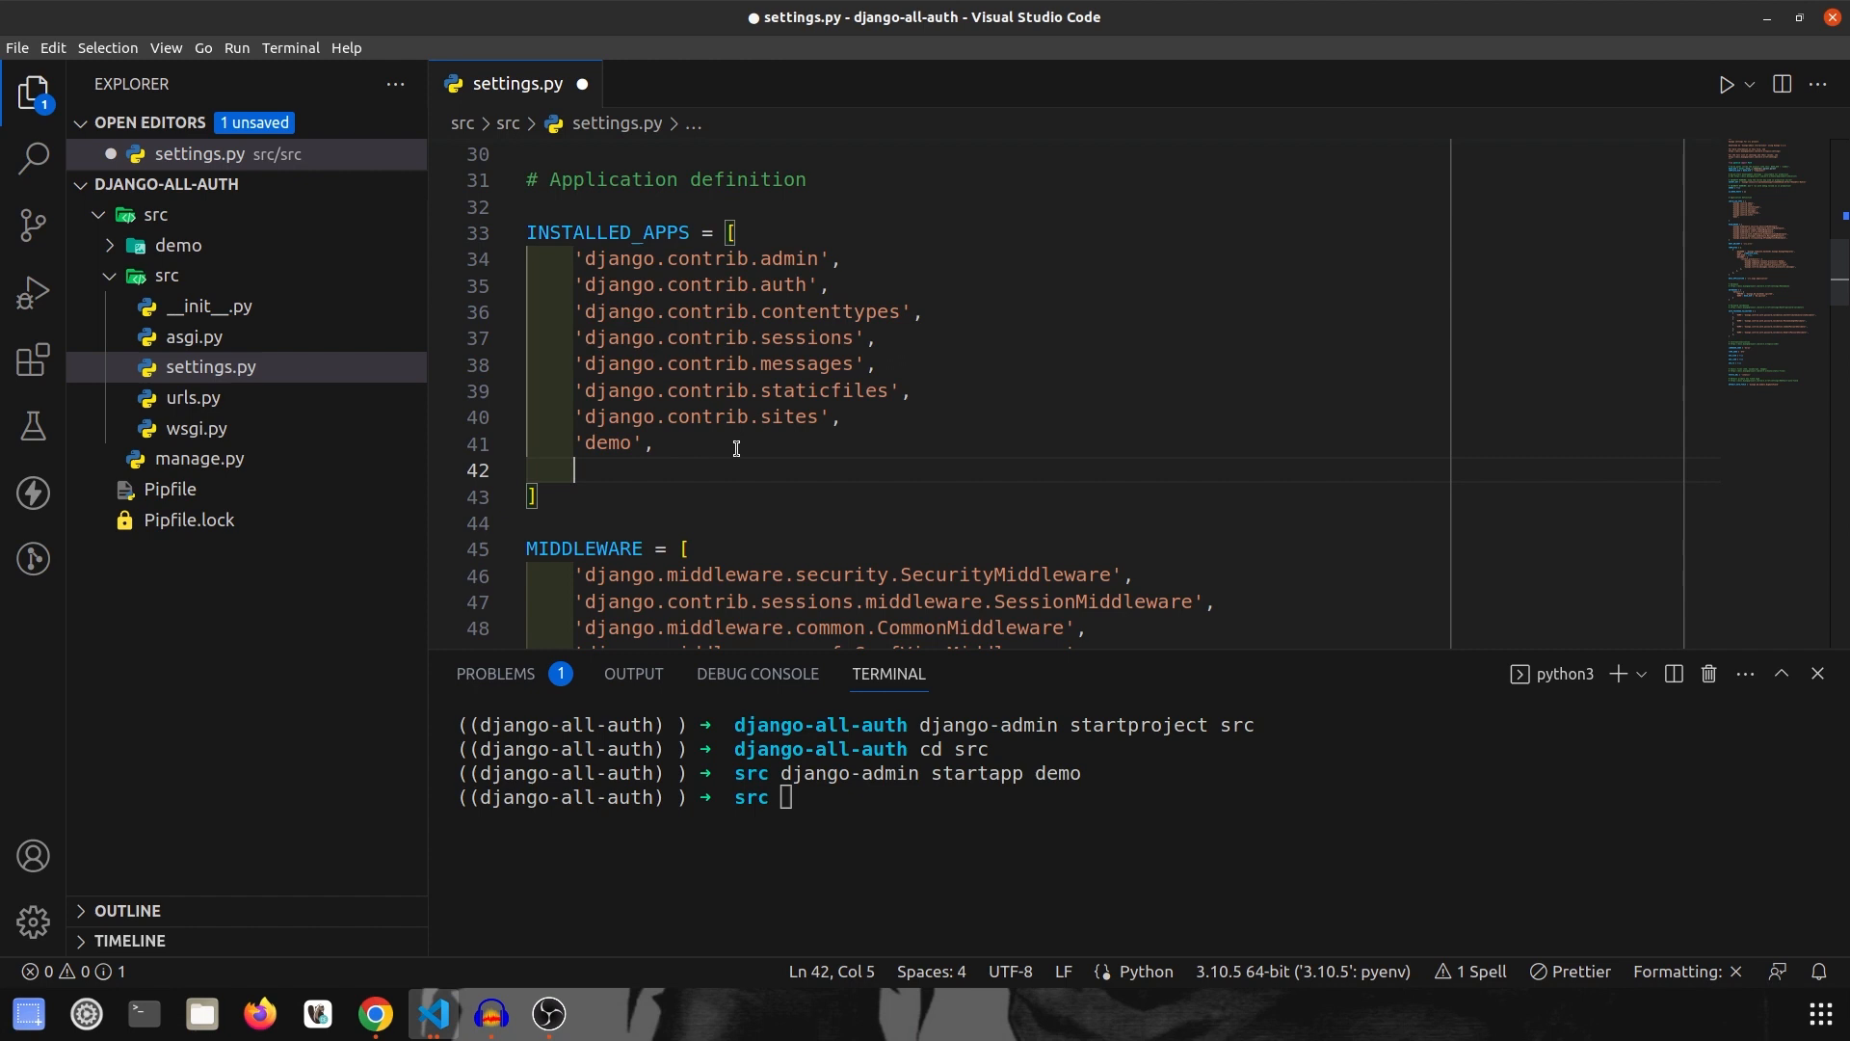
scroll("down", 3)
type("'allauth',")
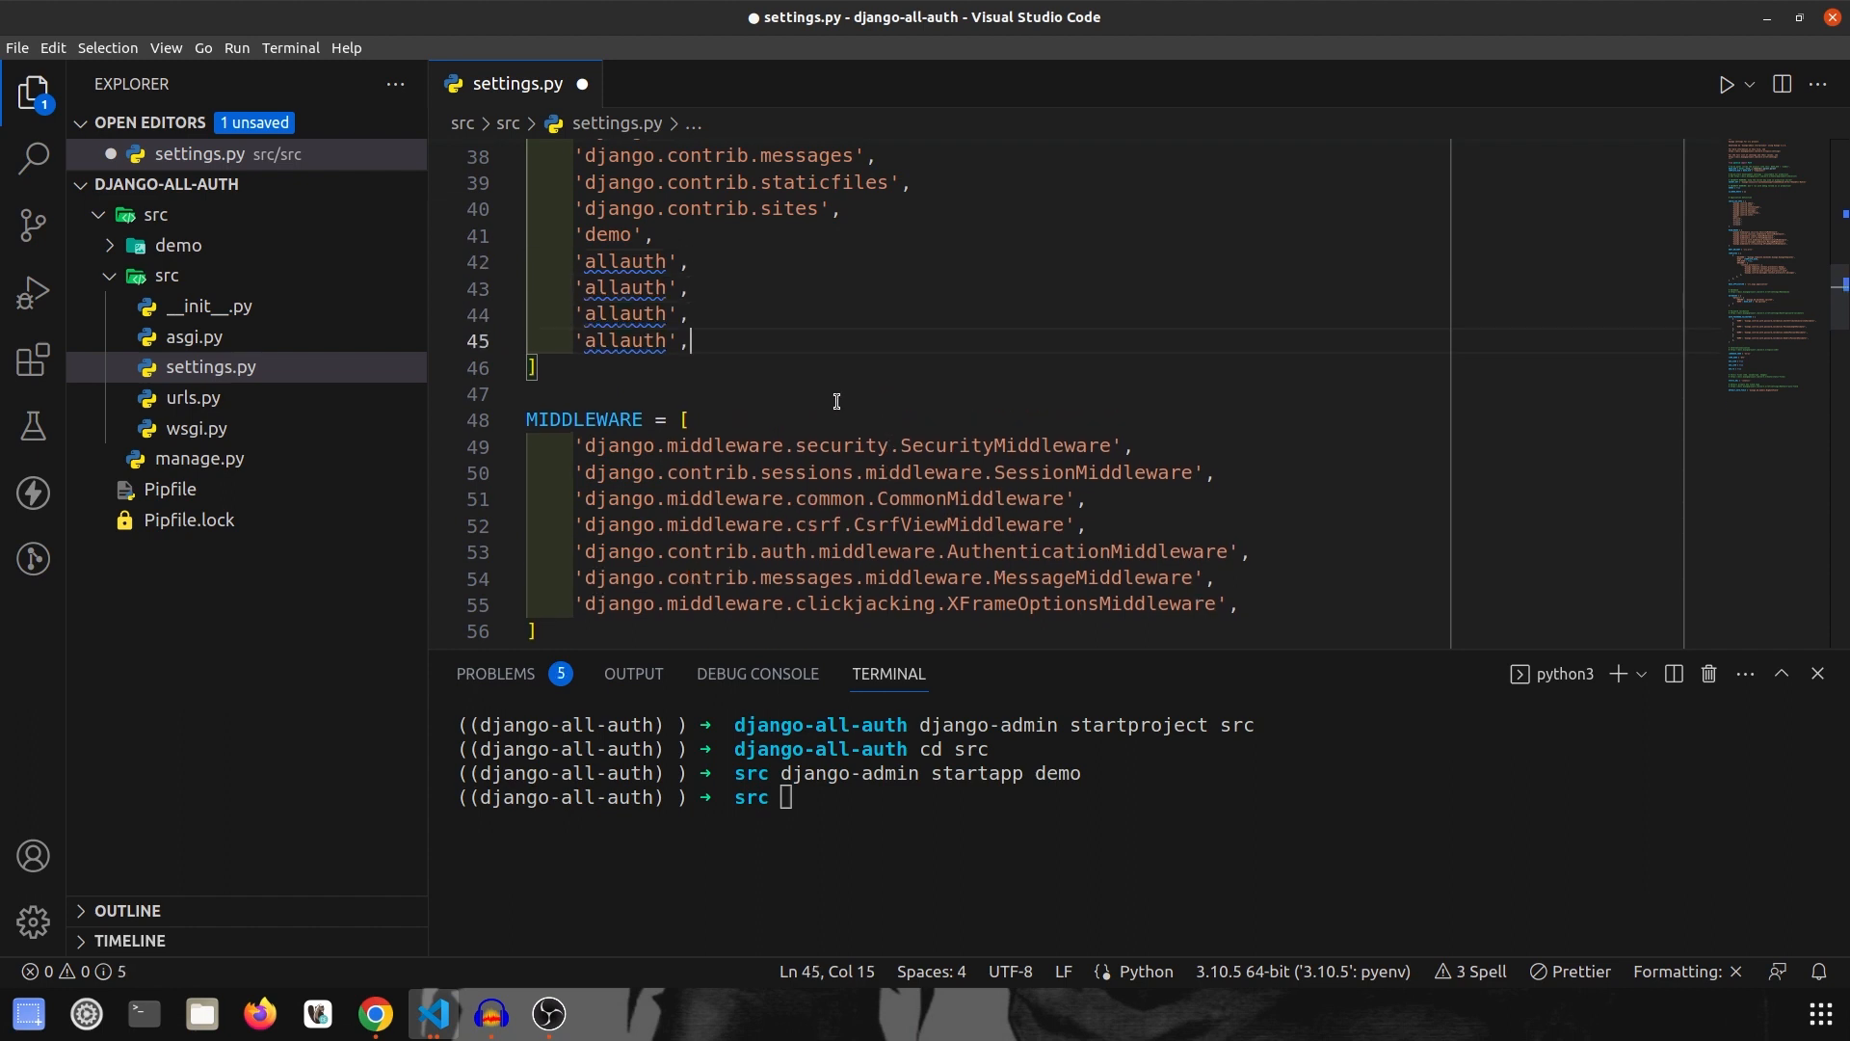
key("ctrl+s")
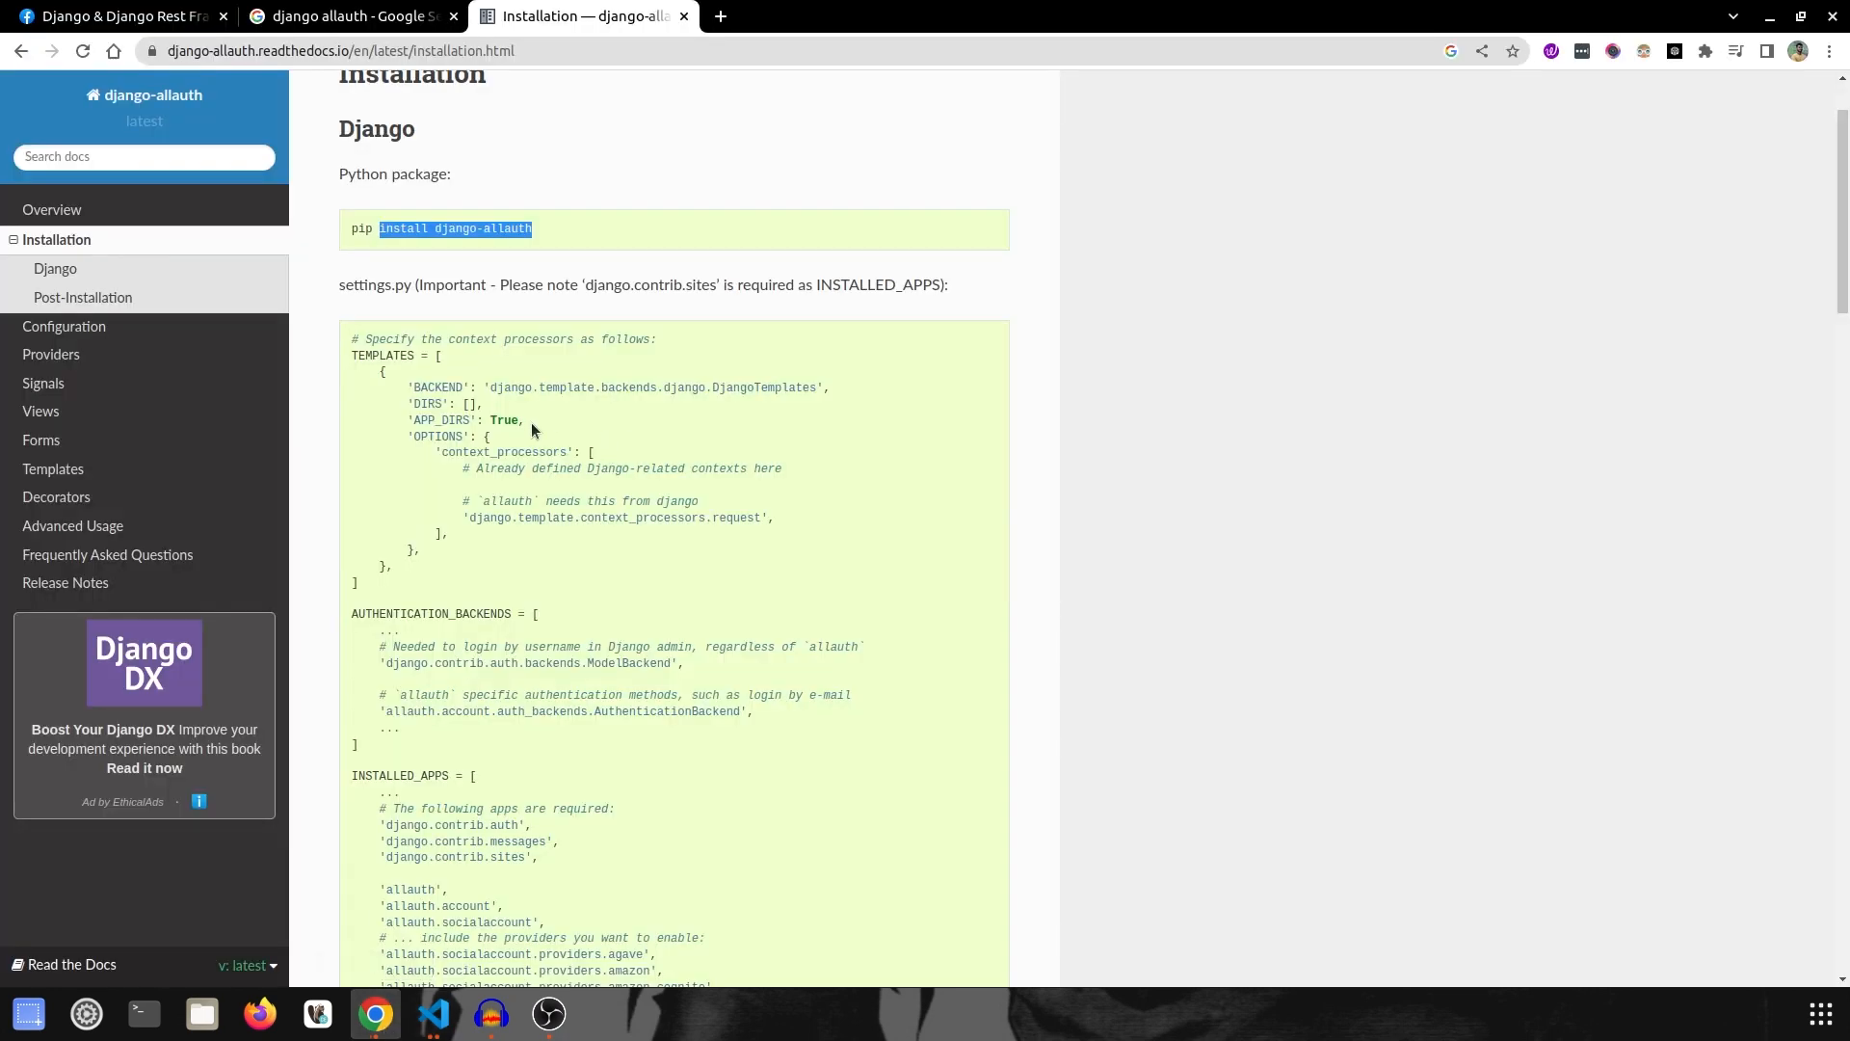
Step: In the docs' INSTALLED_APPS example, highlight django.contrib.sites, allauth.account and allauth.socialaccount
scroll("down", 3)
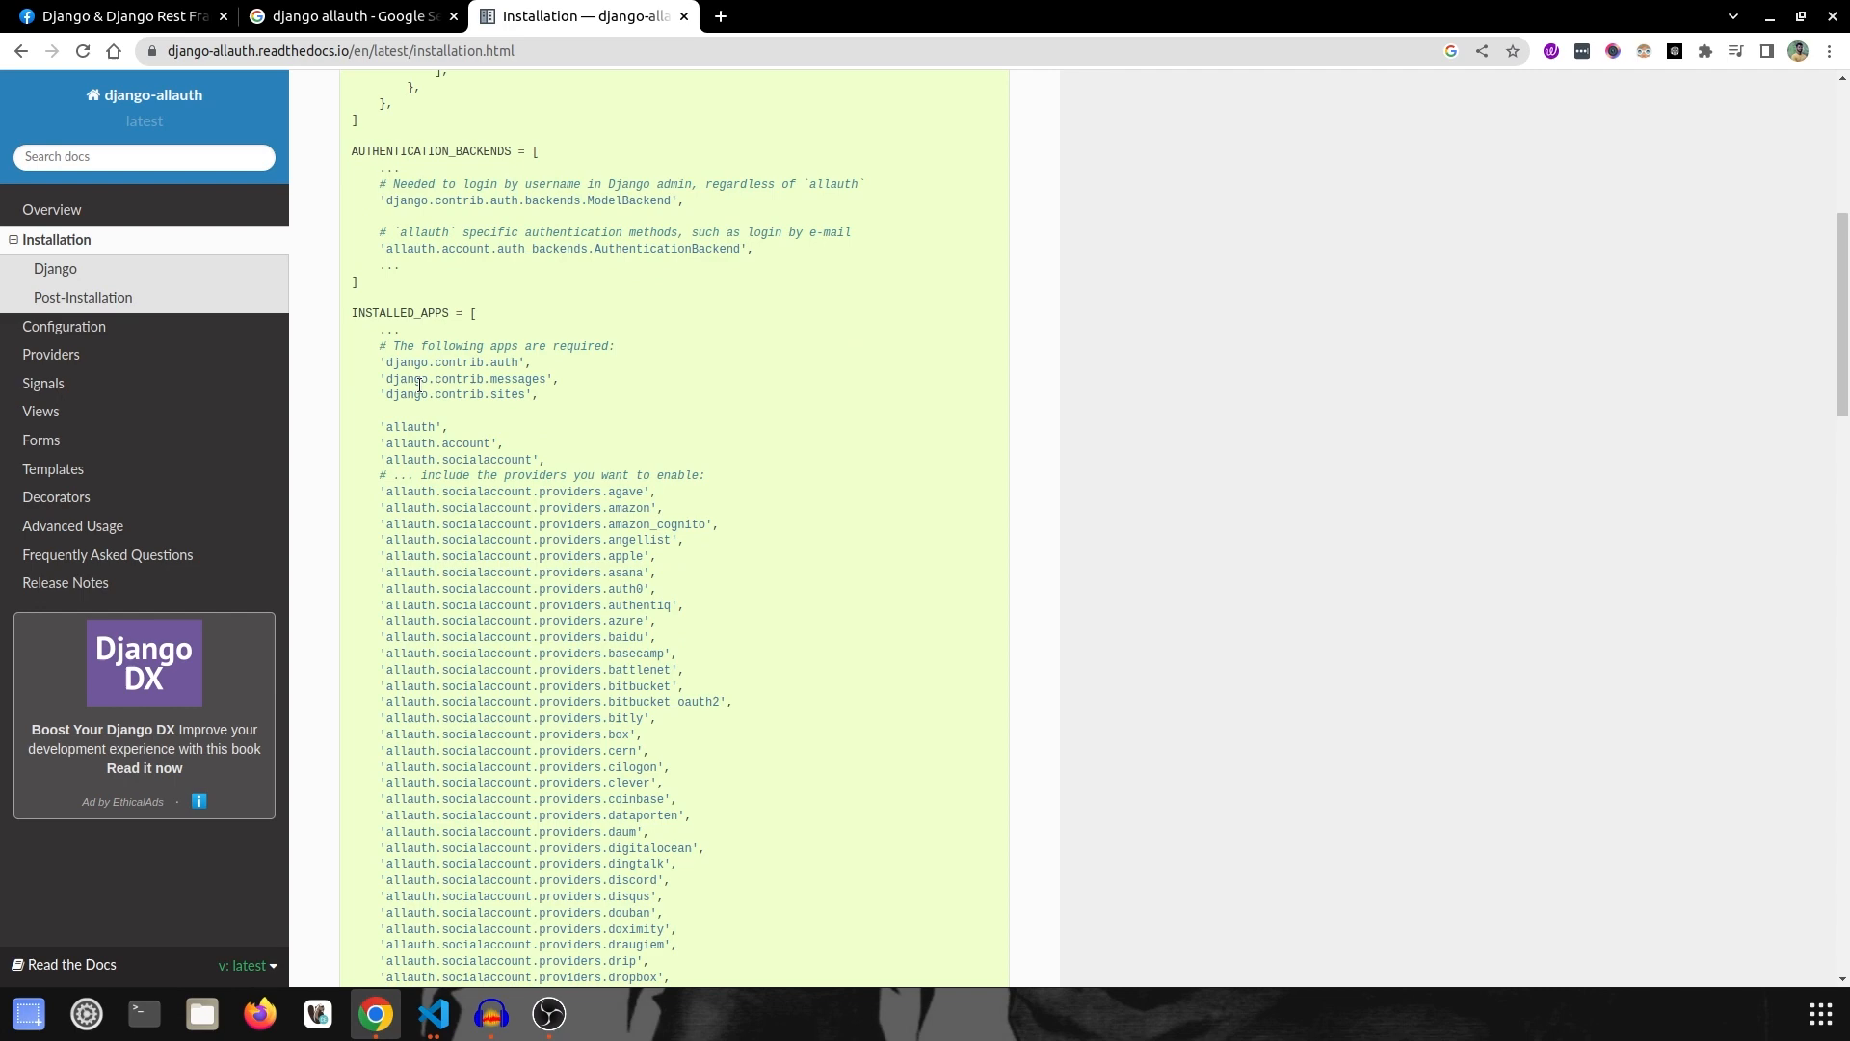
double_click(461, 393)
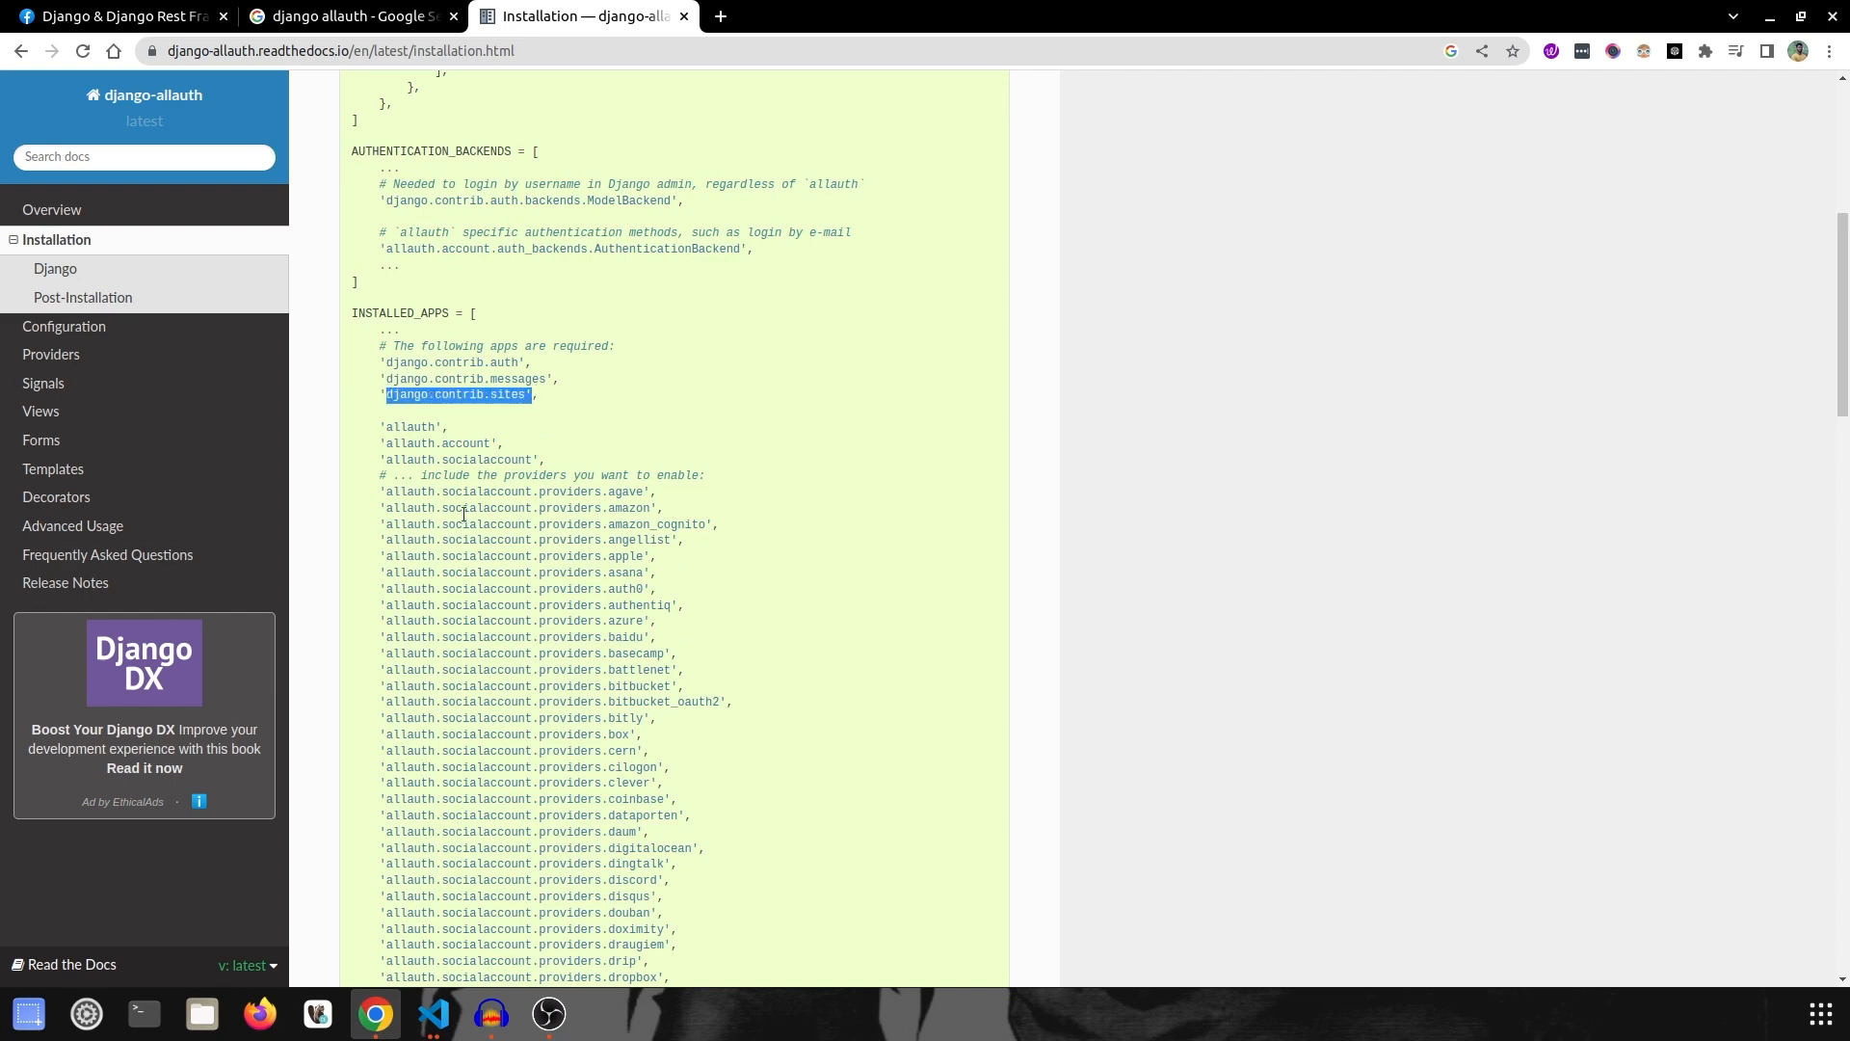
left_click(434, 1021)
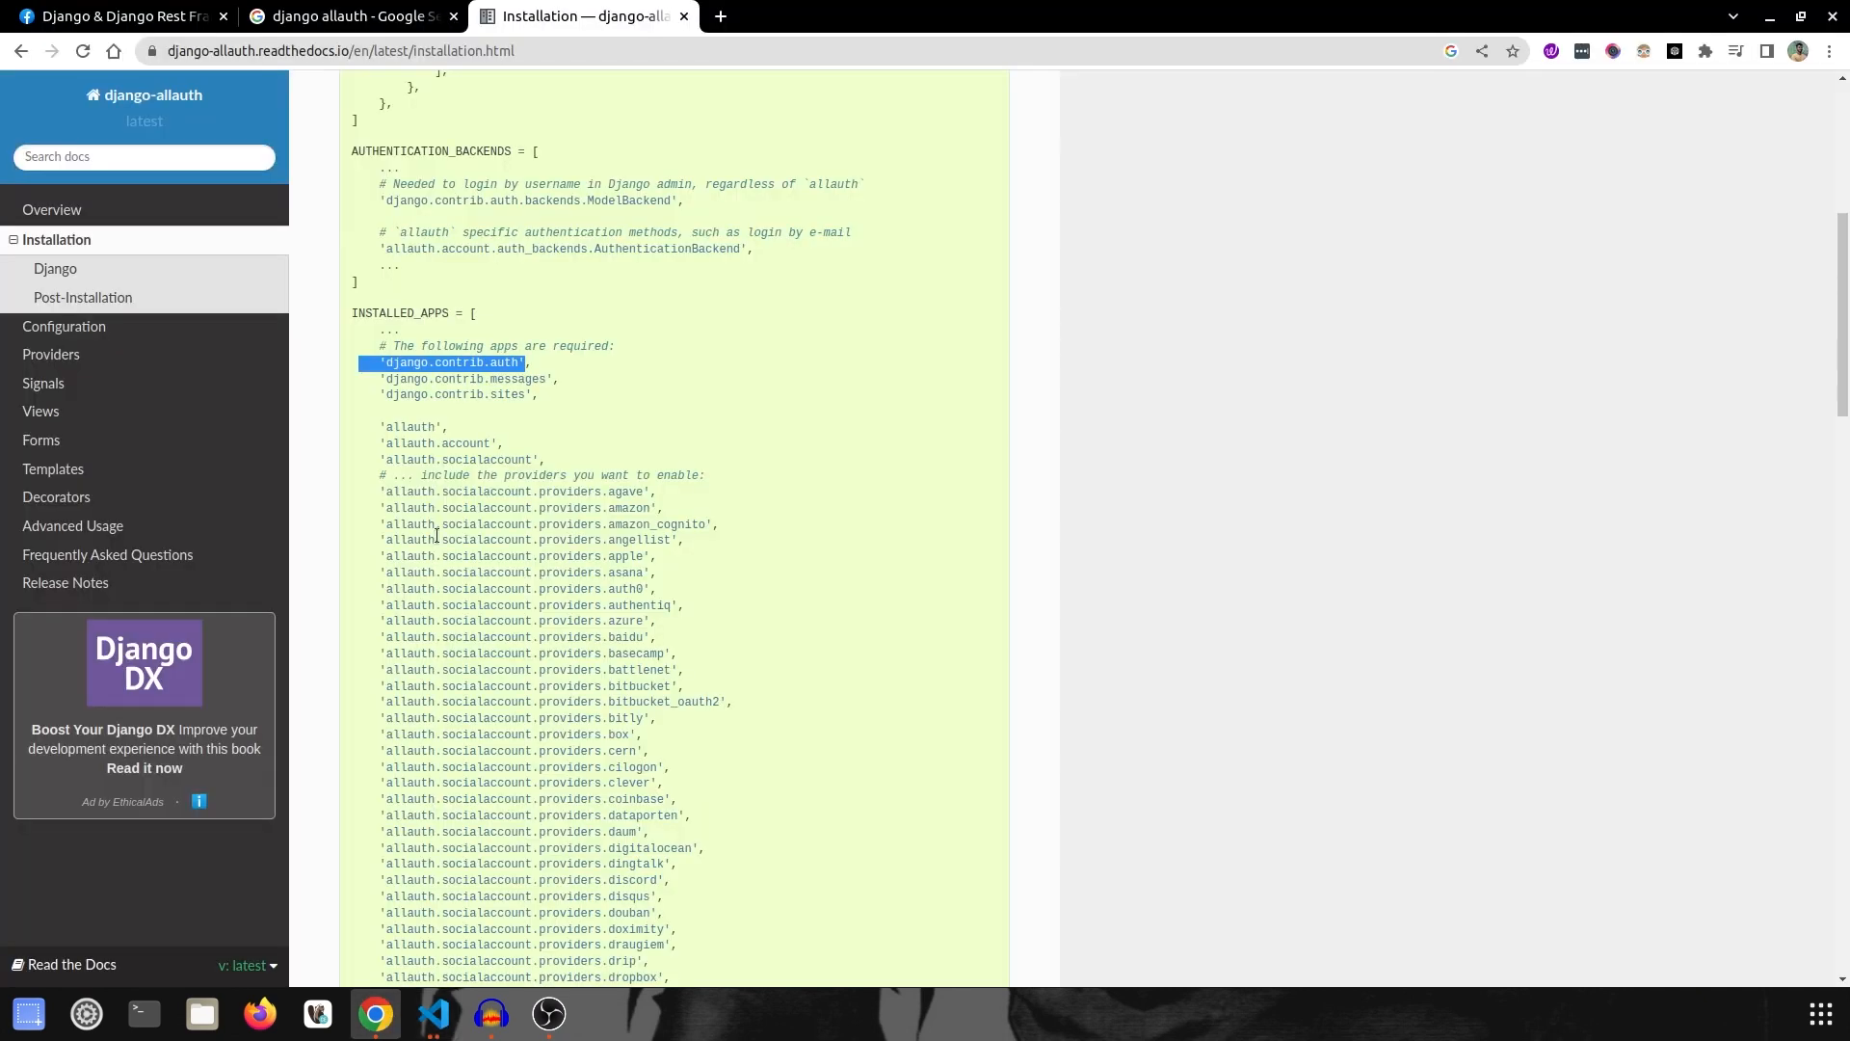
left_click_drag(528, 363, 540, 393)
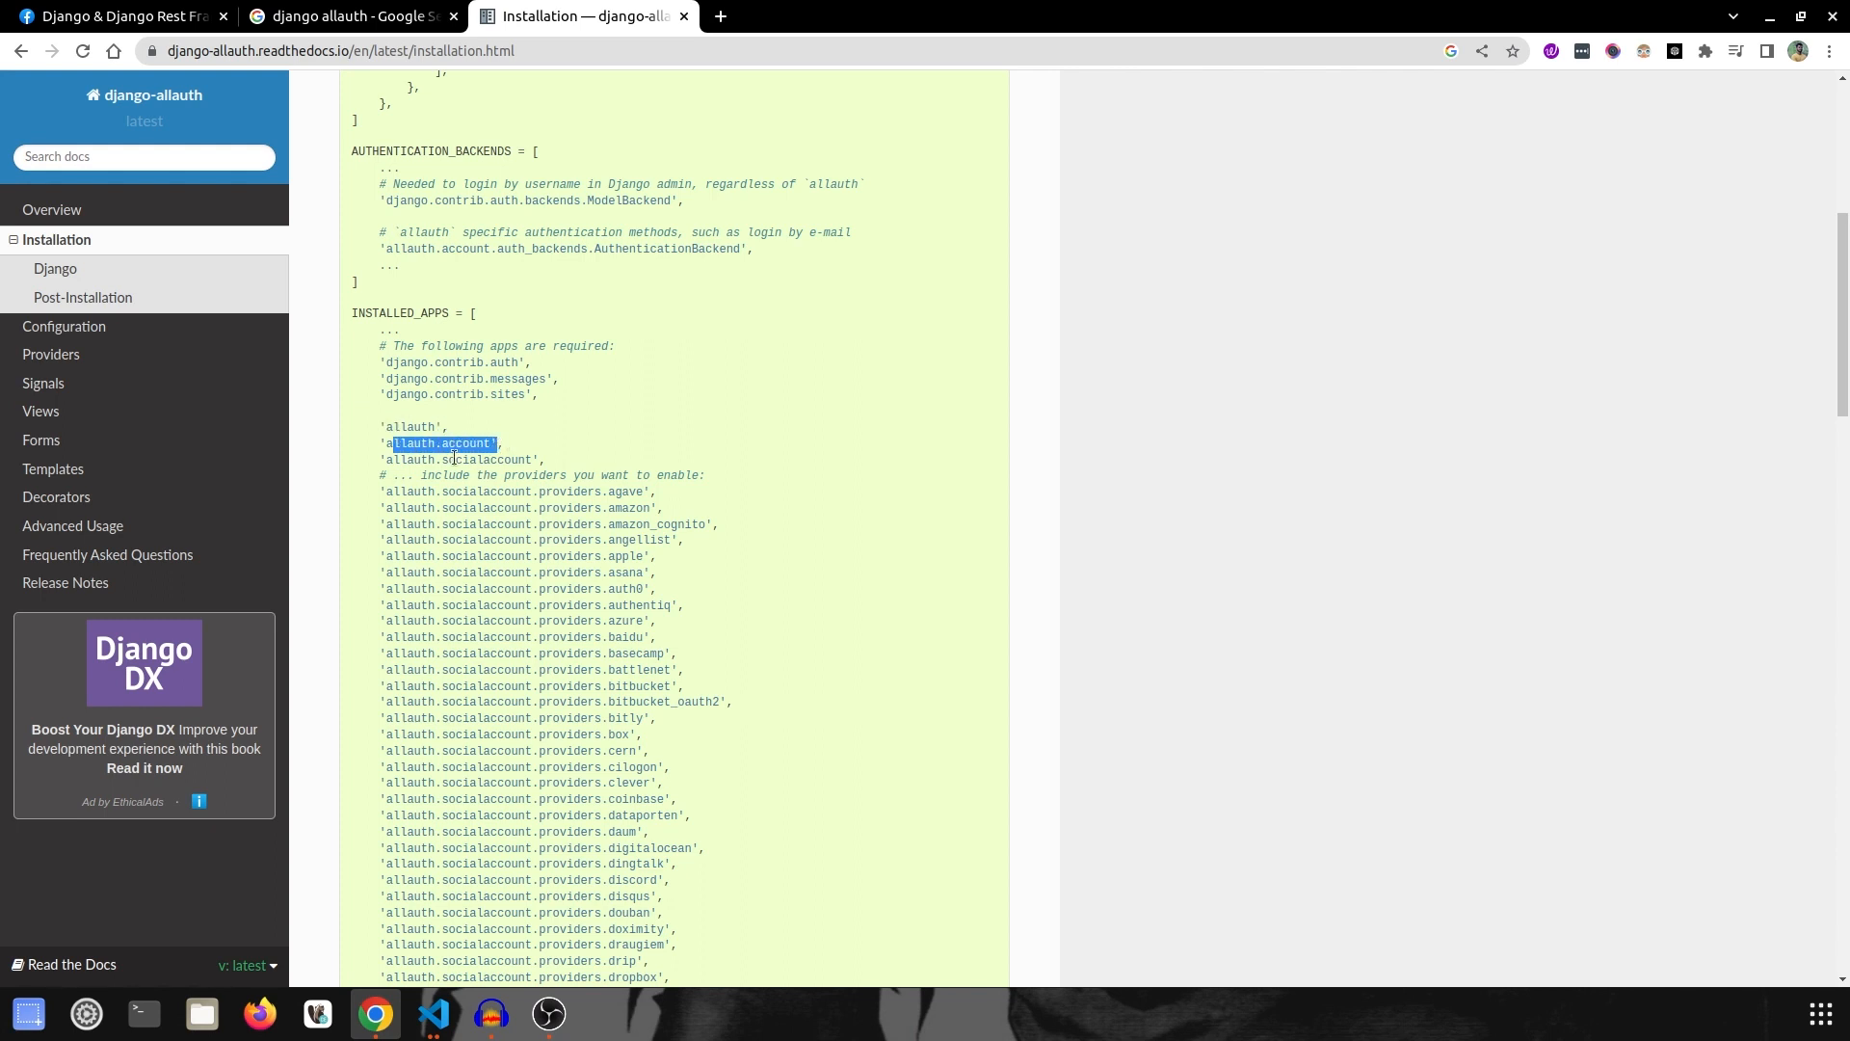
scroll("down", 3)
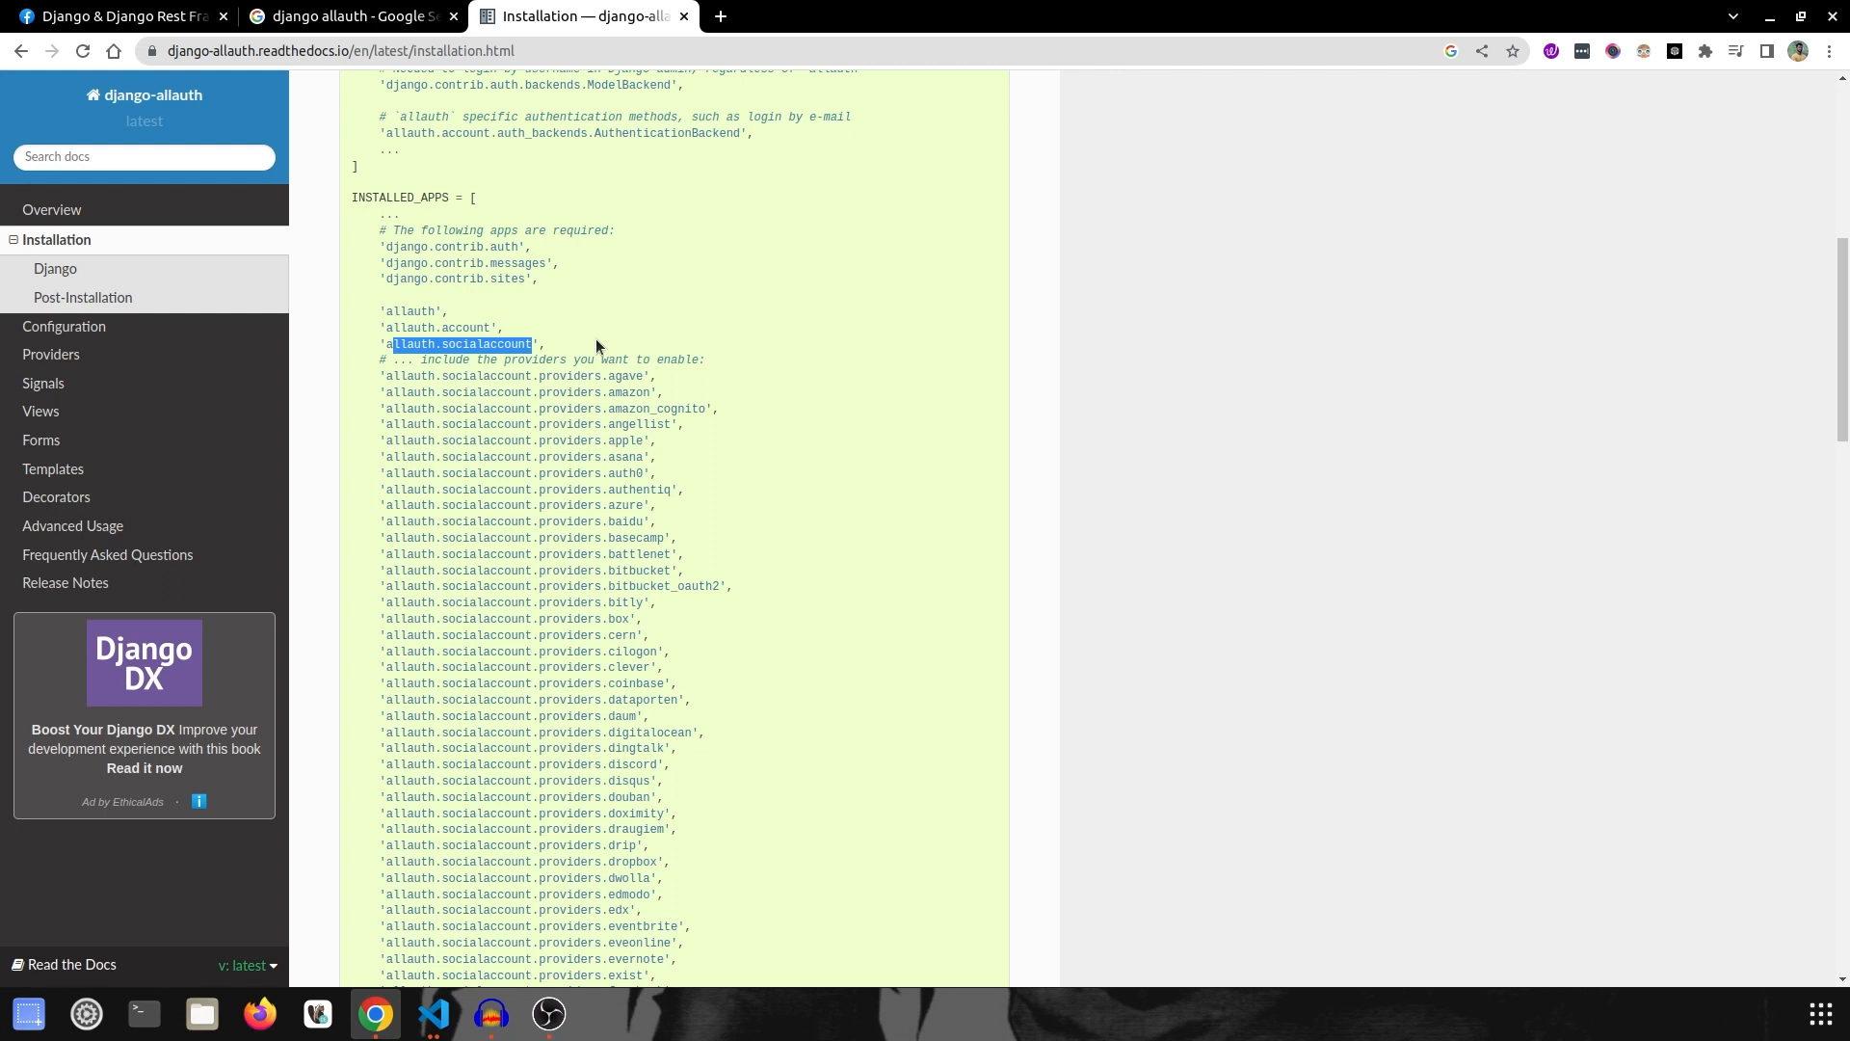
mouse_move(684, 507)
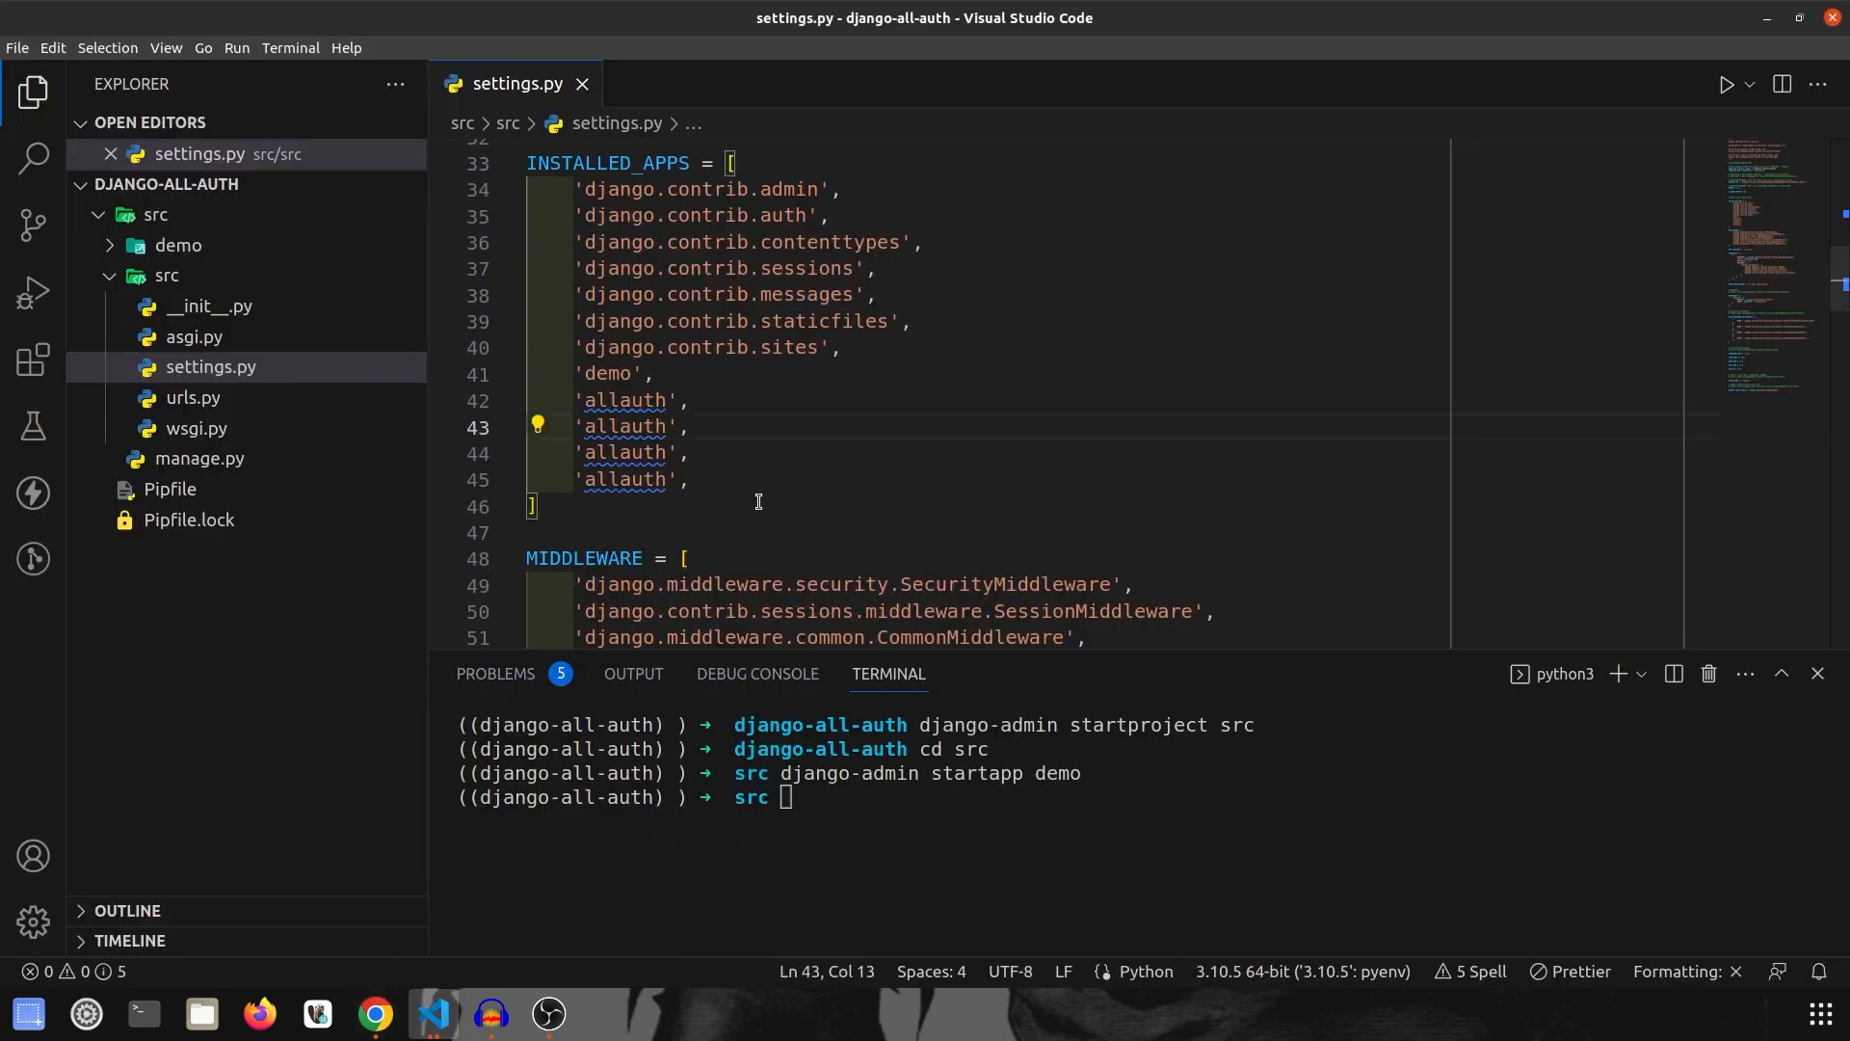
Step: Complete the entries as allauth.account, allauth.socialaccount and allauth.socialaccount.providers.google, then save
left_click(372, 1022)
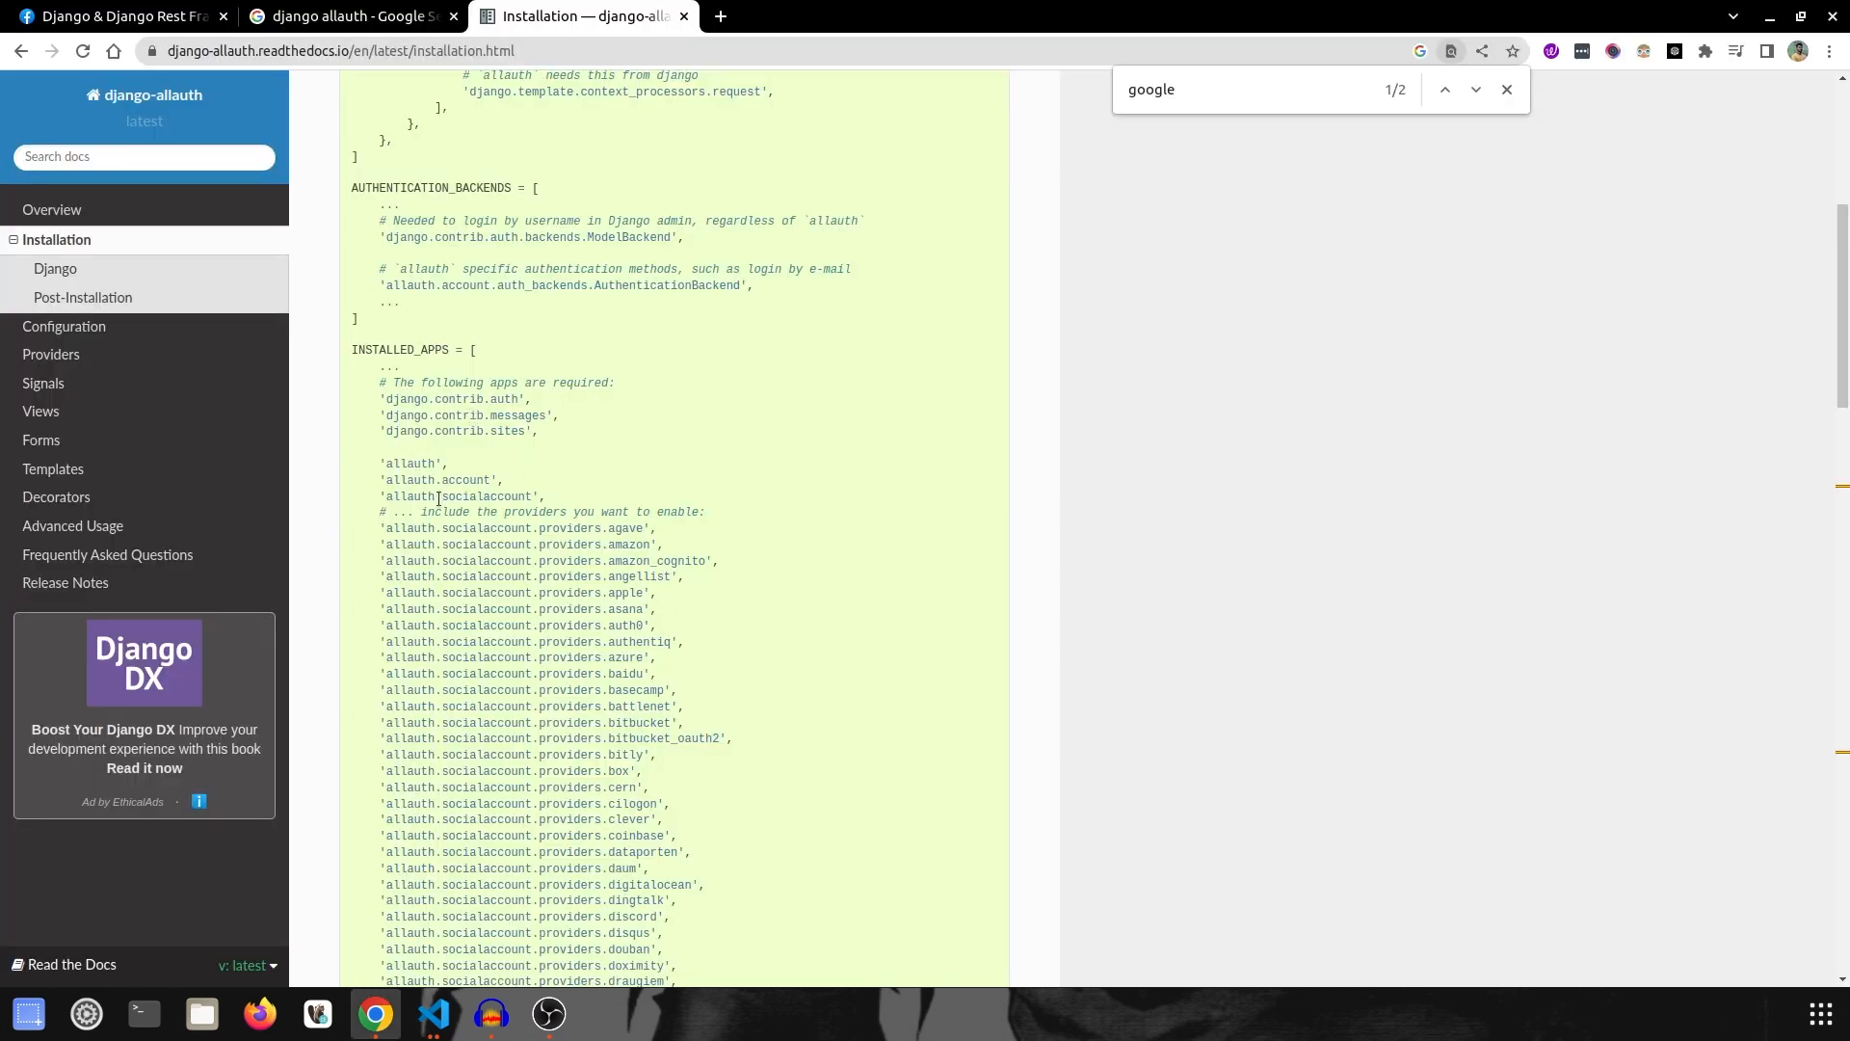
left_click(436, 1021)
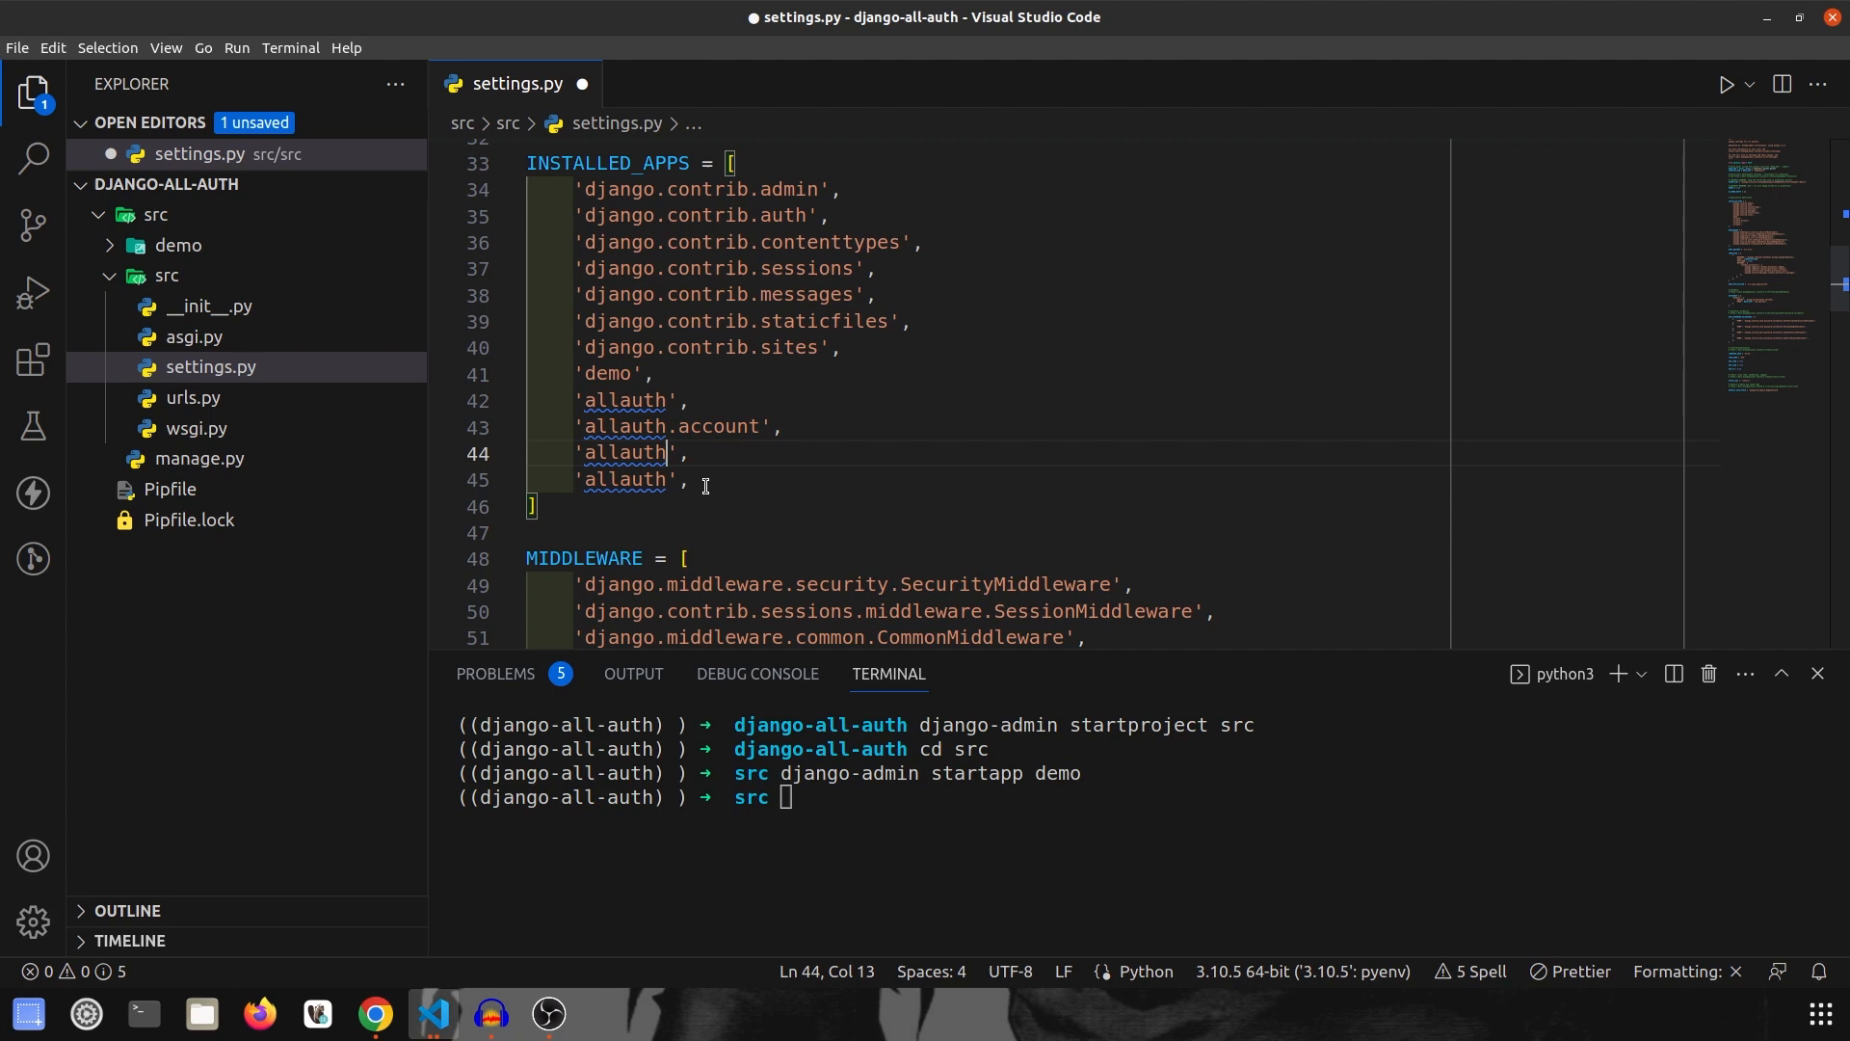
type(".socialaccount")
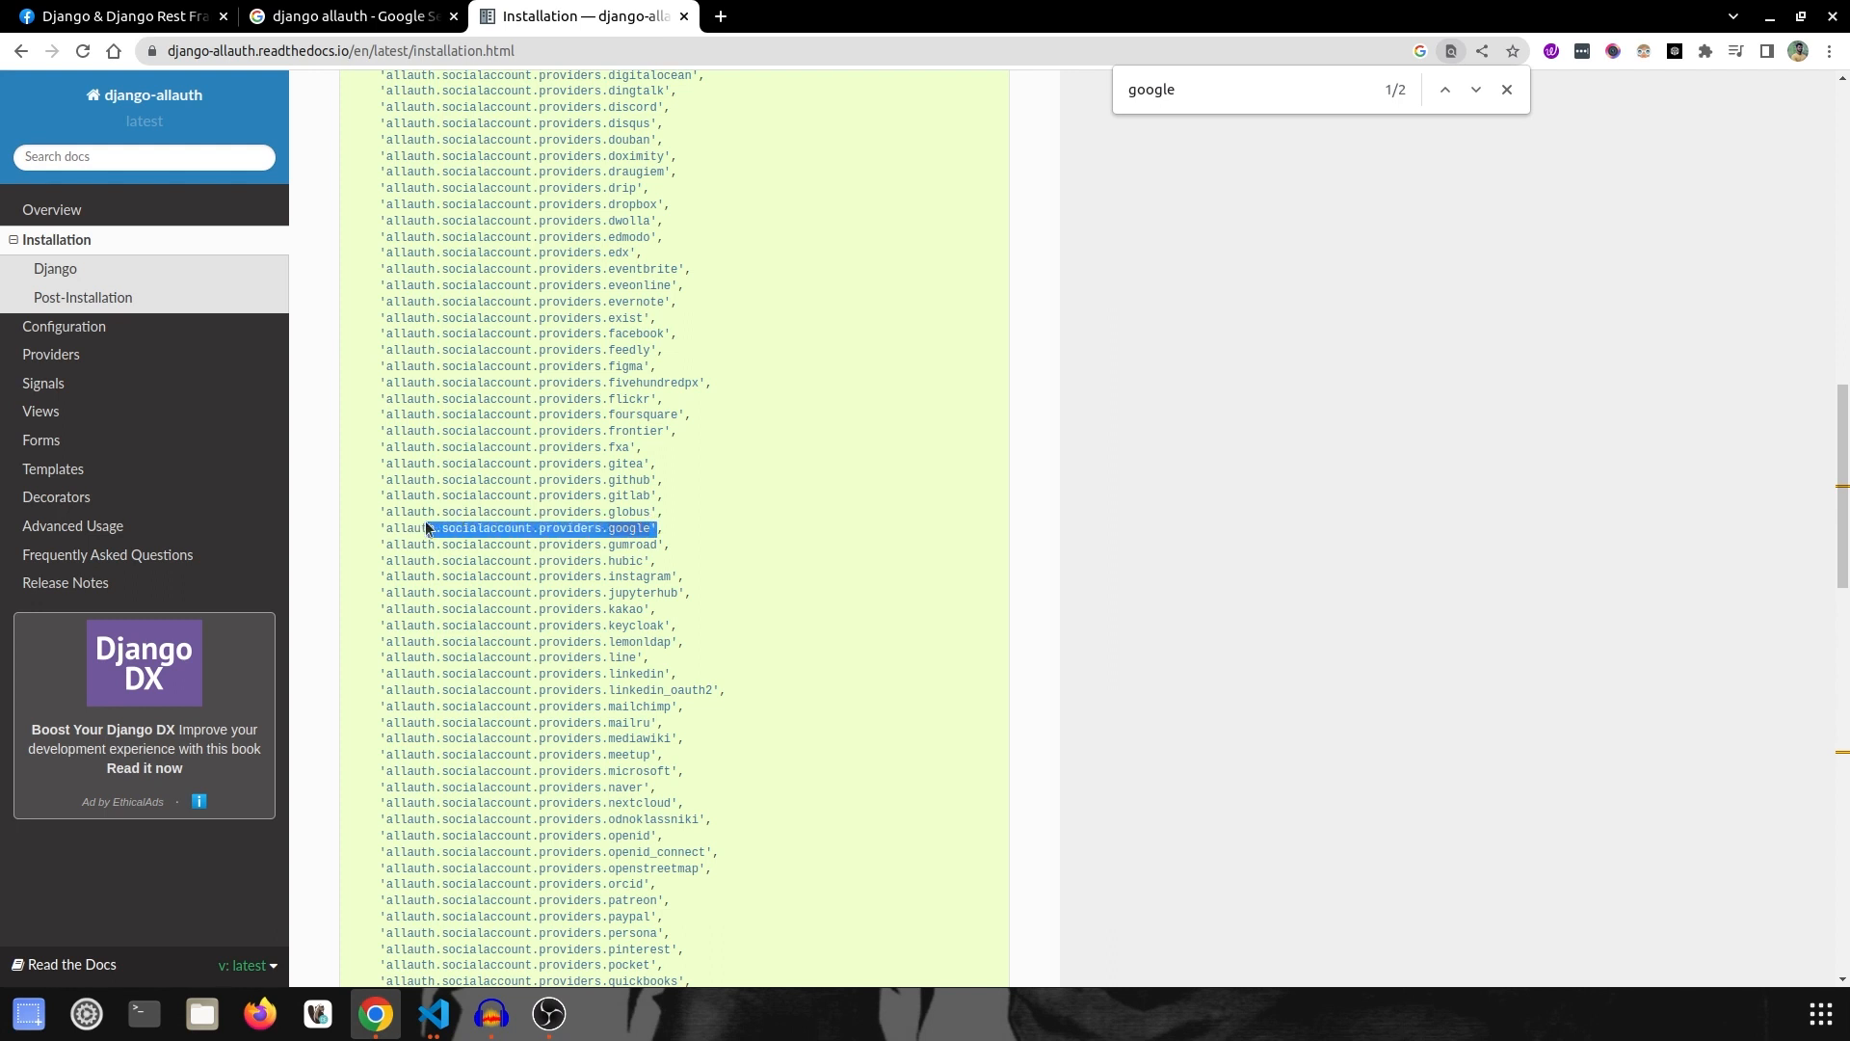
mouse_move(911, 675)
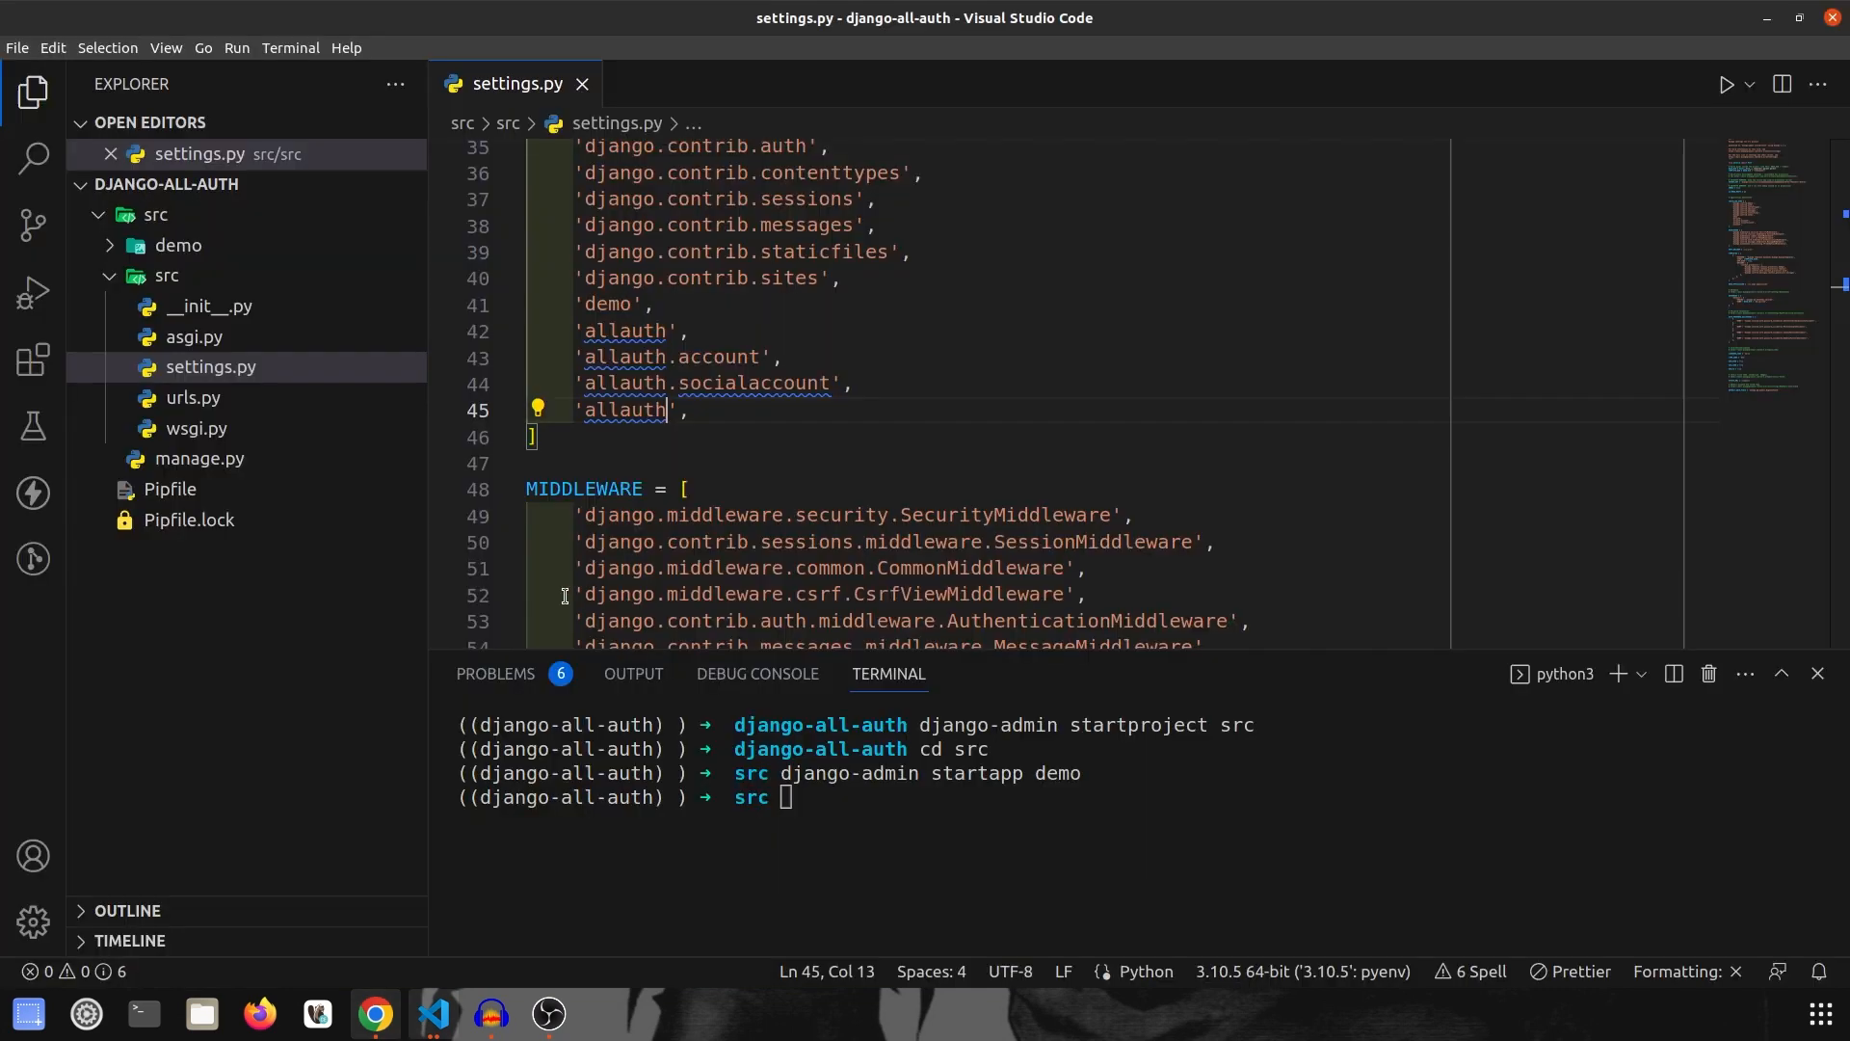
type(".socialaccount.providers.google")
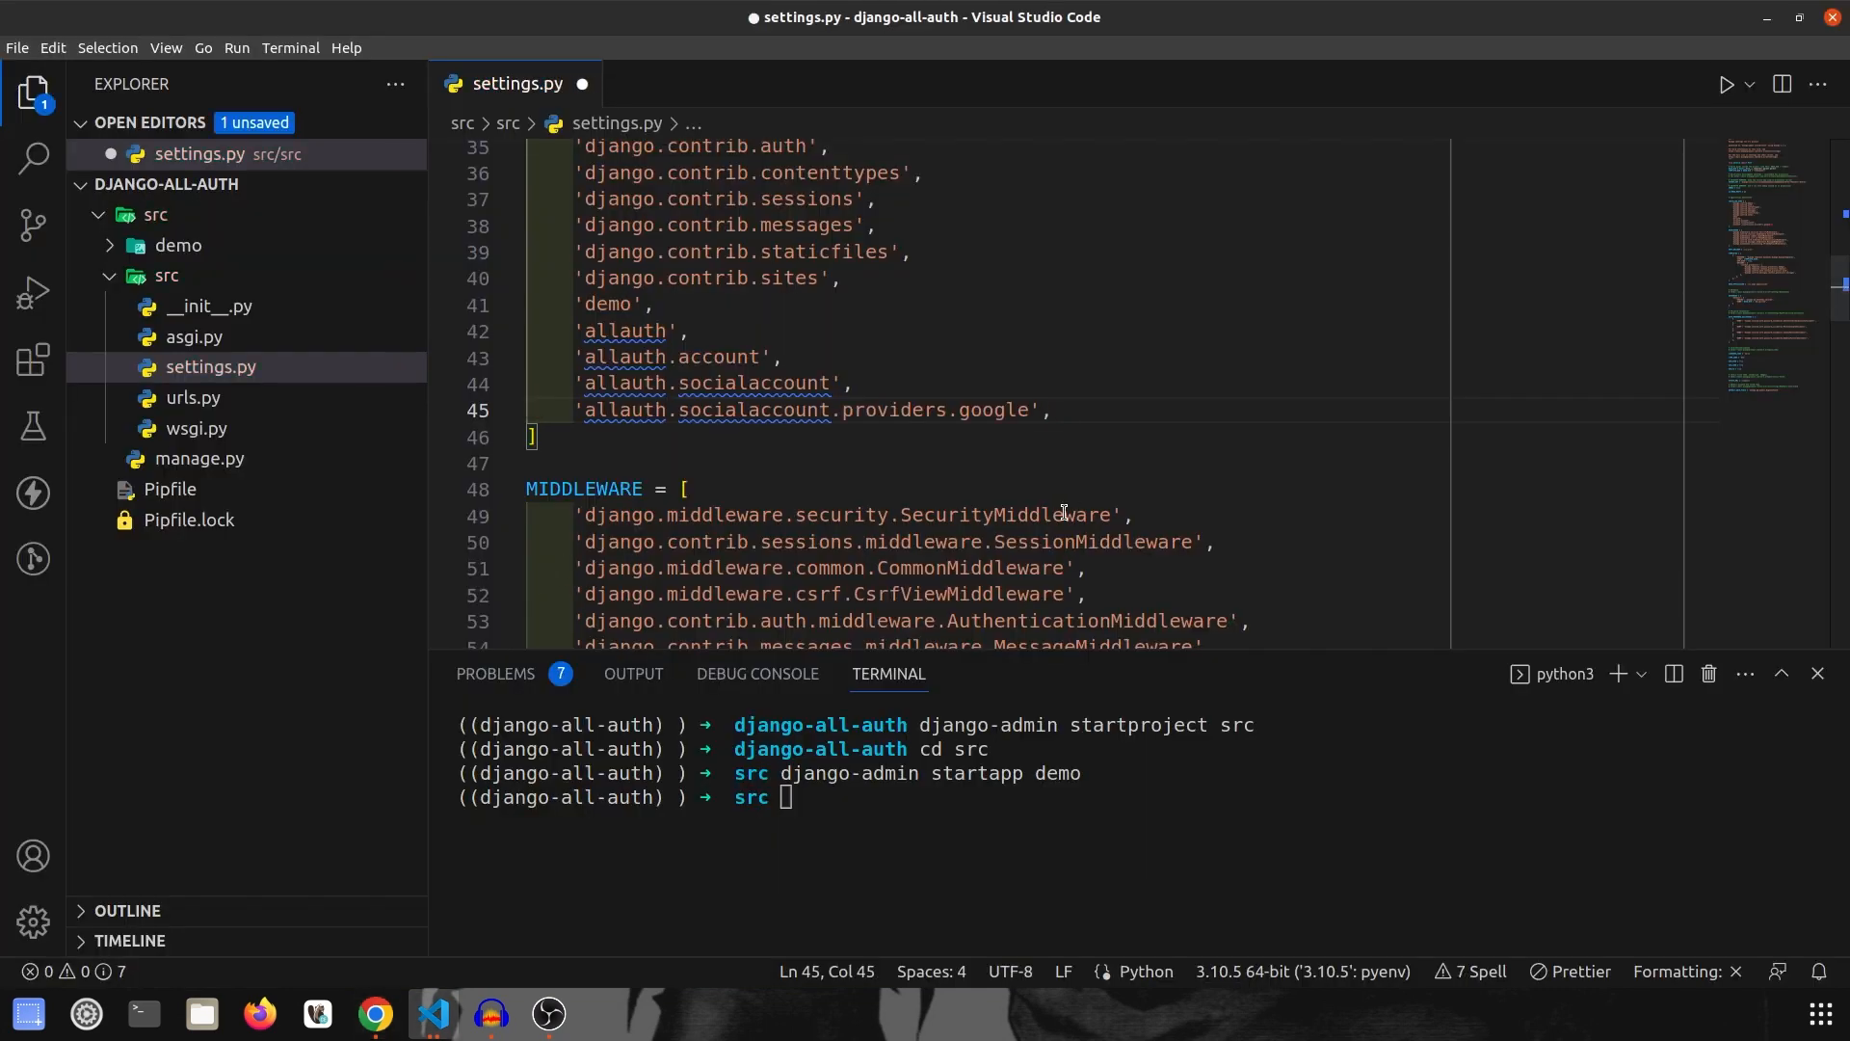
key("ctrl+s")
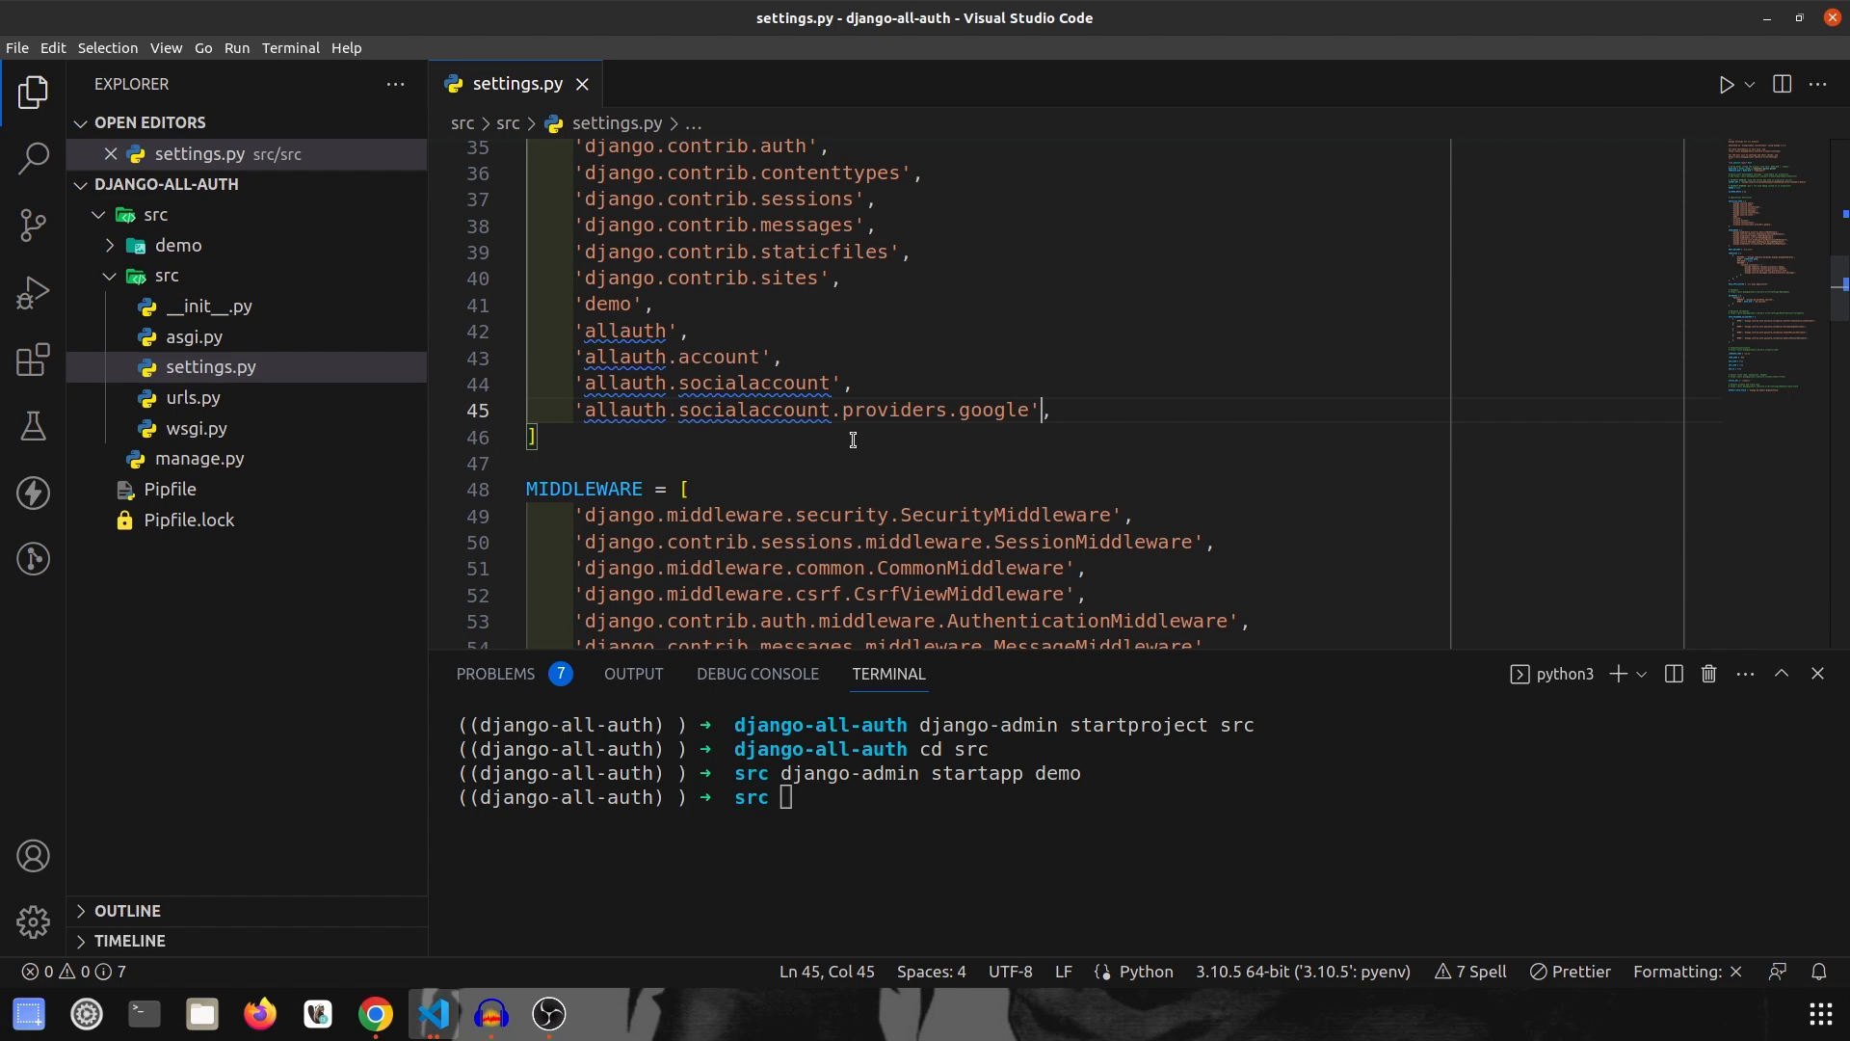
mouse_move(1391, 659)
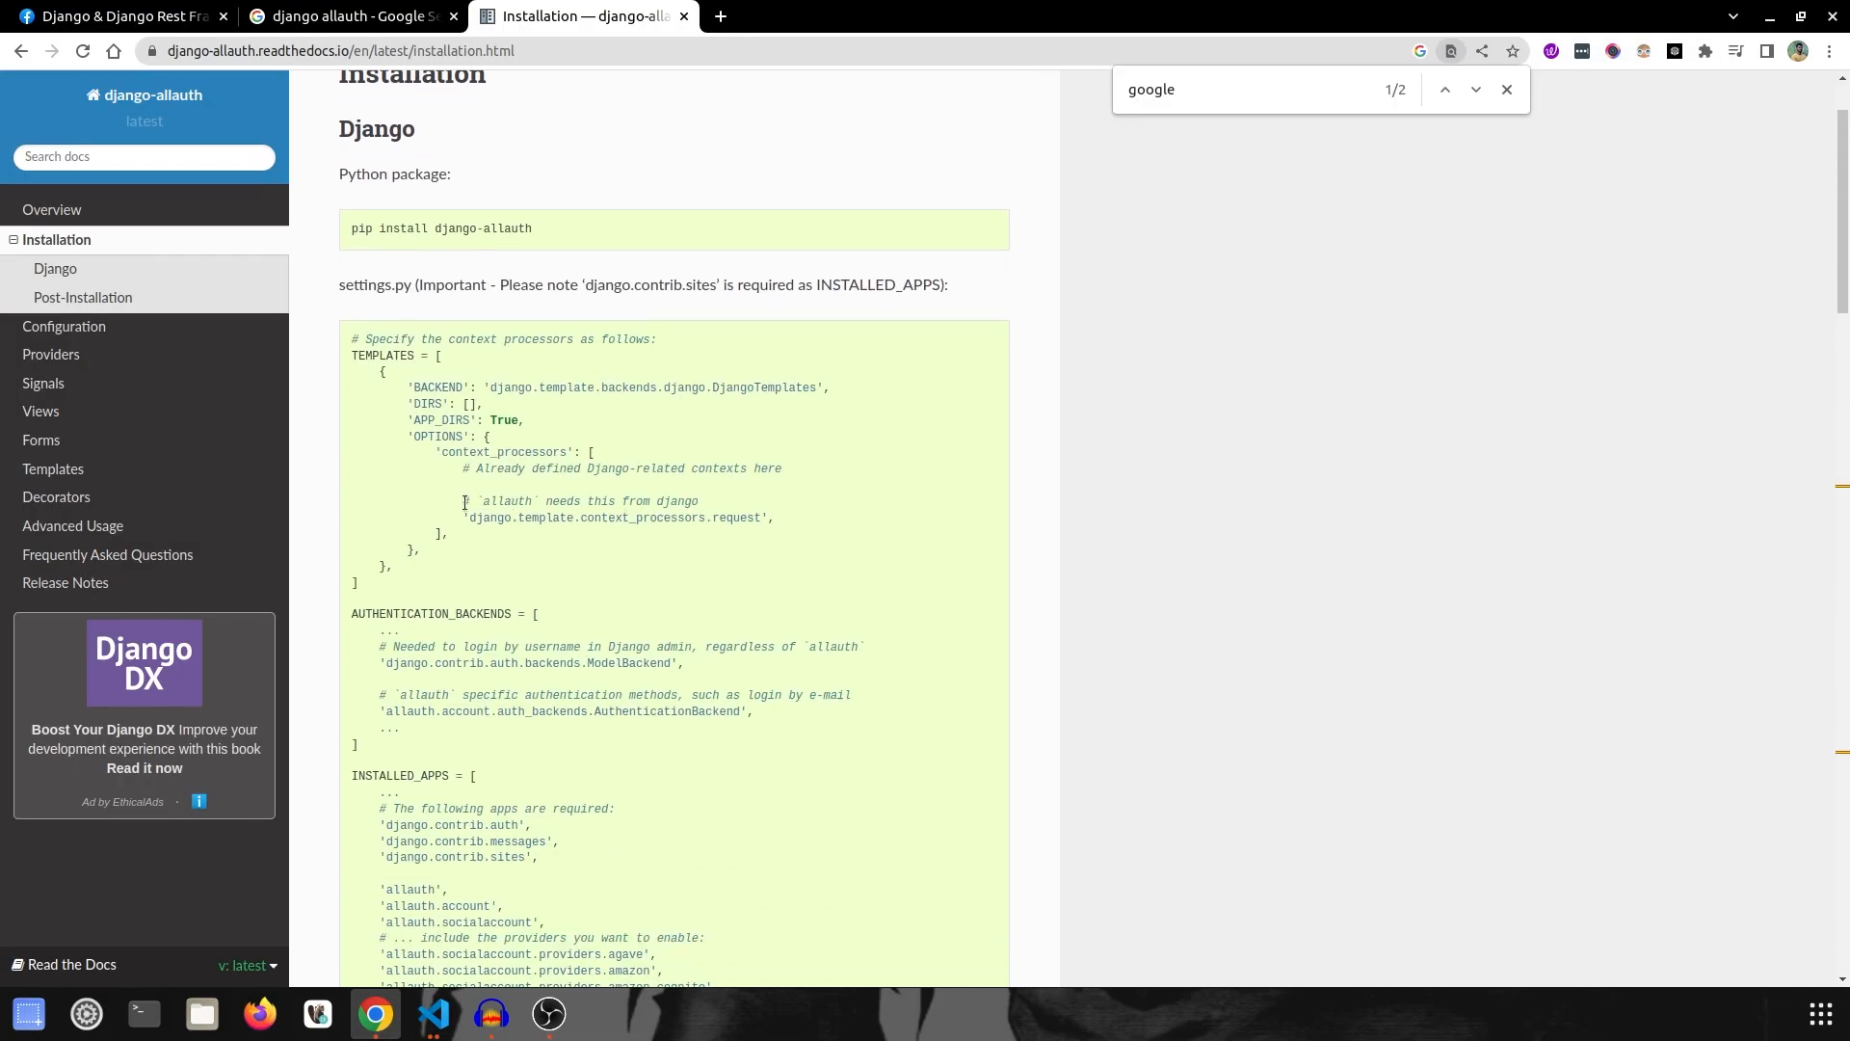
Step: Highlight the request context processor in the docs and paste AUTHENTICATION_BACKENDS after WSGI_APPLICATION
left_click_drag(467, 469, 740, 468)
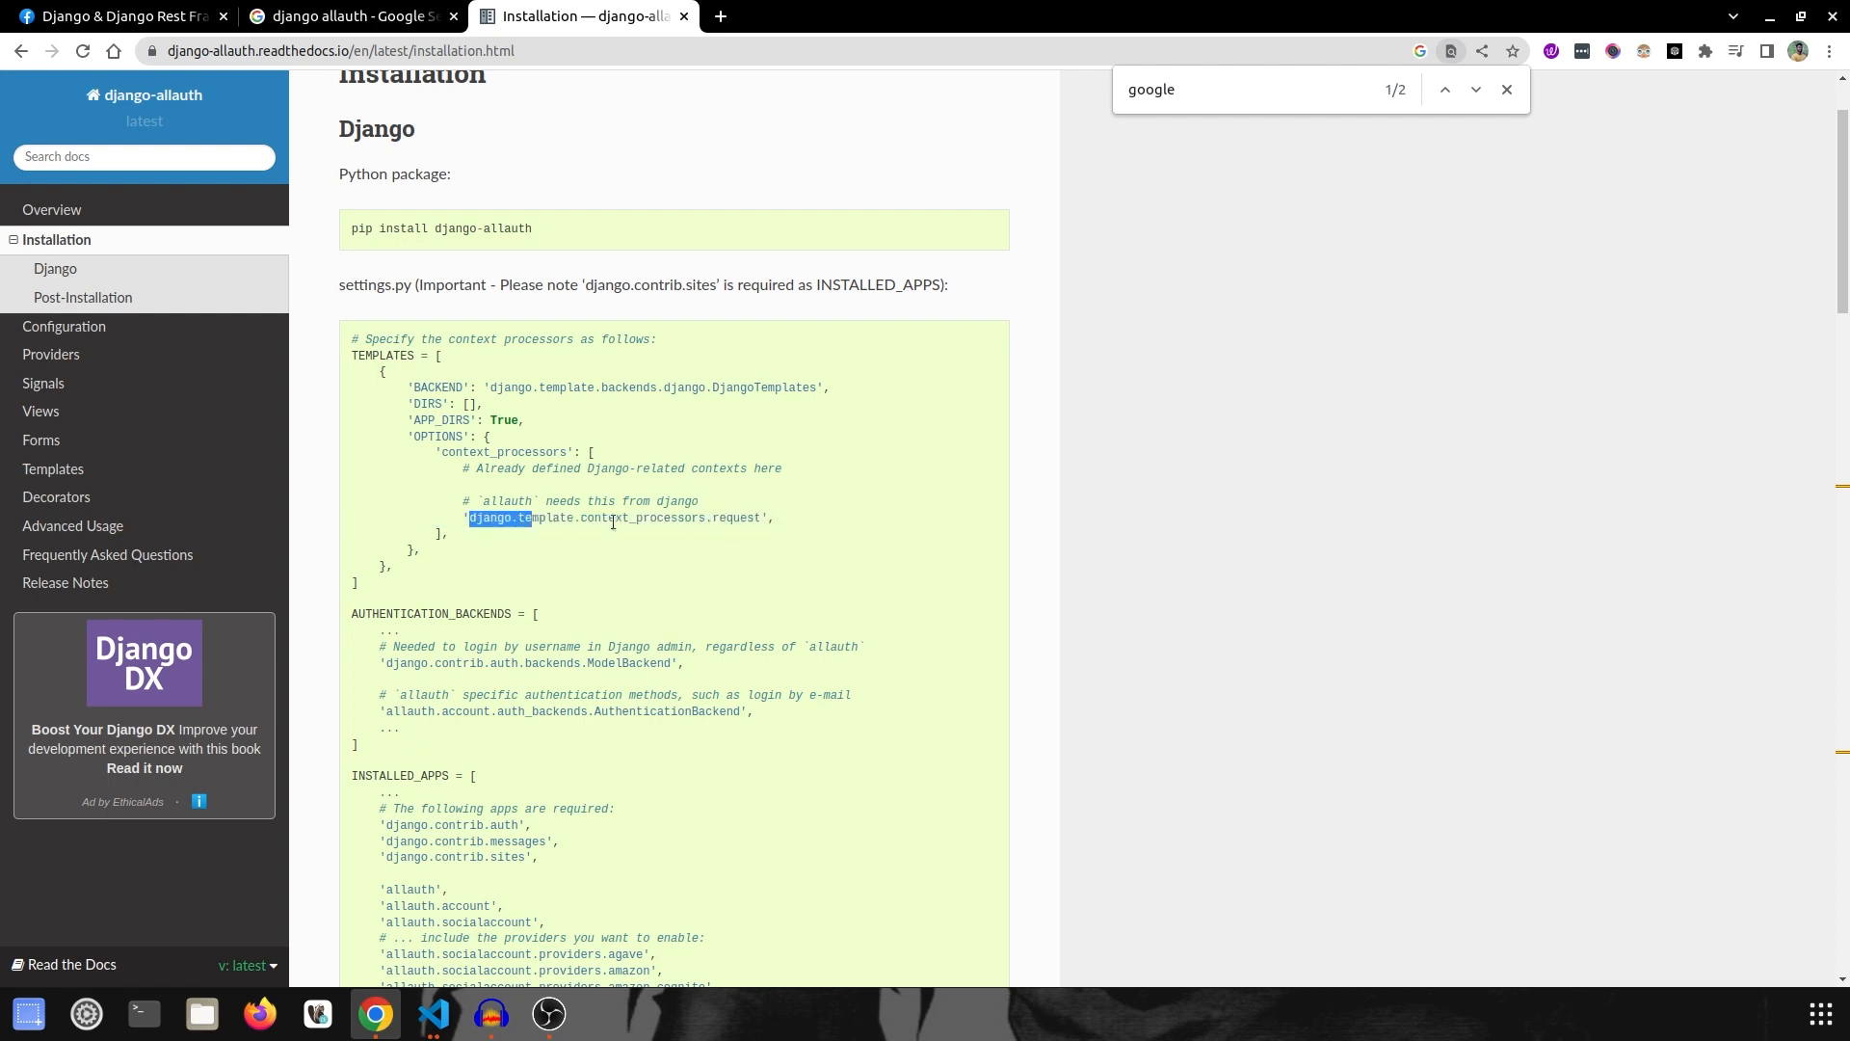
left_click(433, 1013)
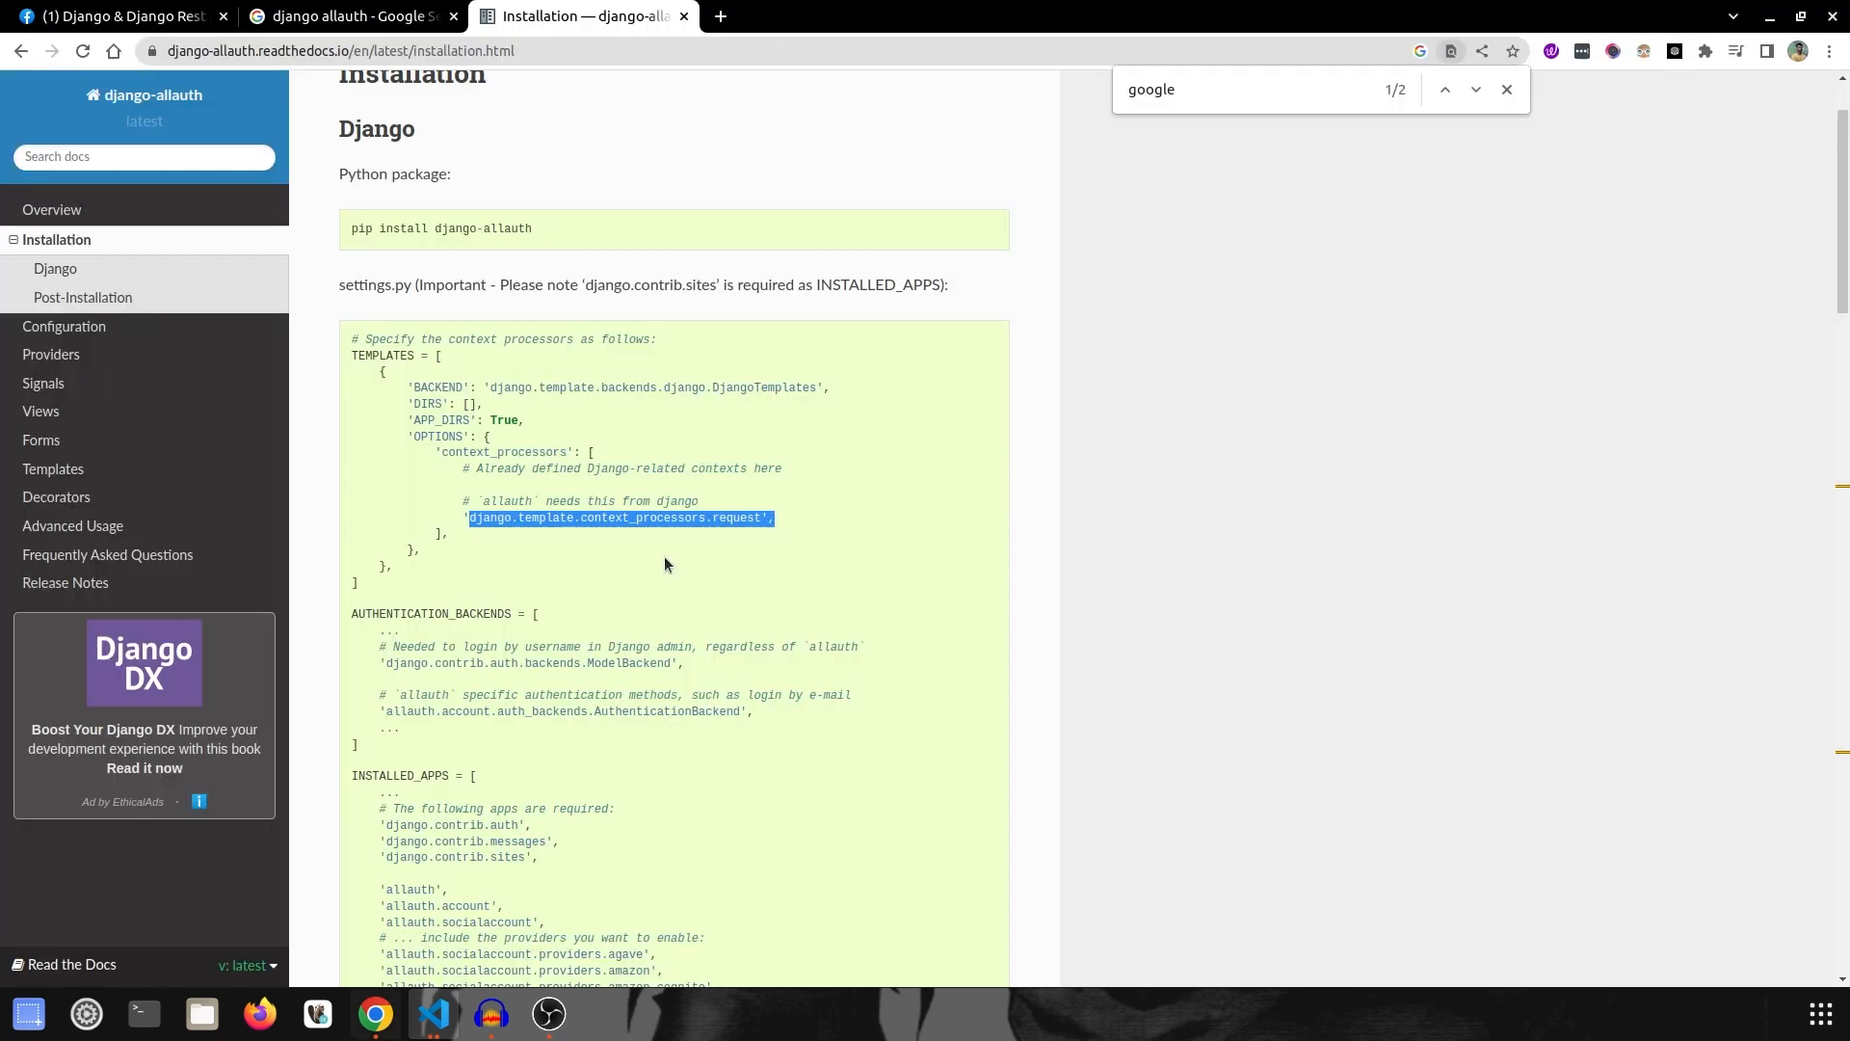
scroll("down", 3)
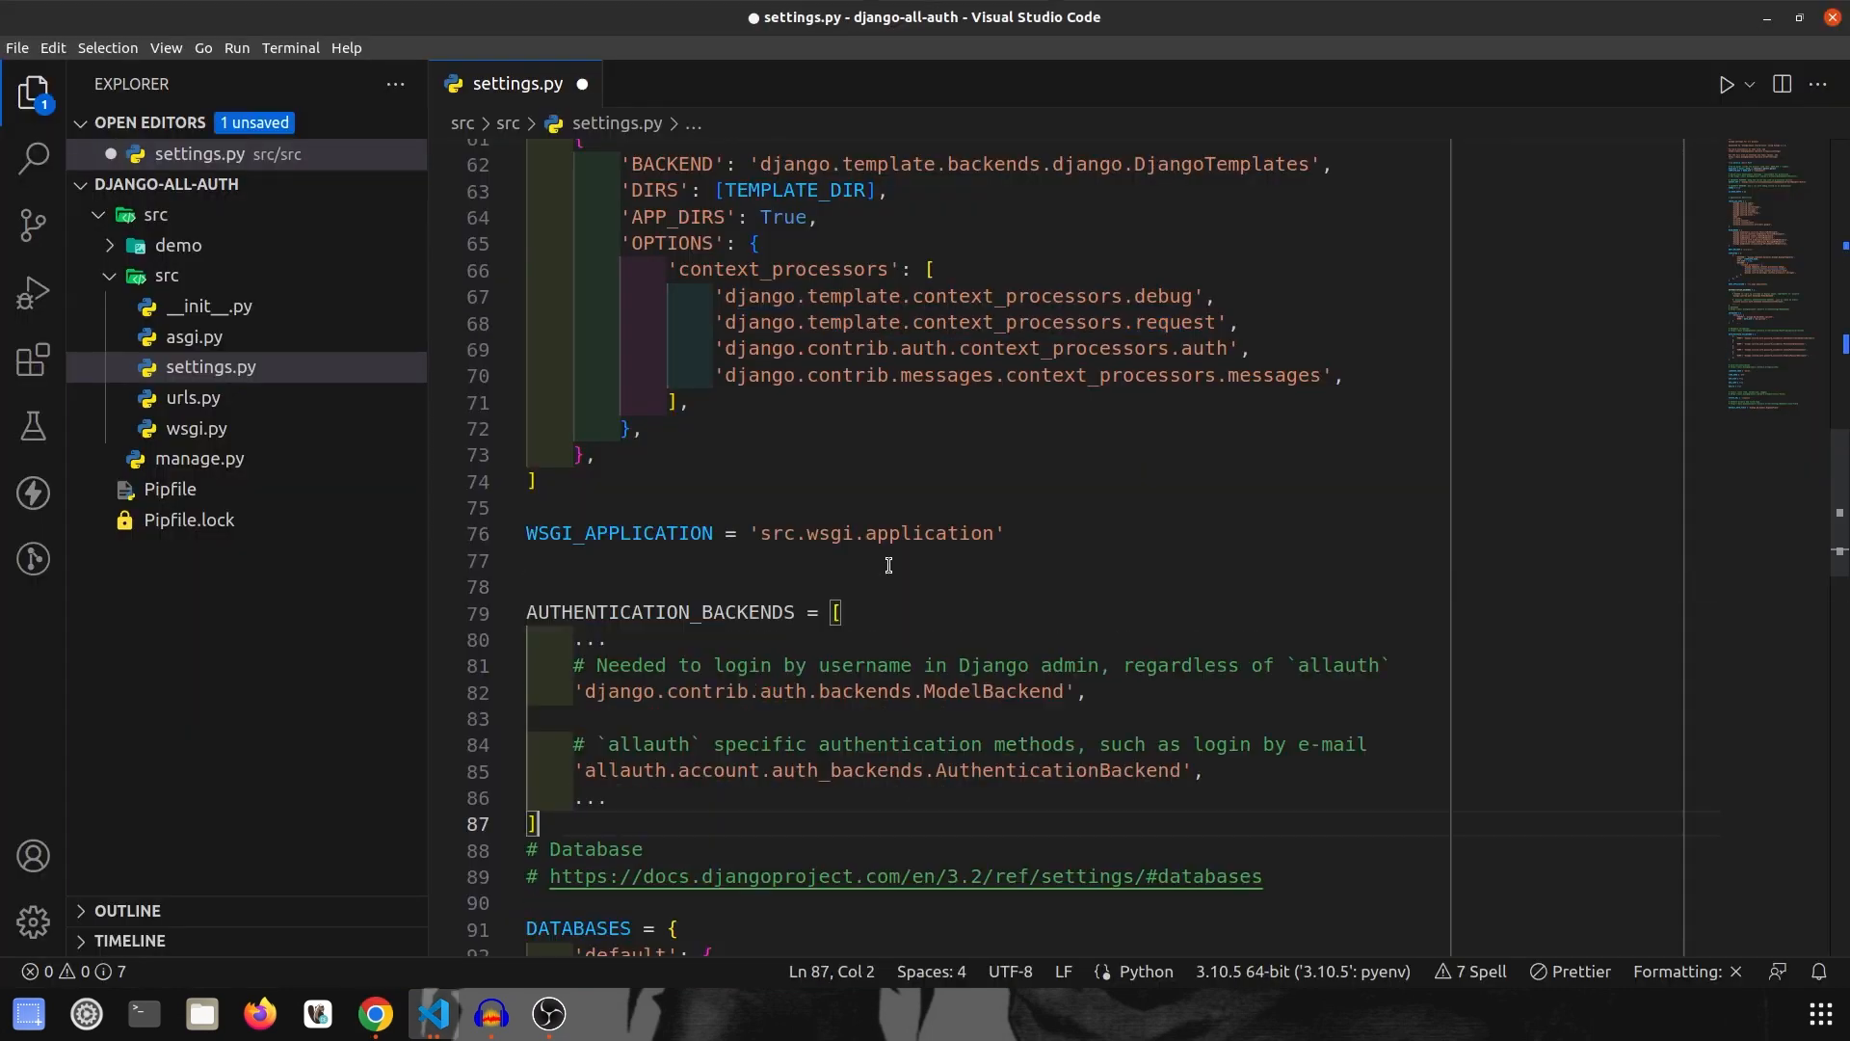
Step: Trim AUTHENTICATION_BACKENDS to ModelBackend and allauth's AuthenticationBackend, save, and return to the docs
double_click(661, 611)
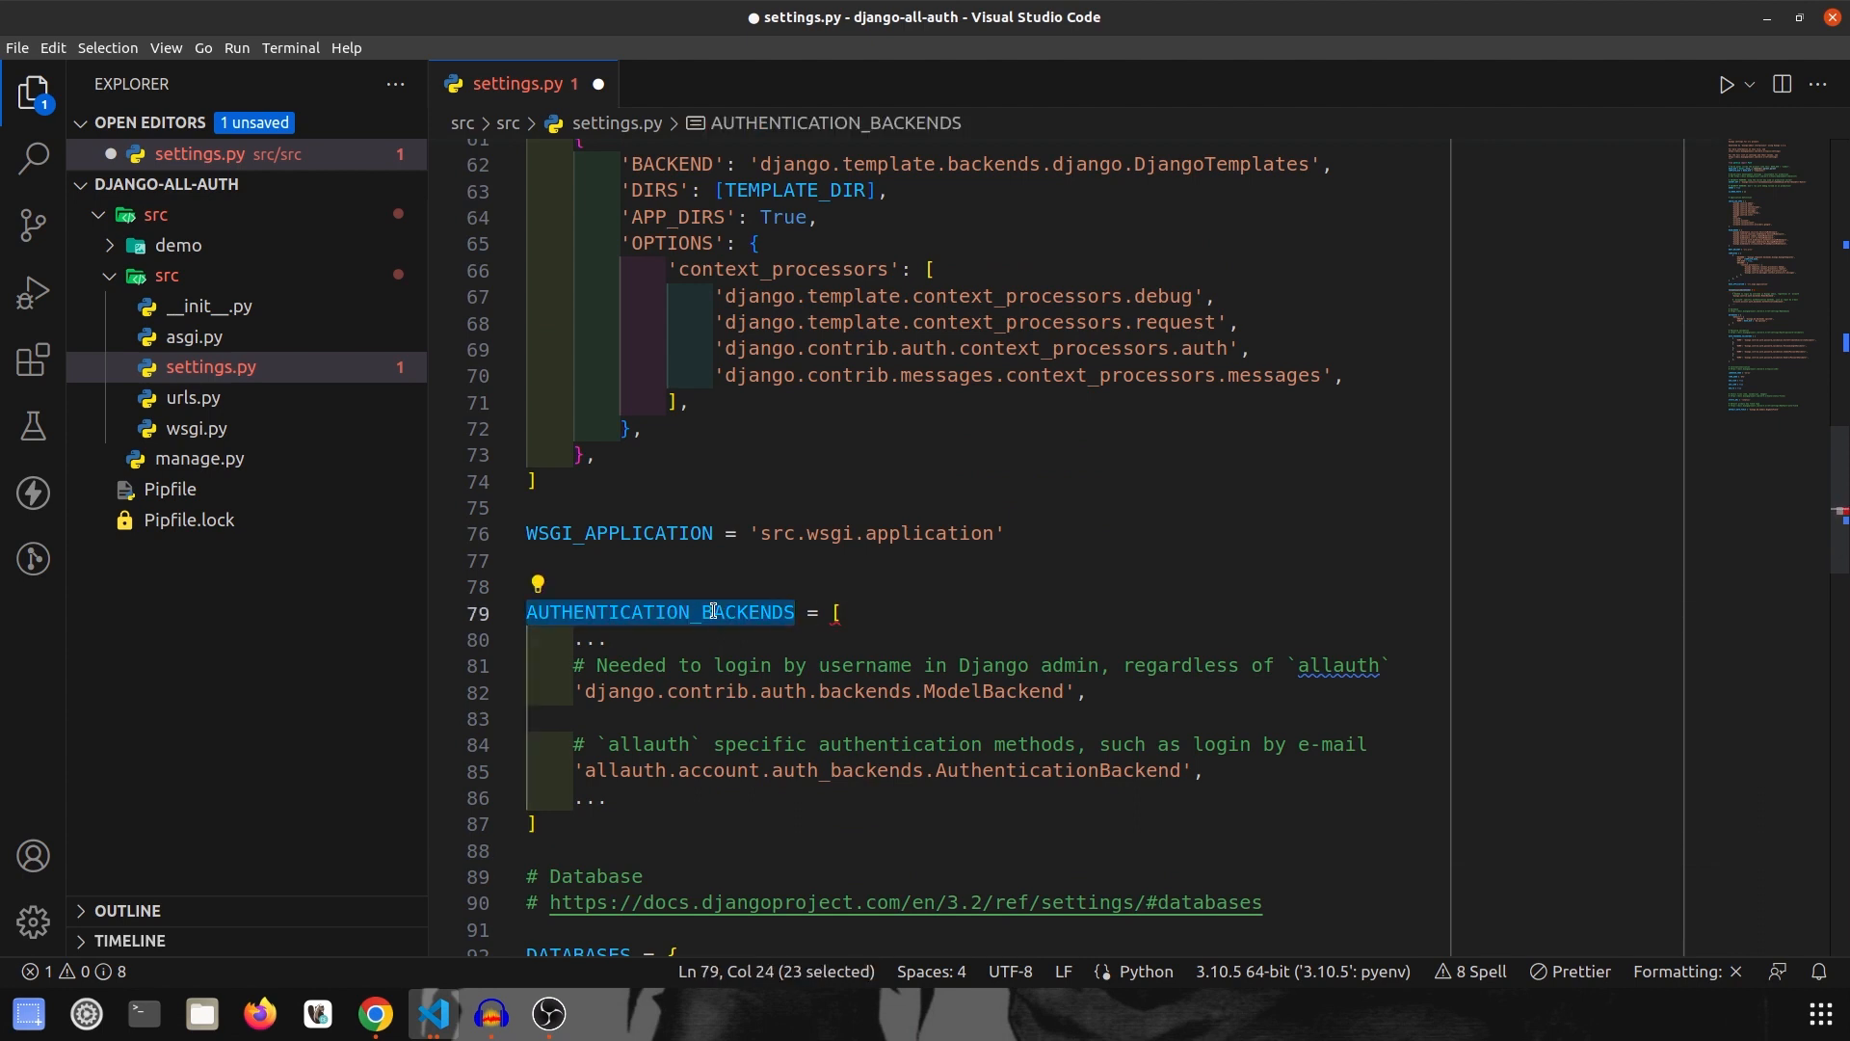
key("ctrl+f")
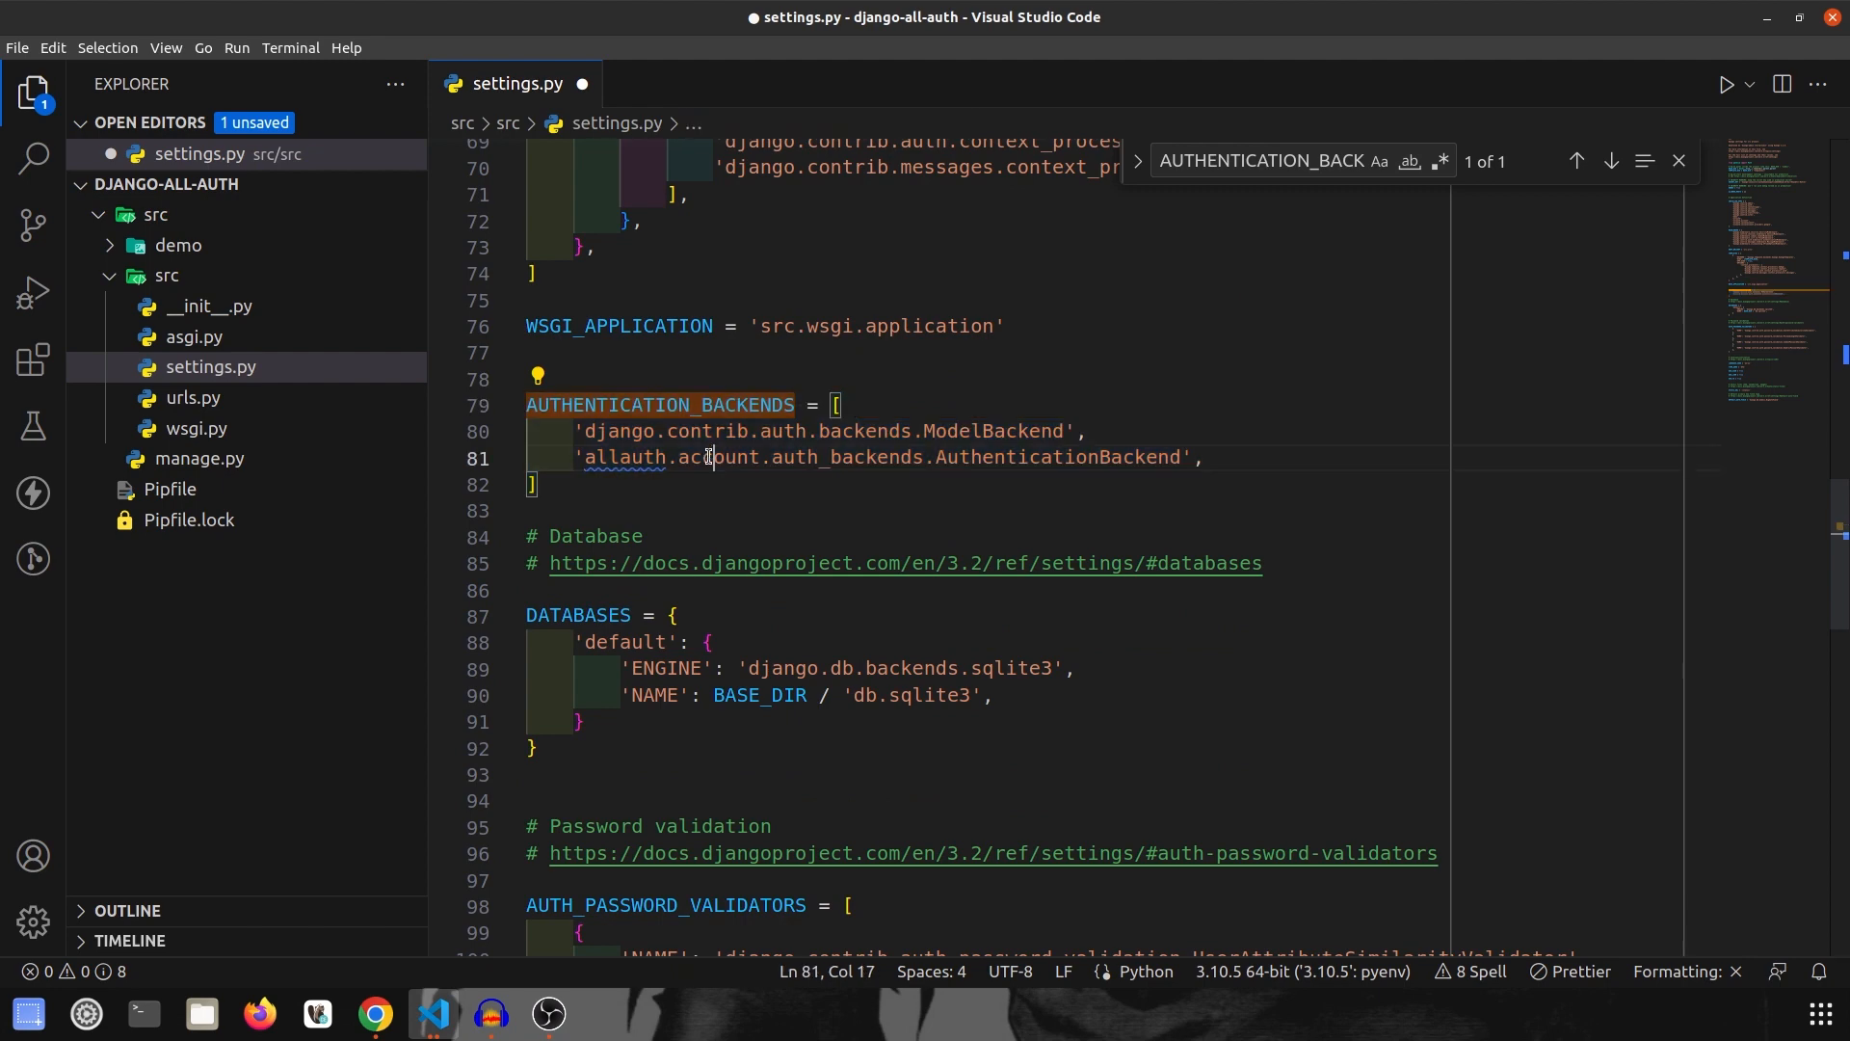
key("ctrl+s")
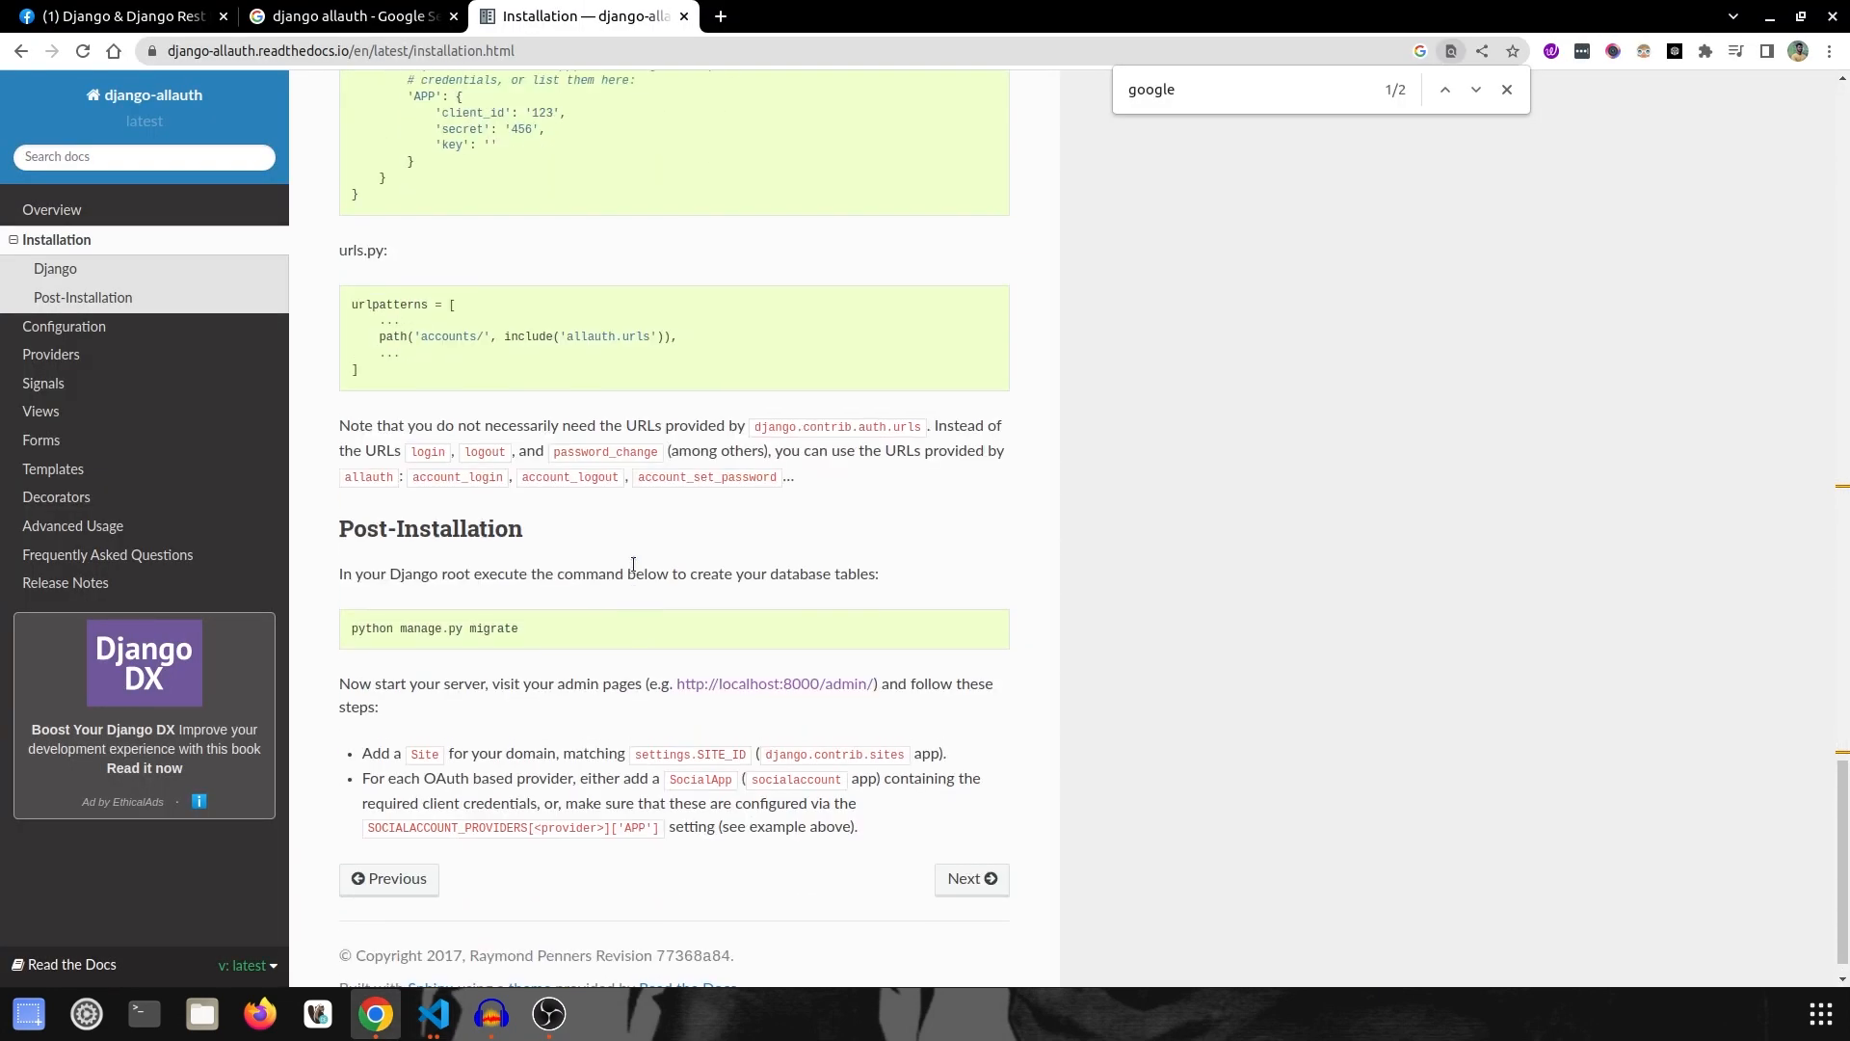
scroll("up", 3)
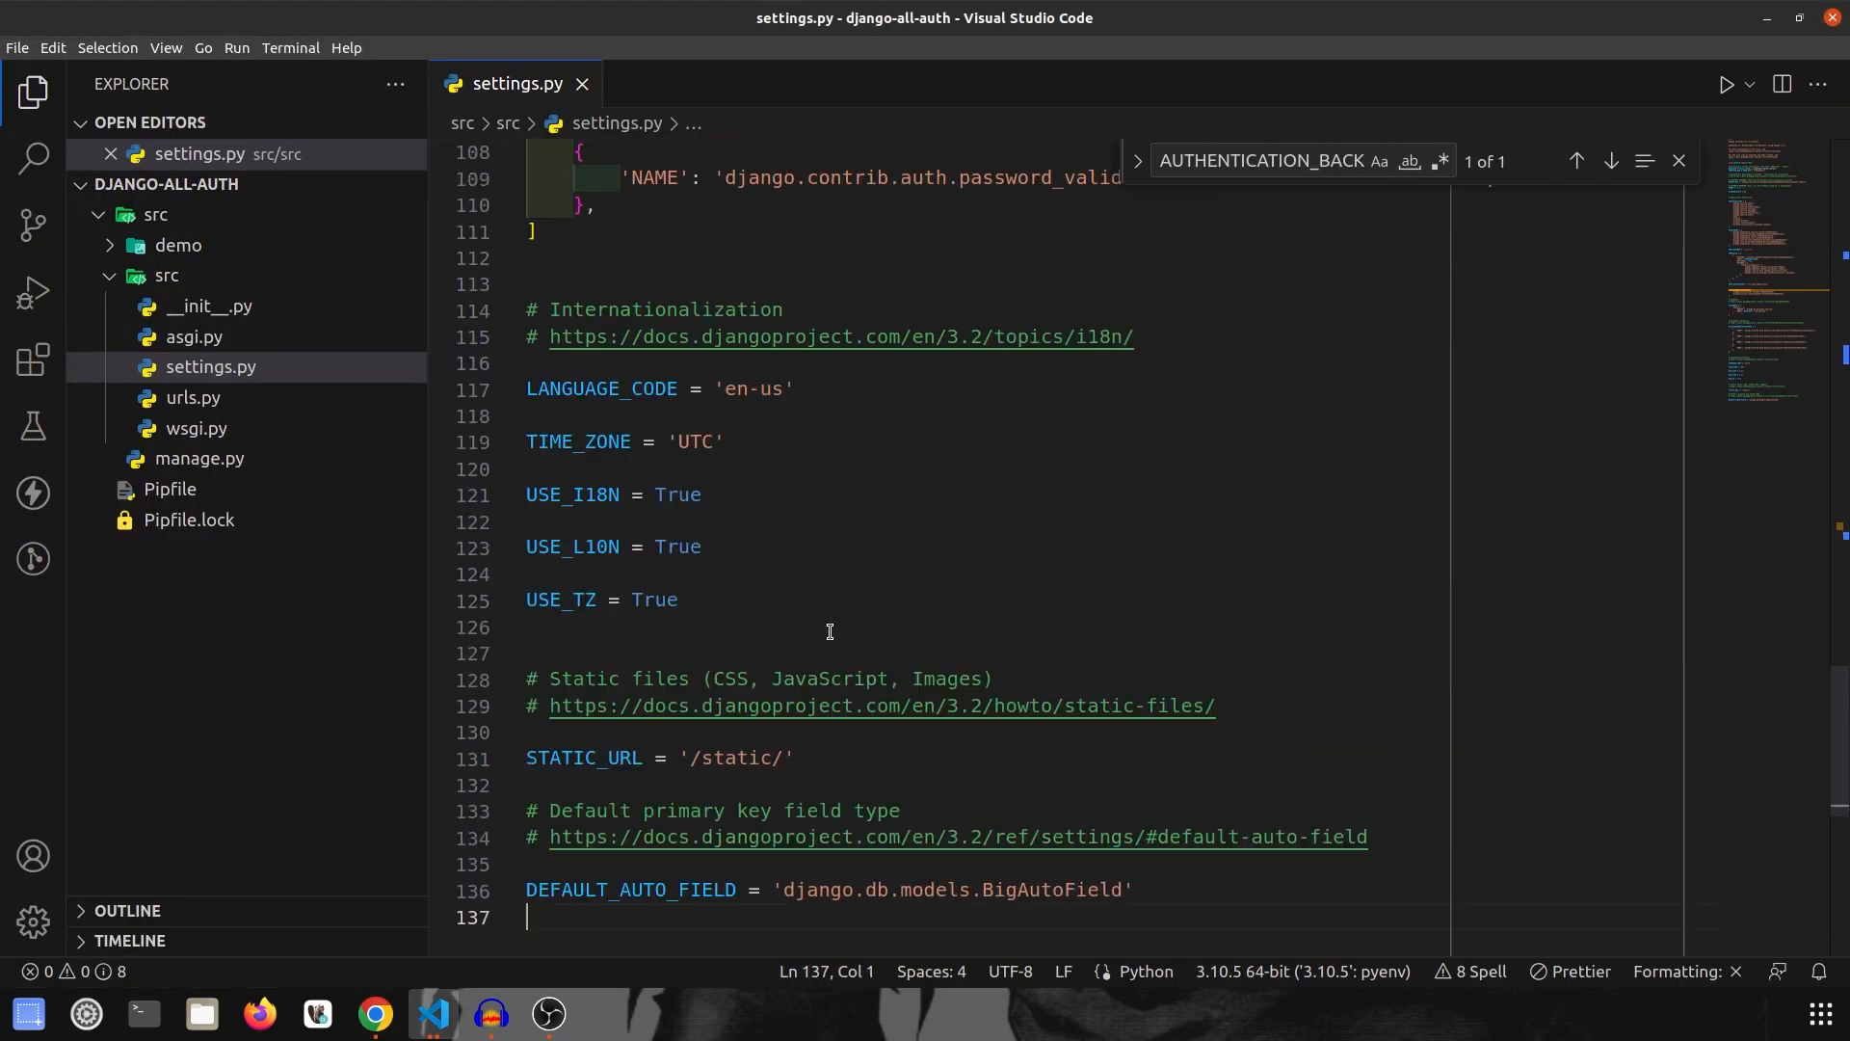
Step: Add SITE_ID = 1 at the bottom of settings.py
type("SITE_ID = 1")
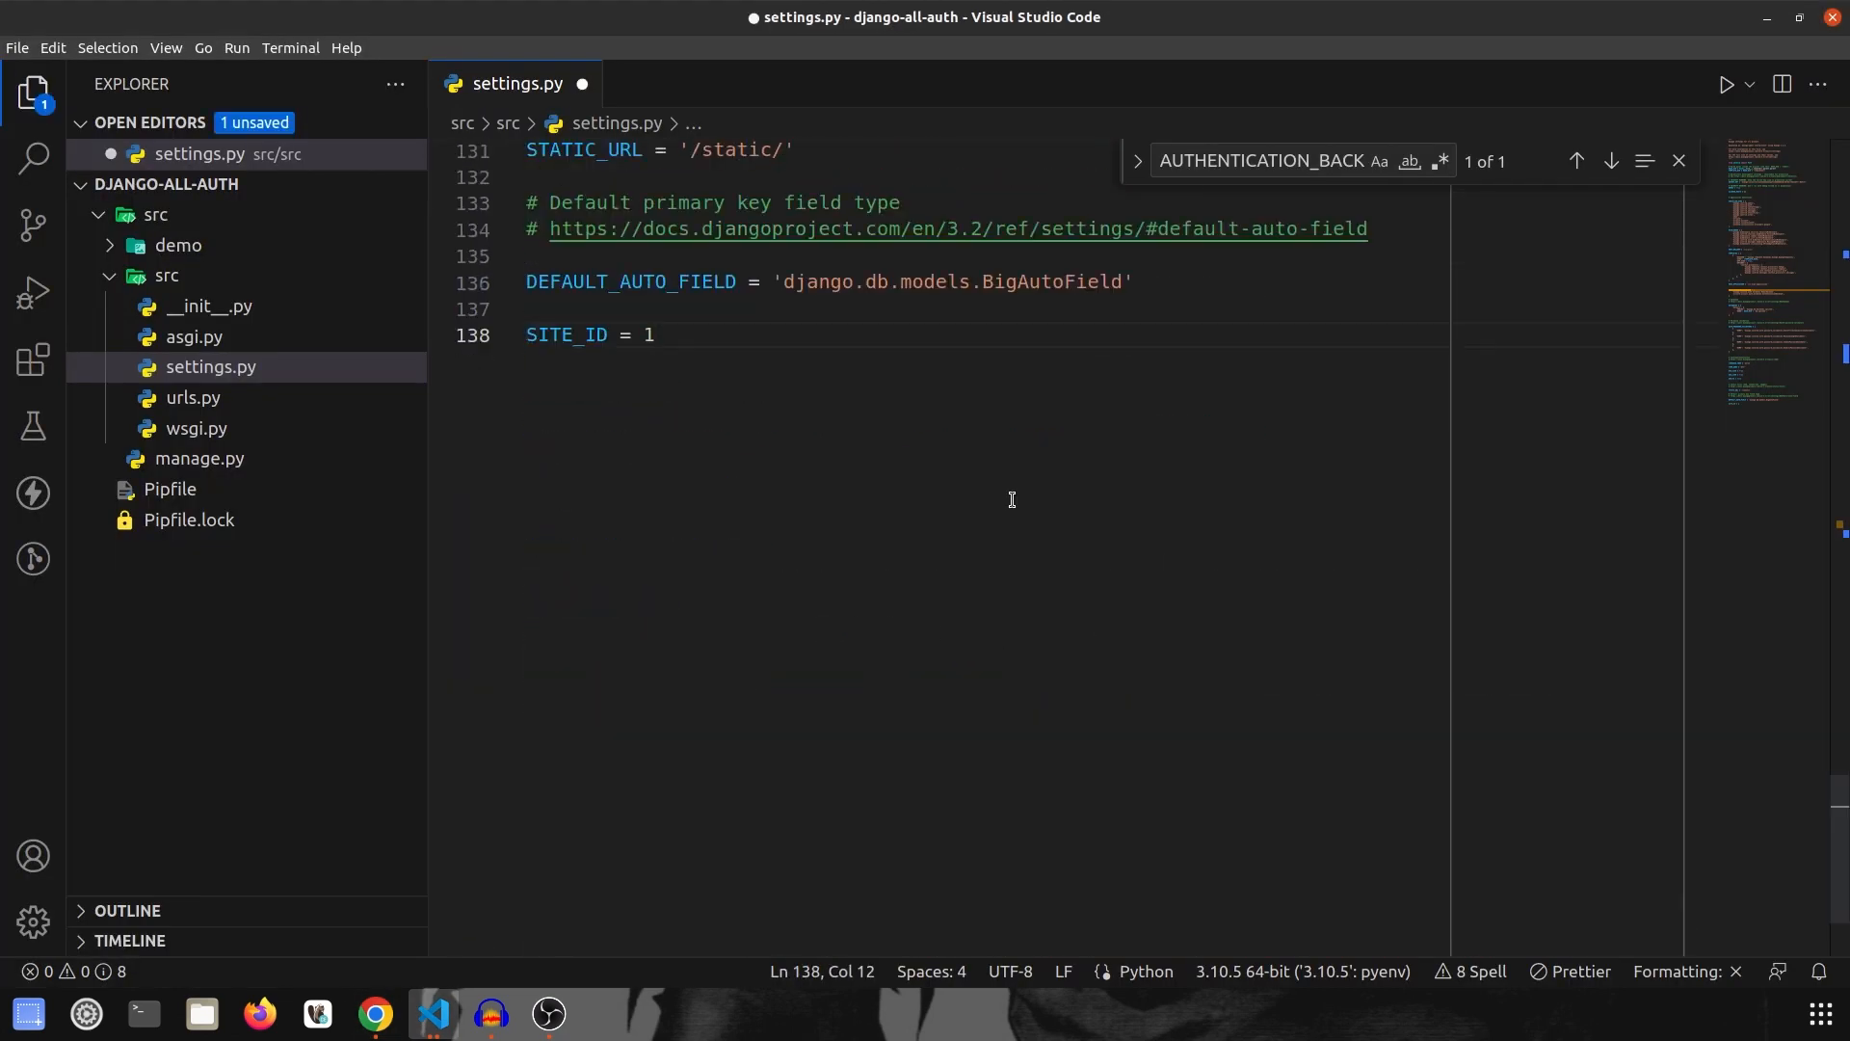
mouse_move(665, 339)
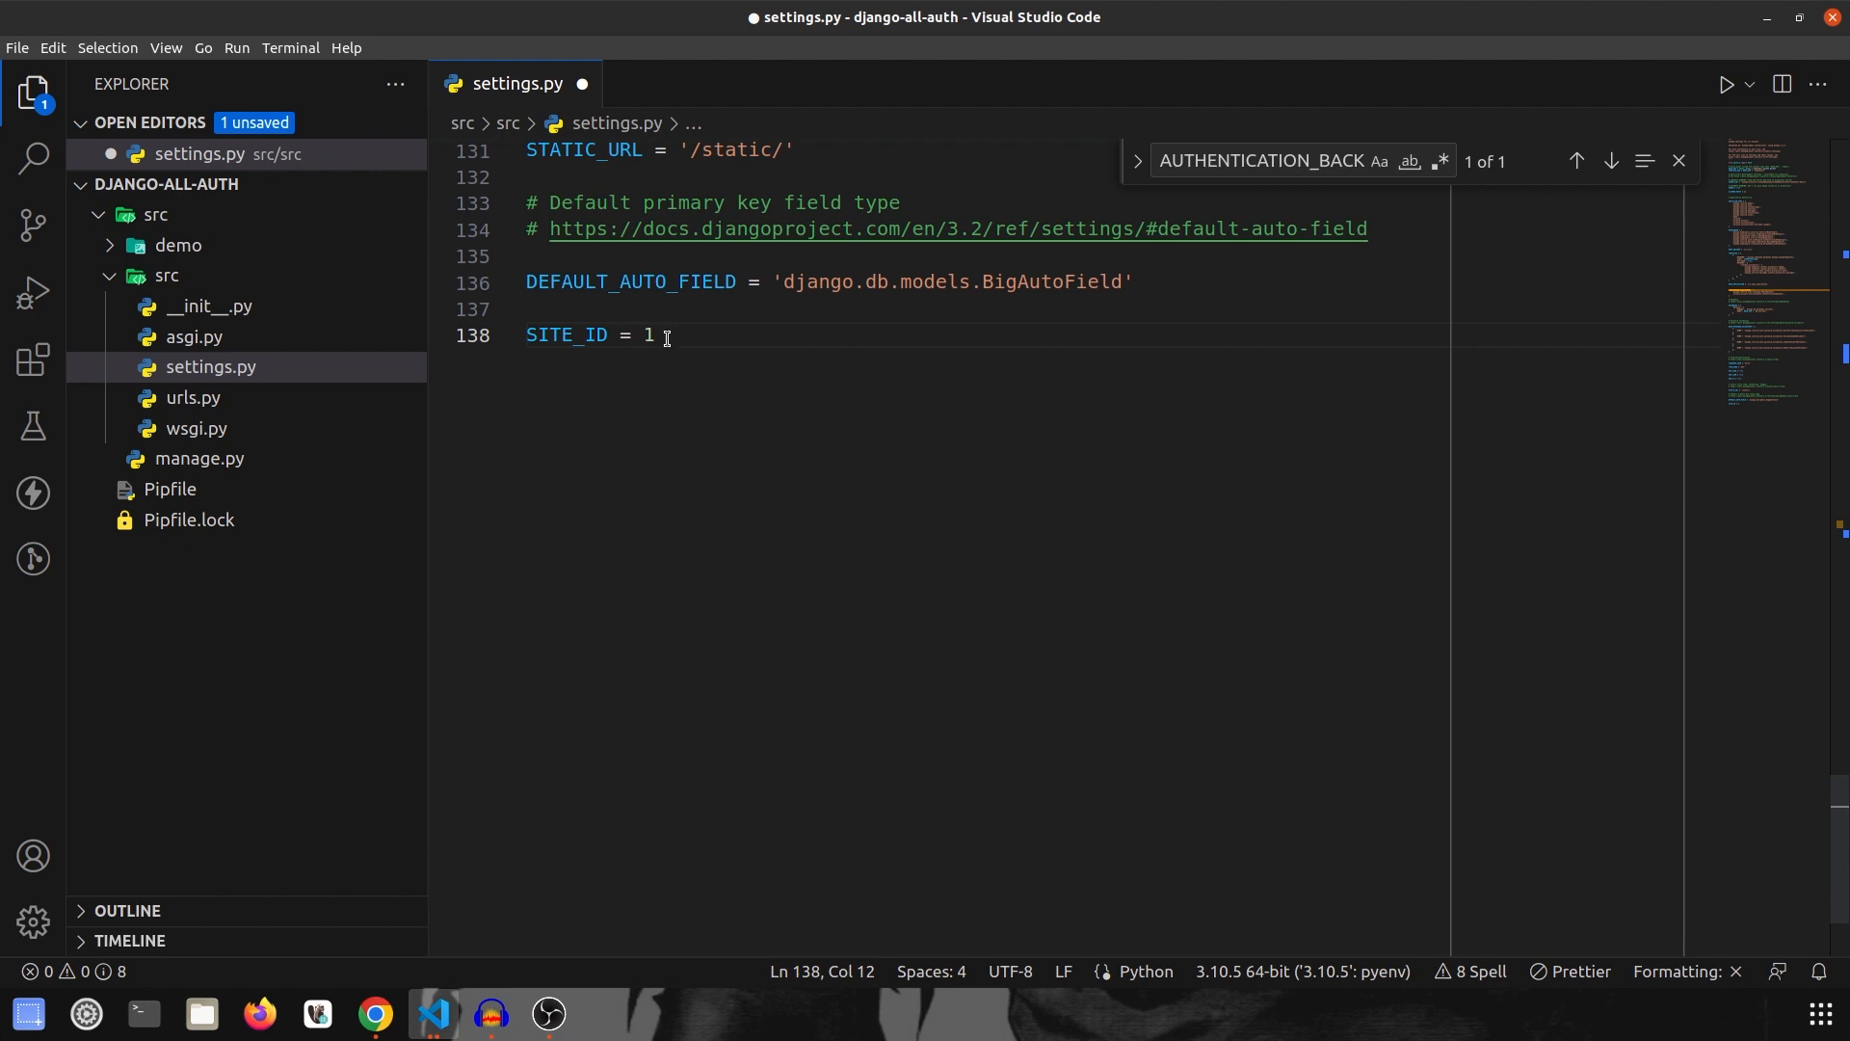
triple_click(590, 336)
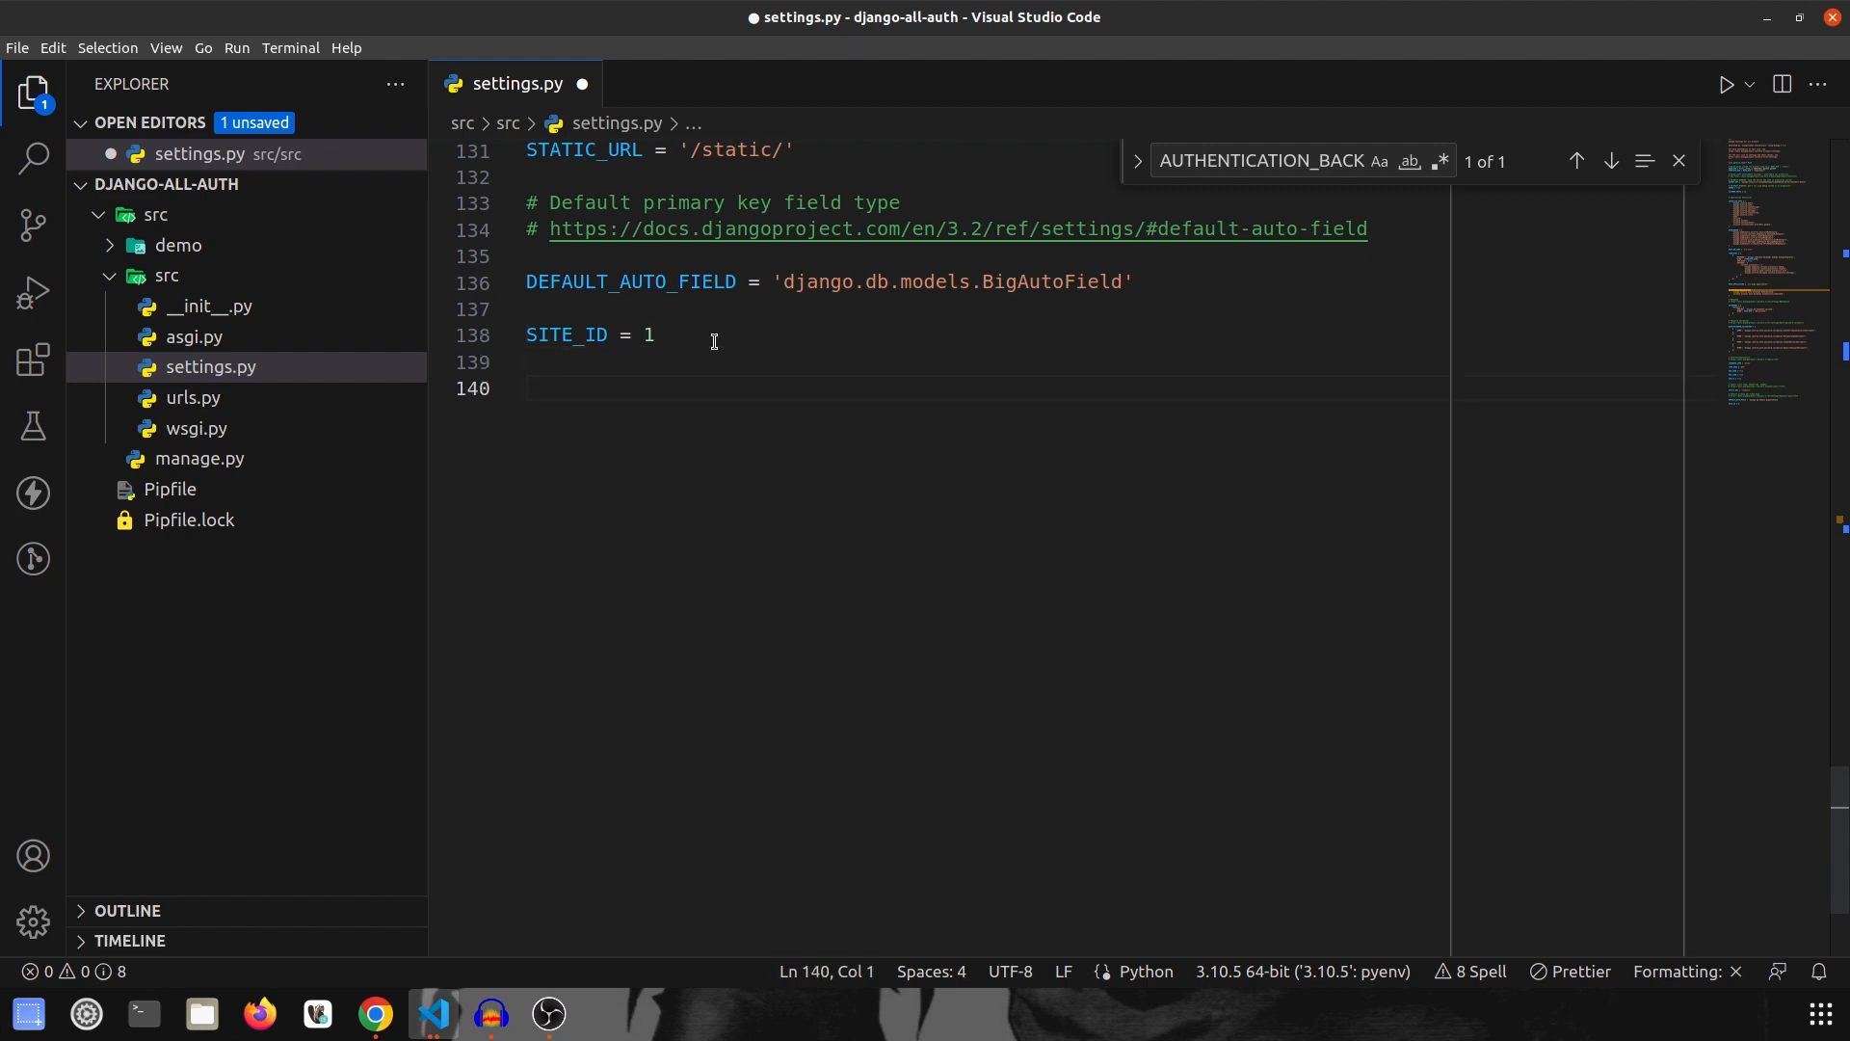
Step: Add LOGIN_REDIRECT_URL = '/' below it and start a new line for SOCIALACCOUNT_PROVIDERS
type("LOGIN")
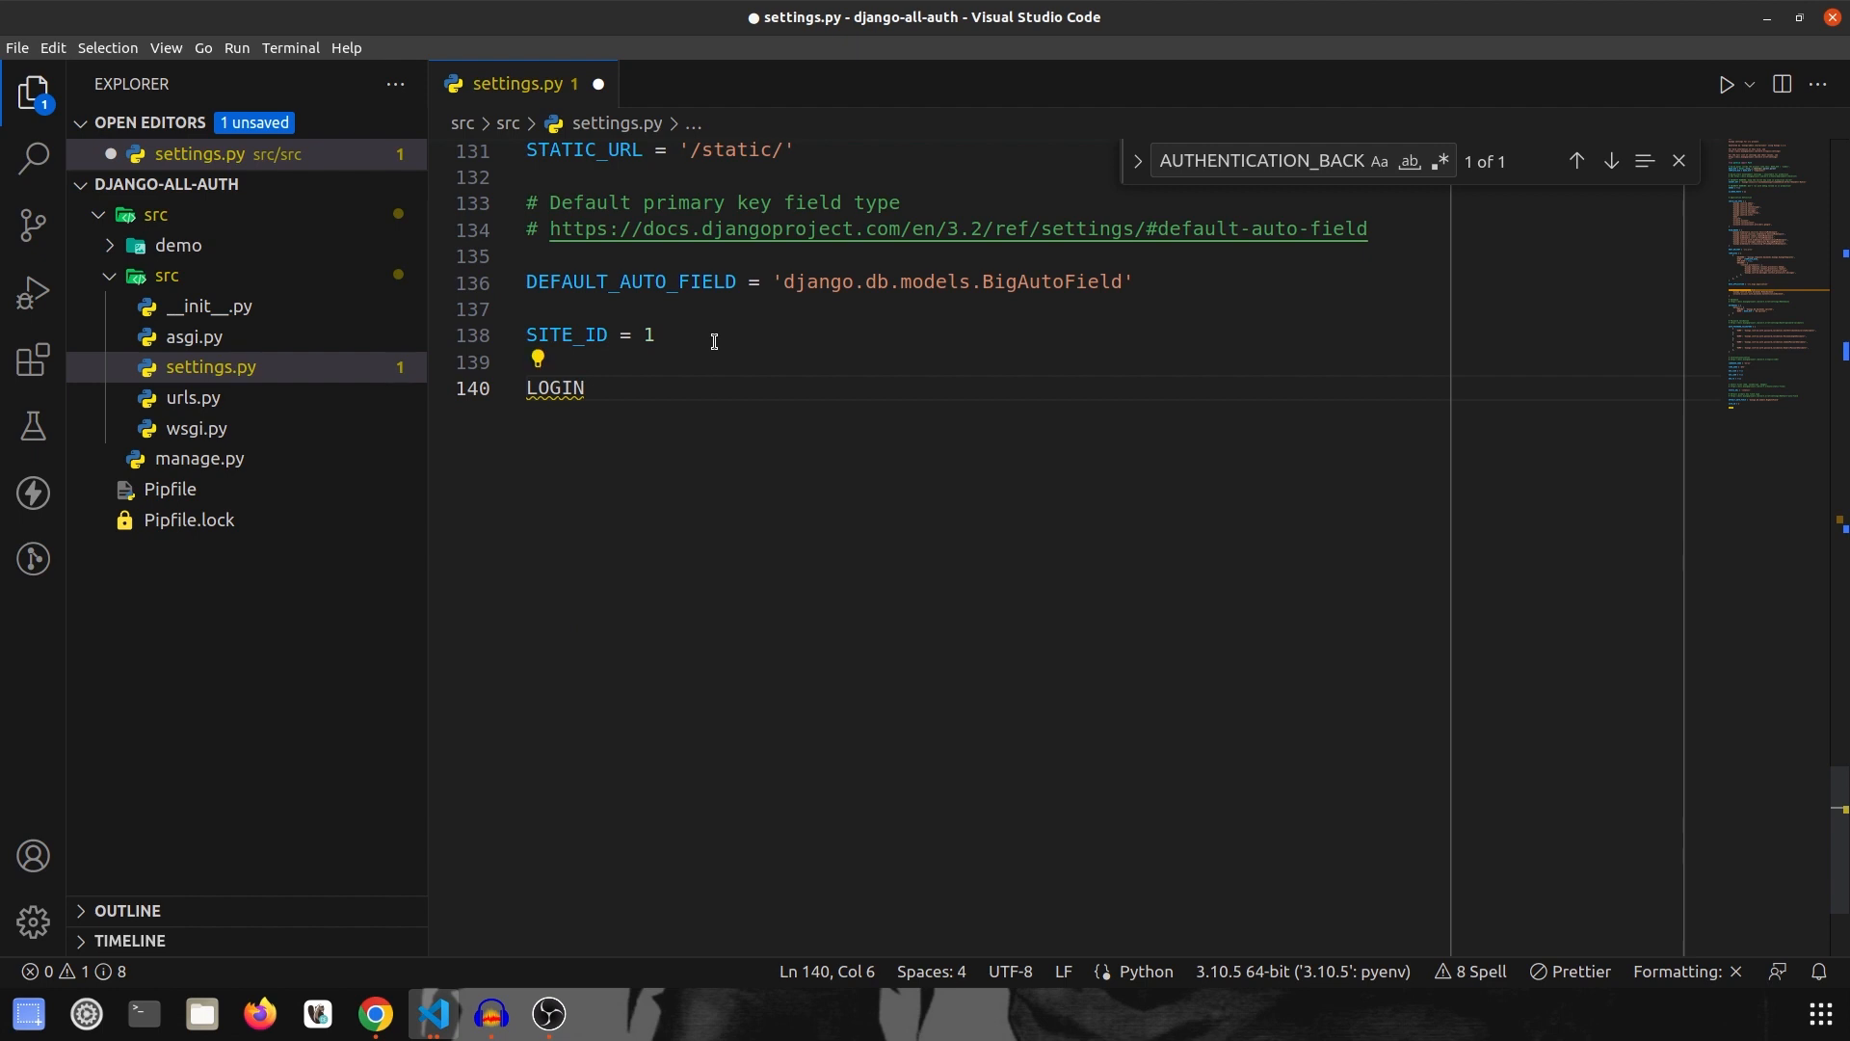
type("_REDIRECT")
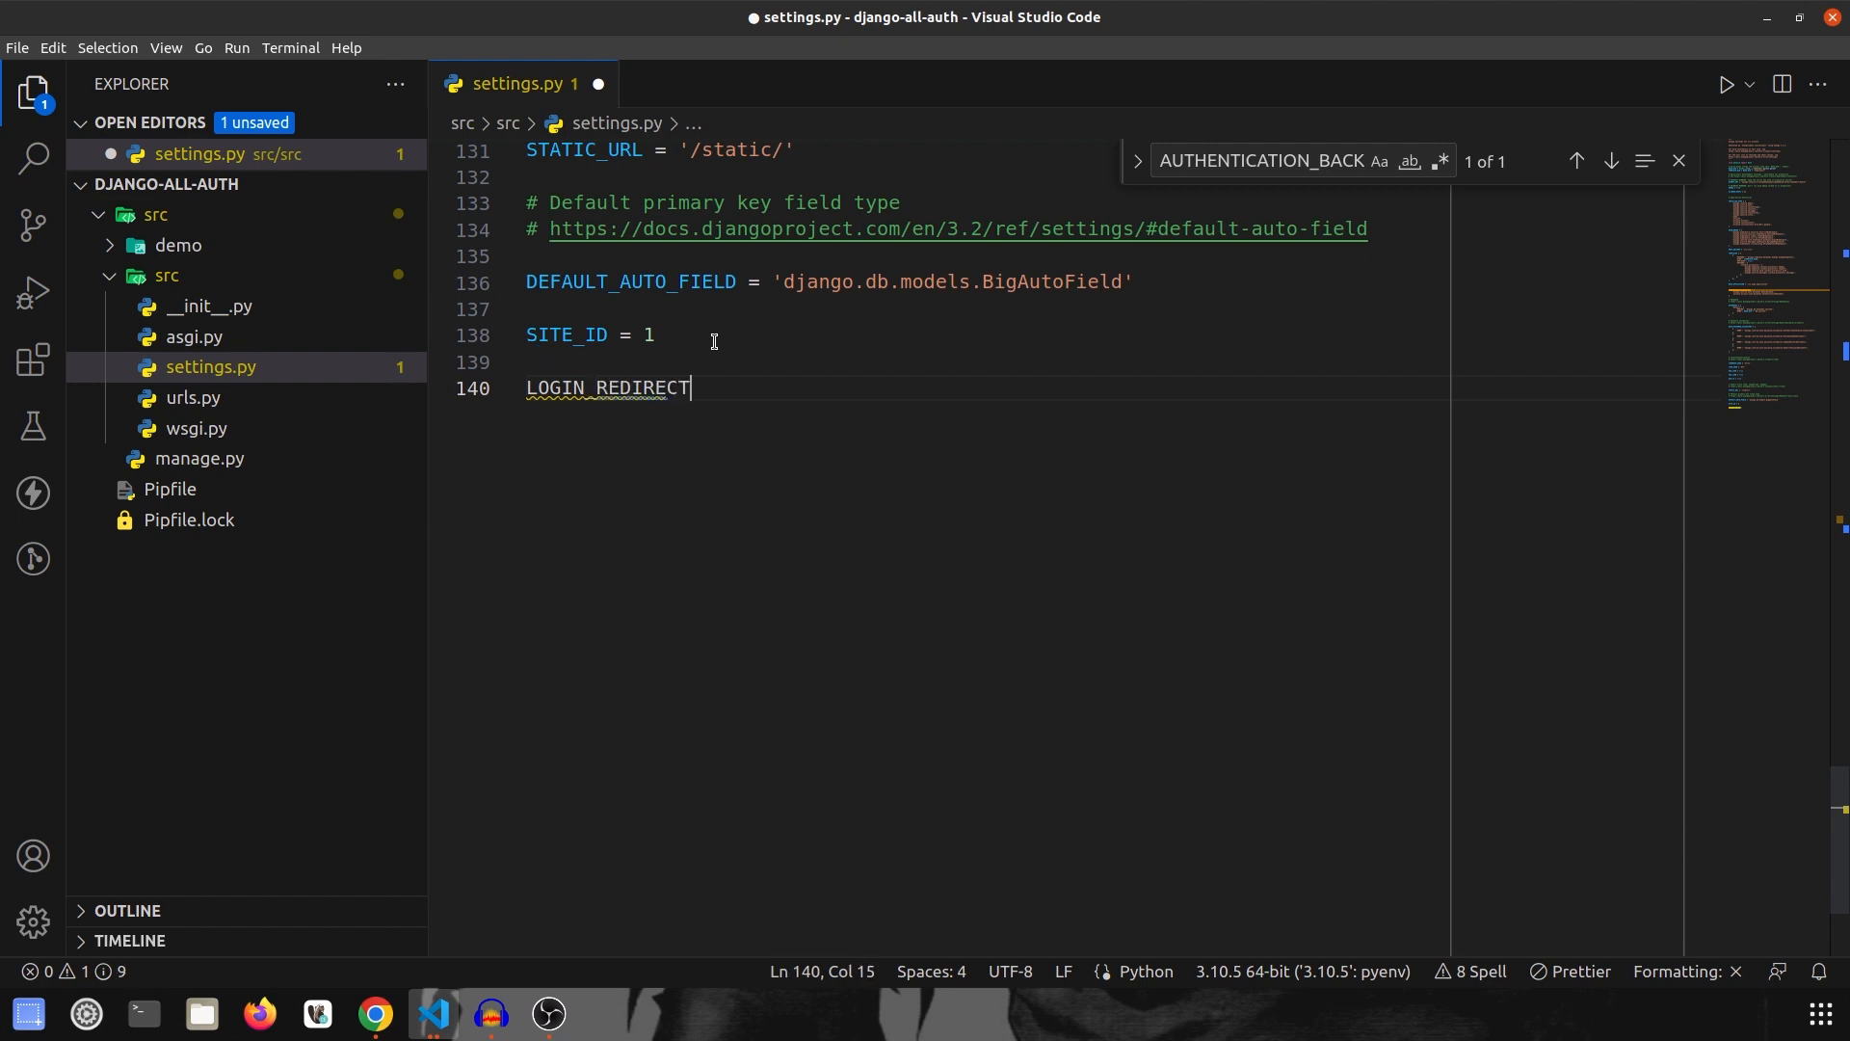
type("_URL =")
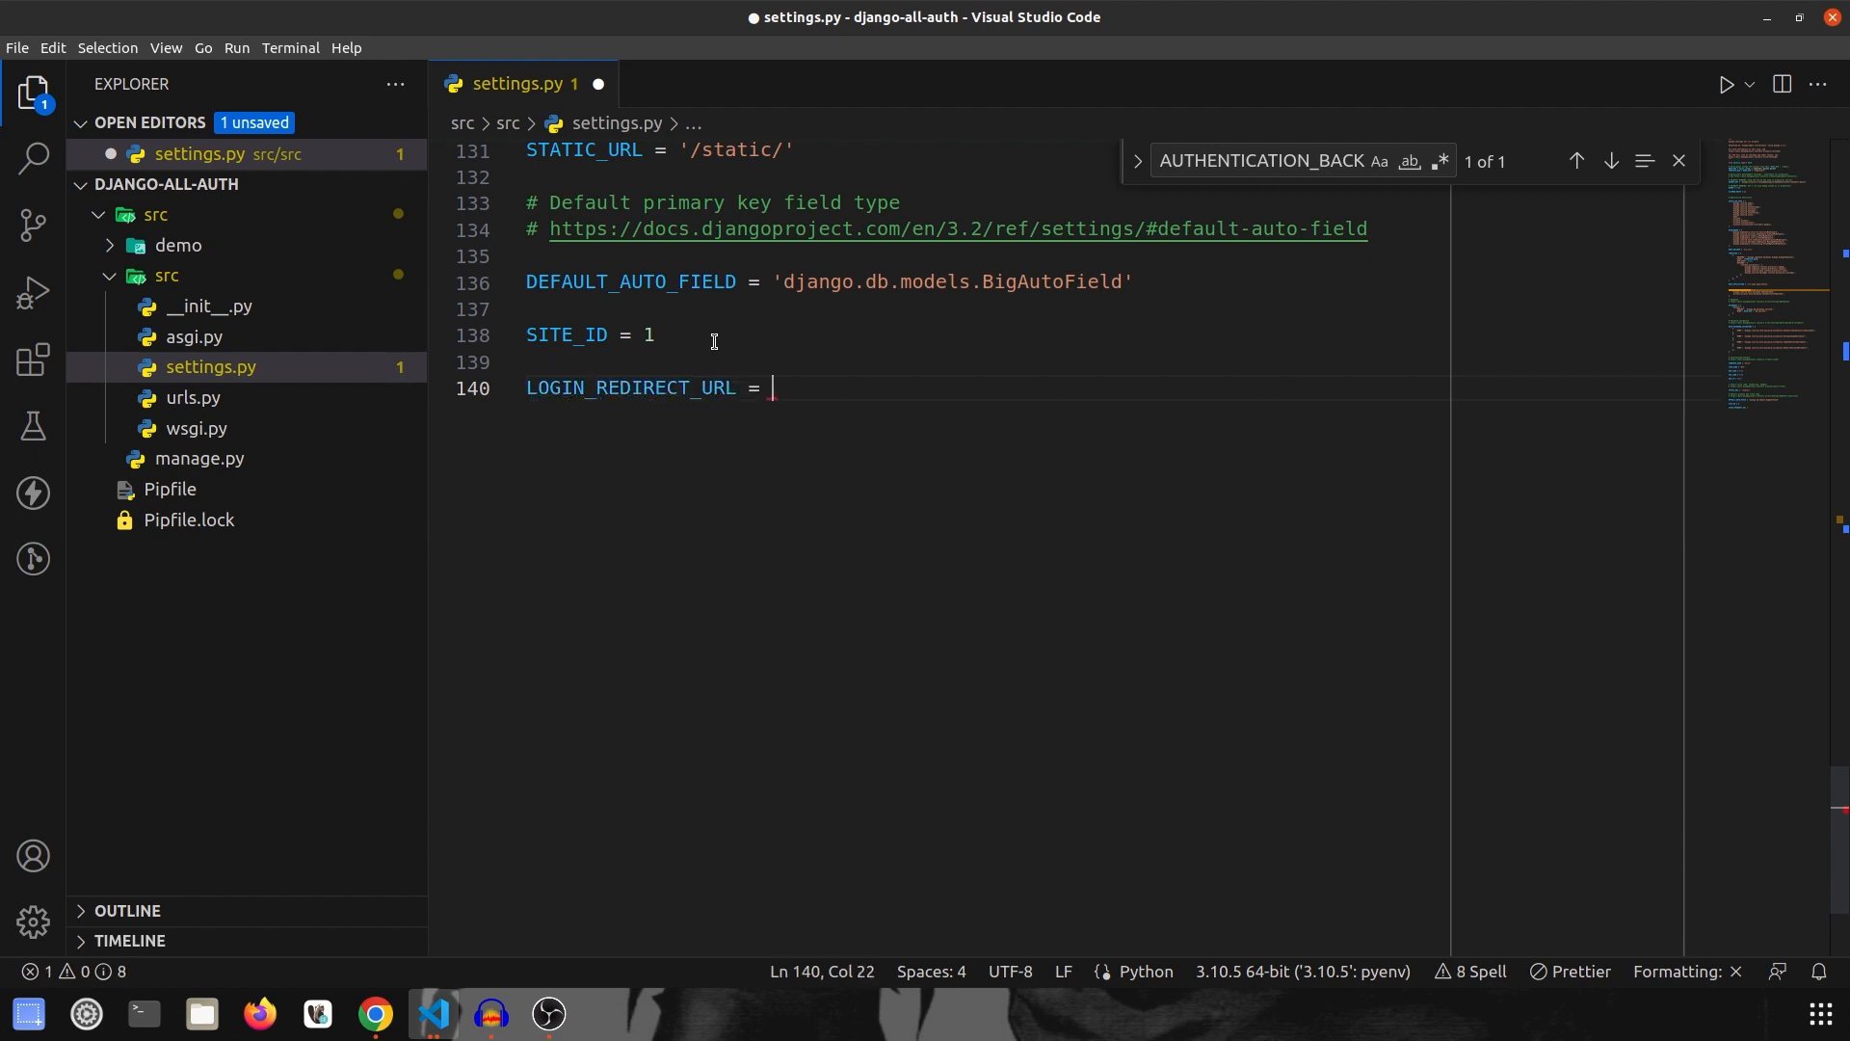
type("'")
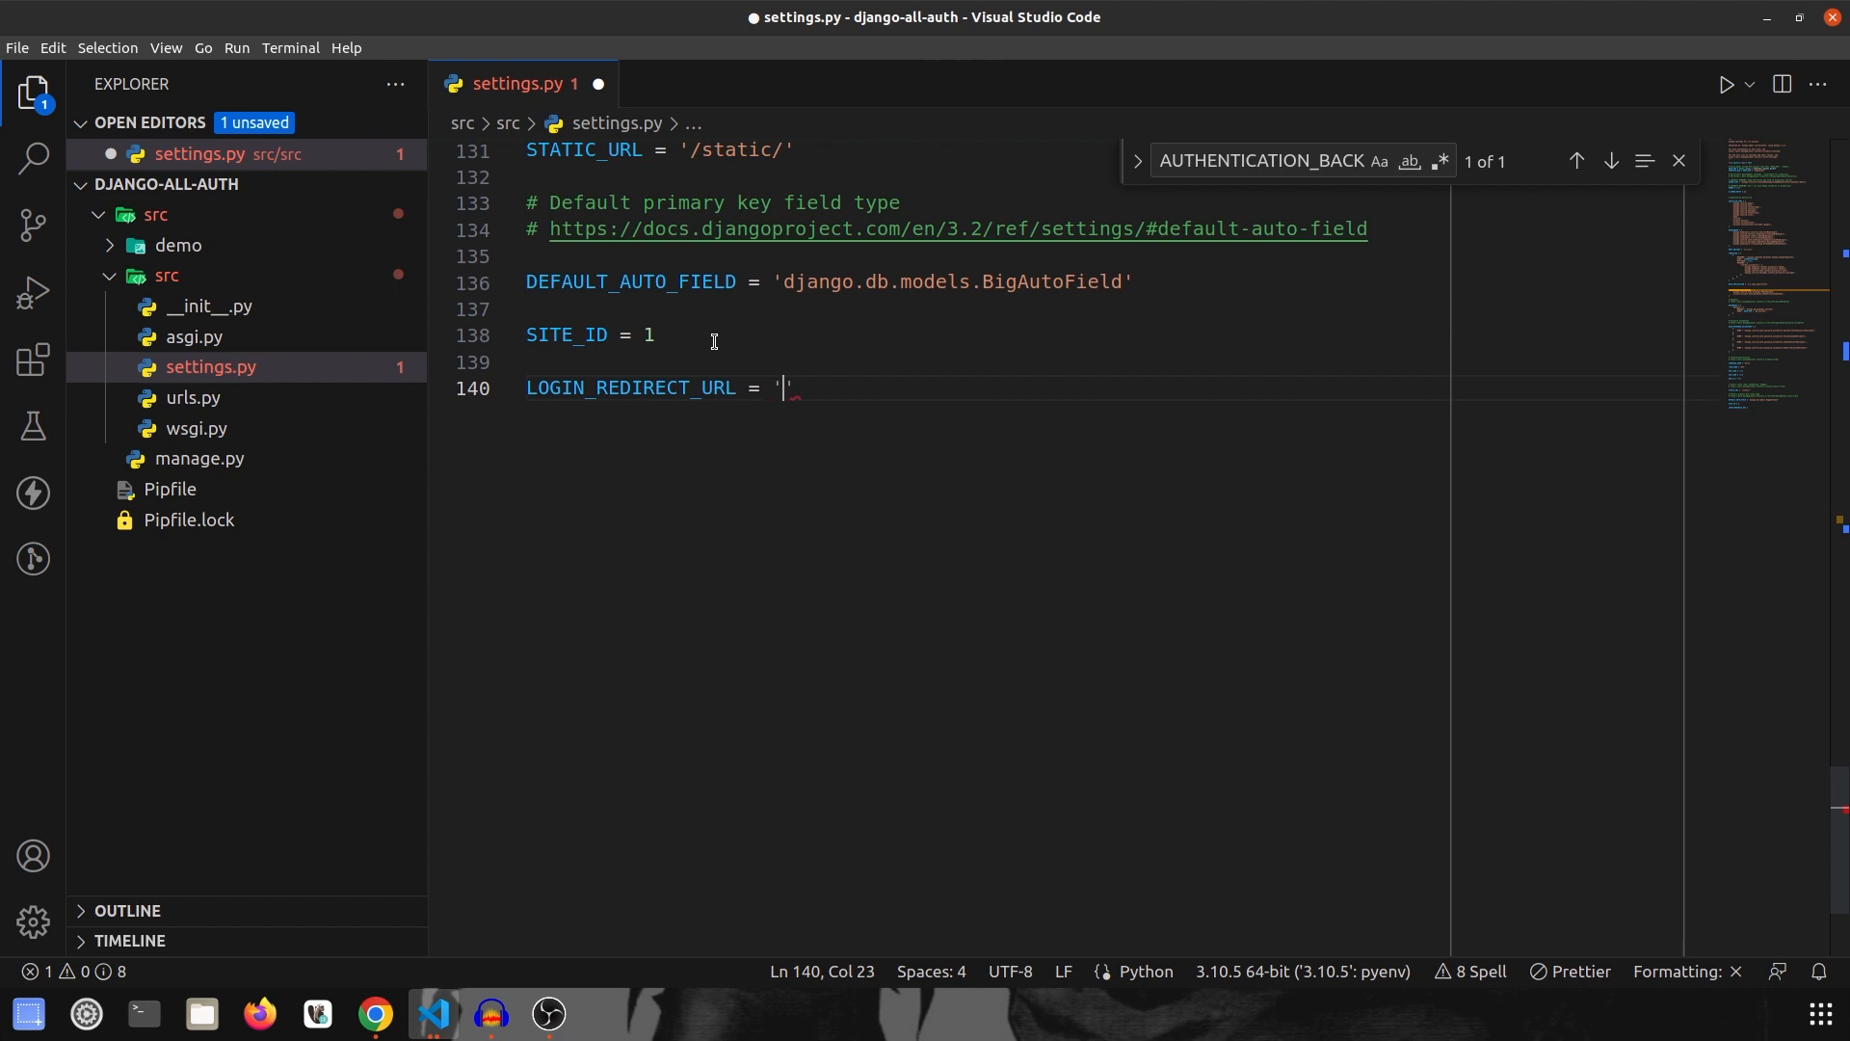
type("/")
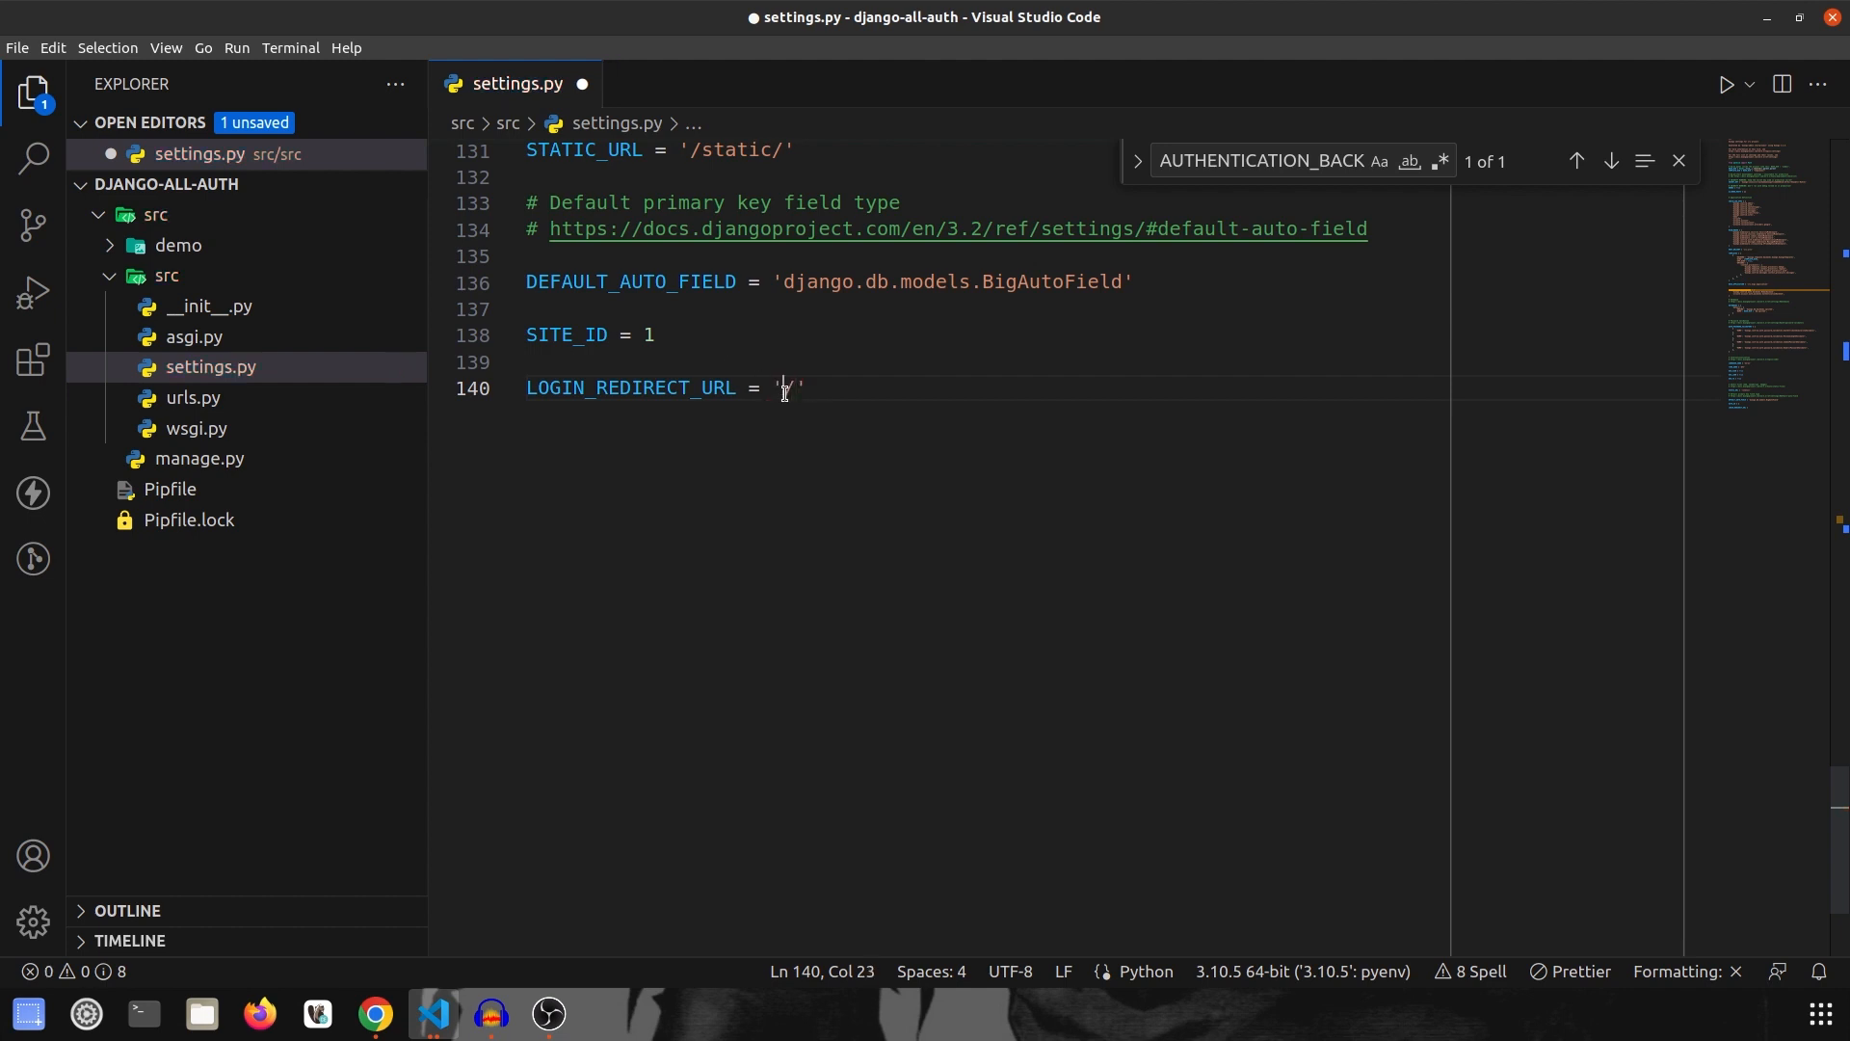
type("/")
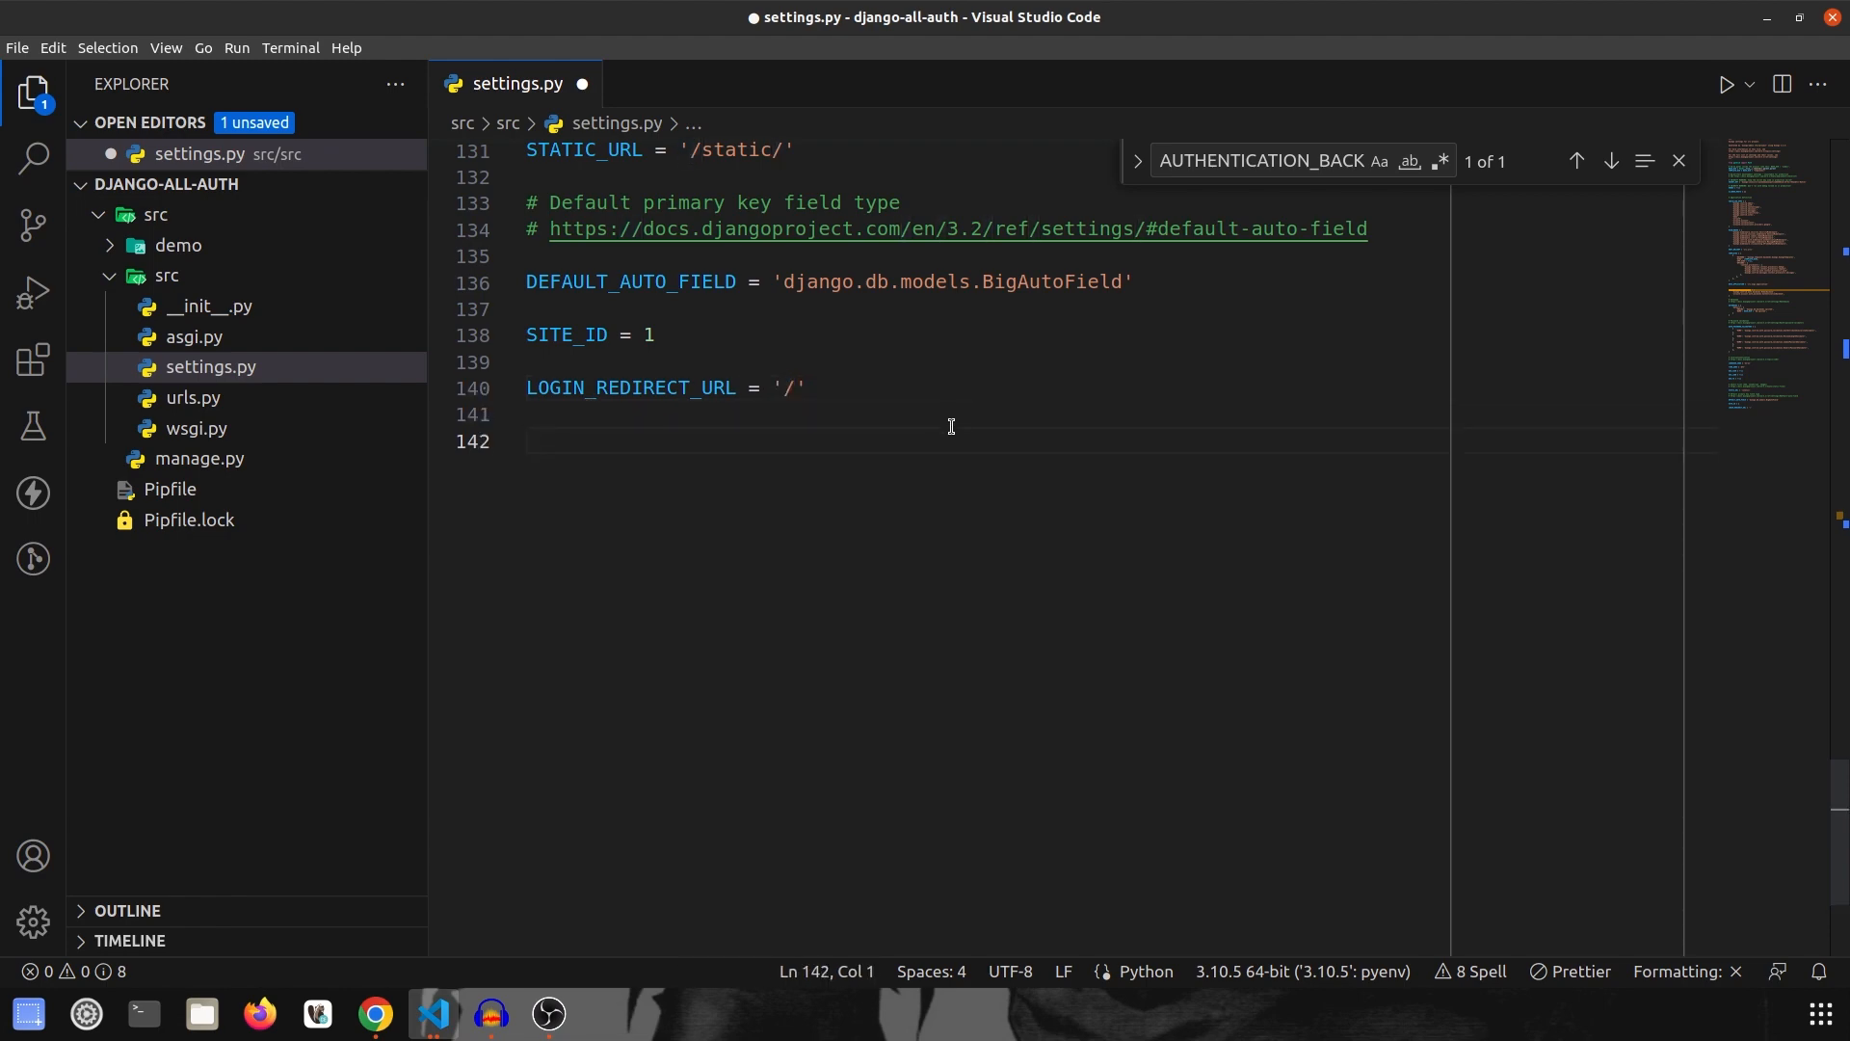
left_click(576, 15)
type("SOCIALACCOUNT_PROVIDERS = ")
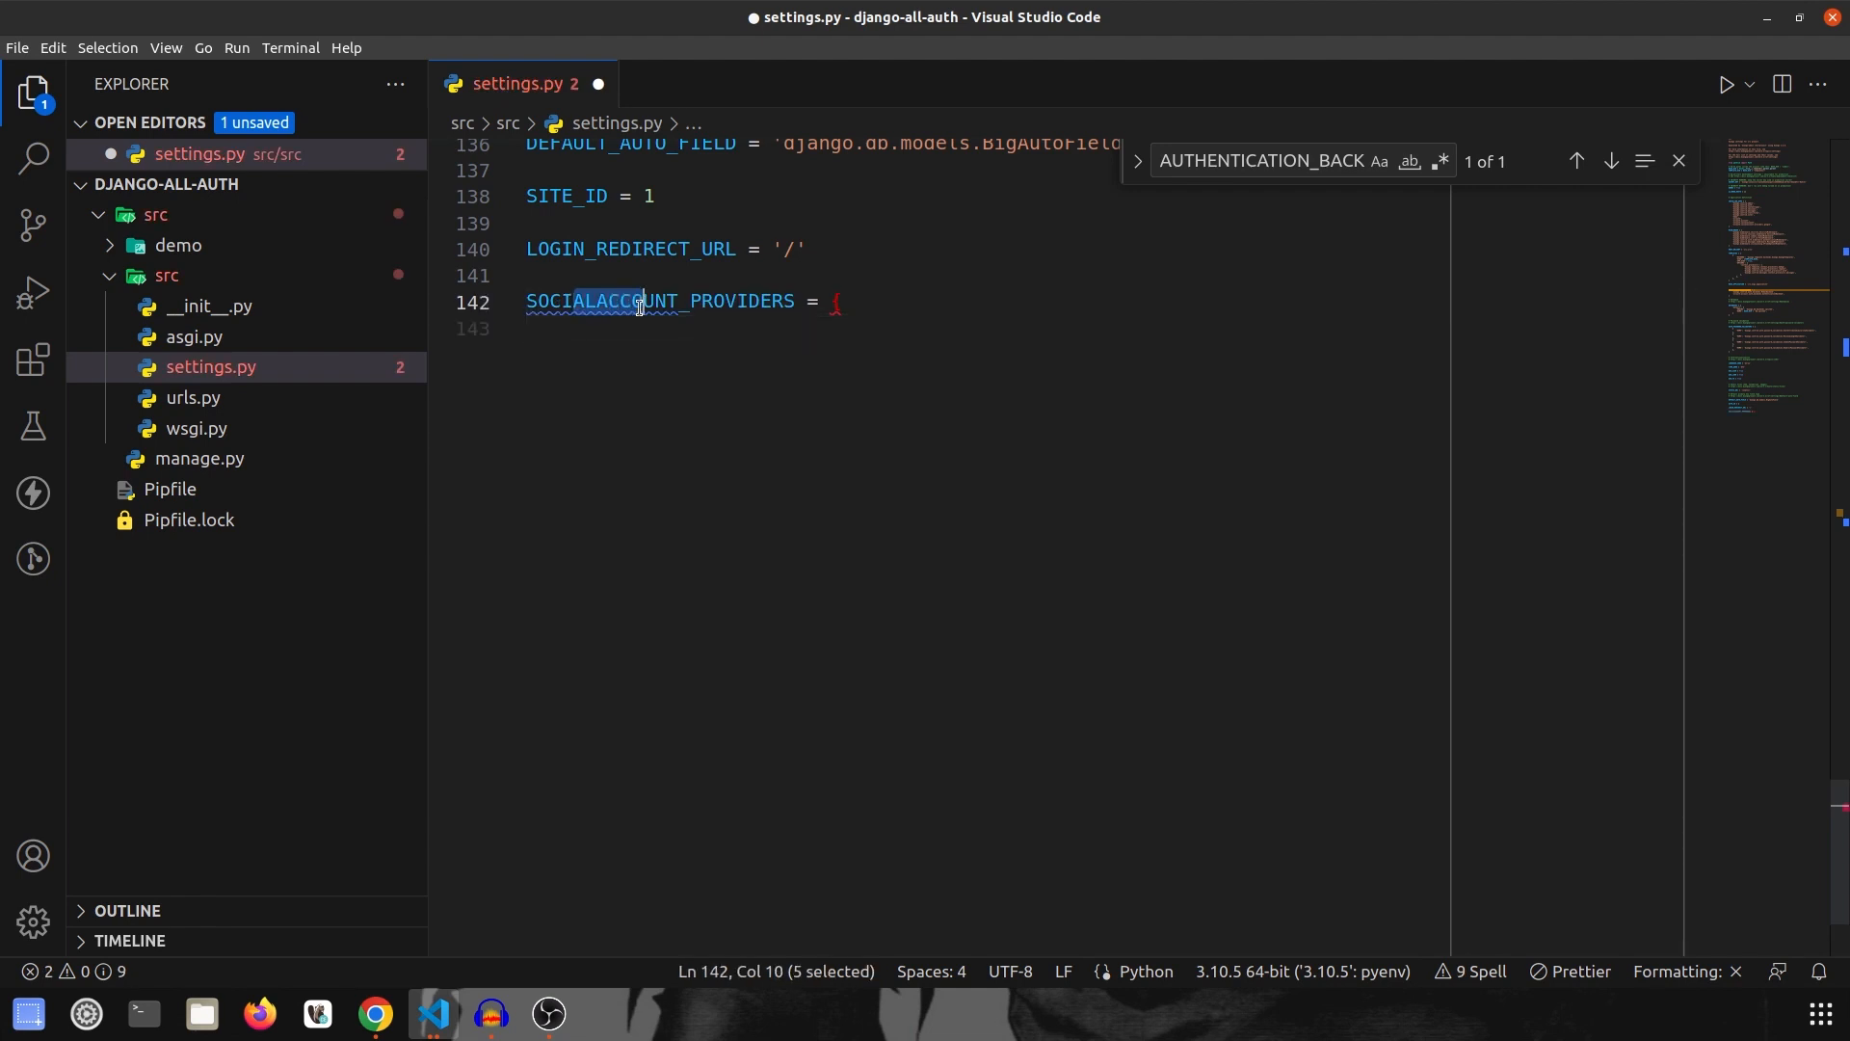
Step: Open the SOCIALACCOUNT_PROVIDERS dictionary with a "google": { entry in settings.py
type("{")
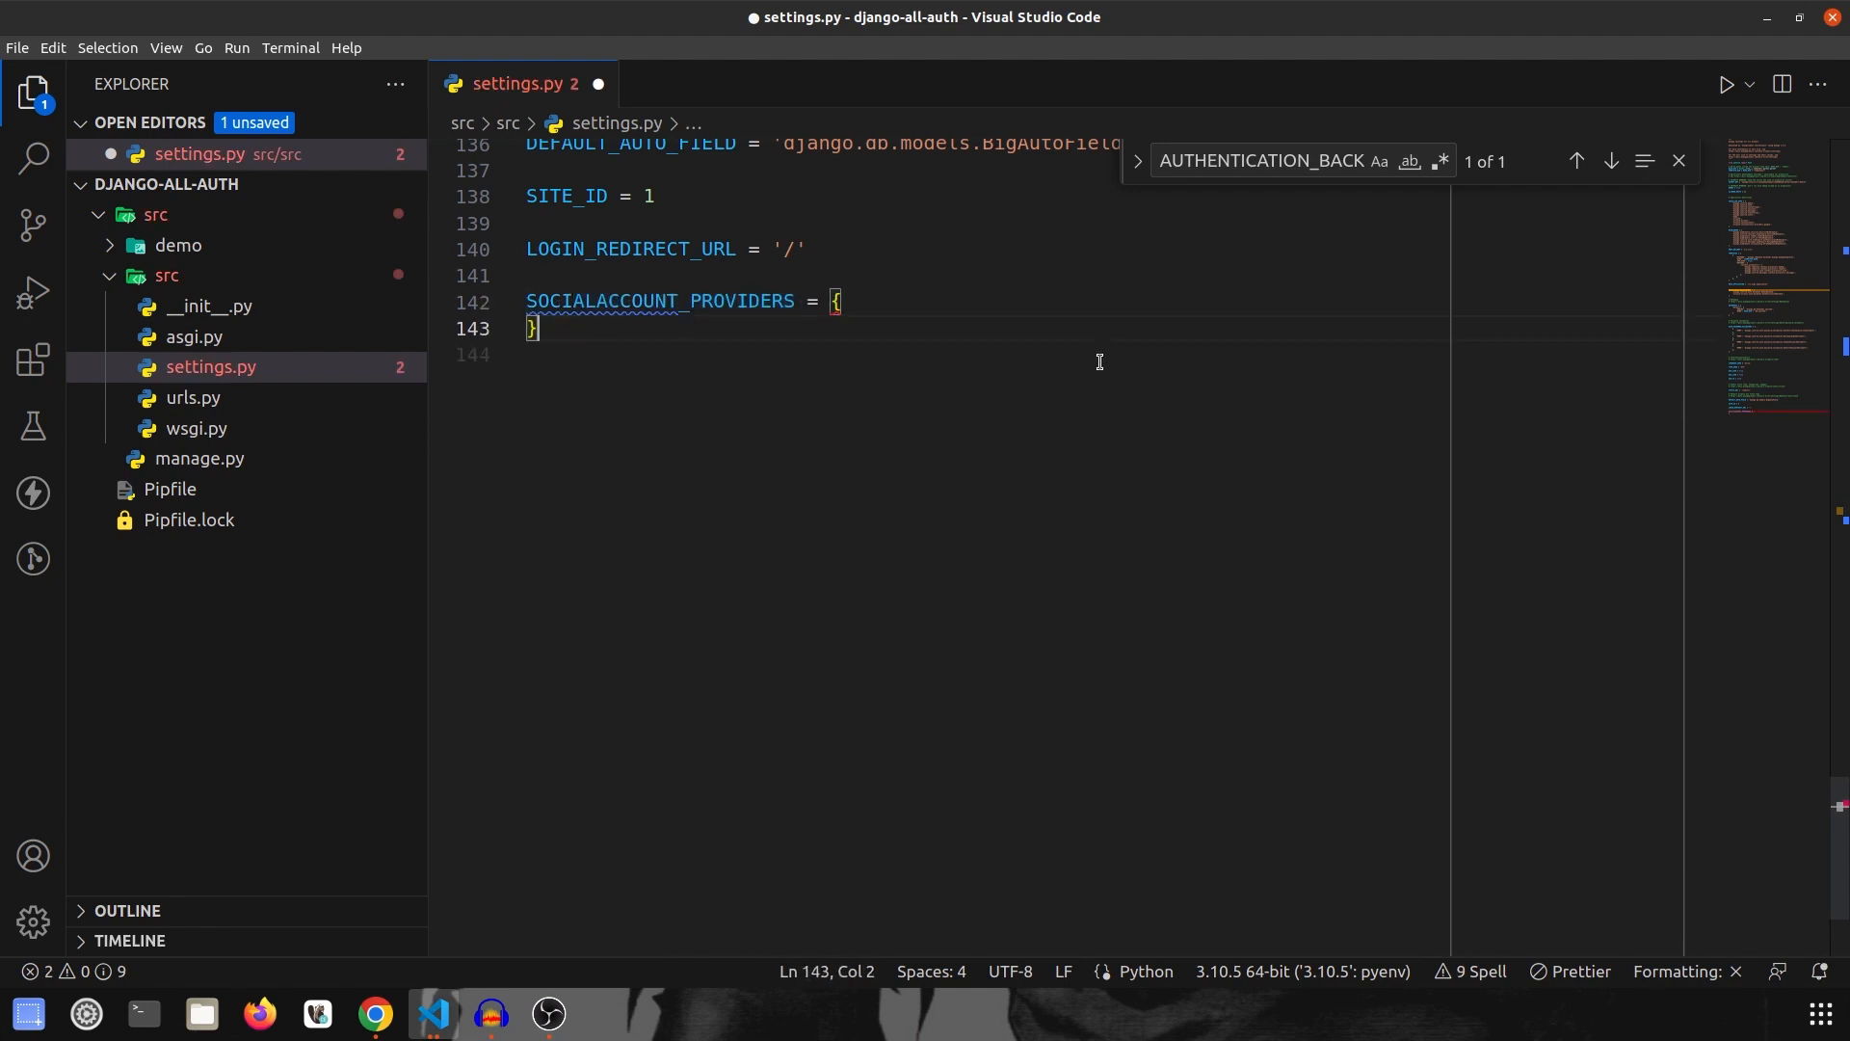
double_click(661, 301)
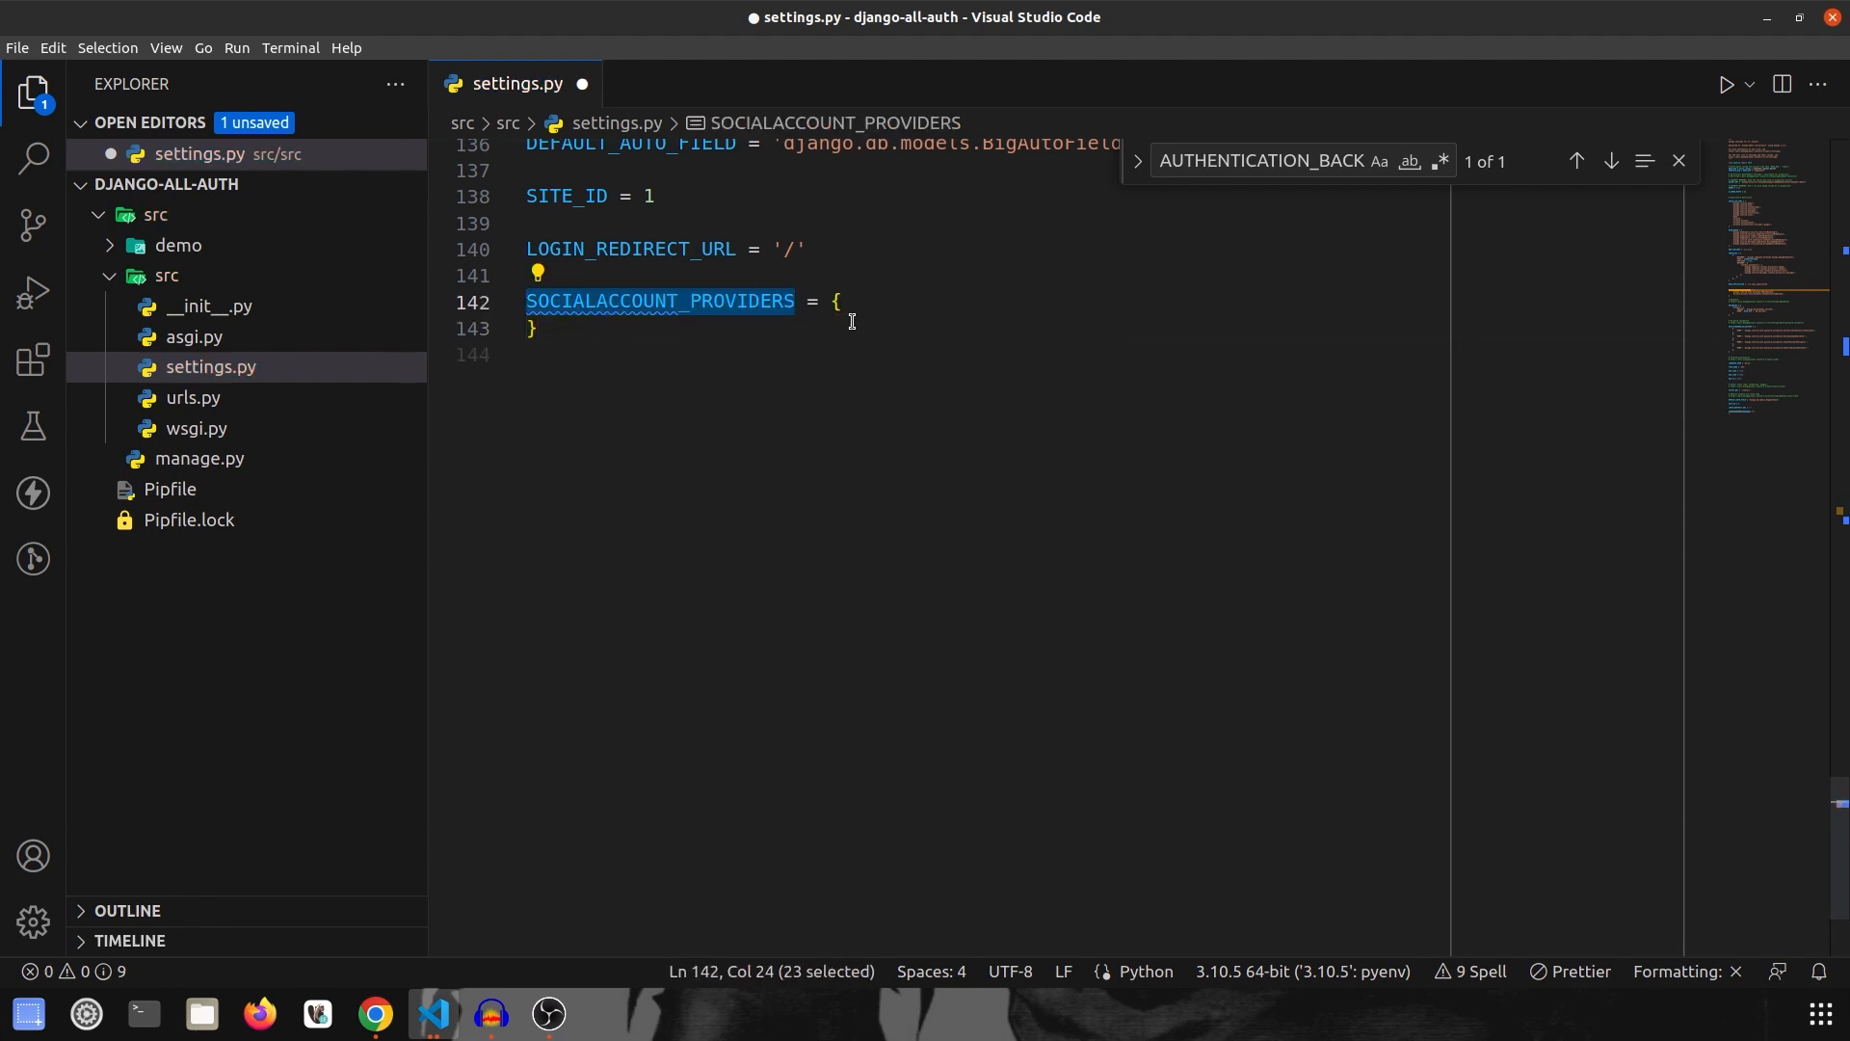
left_click(840, 301)
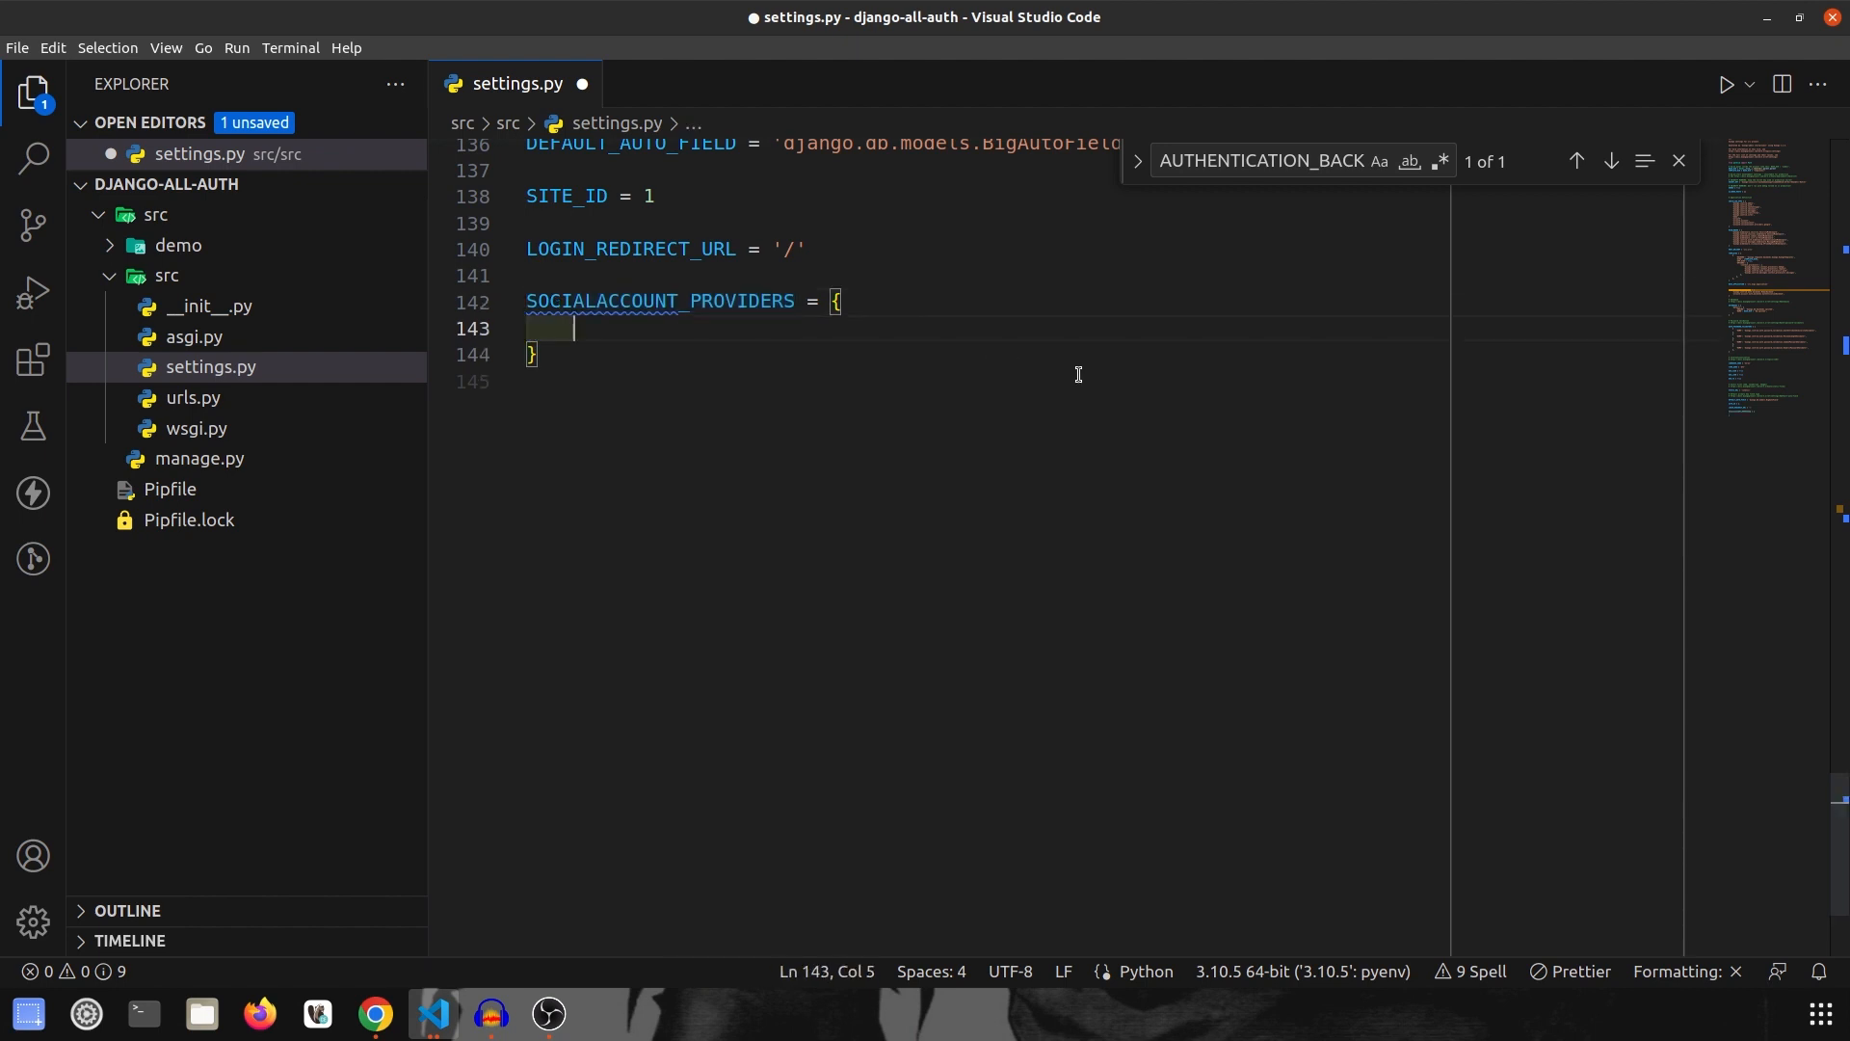
mouse_move(921, 404)
type("\"")
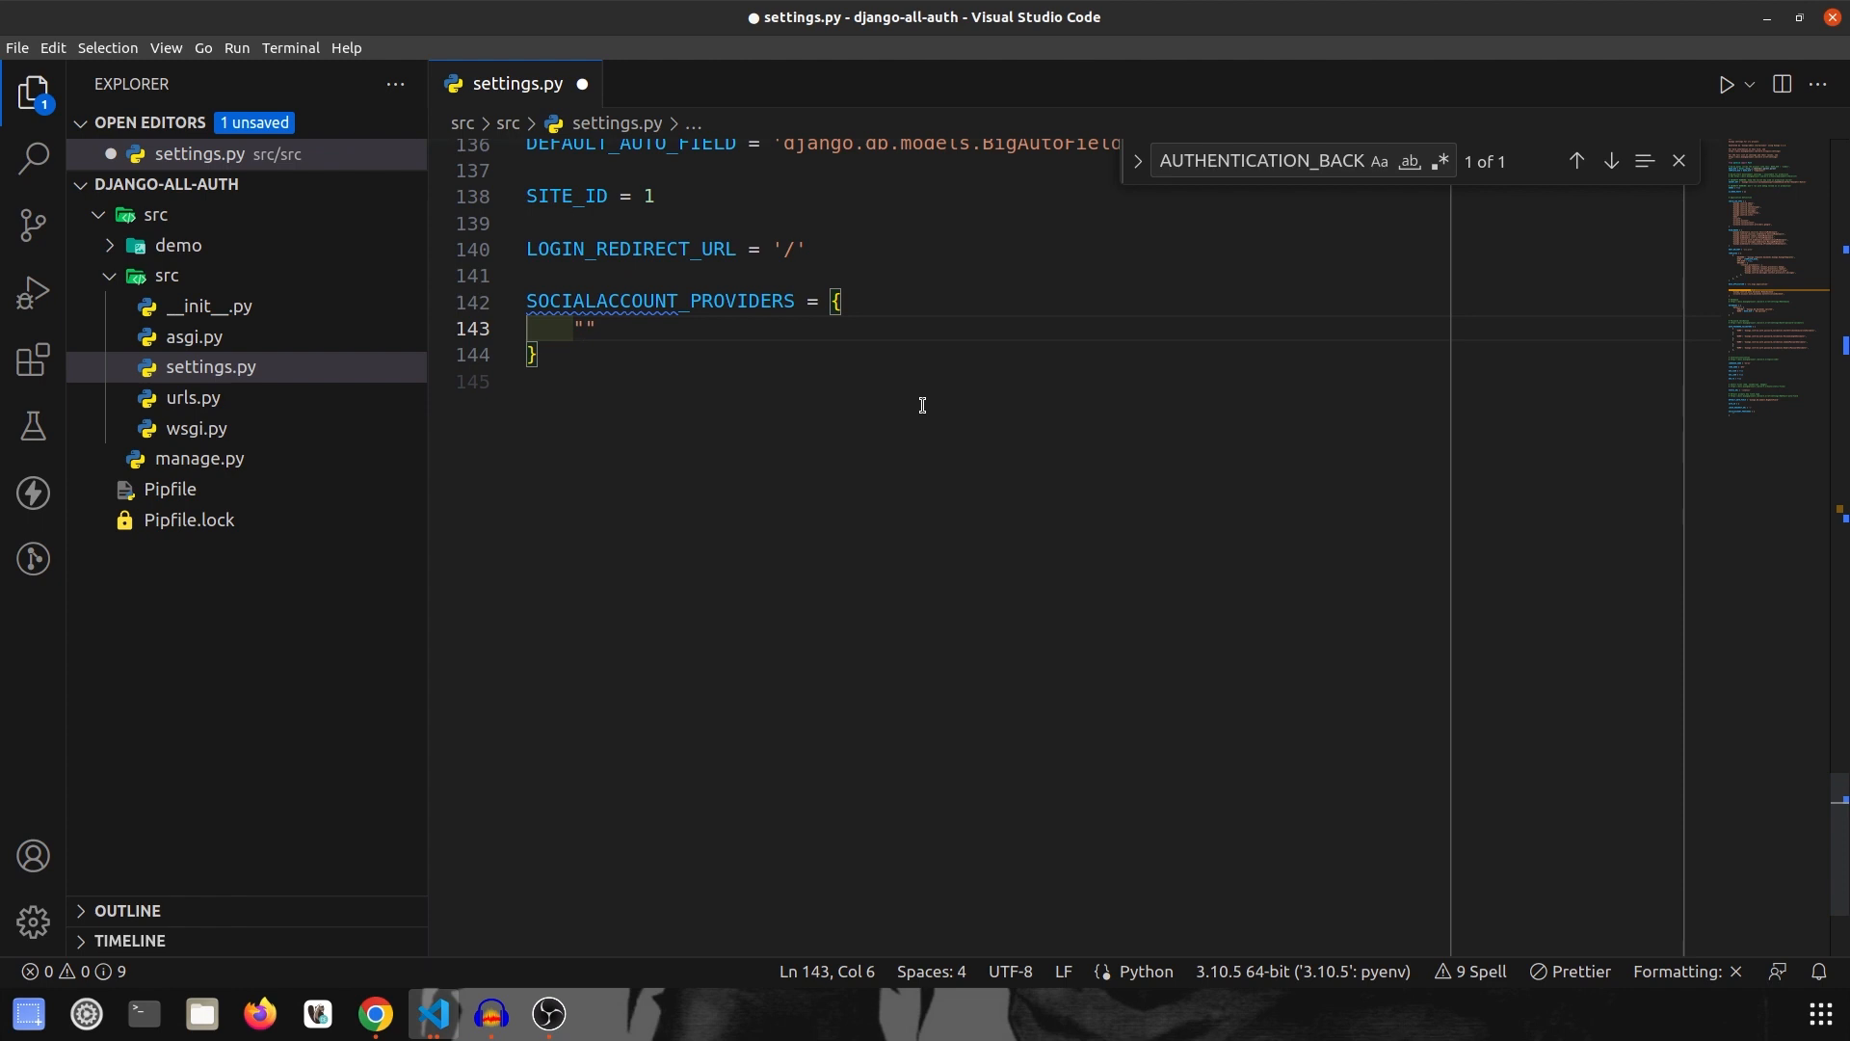
type("go")
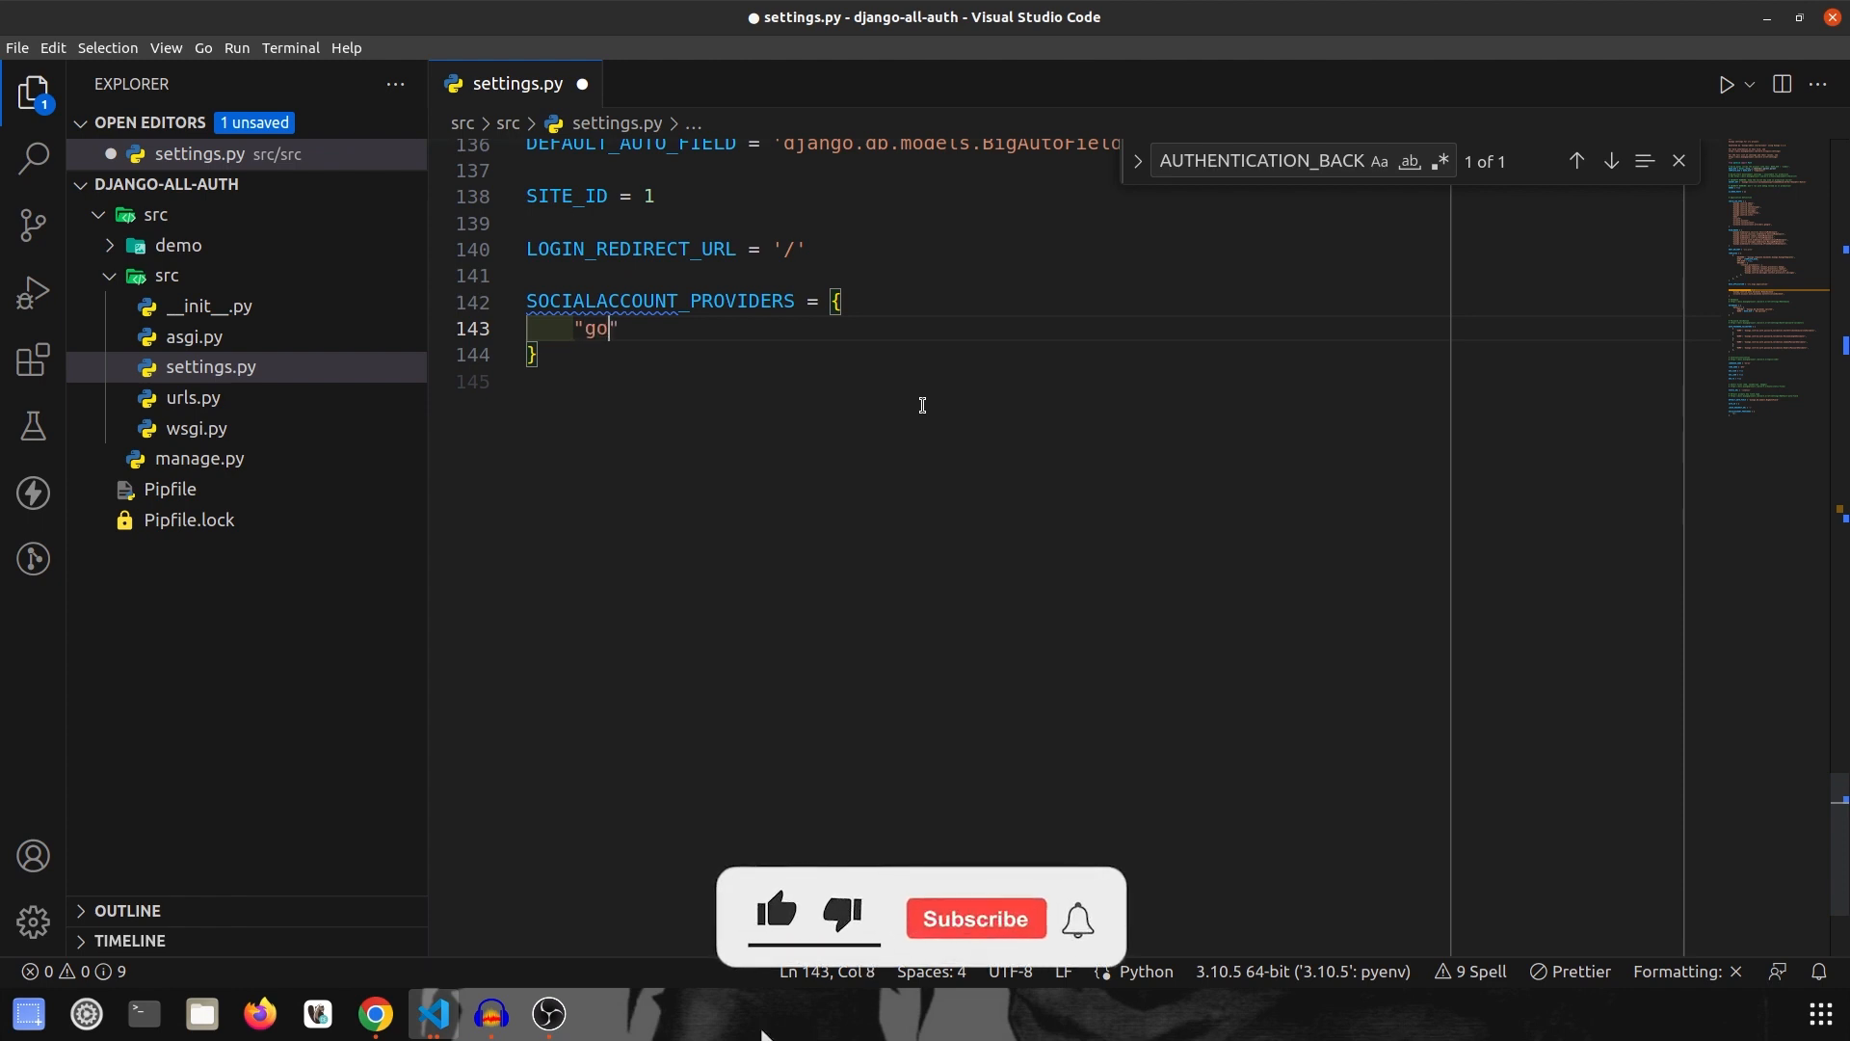
type("ogle\":")
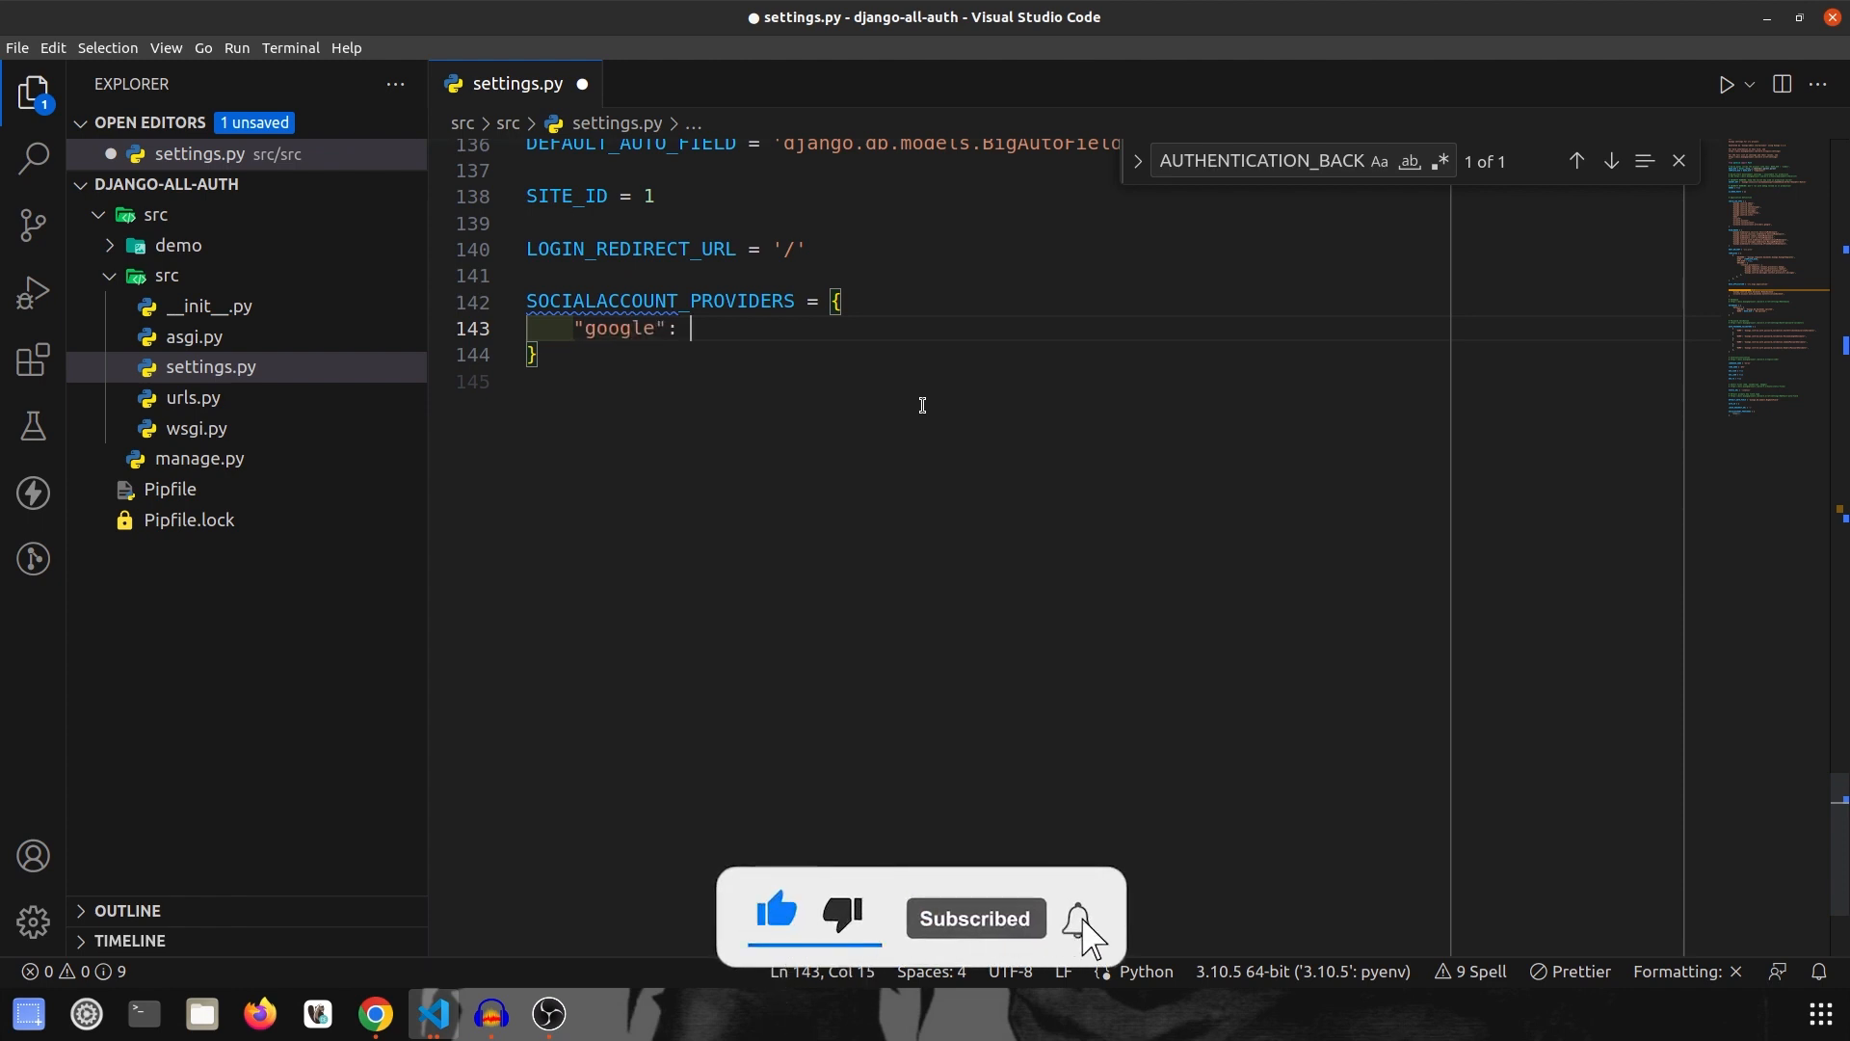
type("{")
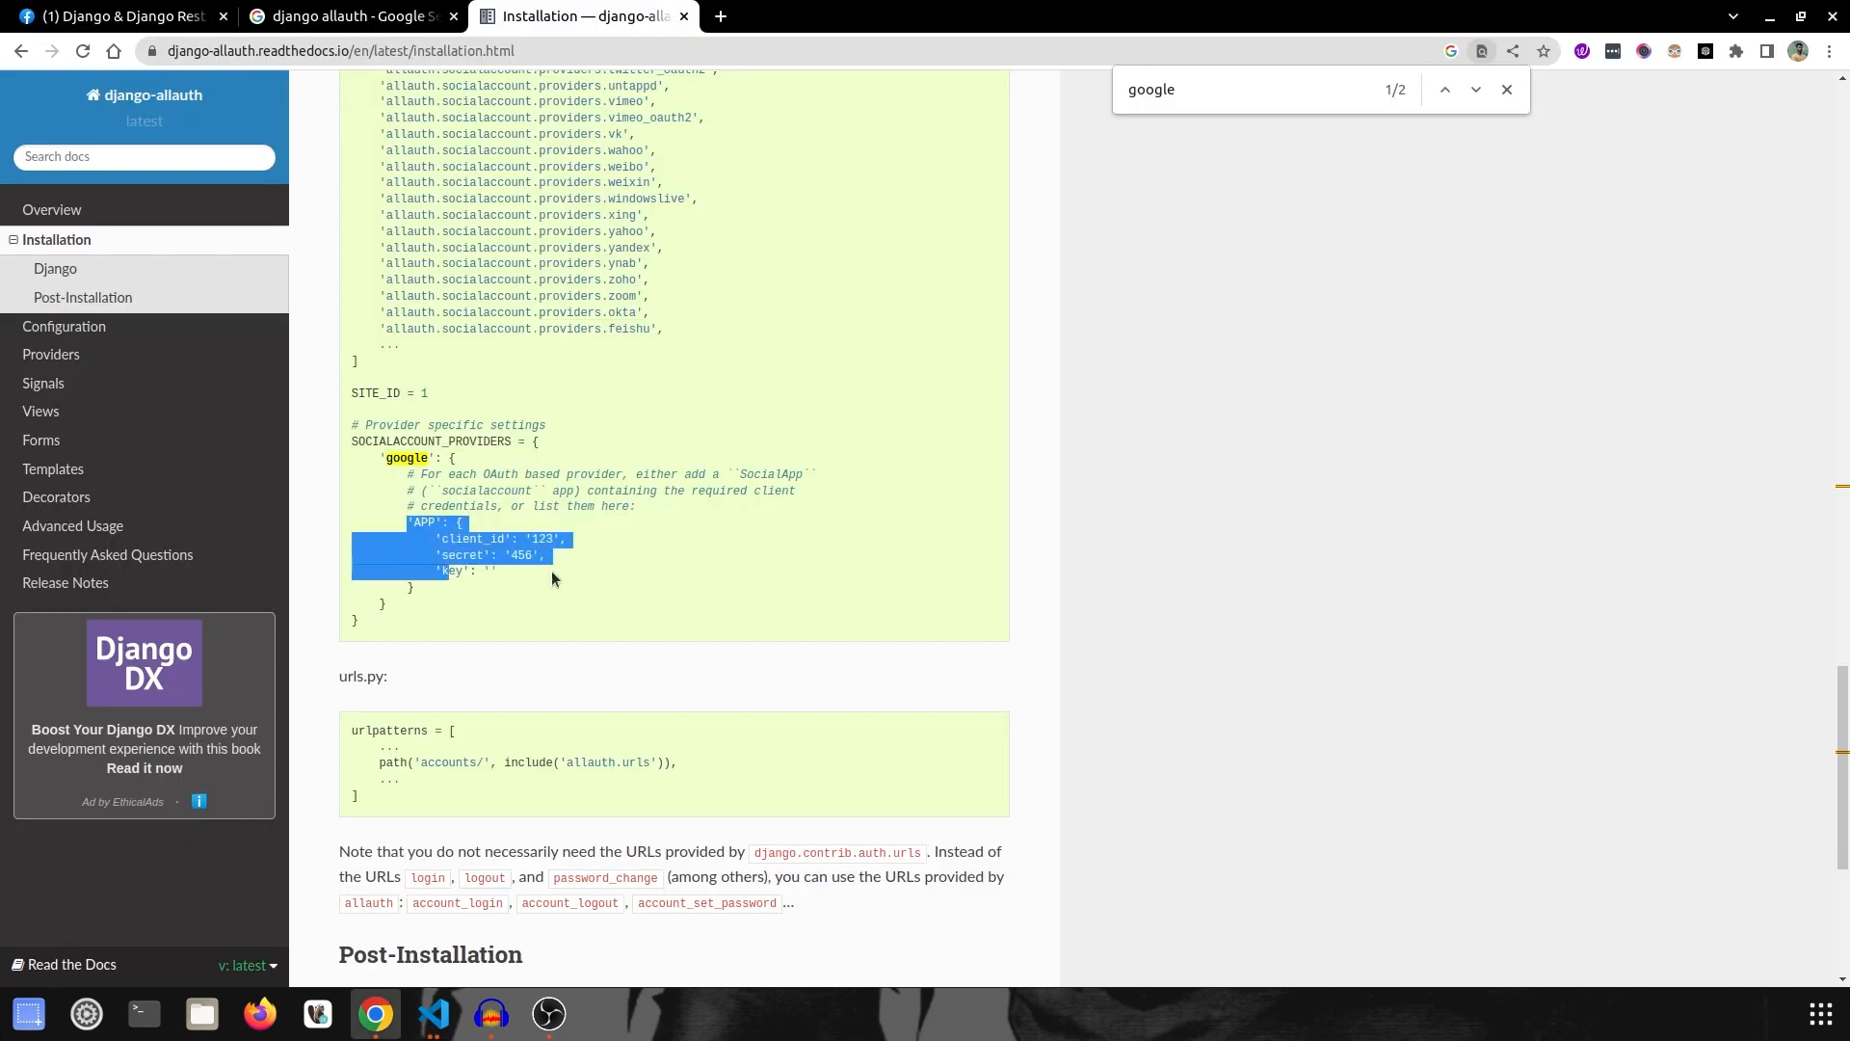
Step: Begin a "SCOPE" key inside the google provider after checking the docs snippet
scroll("down", 3)
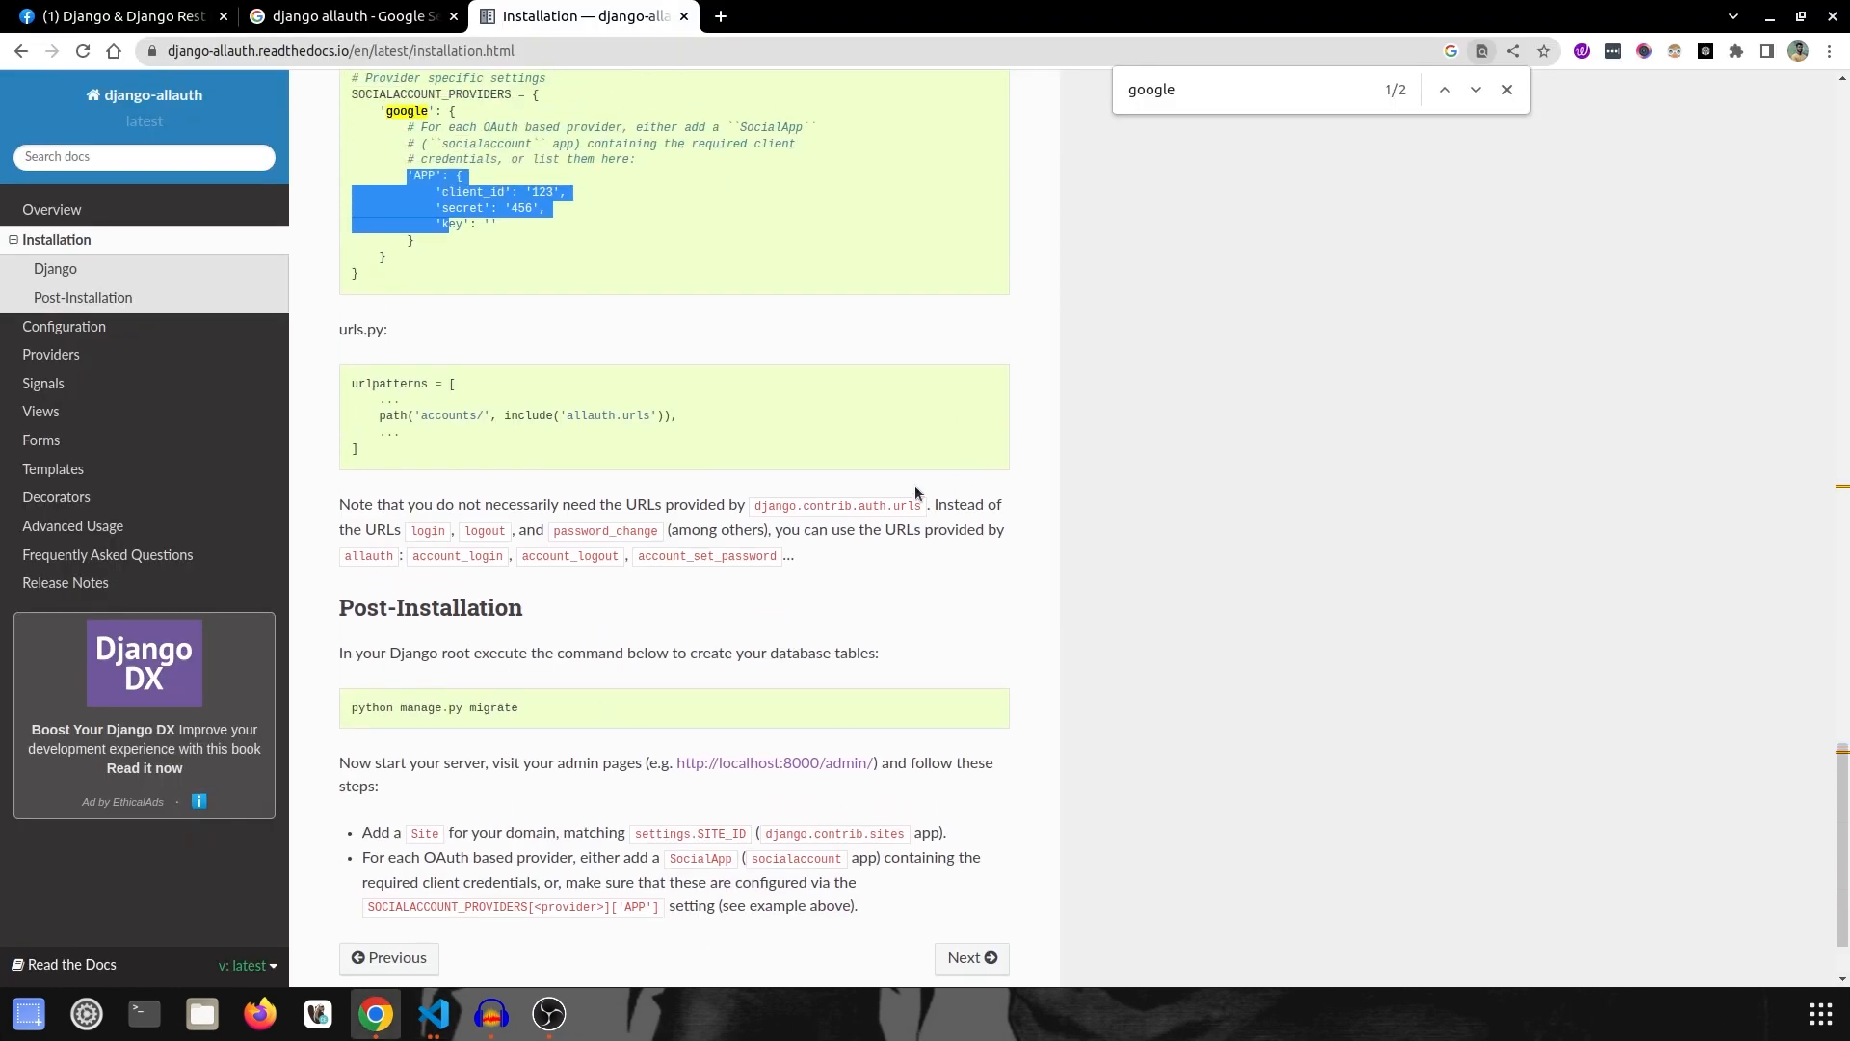
left_click(436, 1022)
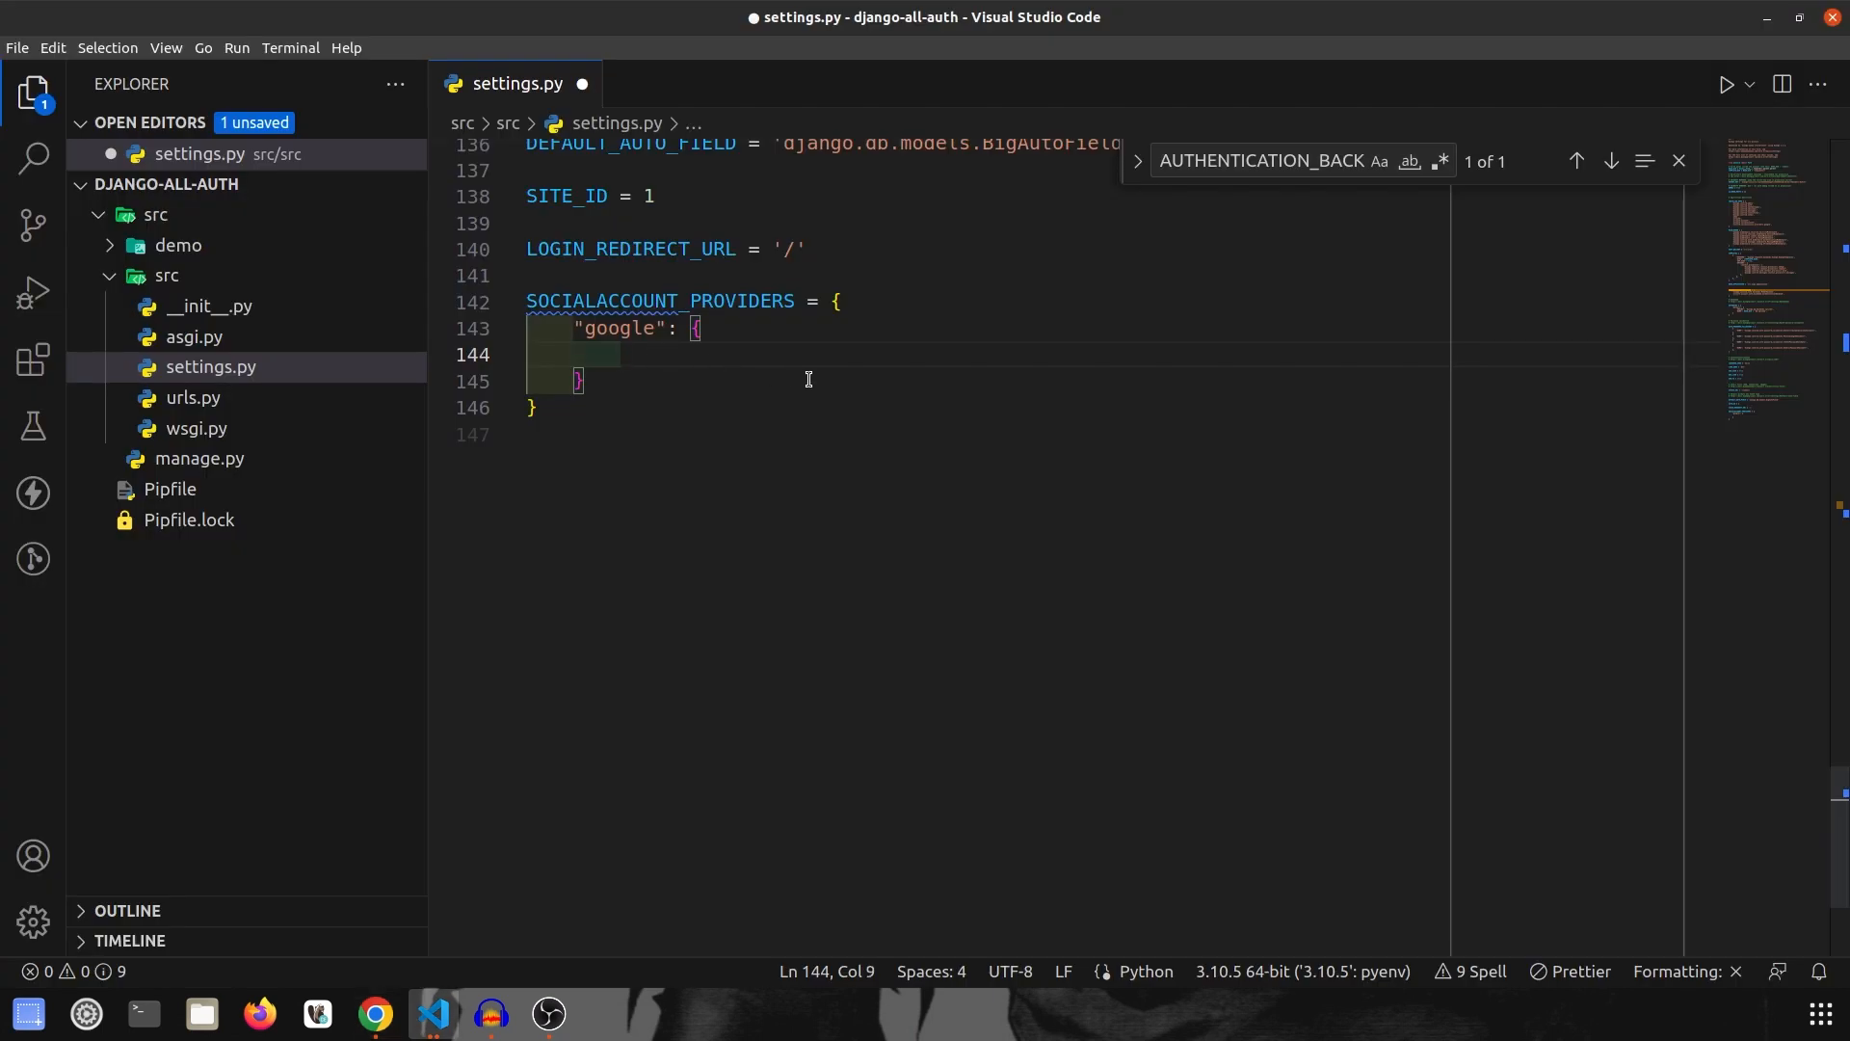
type("\"SCOPE\": [")
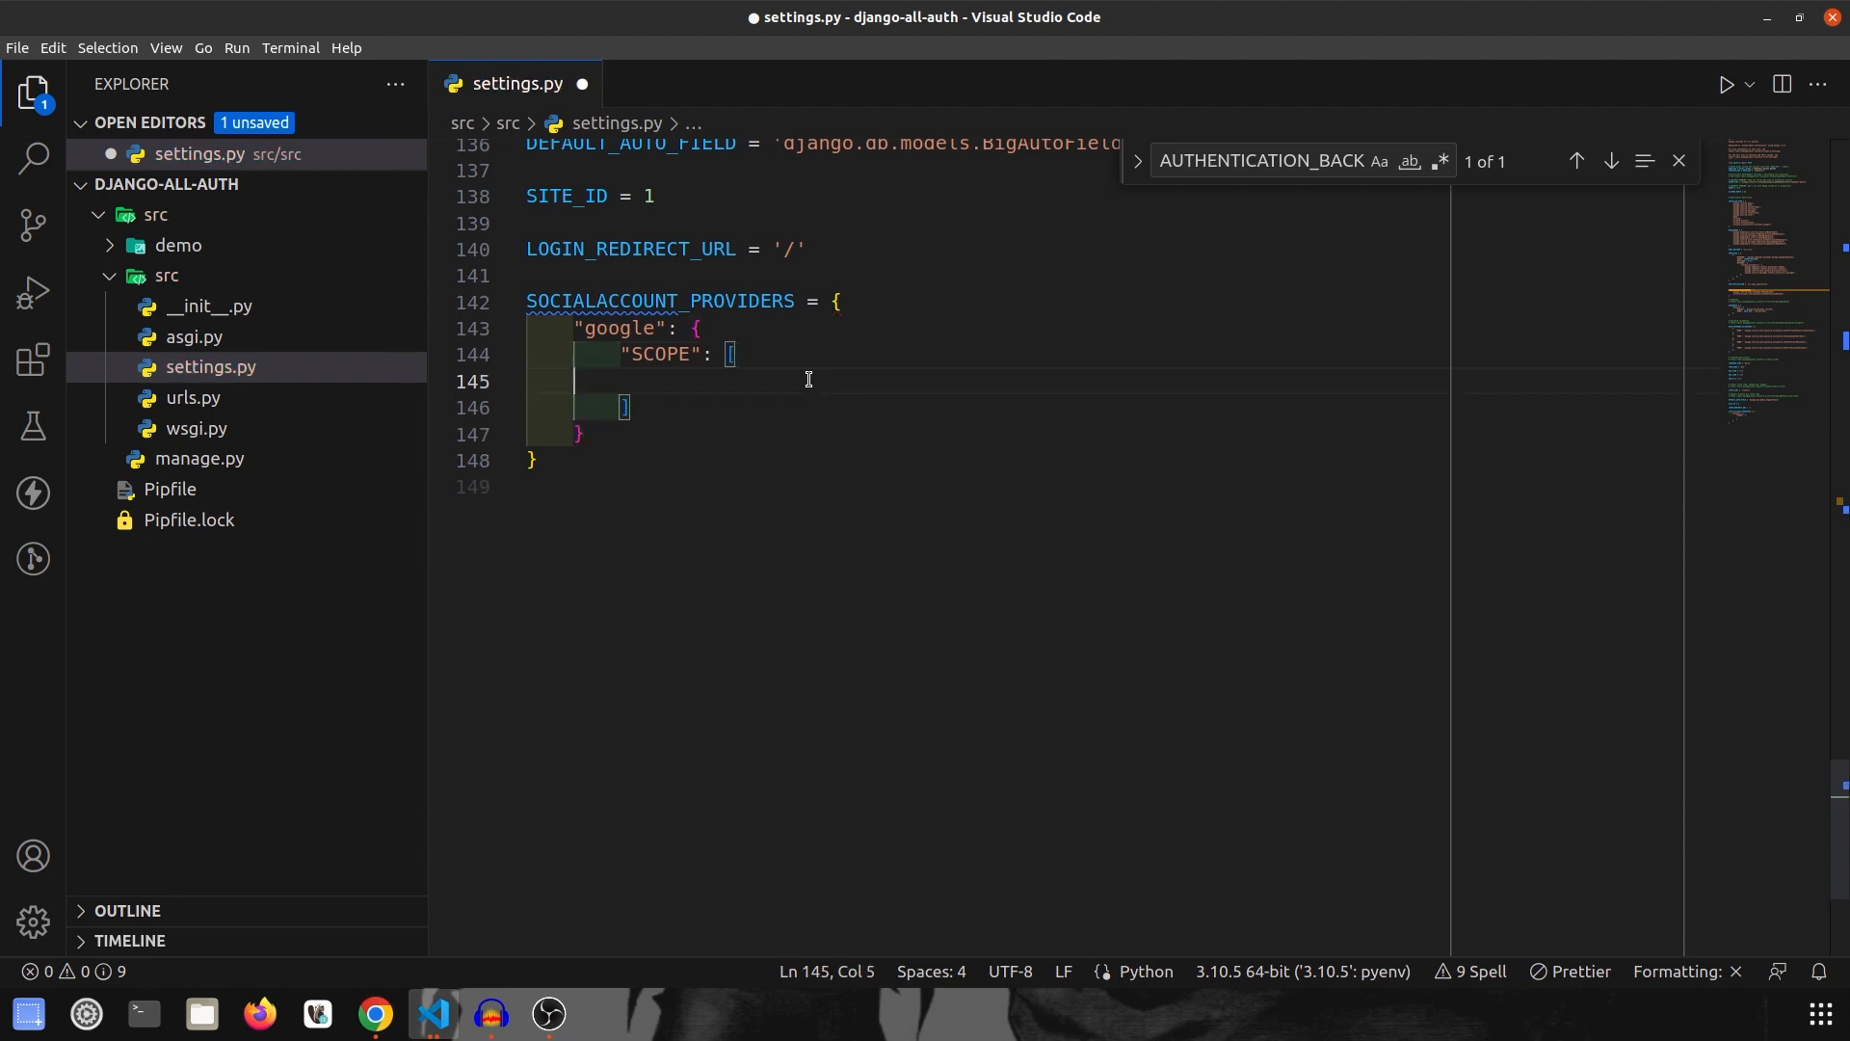
Step: Fill the SCOPE list with 'profile' and 'email' and save settings.py
type("''")
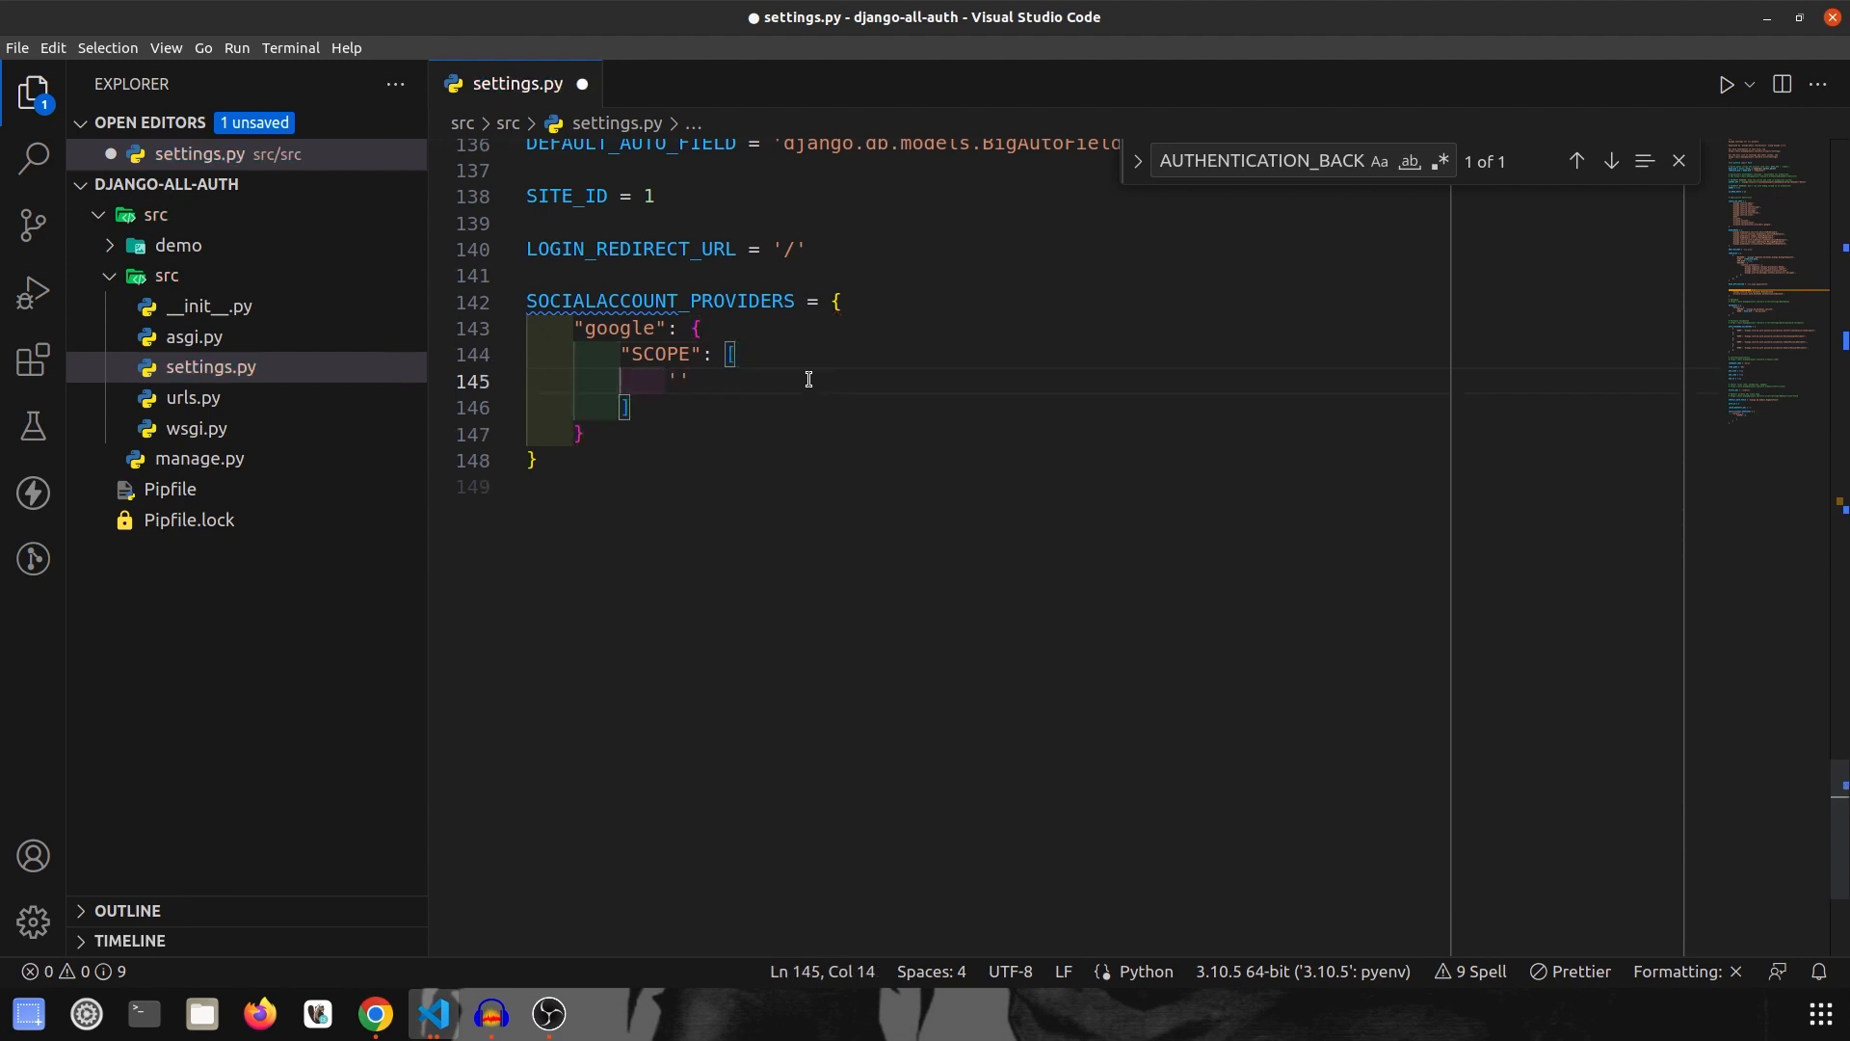
mouse_move(665, 358)
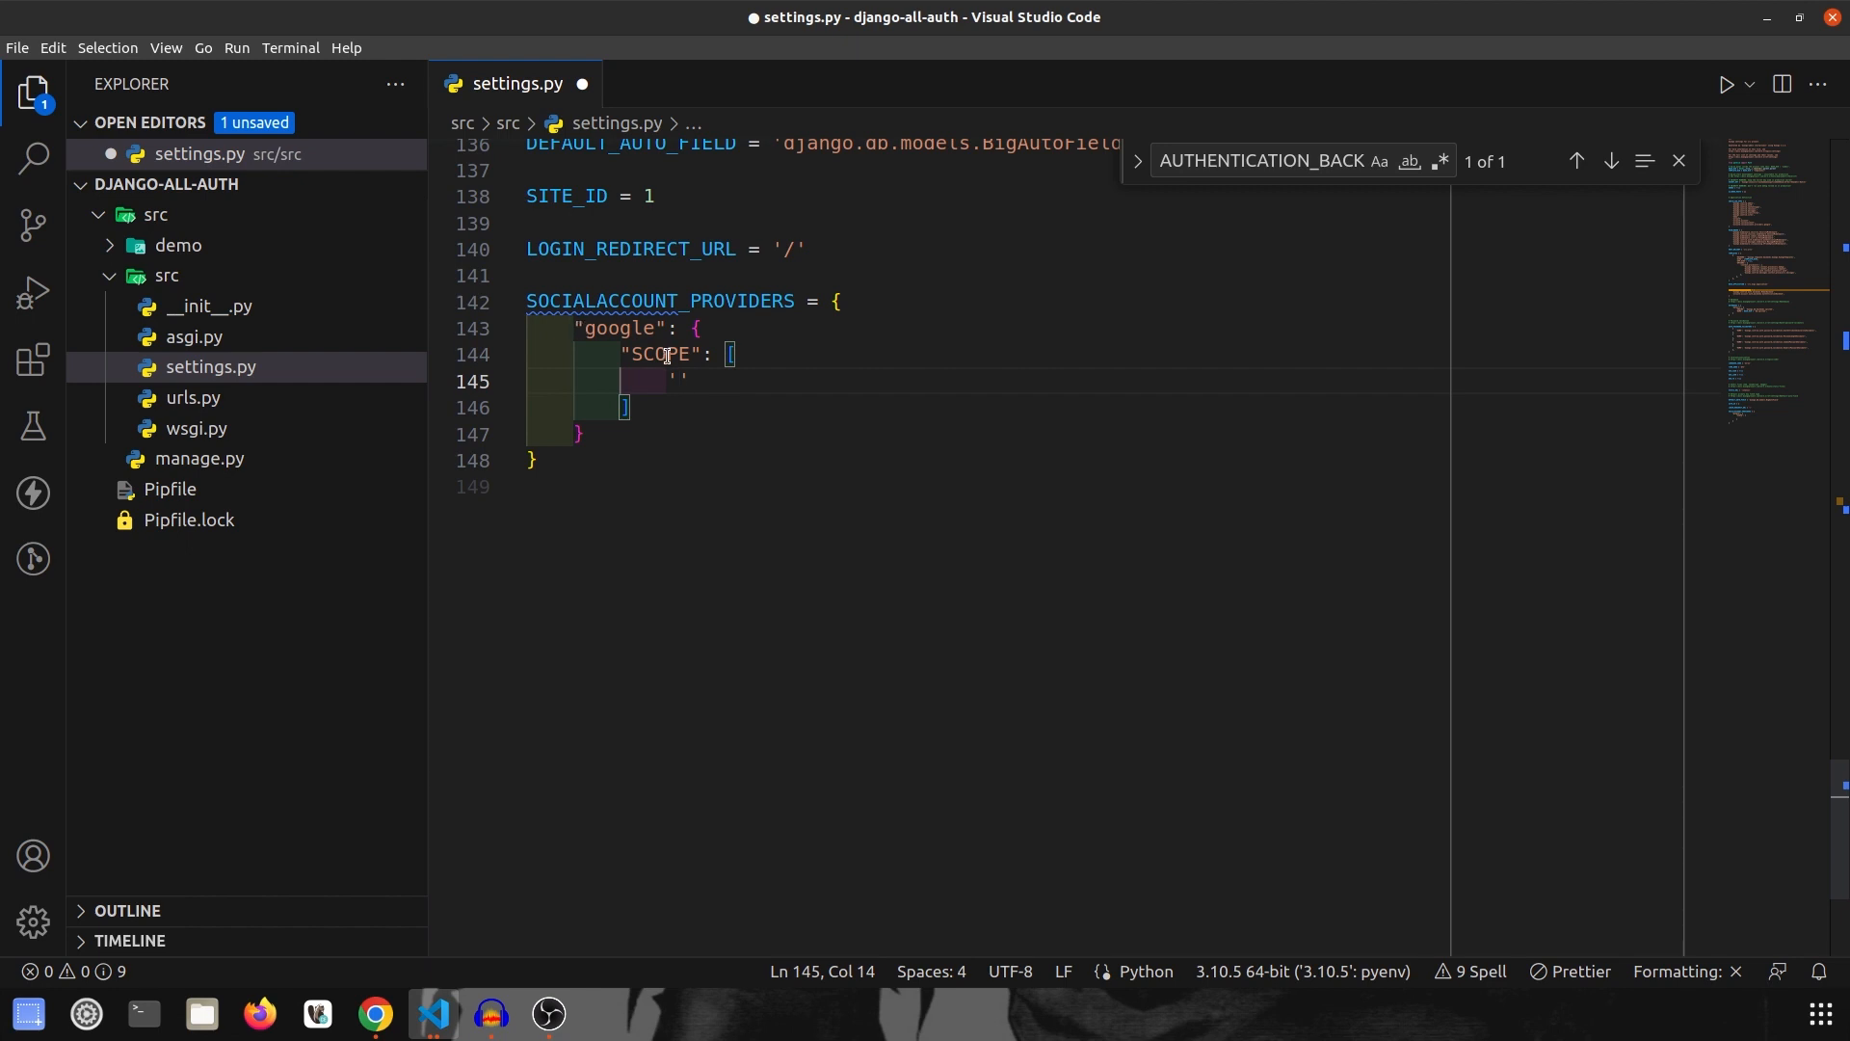
mouse_move(786, 410)
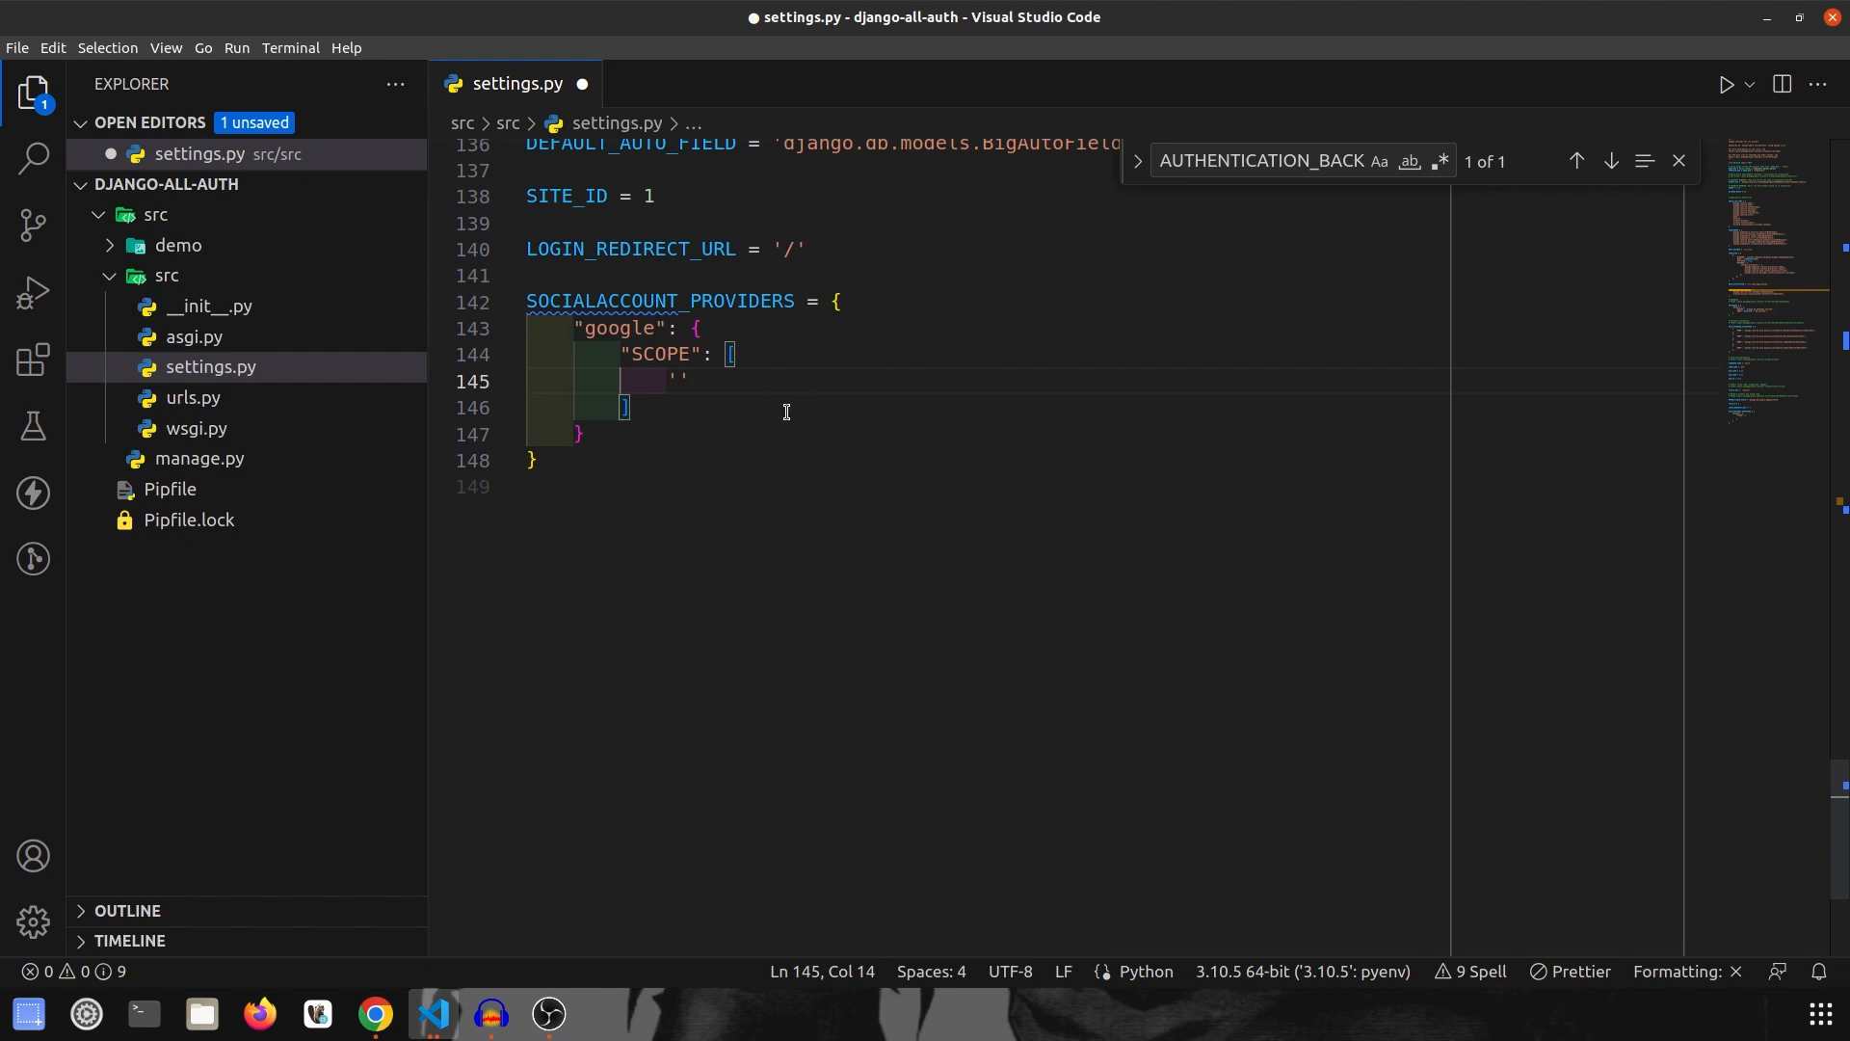
type("p")
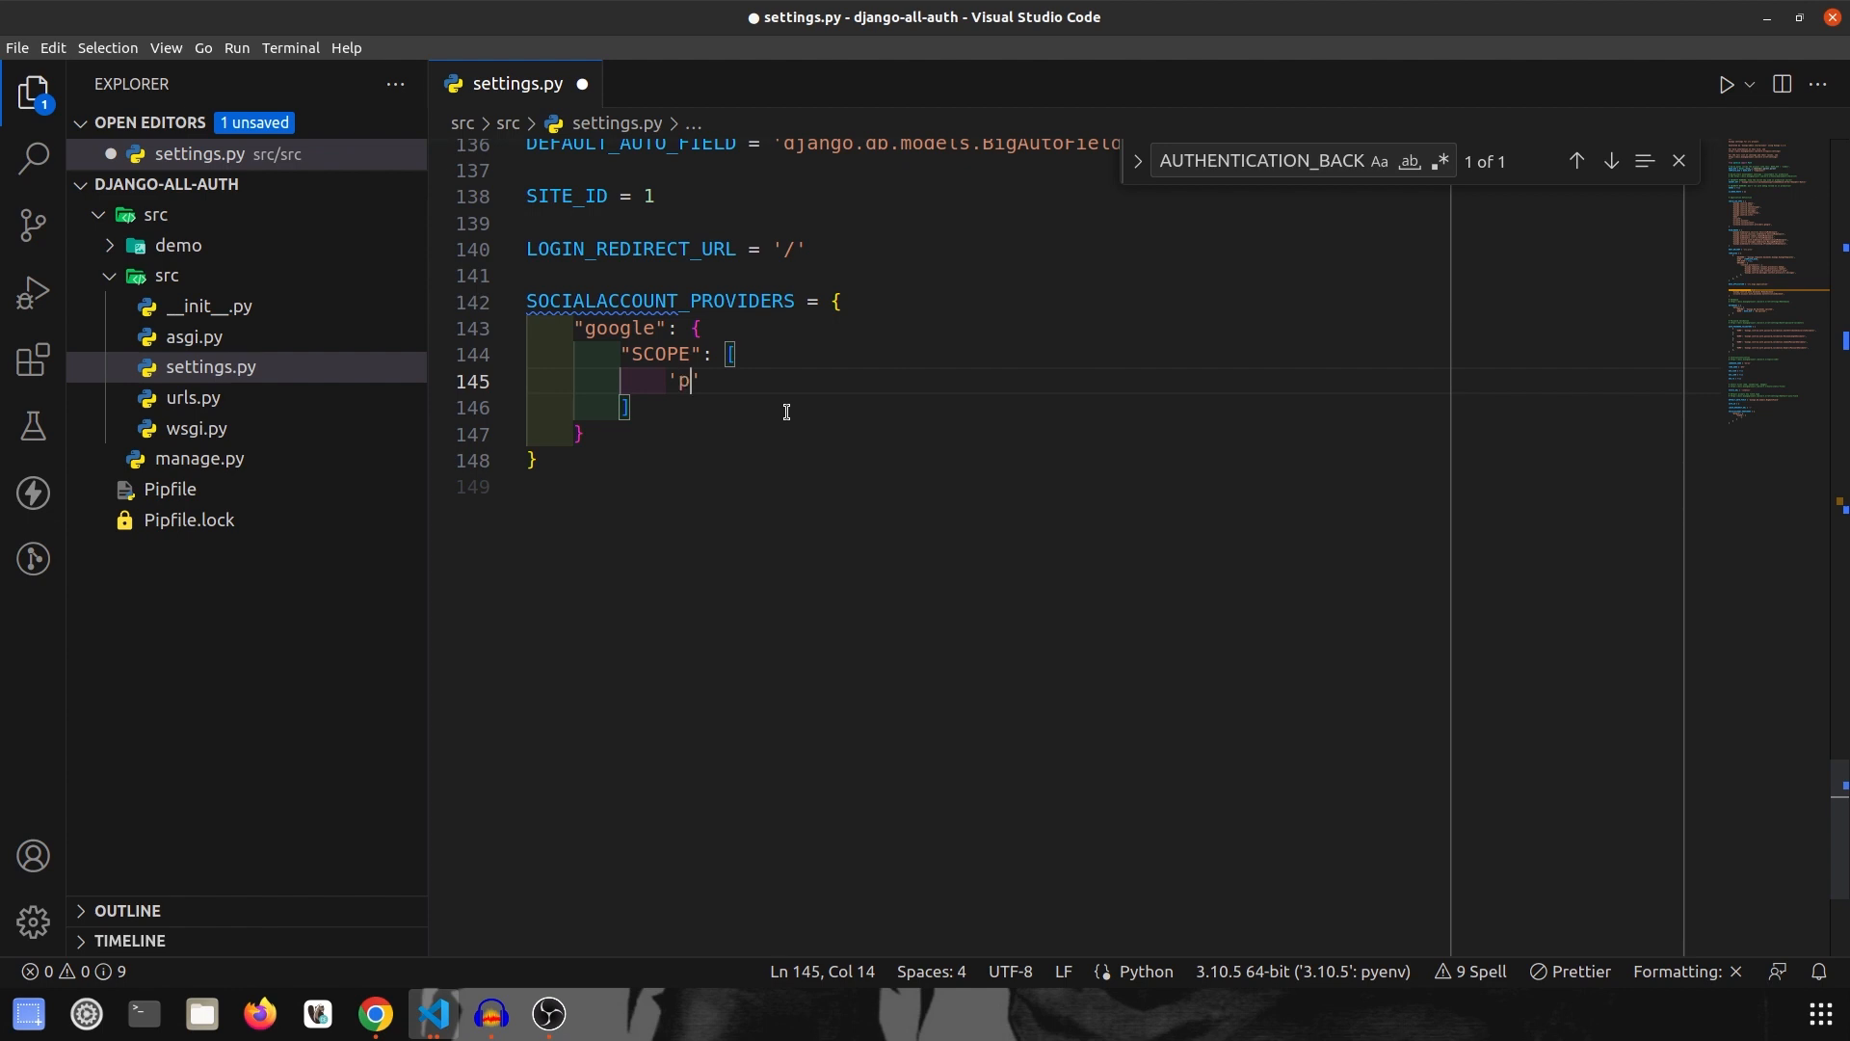
type("rofile")
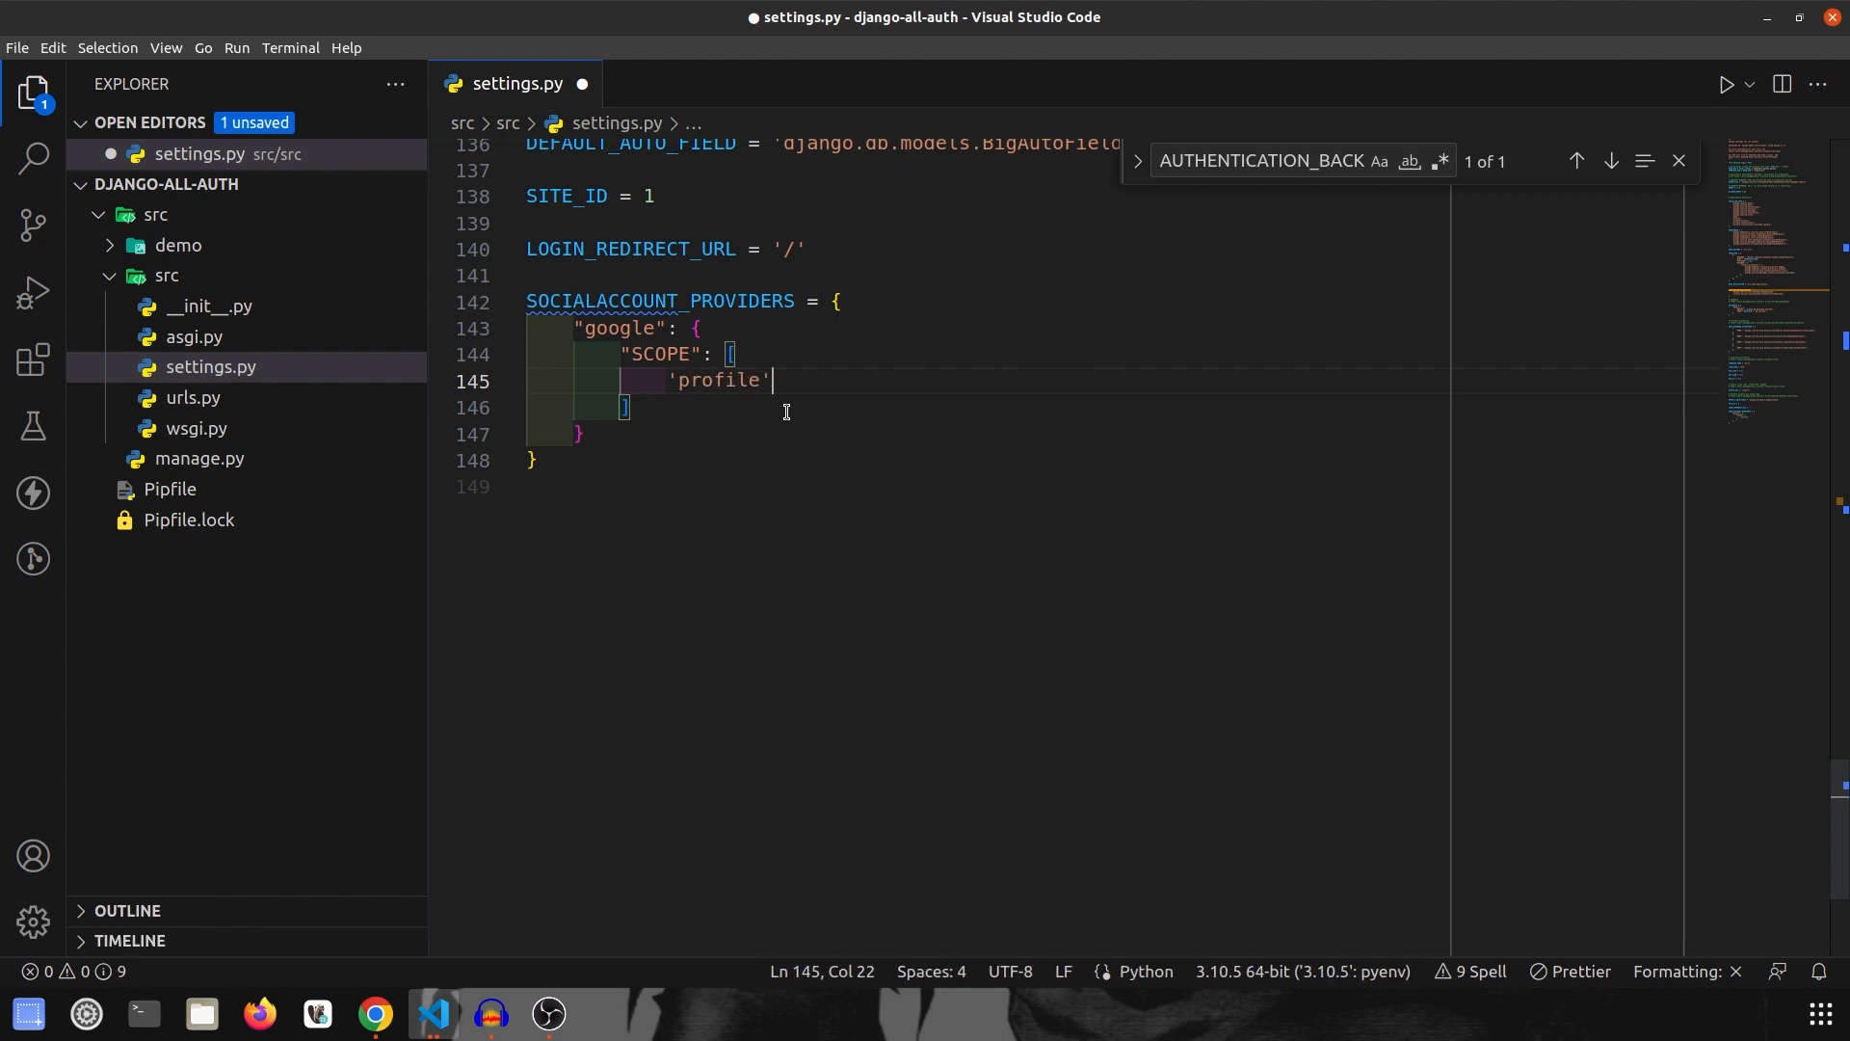
type(",\\n''")
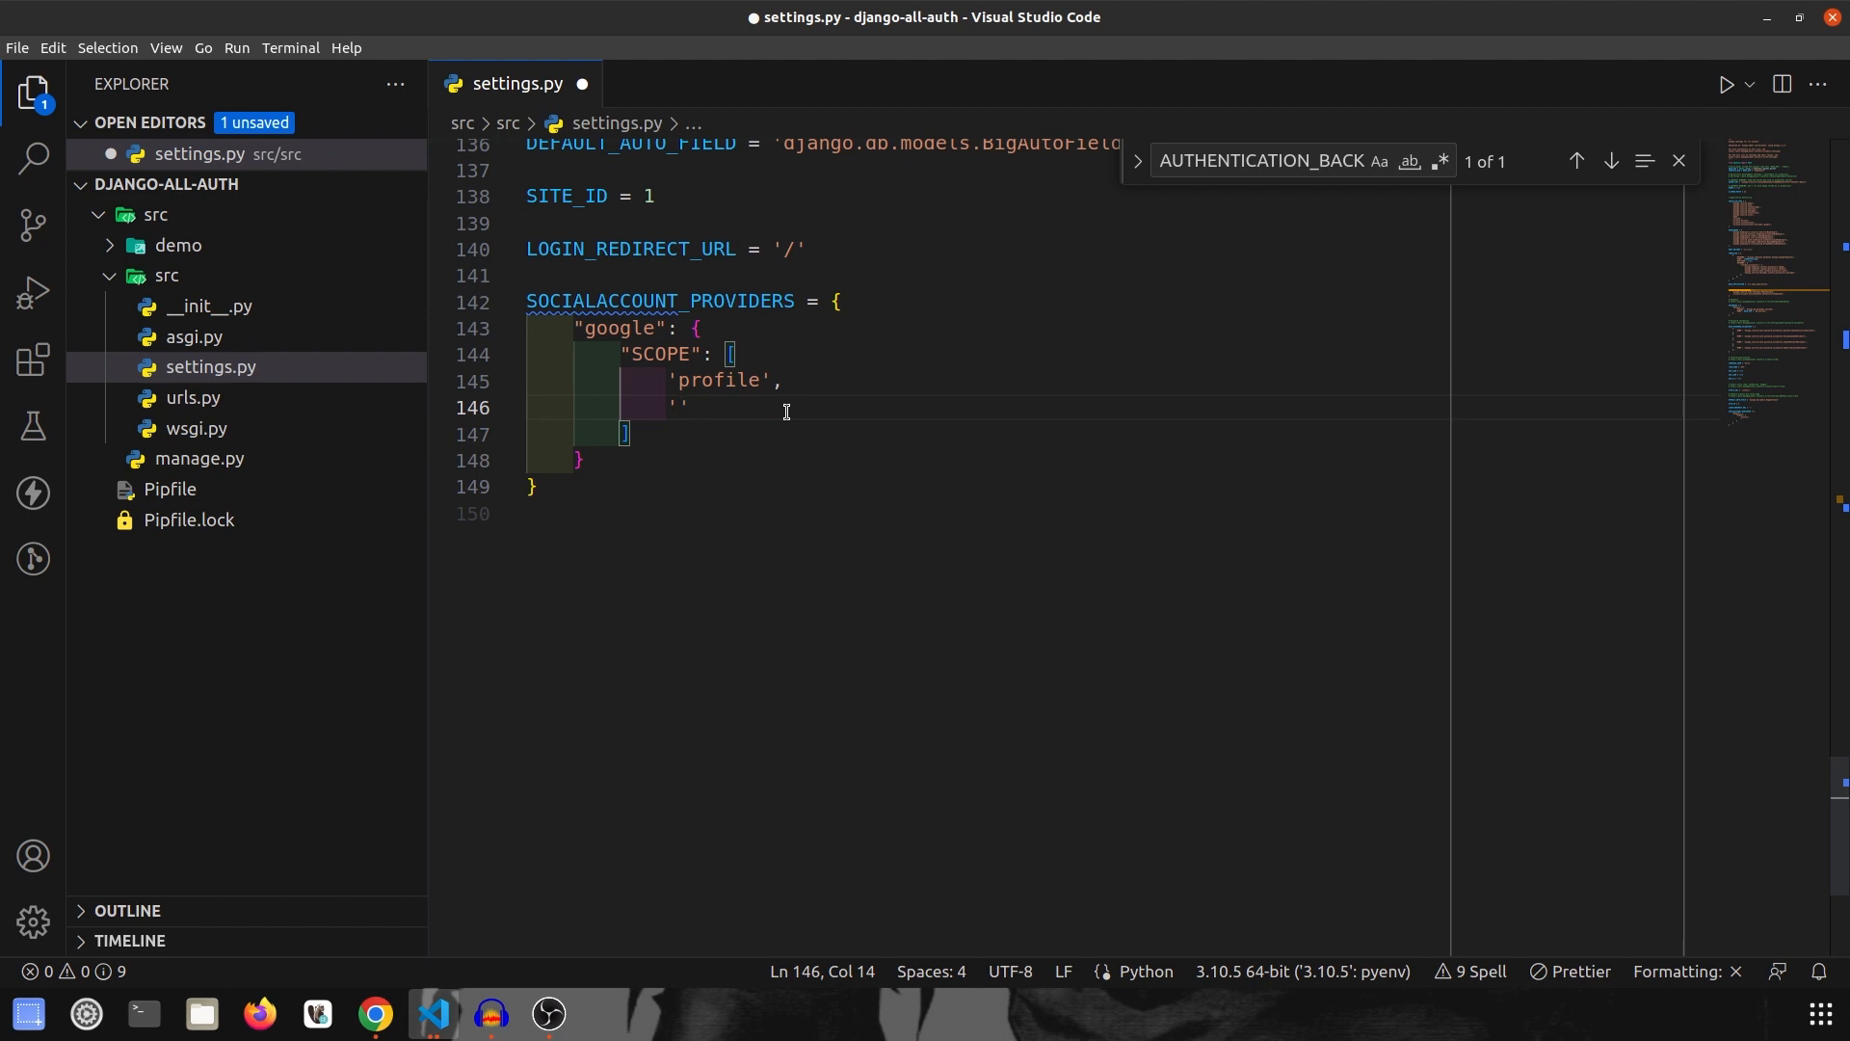
type("email")
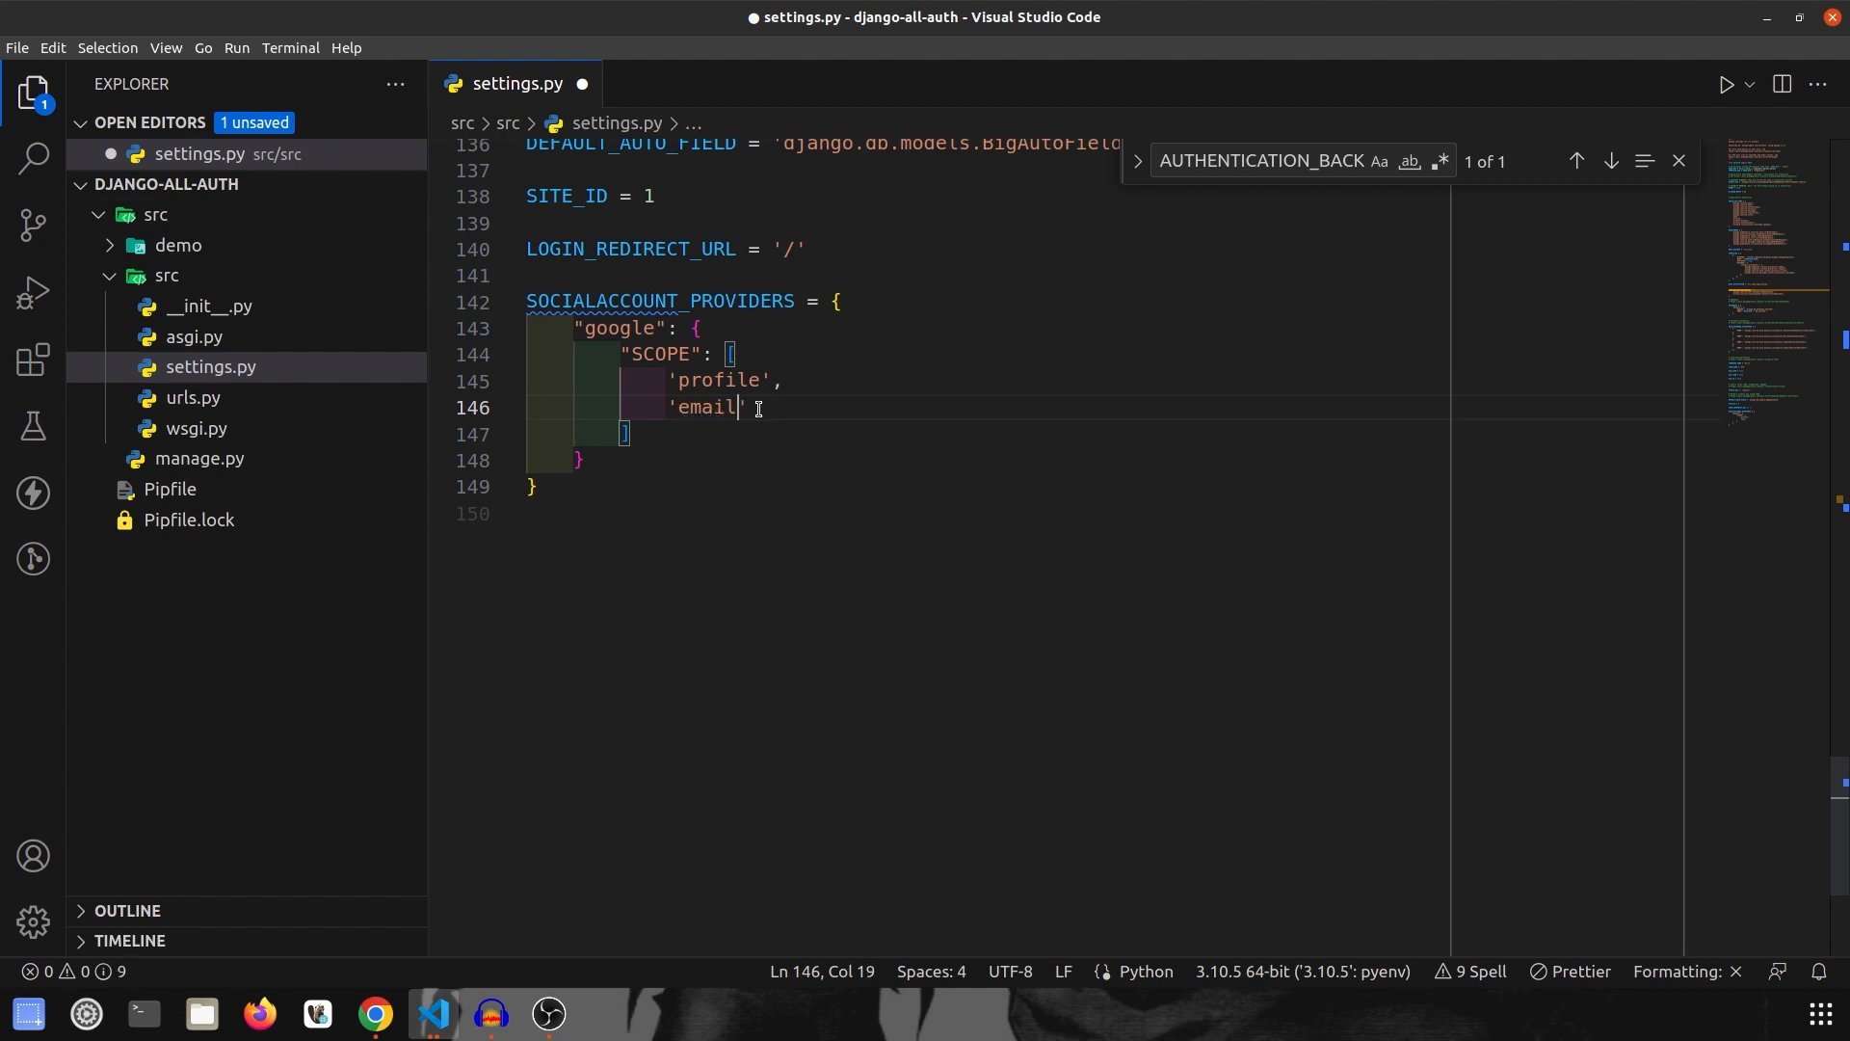
type(",")
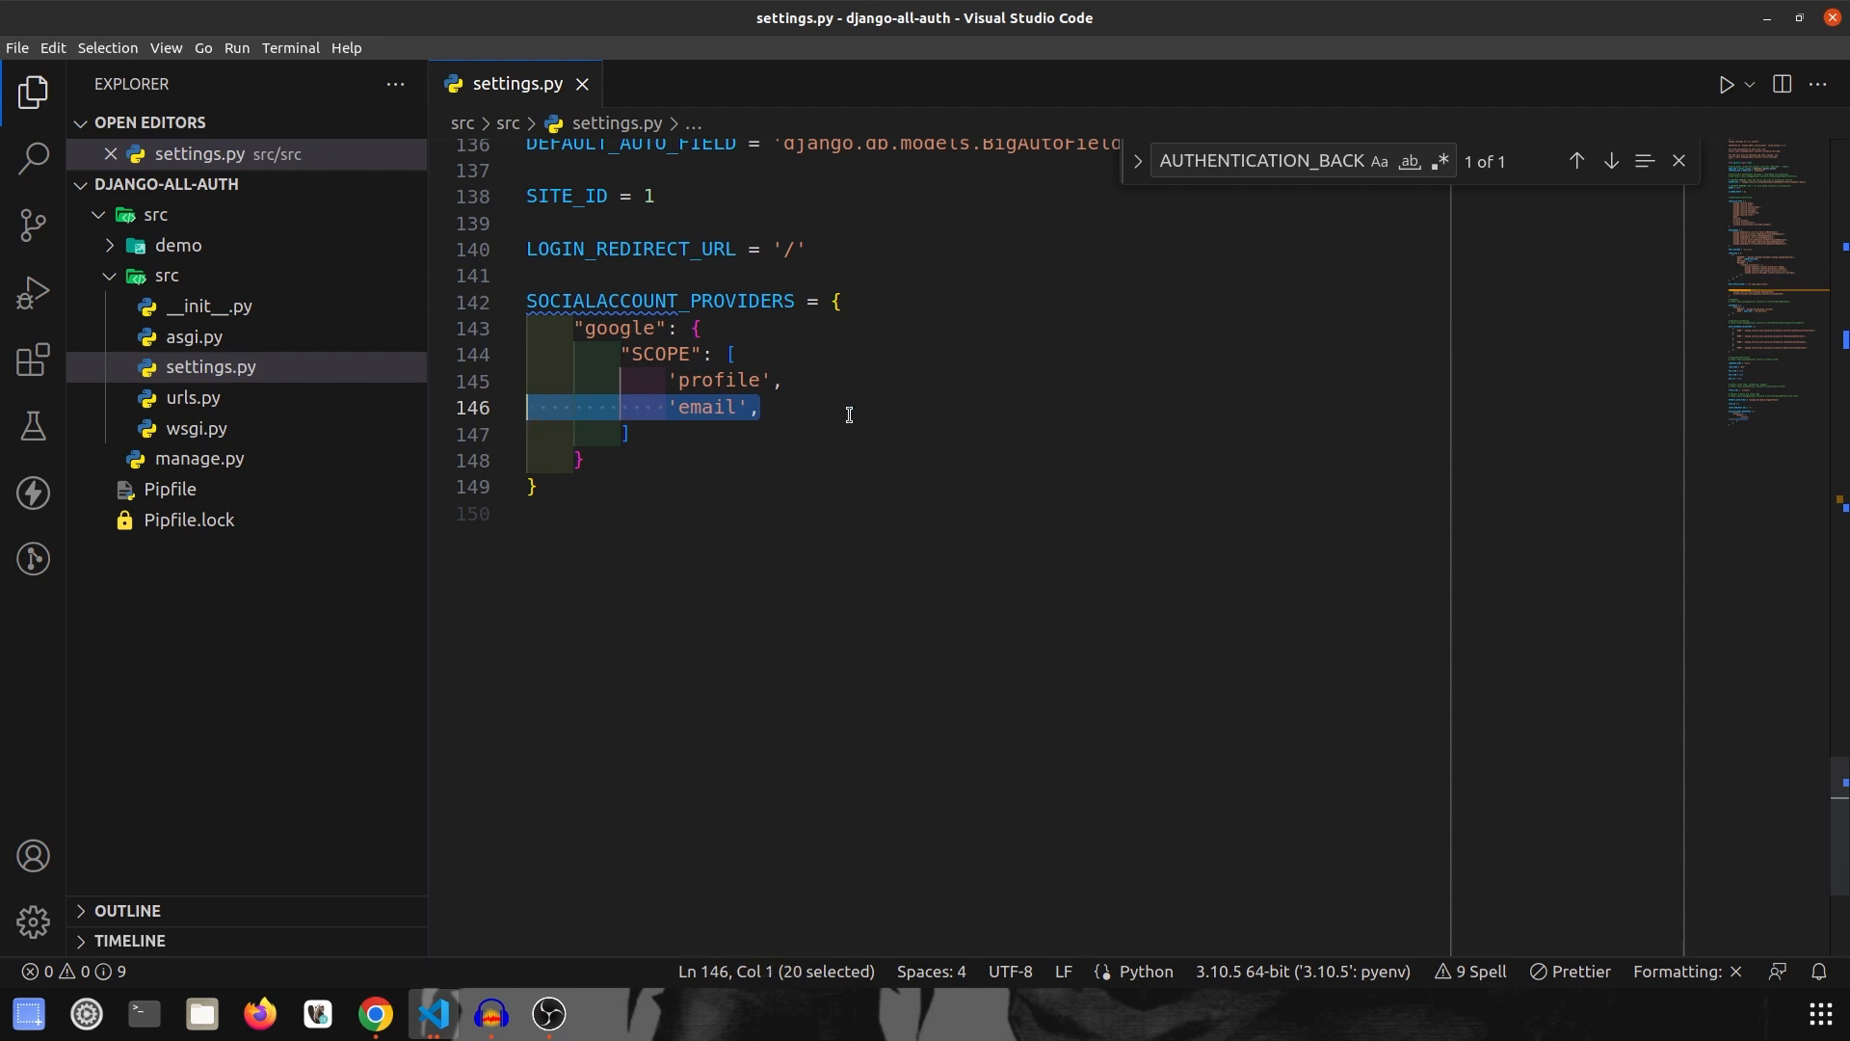
Step: Add an "AUTH_PARAMS": { entry below the SCOPE list in the google provider
left_click(767, 380)
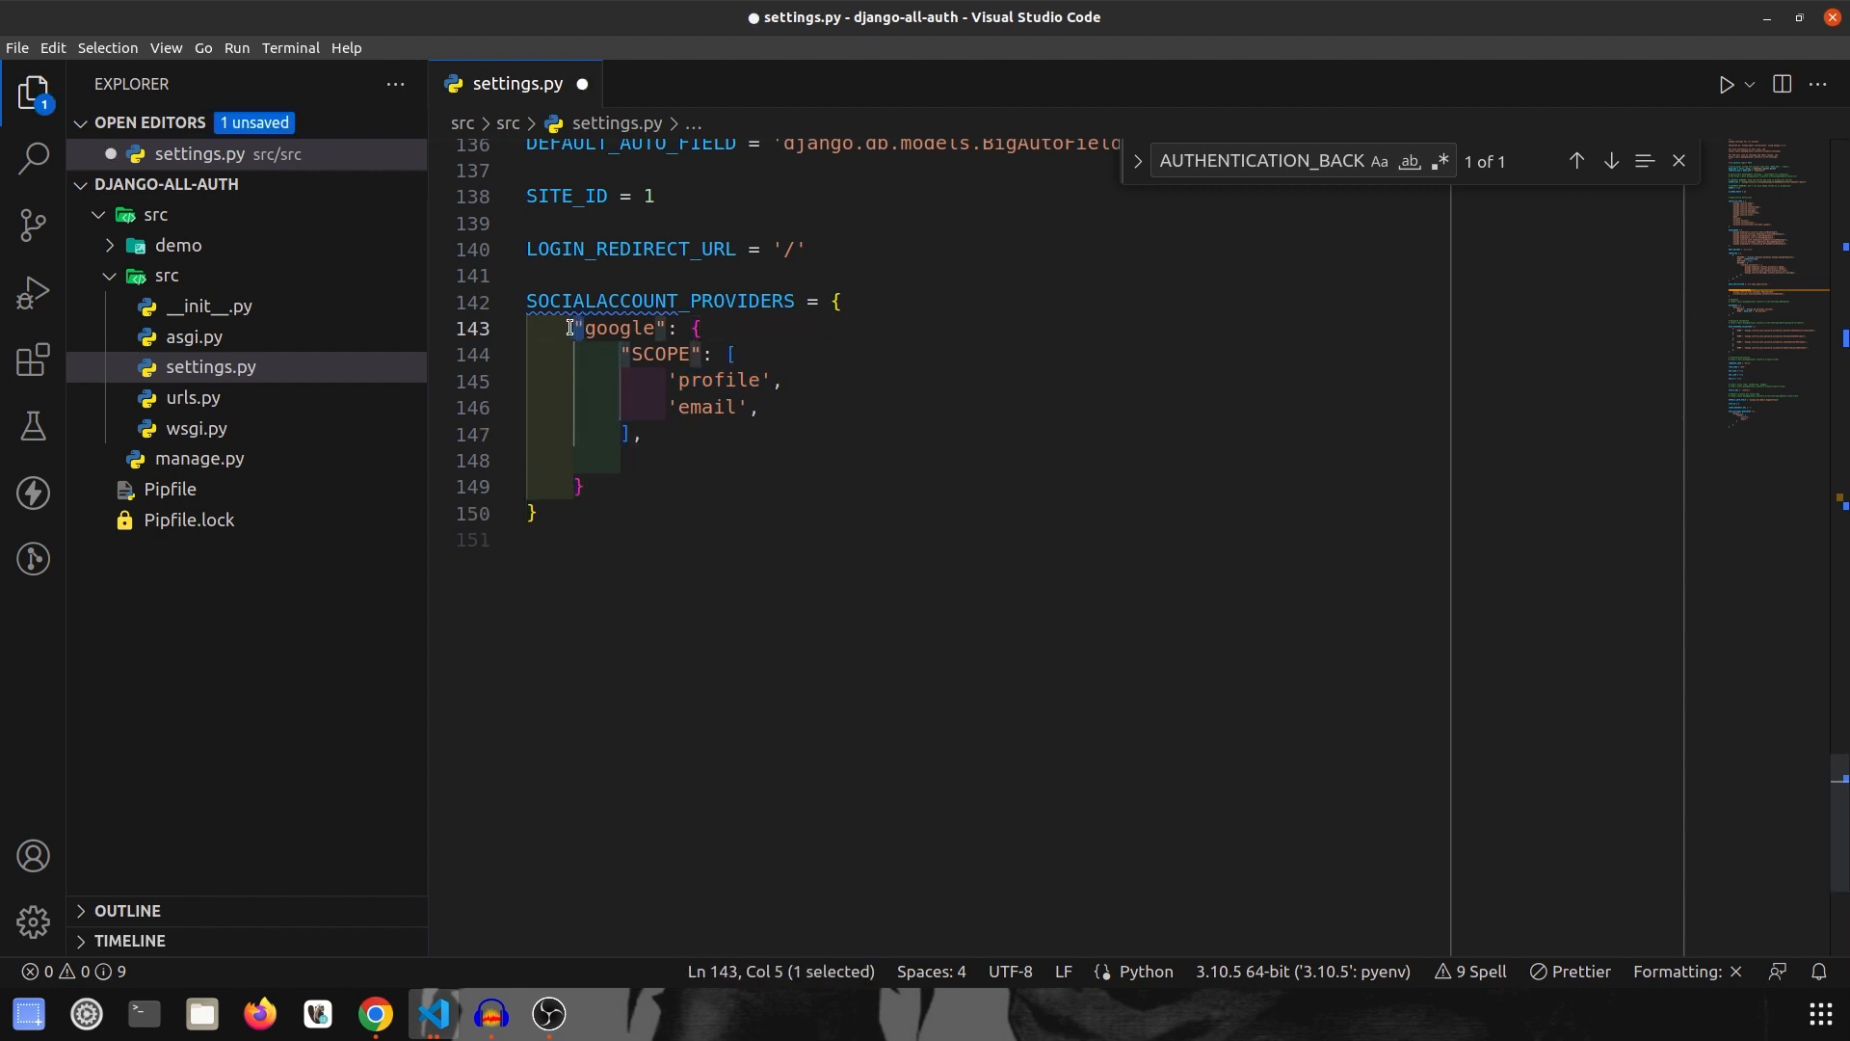
left_click(682, 380)
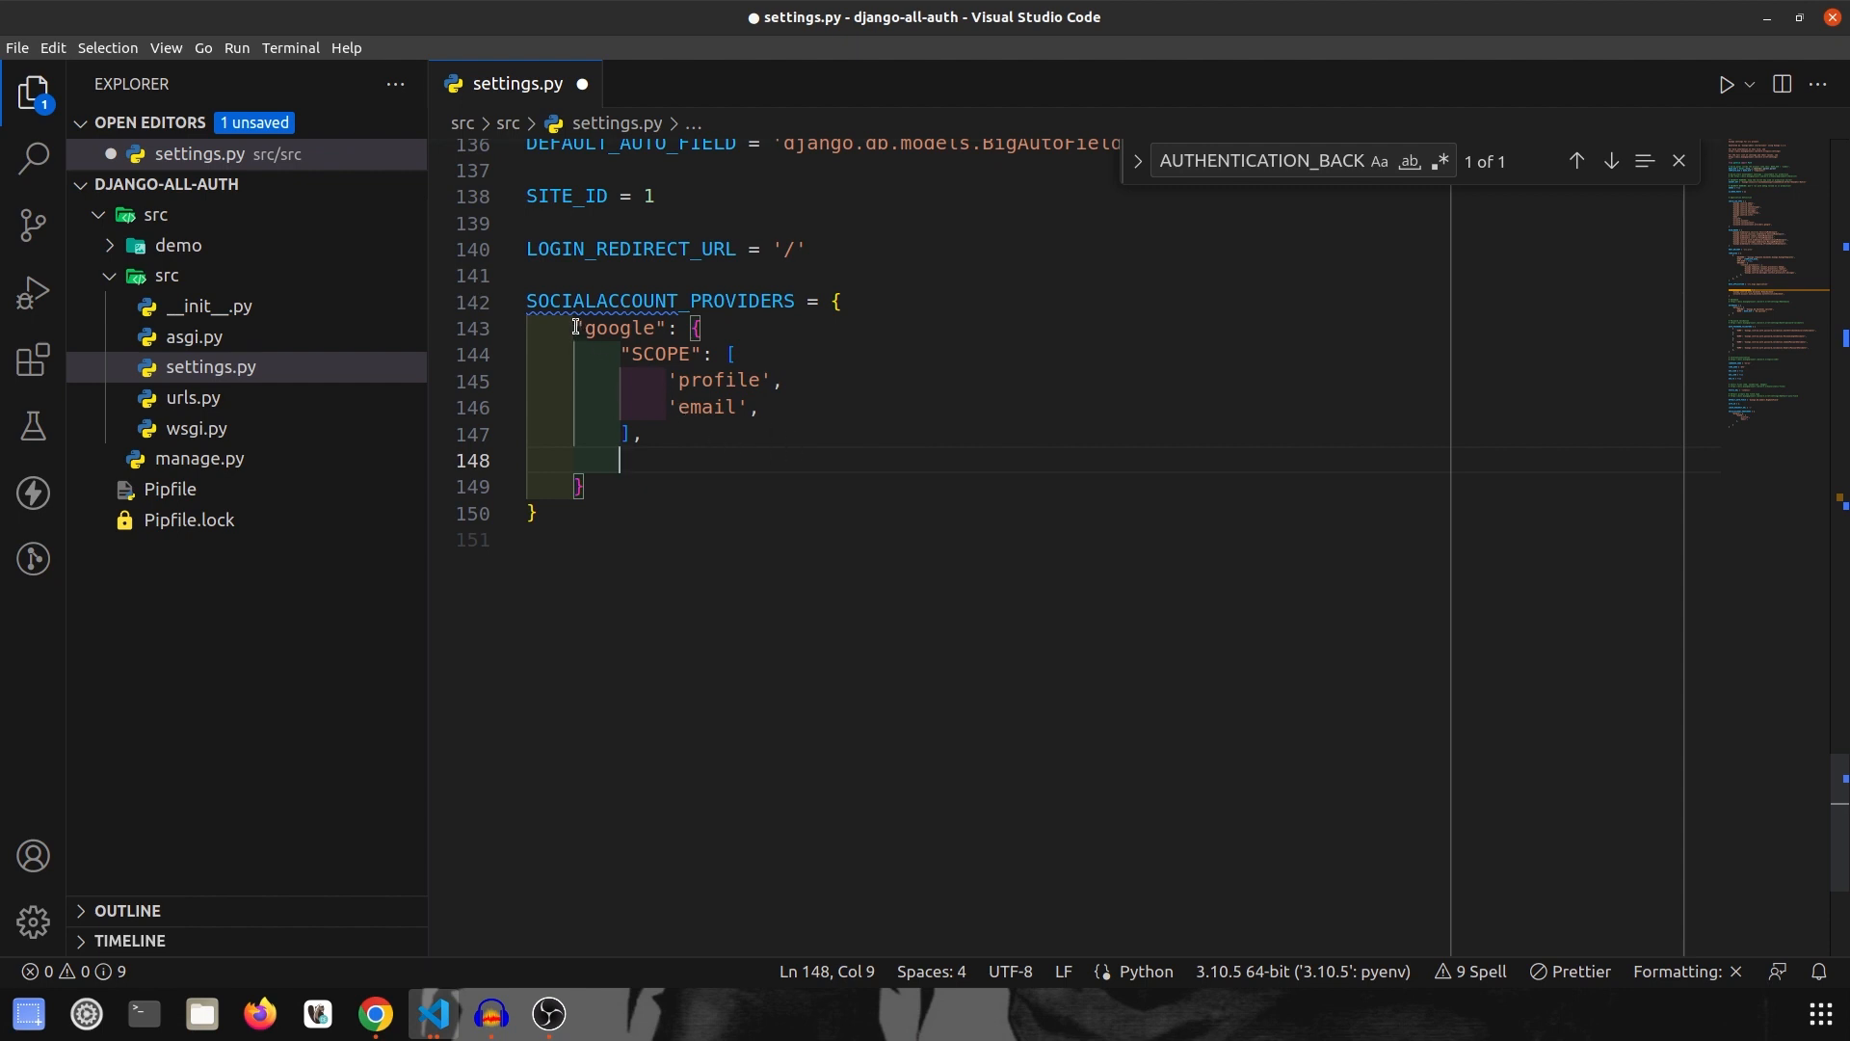
left_click(580, 328)
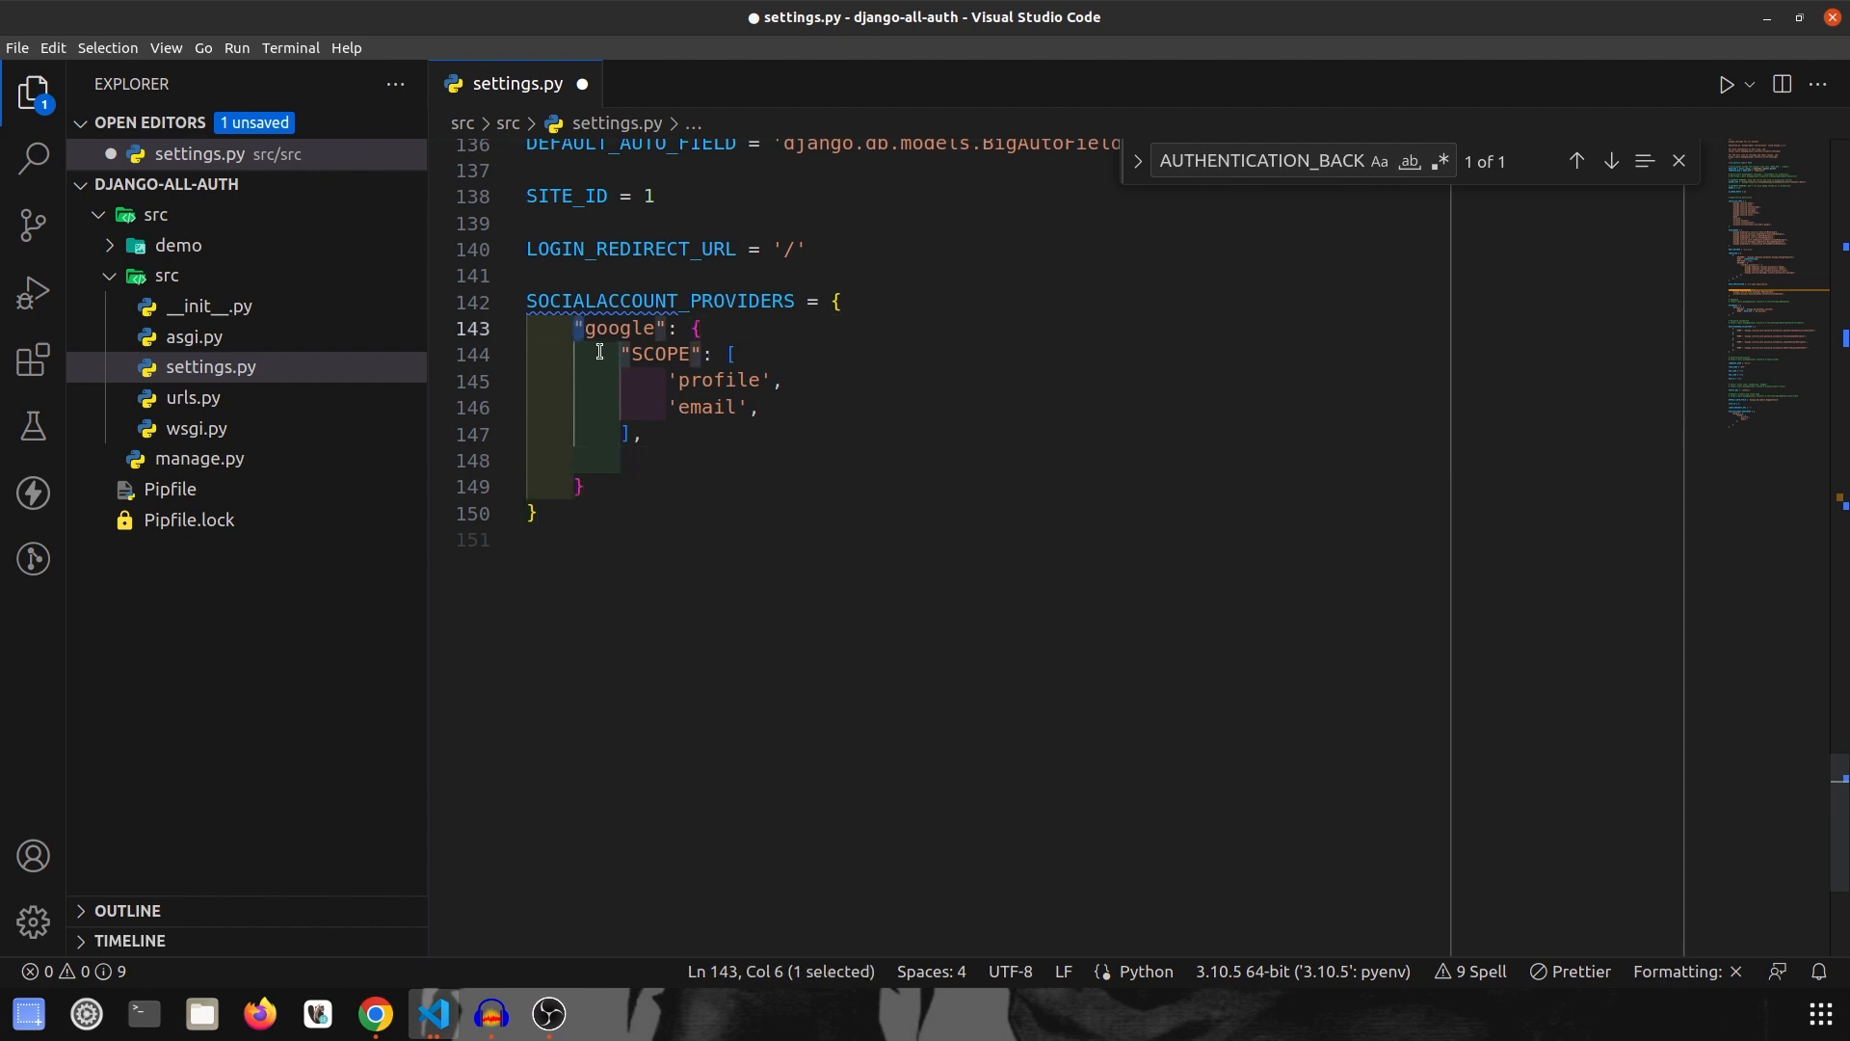
mouse_move(788, 495)
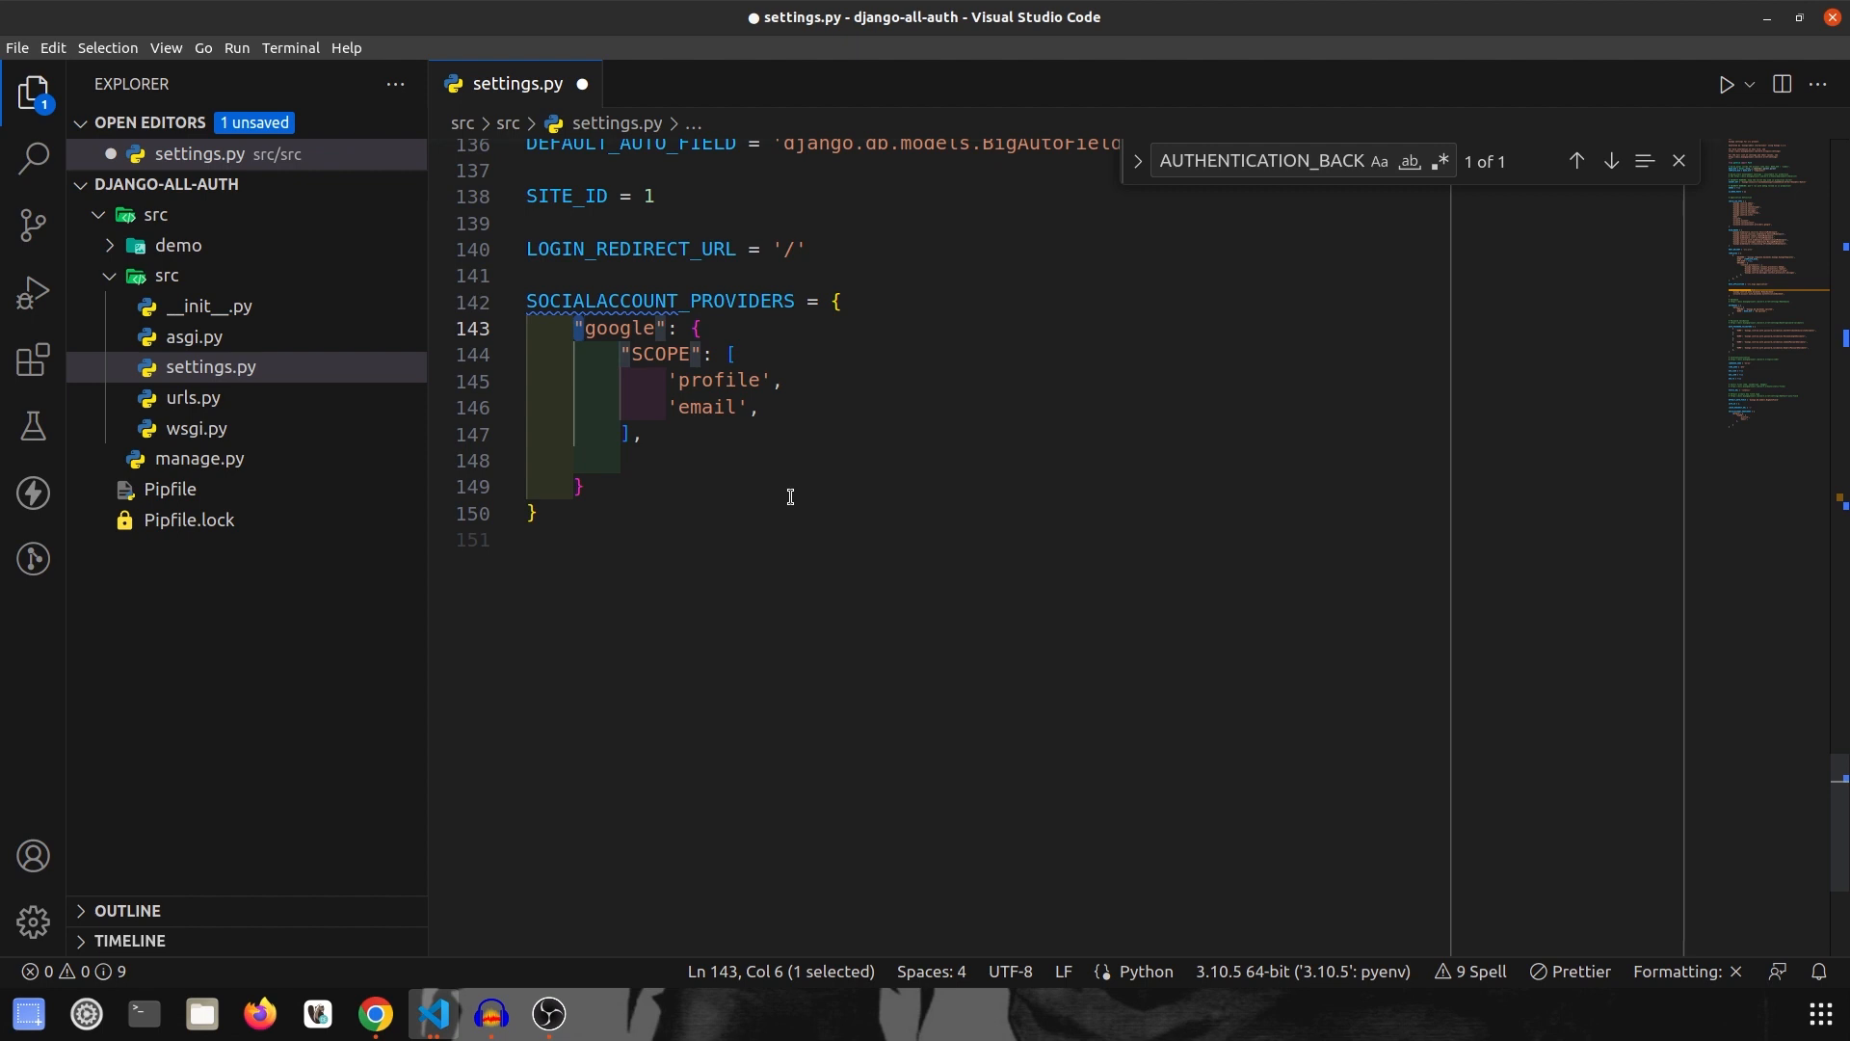
mouse_move(771, 497)
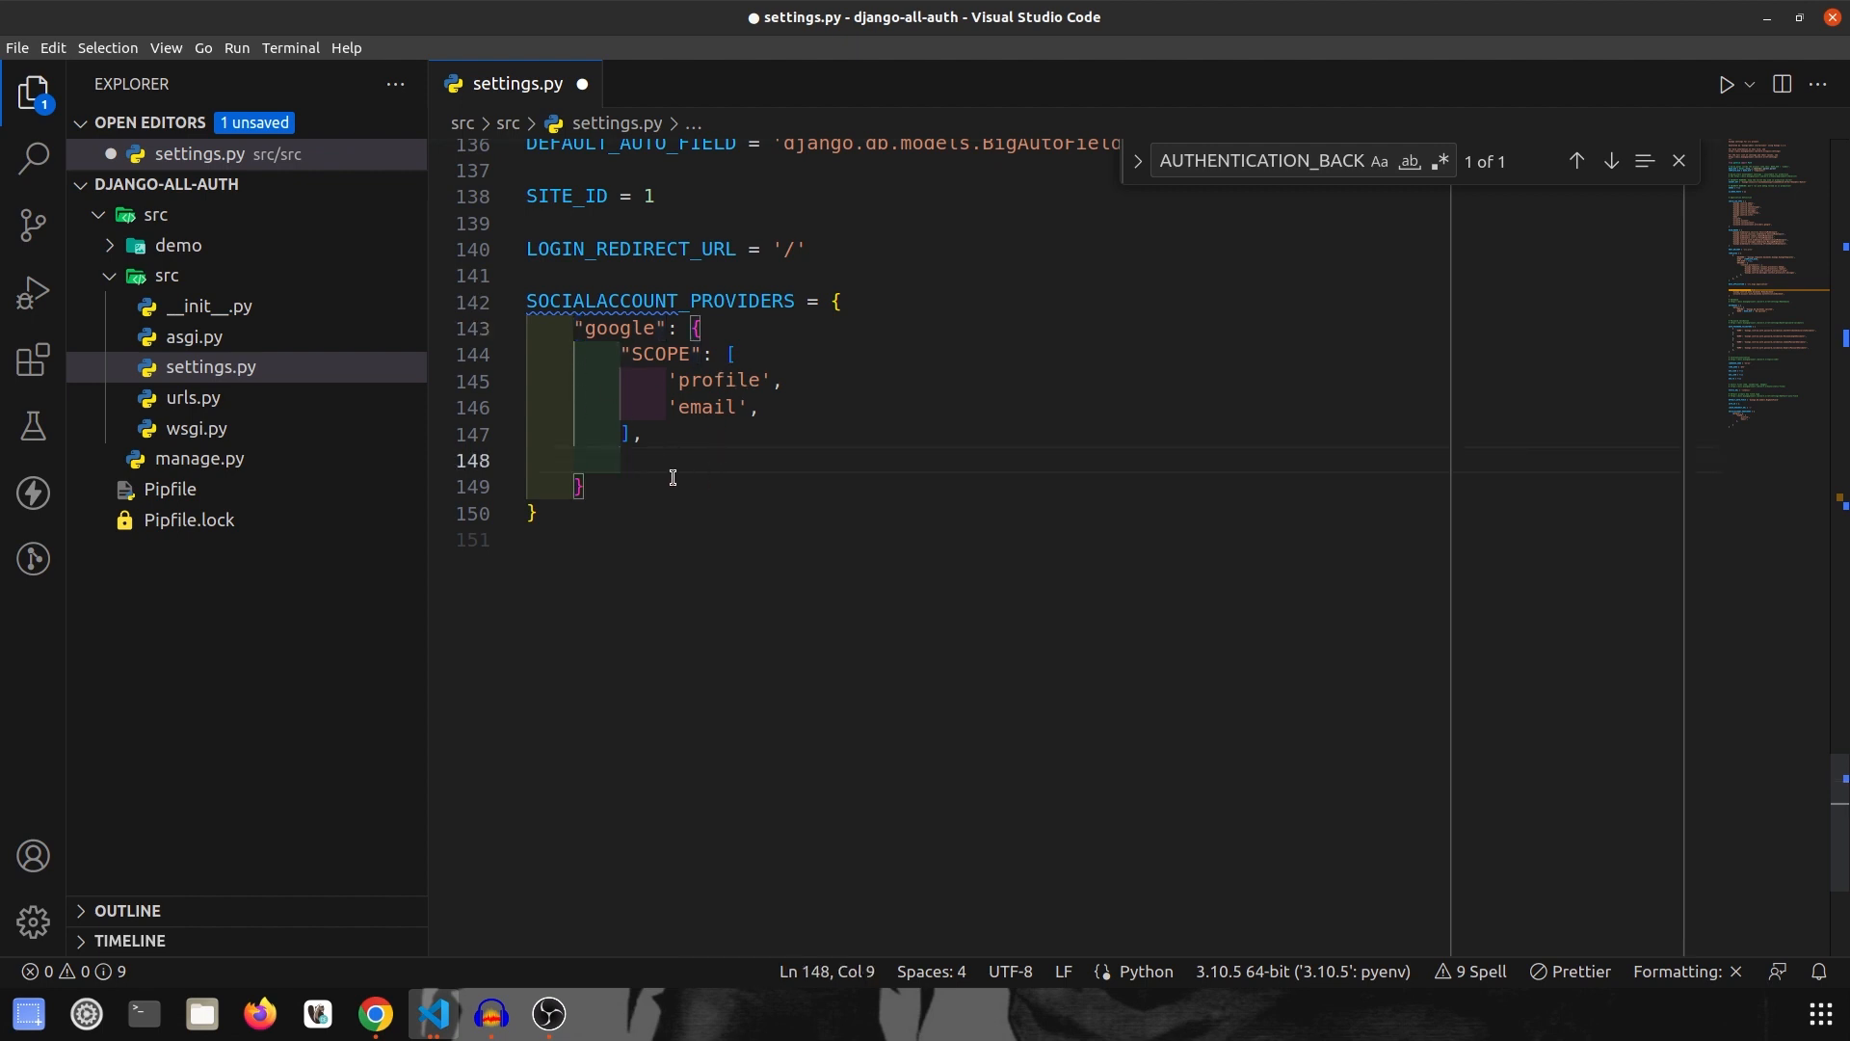
type("AUTH")
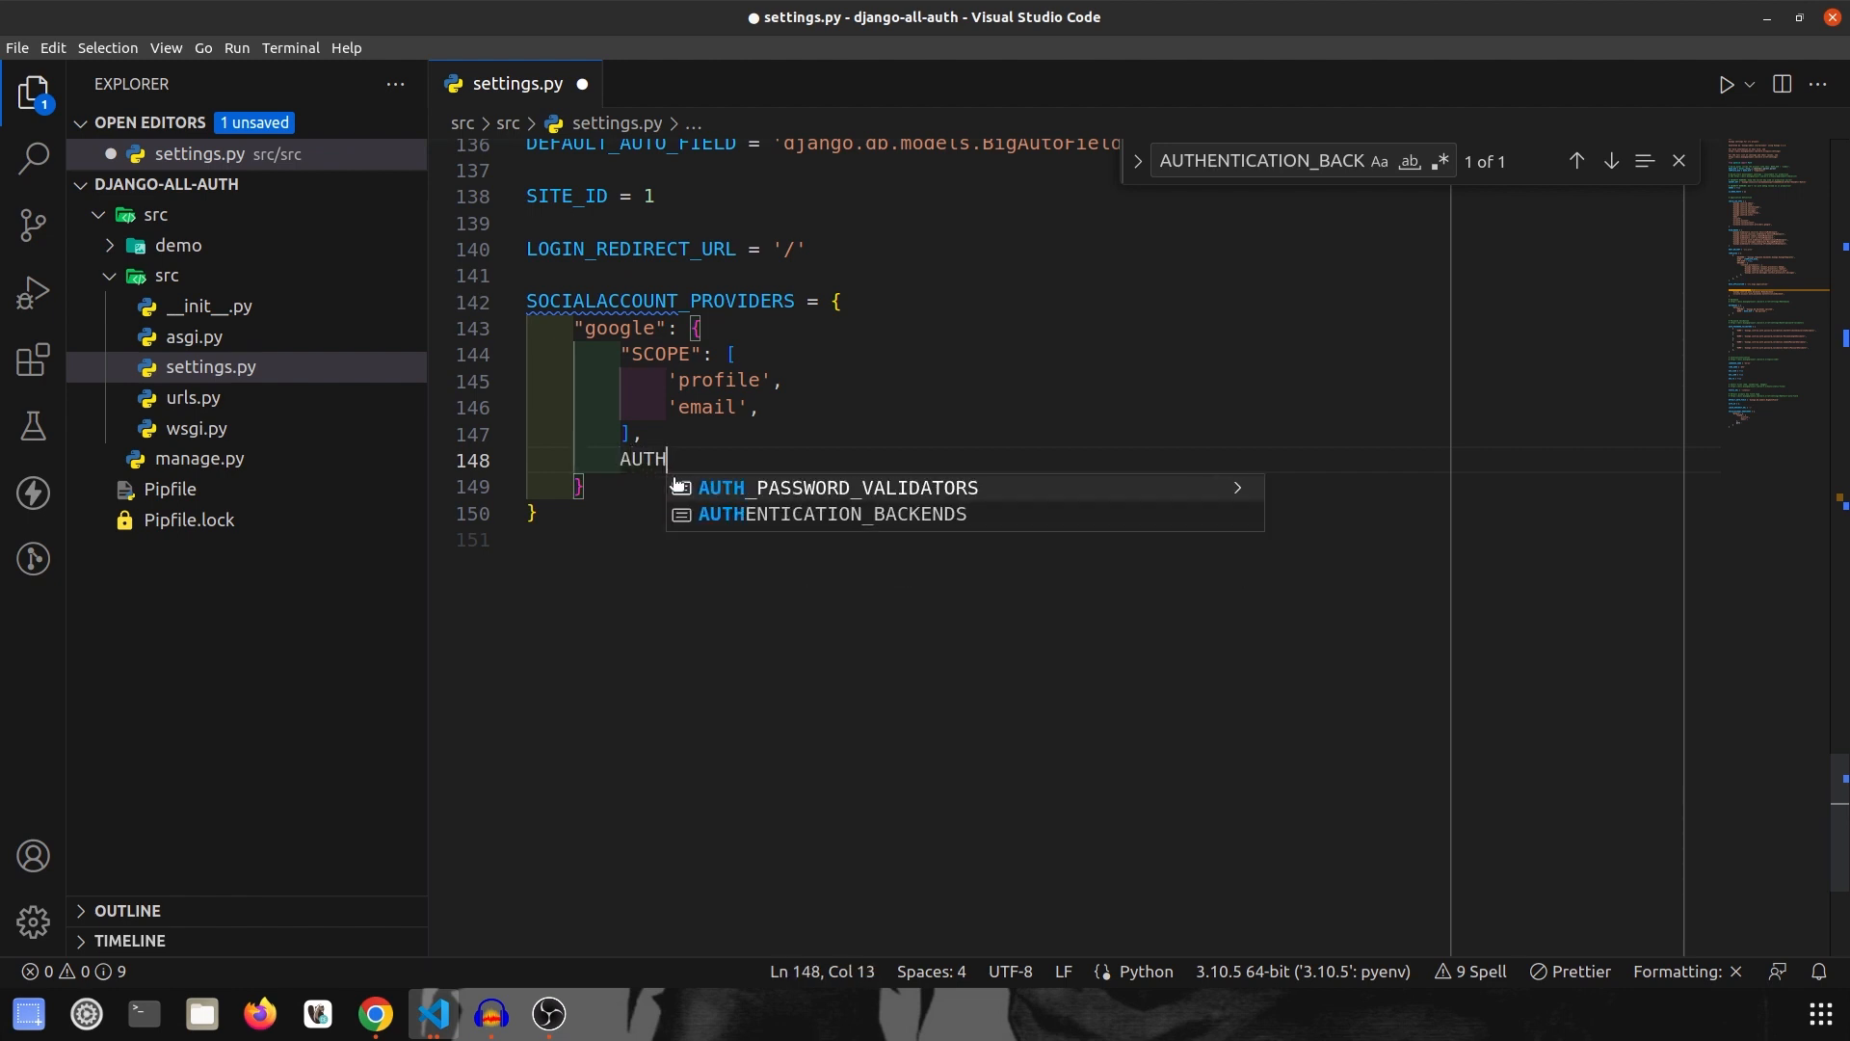
type("_PARAMS\":")
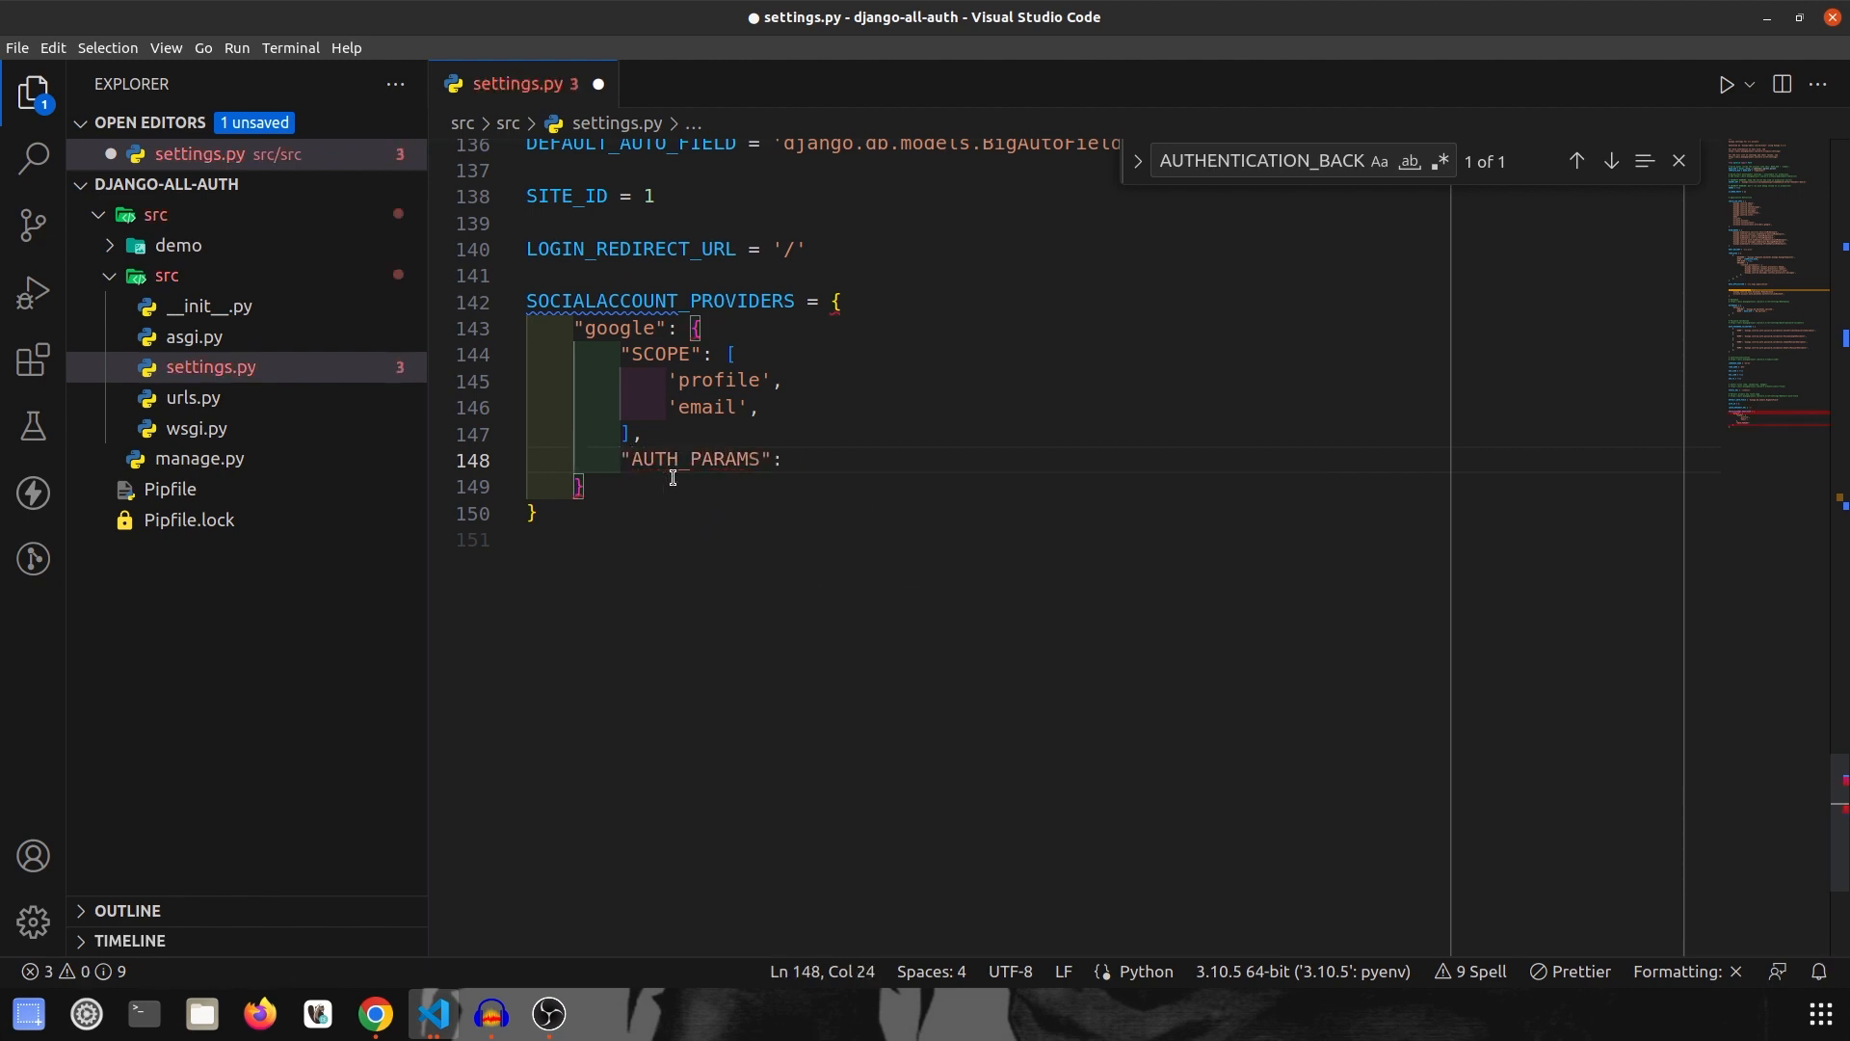
type("{")
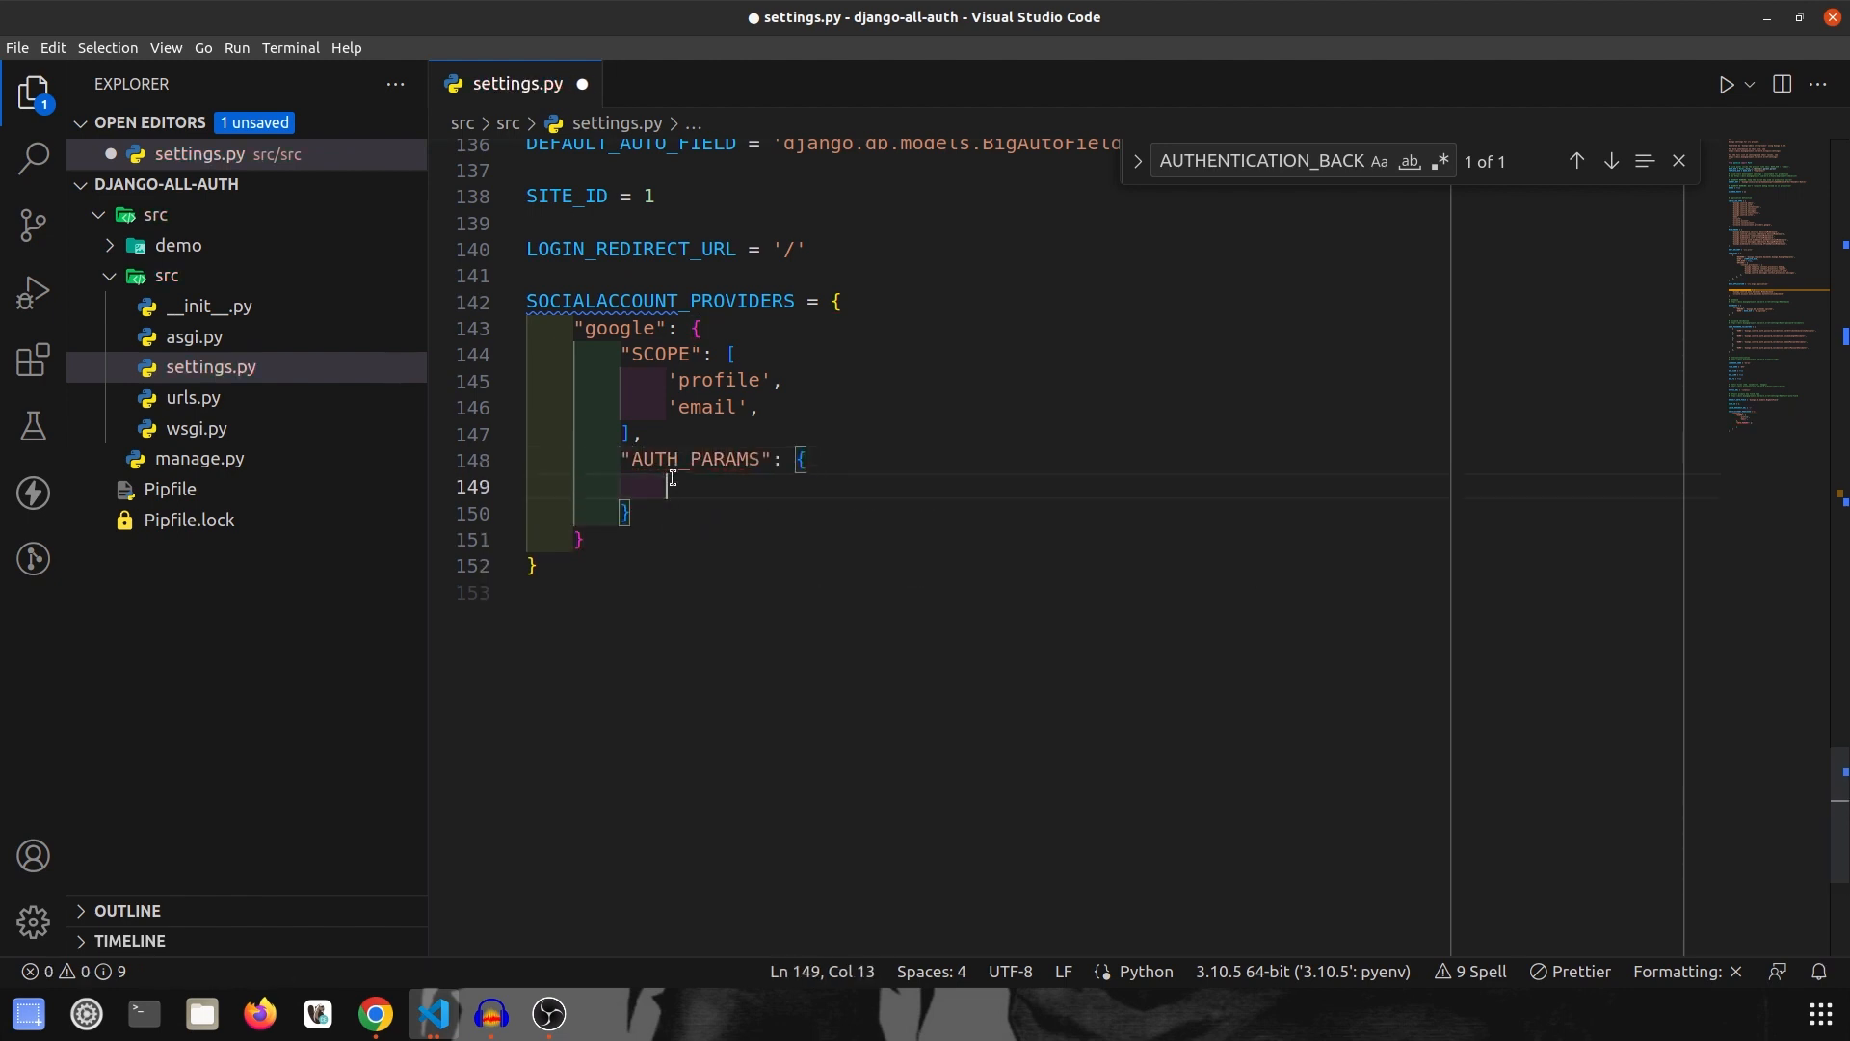
Step: Set "access_type": "online" inside AUTH_PARAMS and save settings.py
type("\"\"")
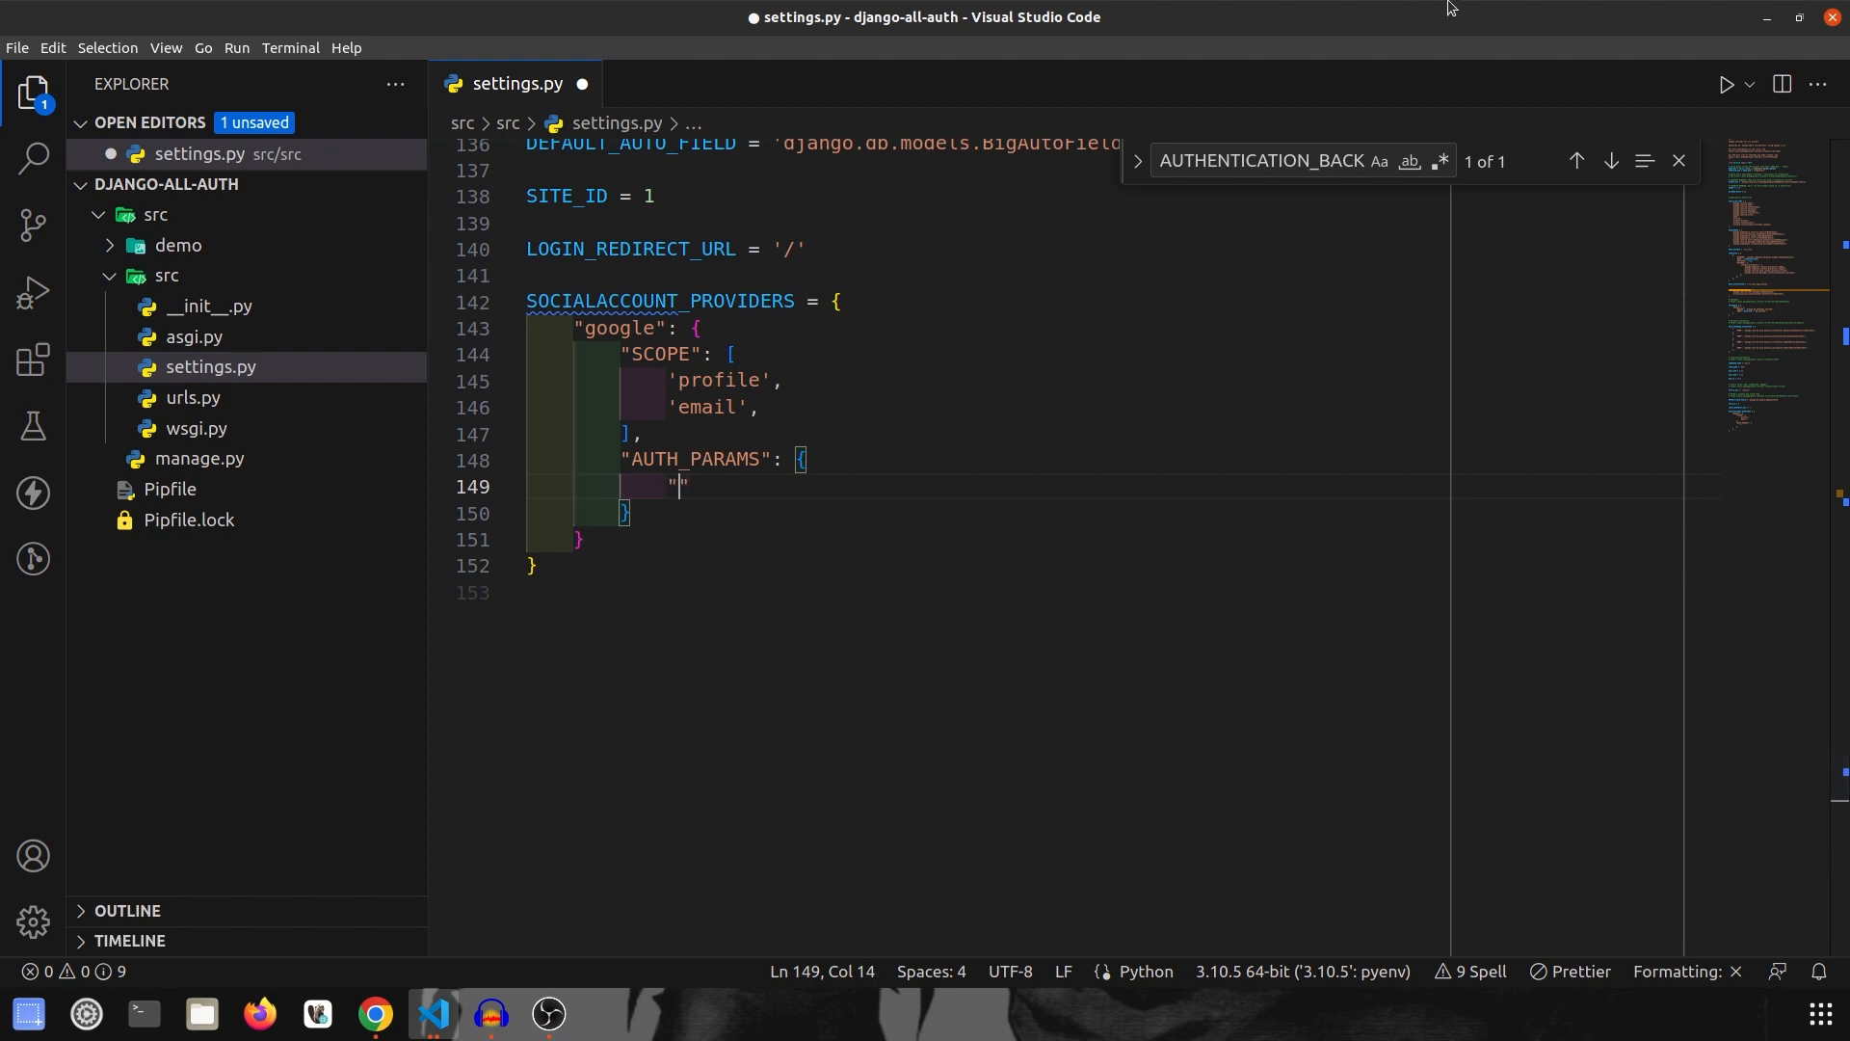
type("acce")
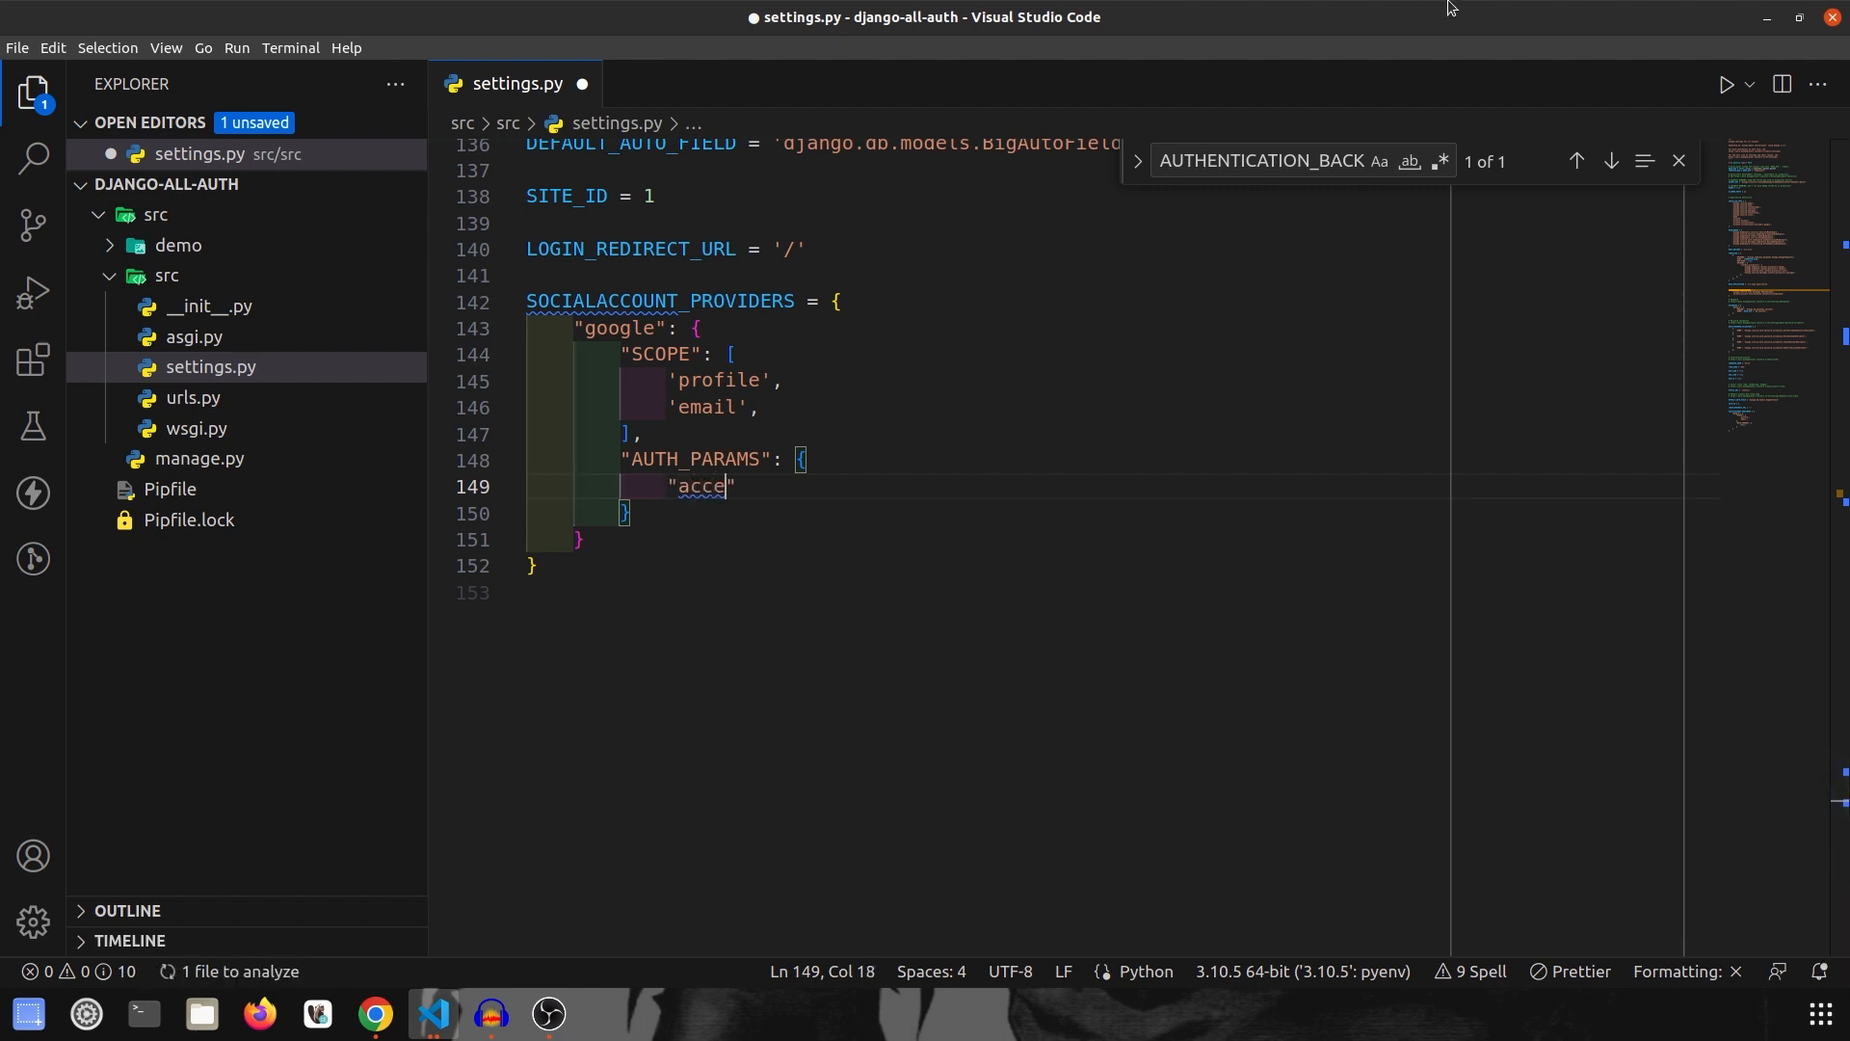
type("ss-type")
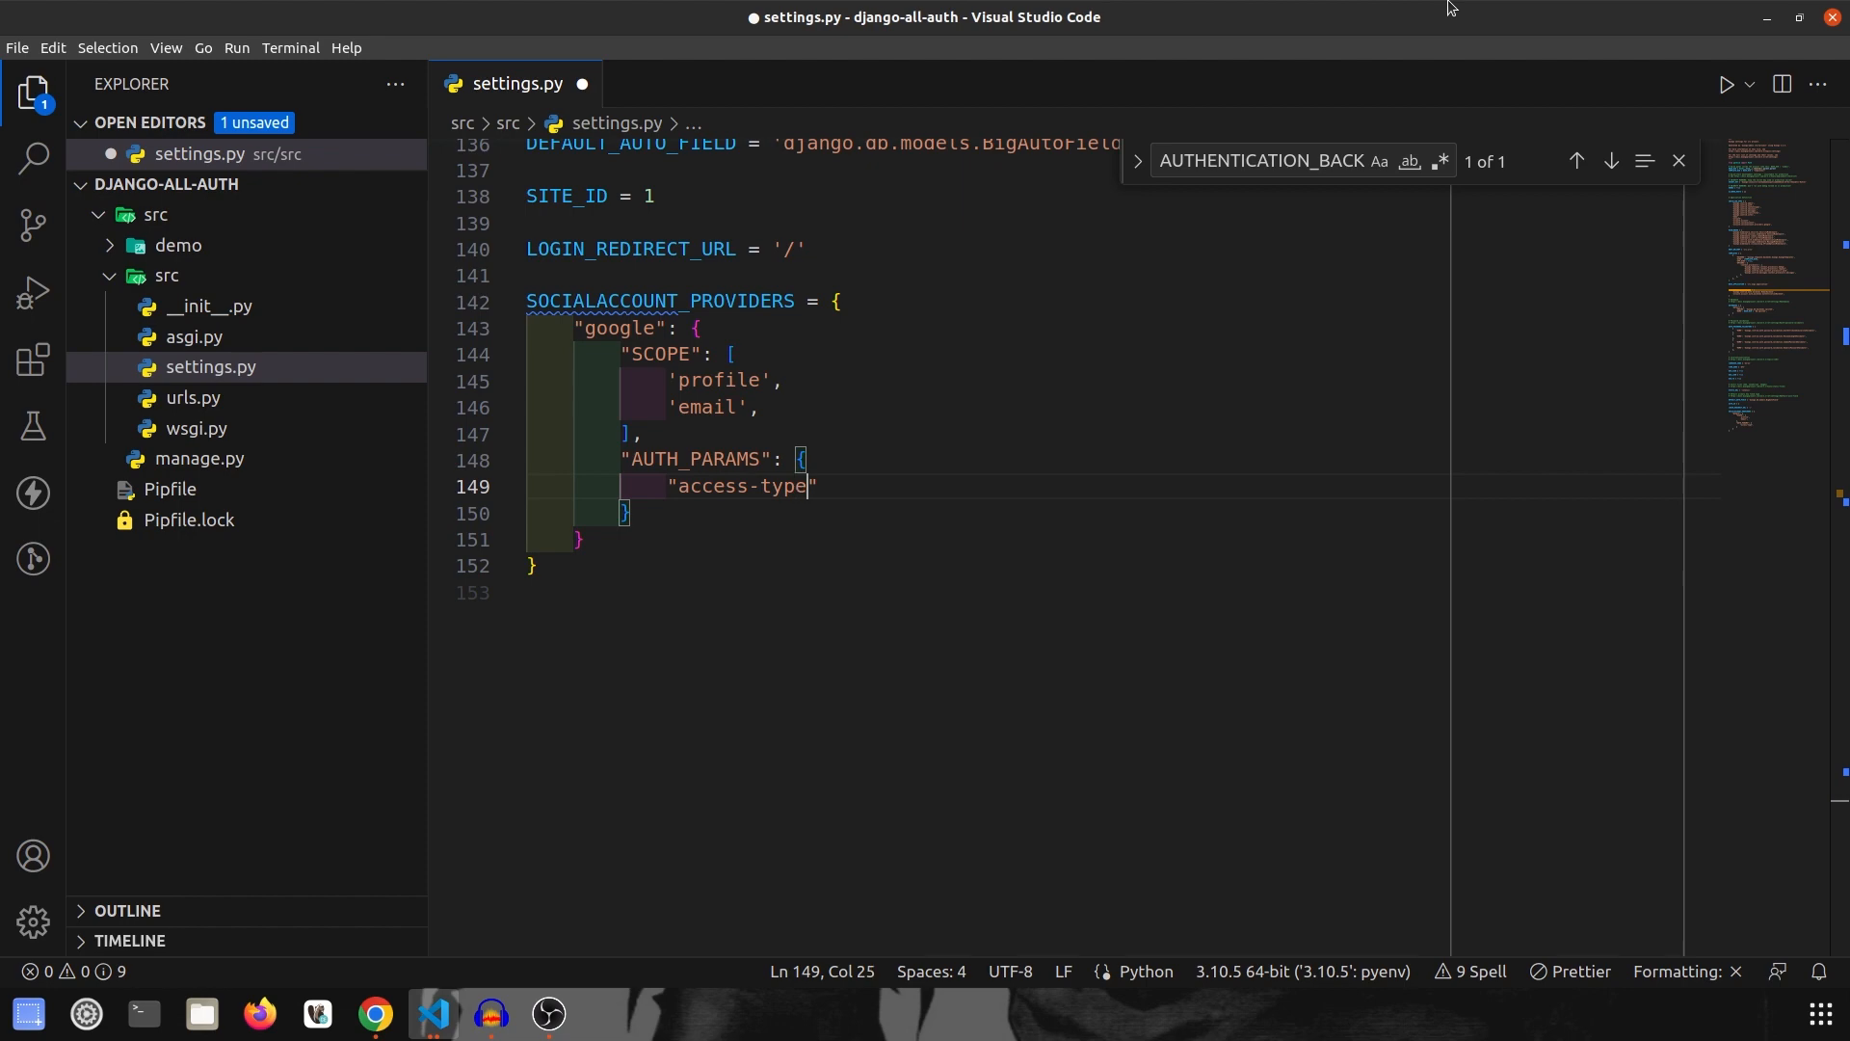
type(": \"o\"")
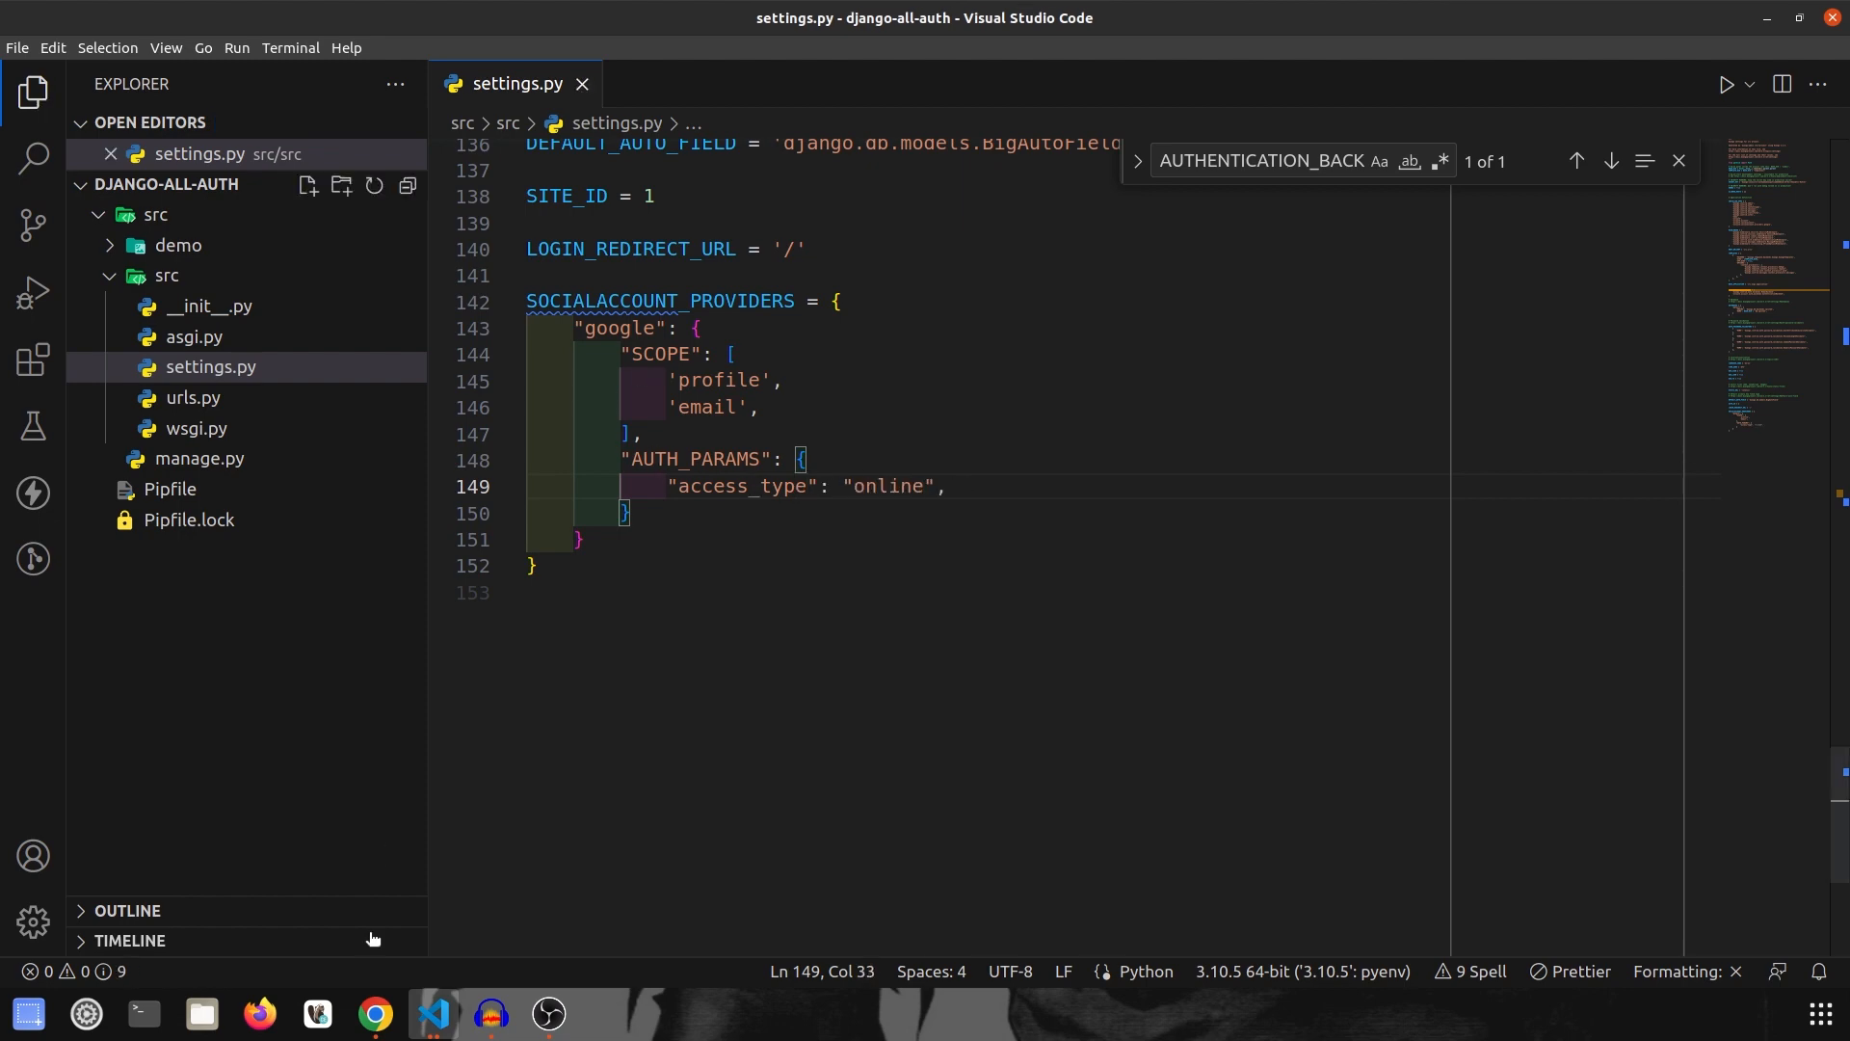
left_click(374, 1012)
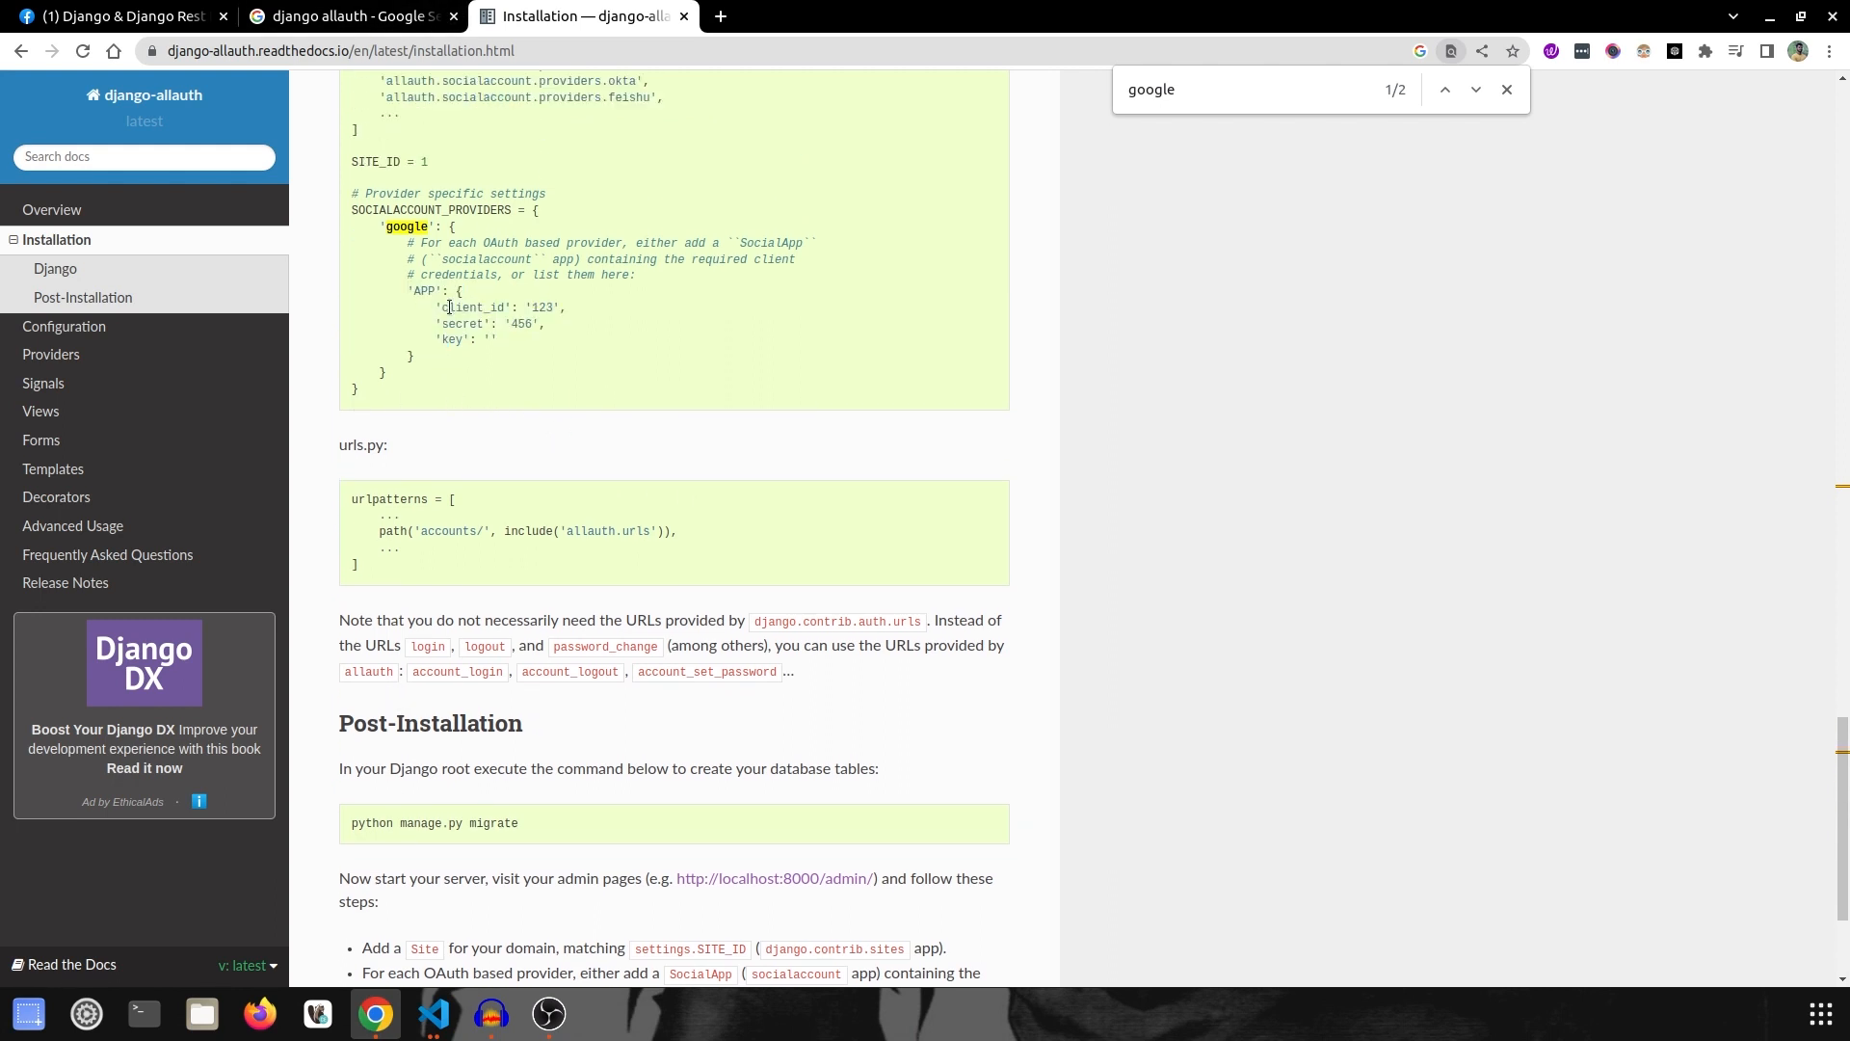
left_click_drag(404, 291, 444, 343)
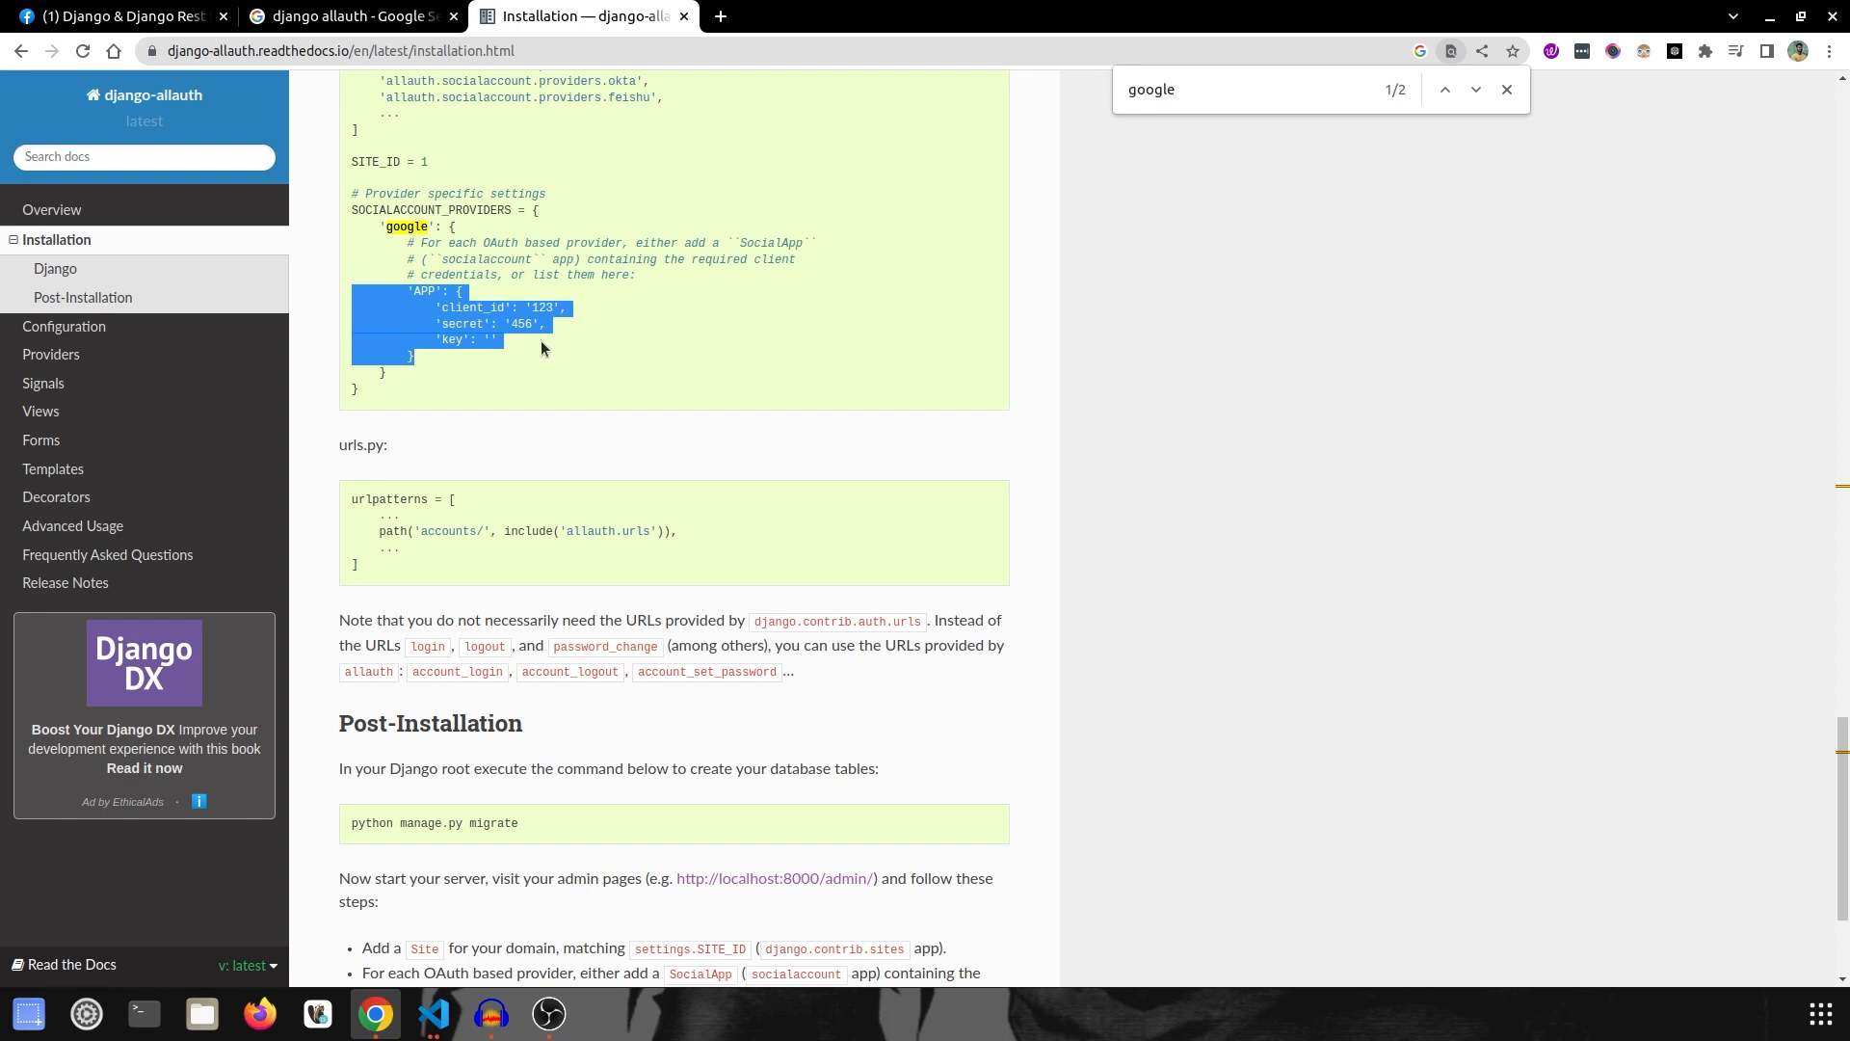
mouse_move(499, 366)
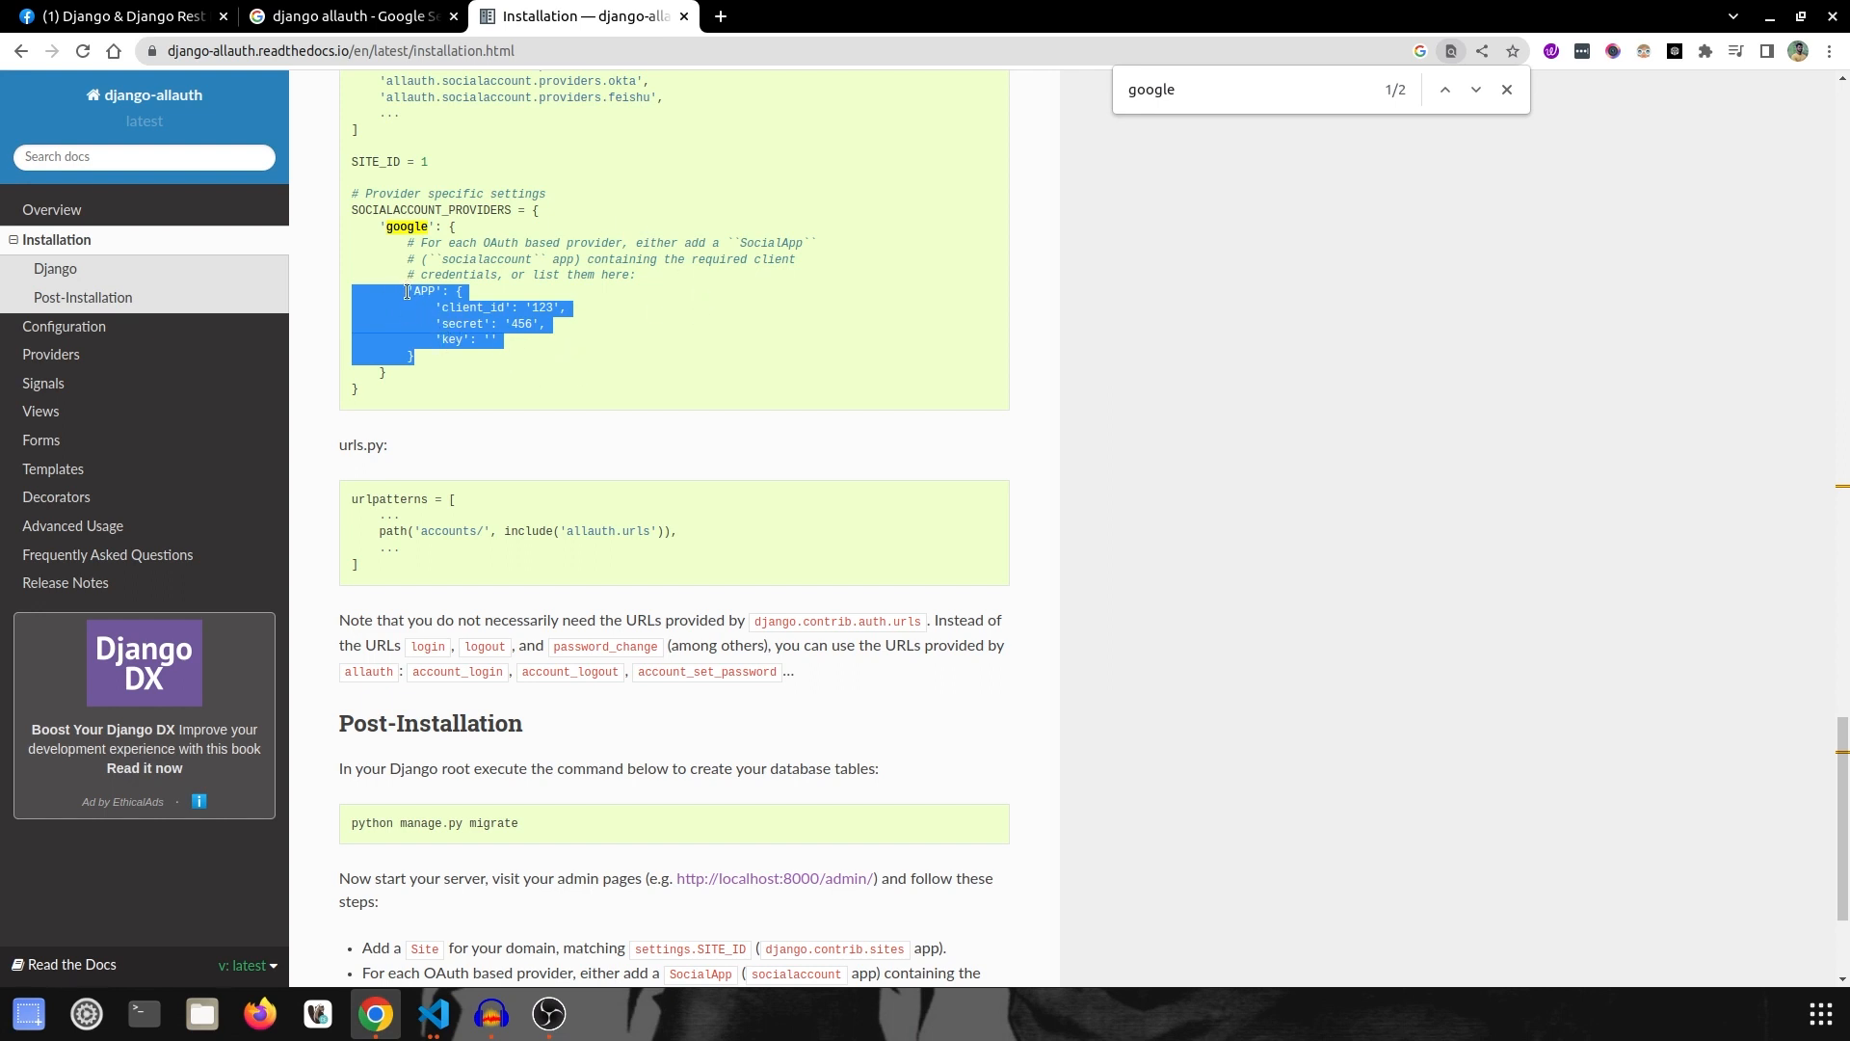
left_click(445, 380)
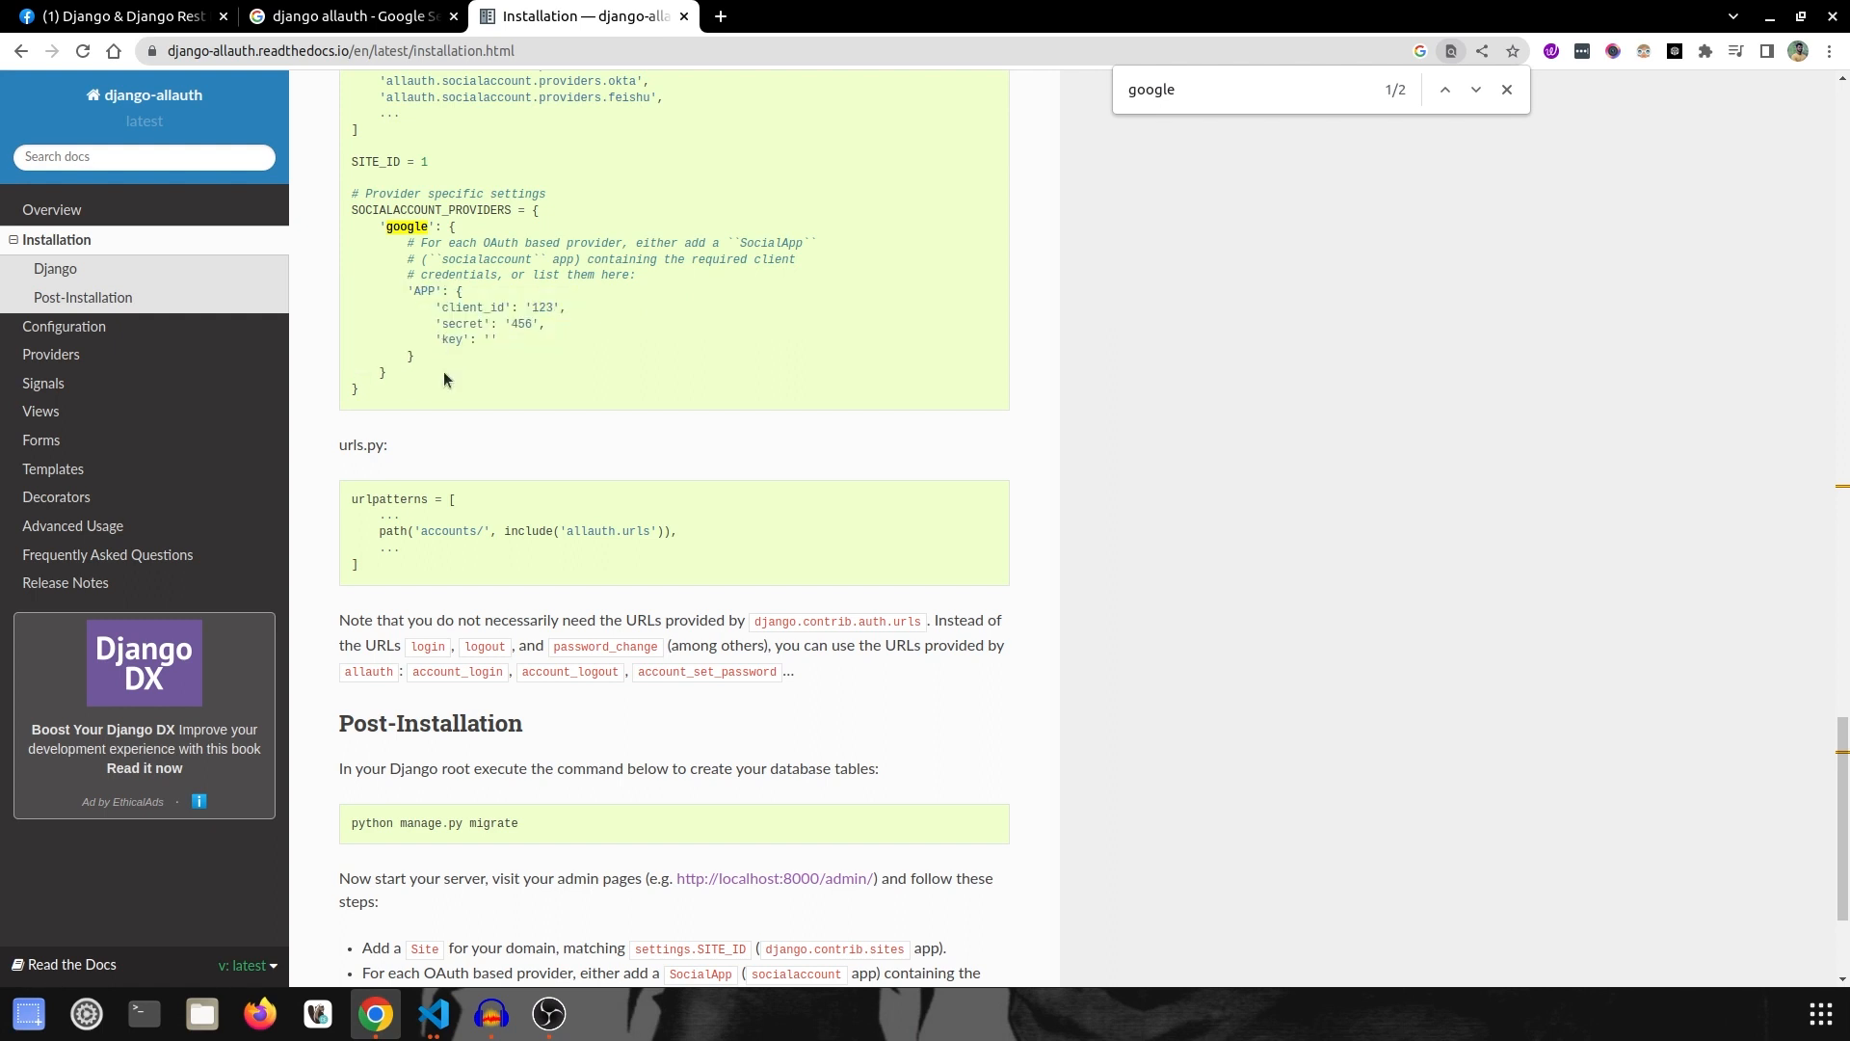
mouse_move(491, 391)
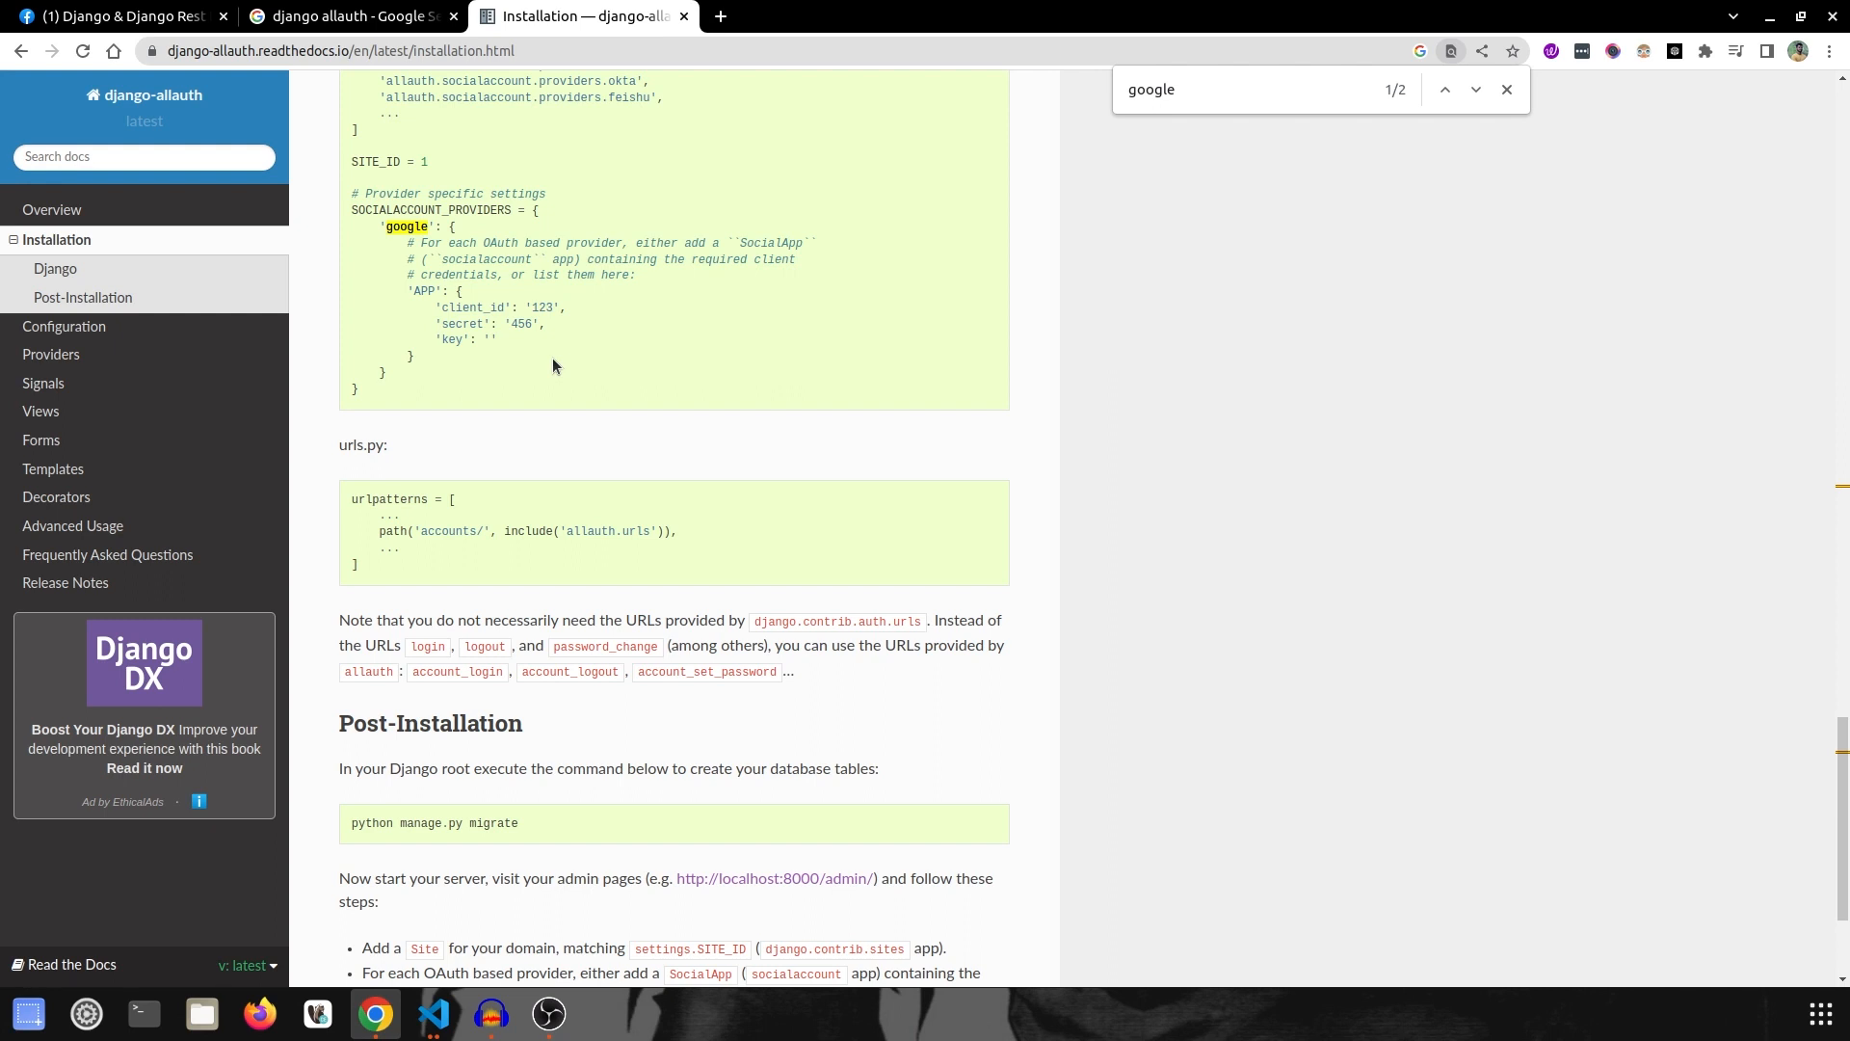
mouse_move(449, 393)
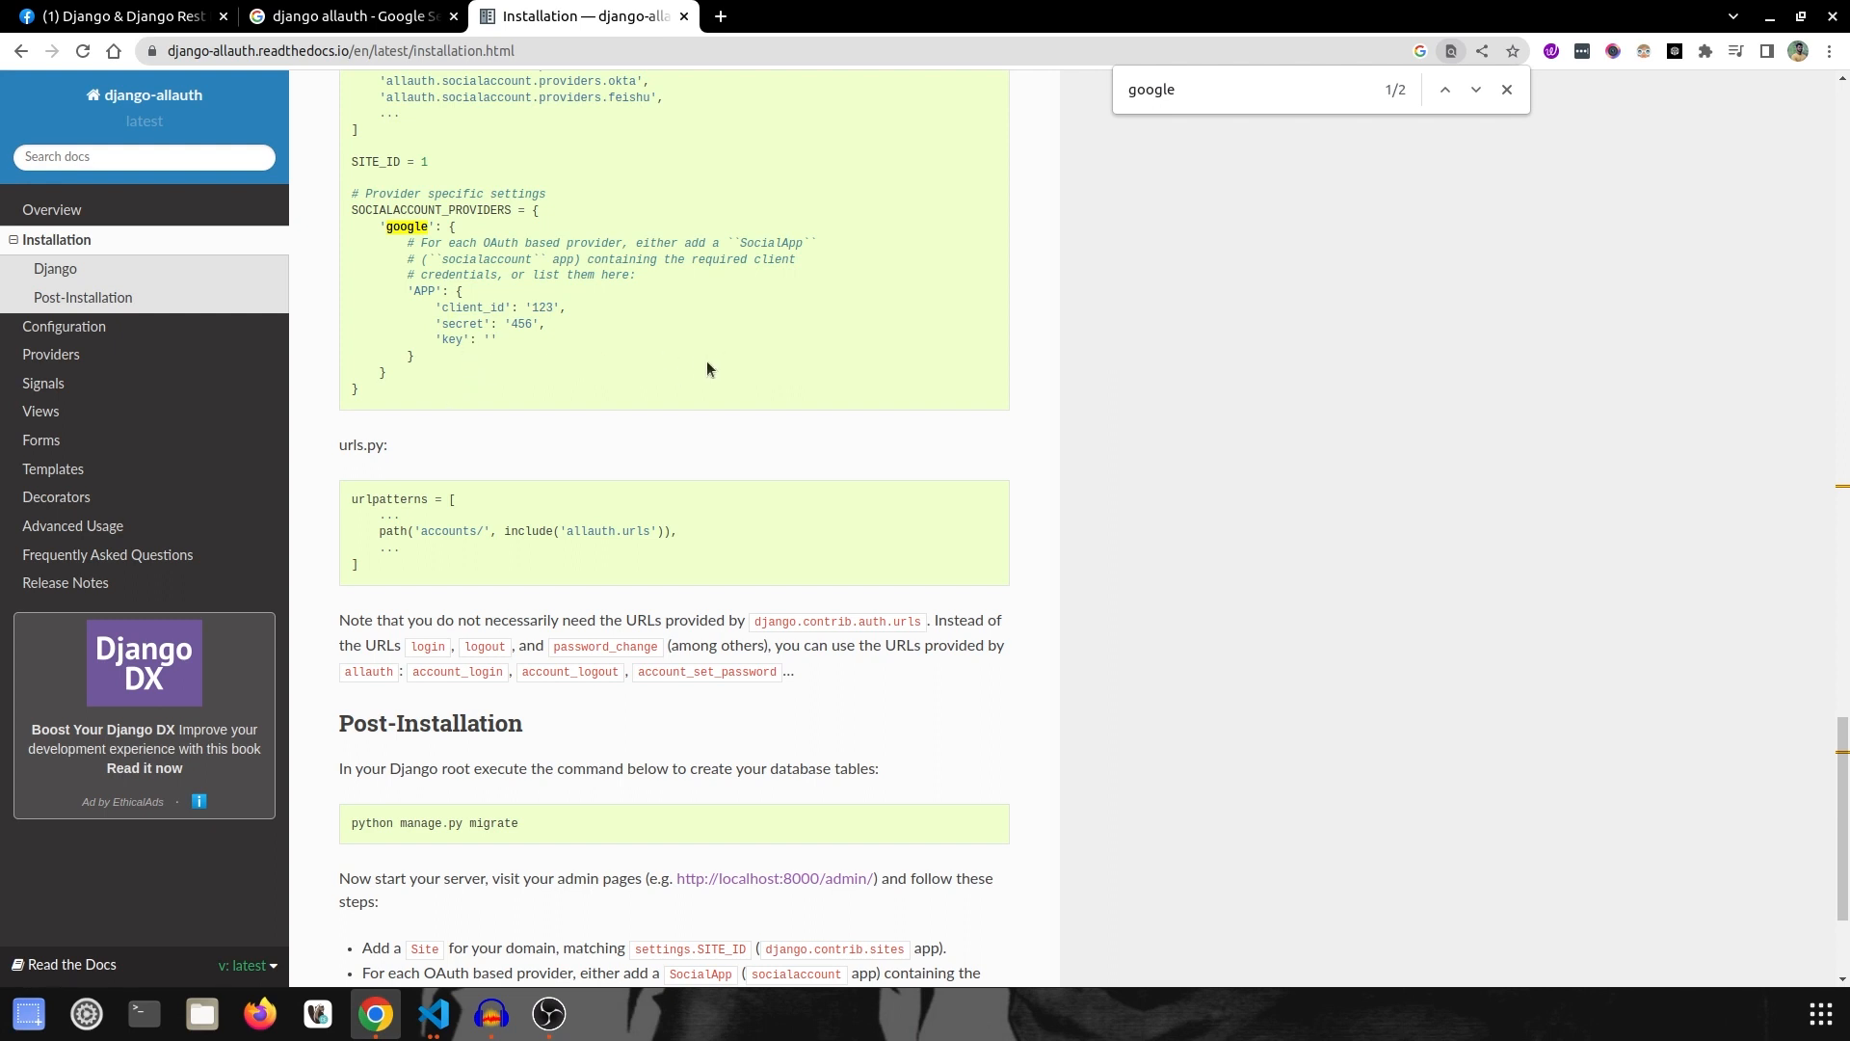
mouse_move(372, 516)
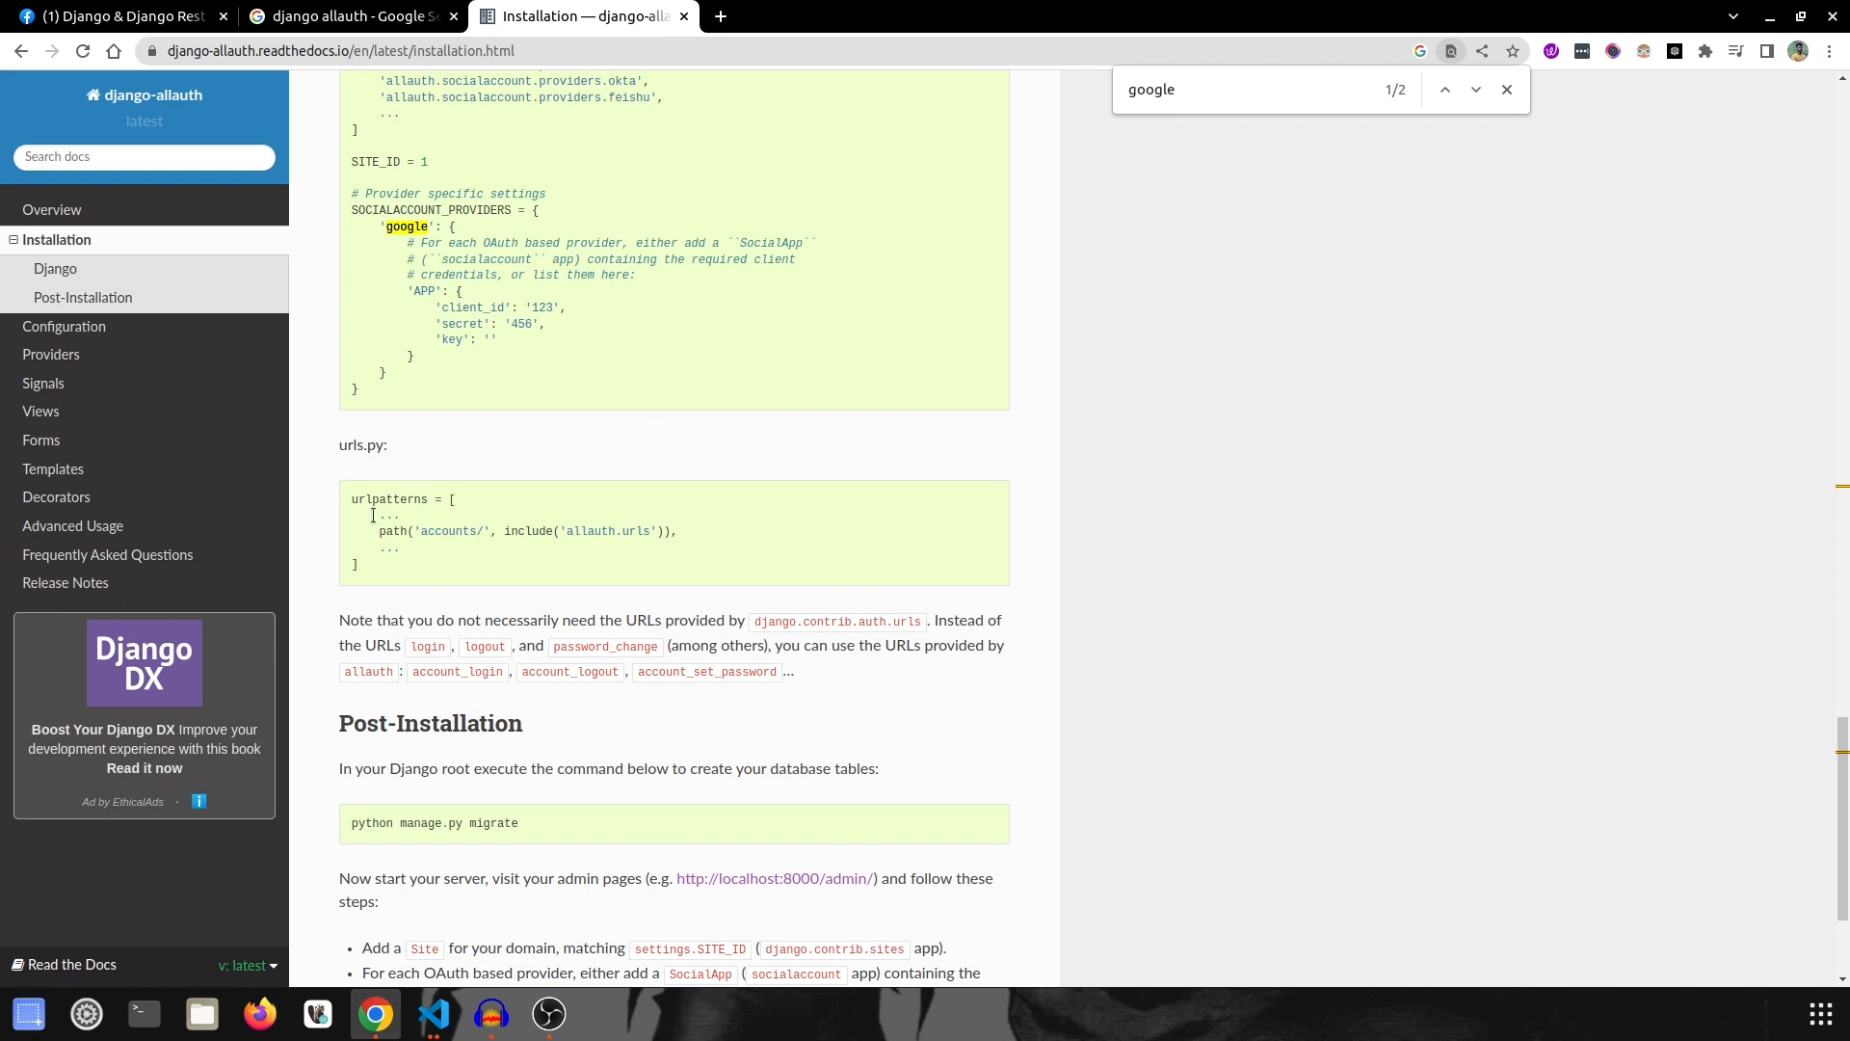
left_click_drag(382, 532, 555, 532)
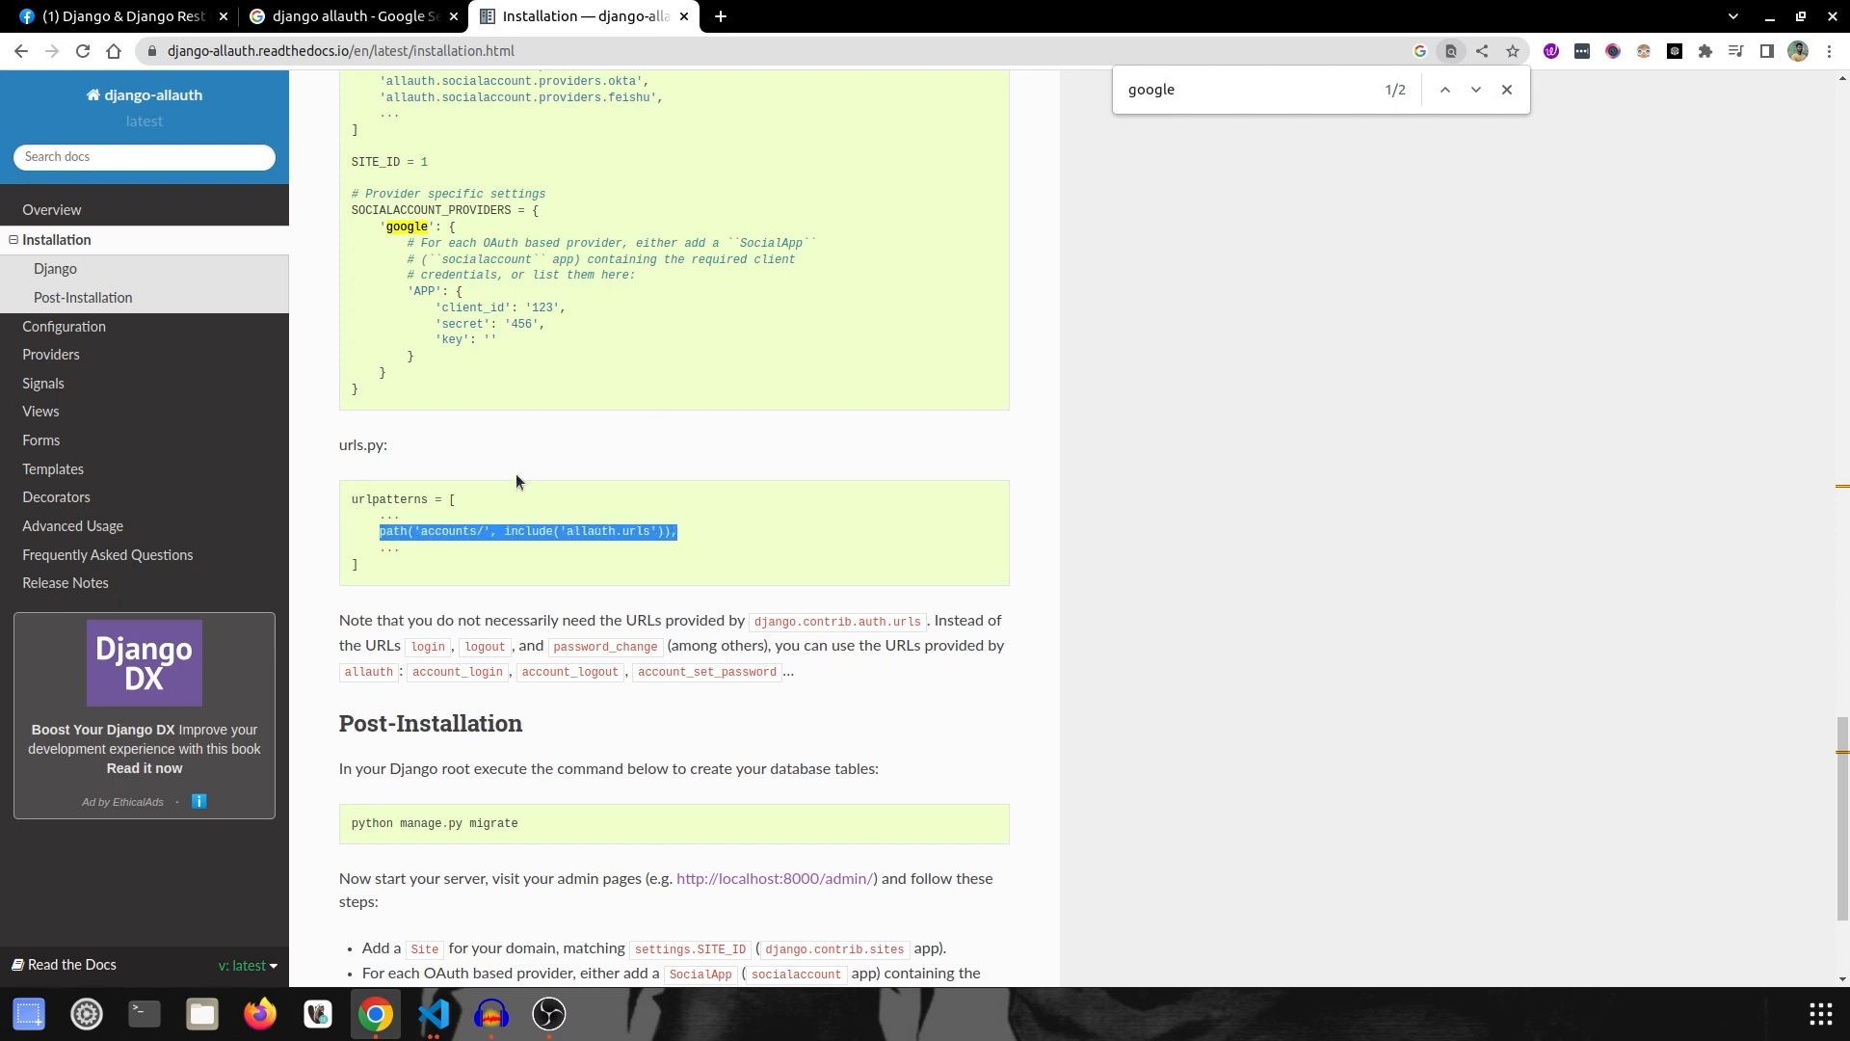
left_click(438, 1021)
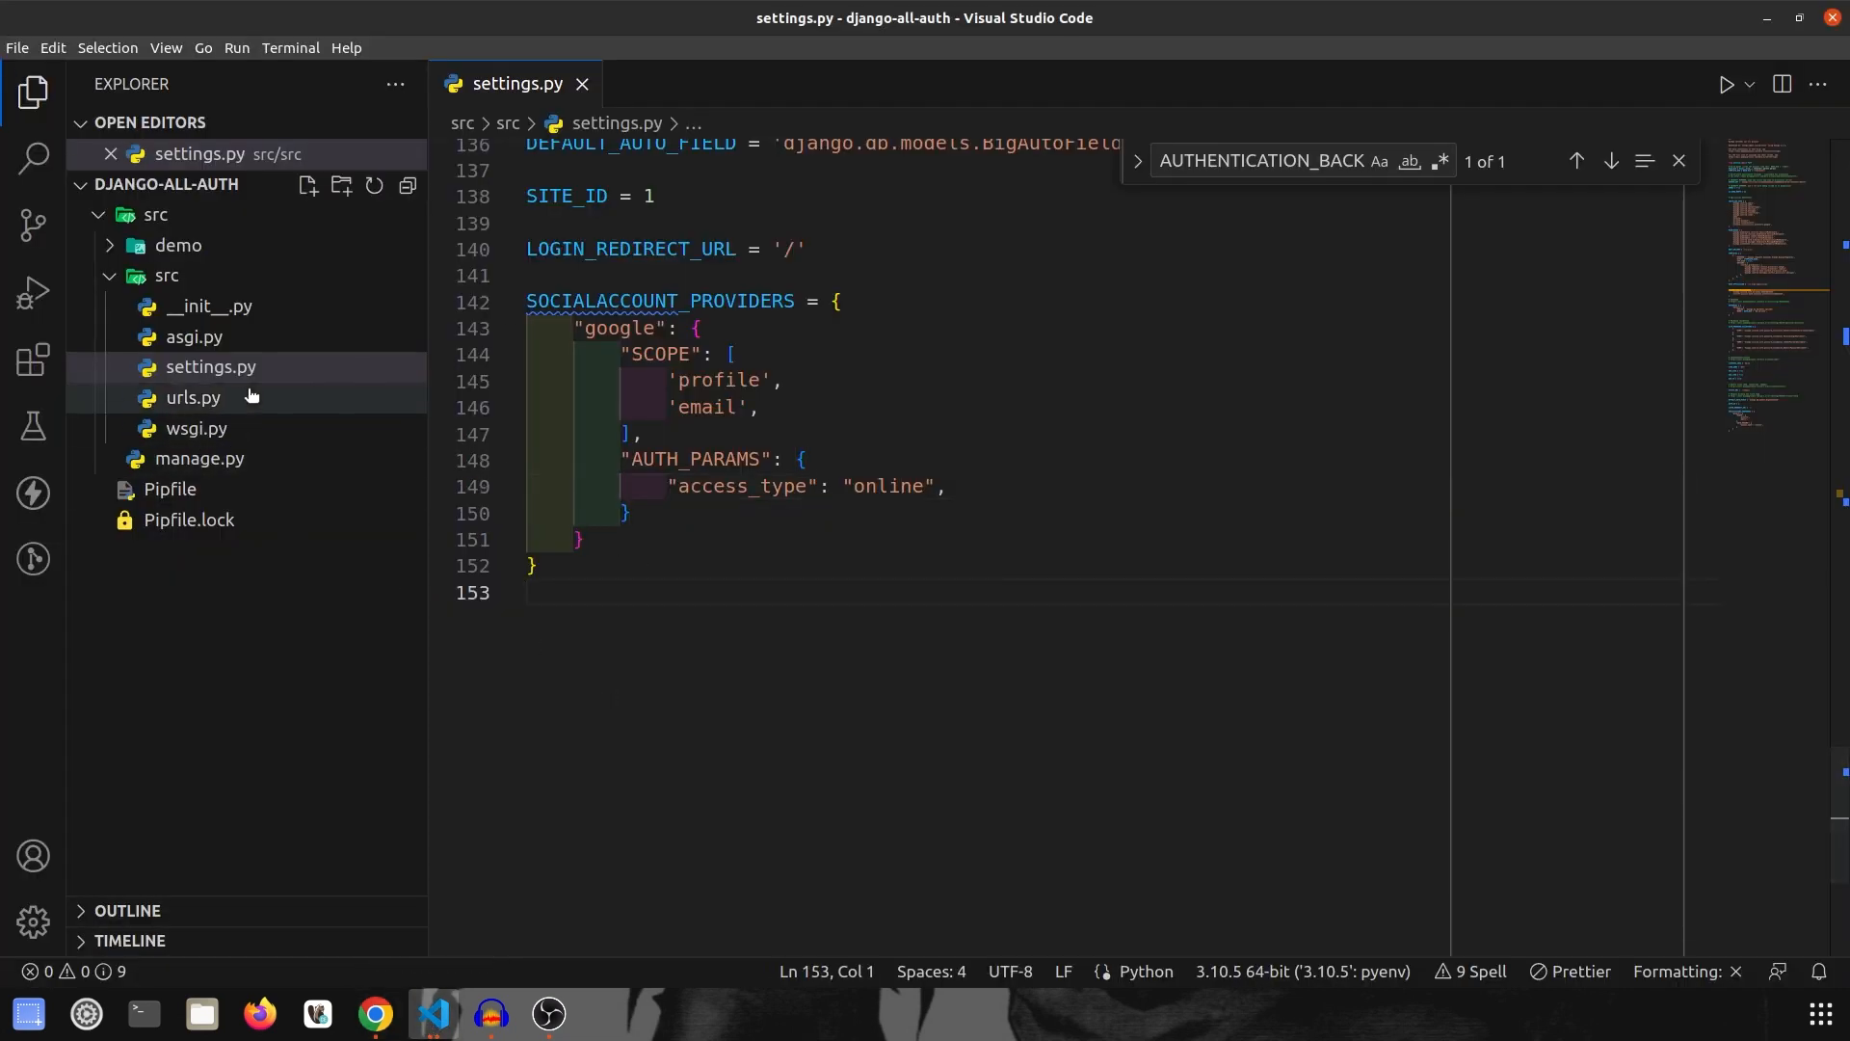
Step: Route 'accounts/' to include('allauth.urls') in urls.py and import include from django.urls
left_click(192, 397)
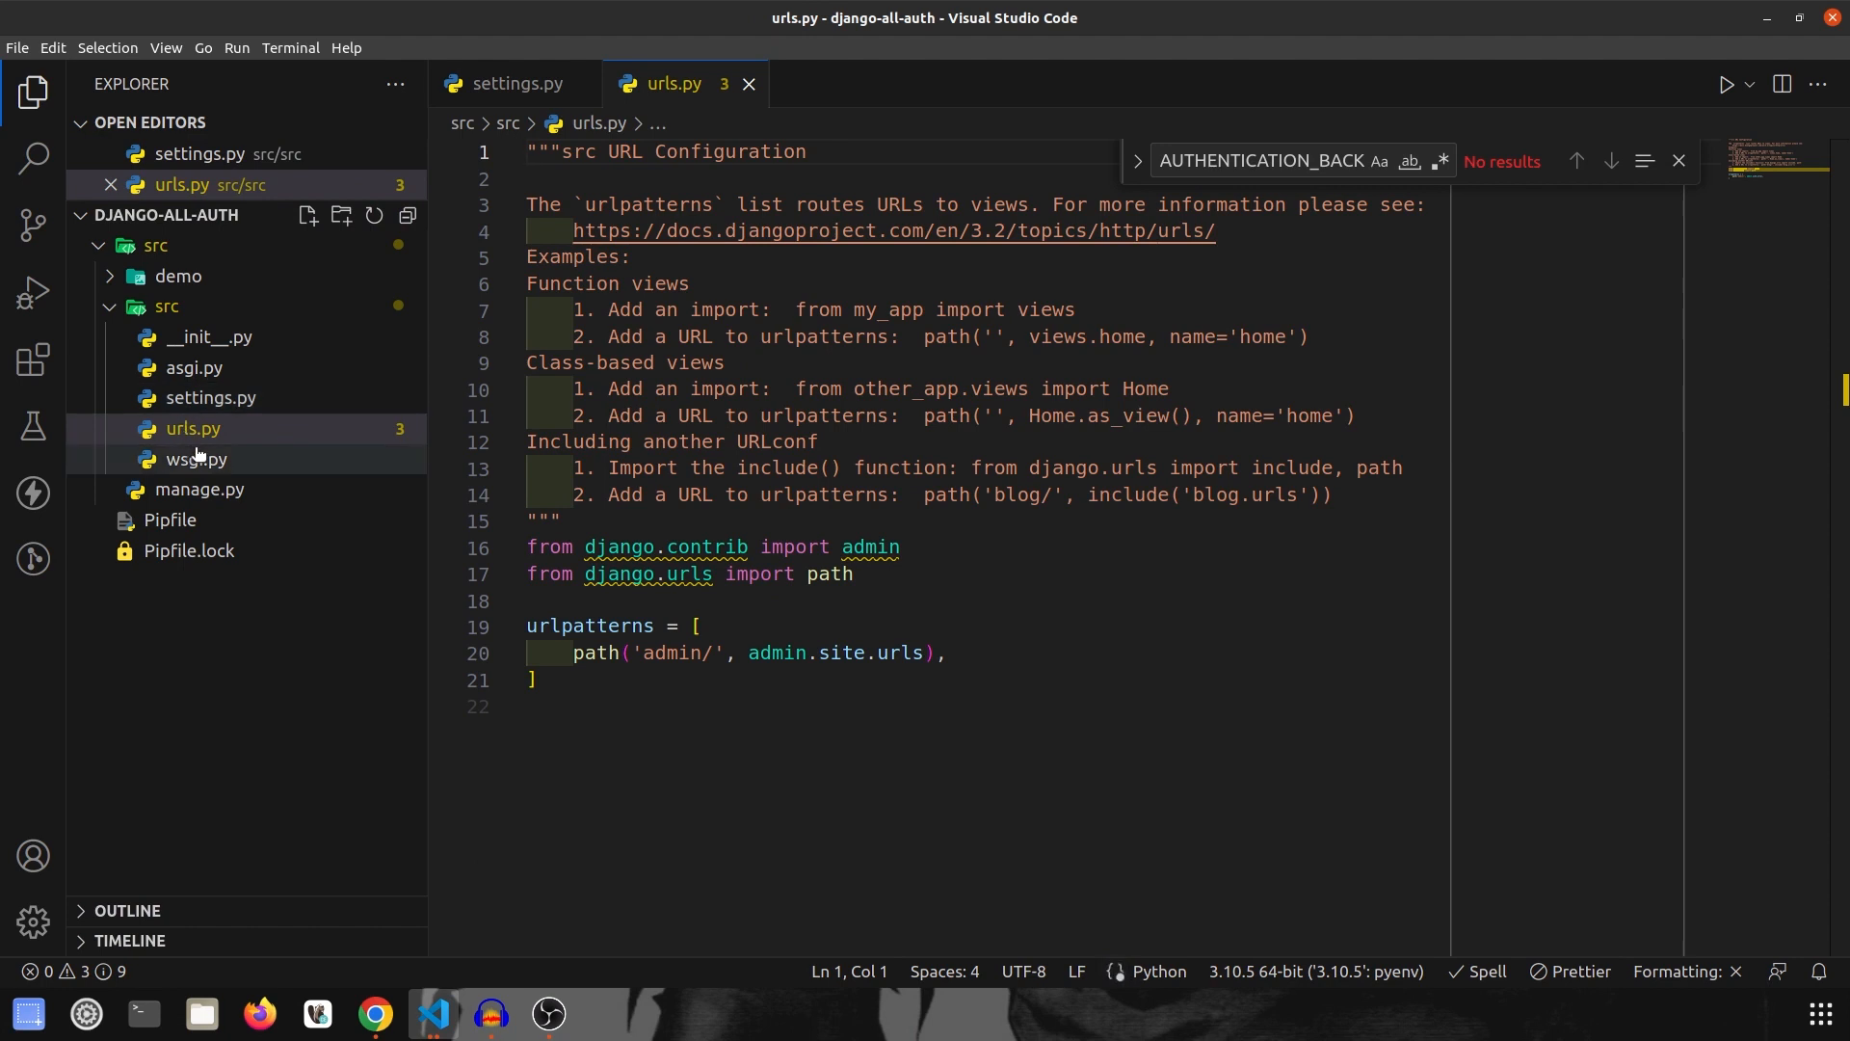
key("Enter")
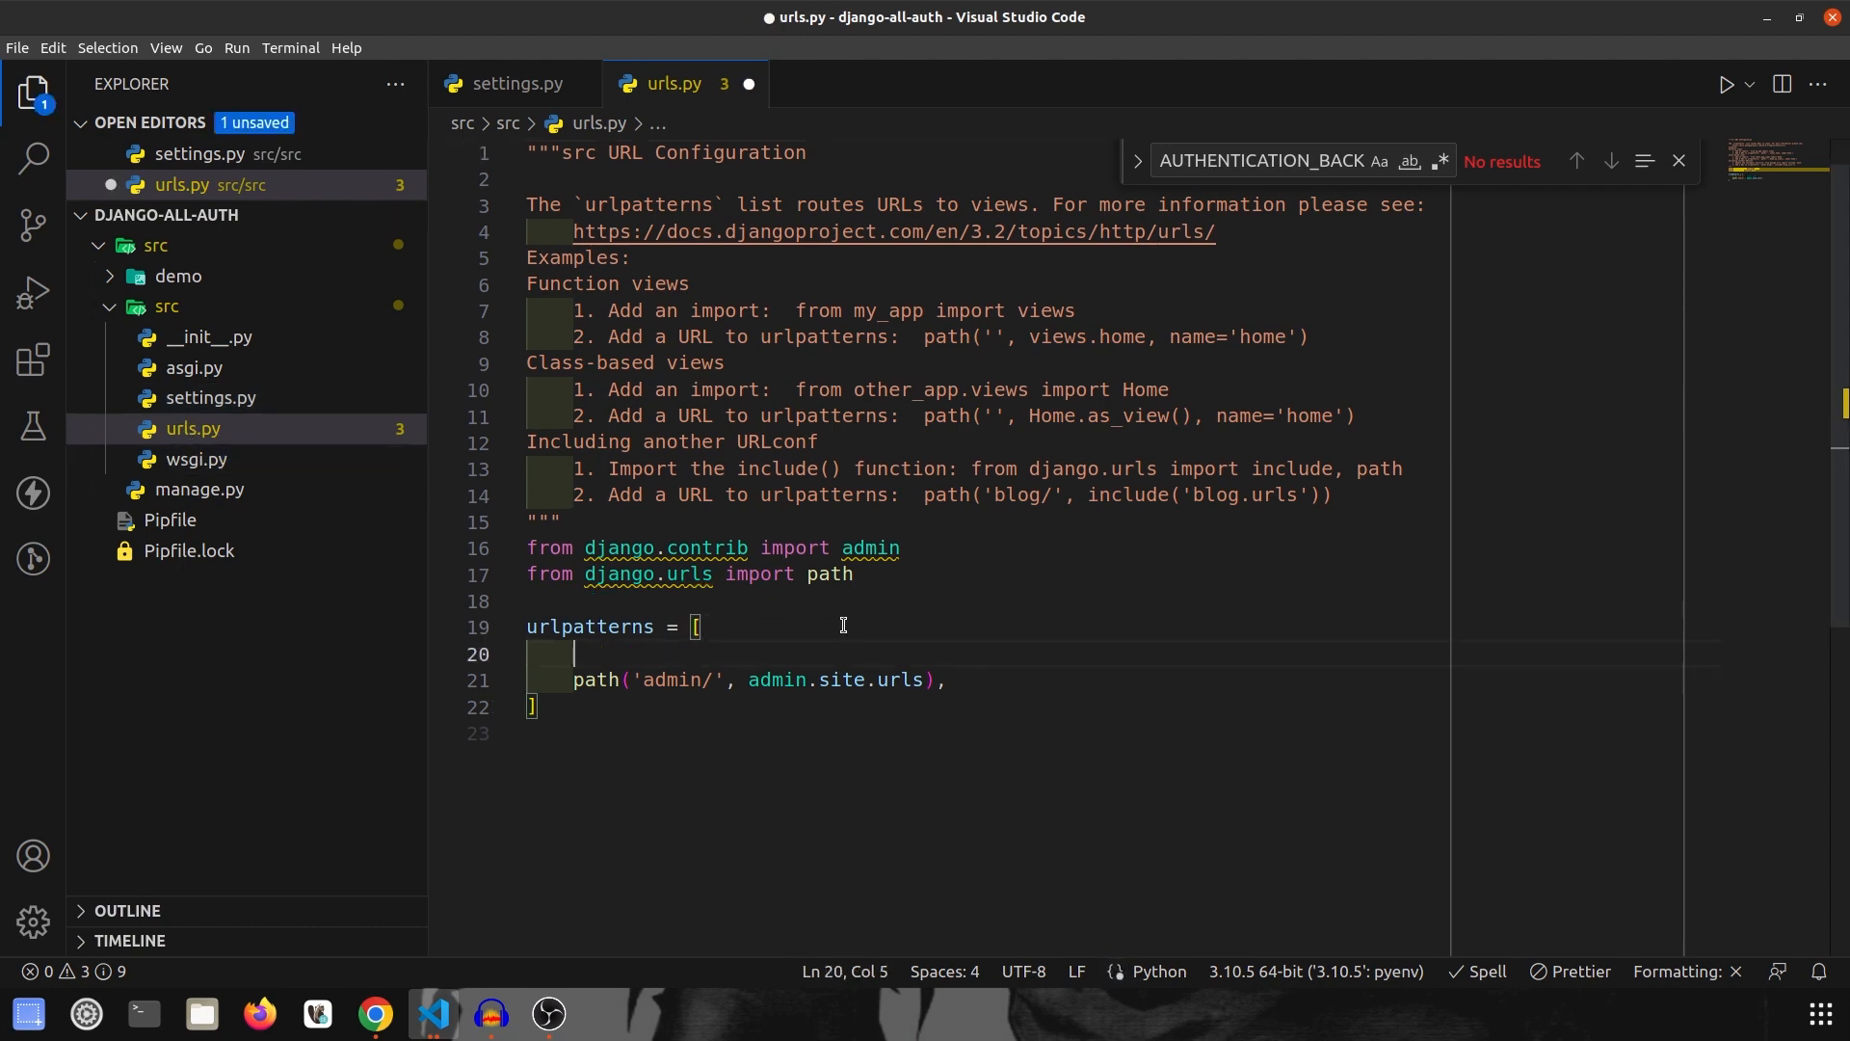
type("path('accounts/', include('allauth.urls')),")
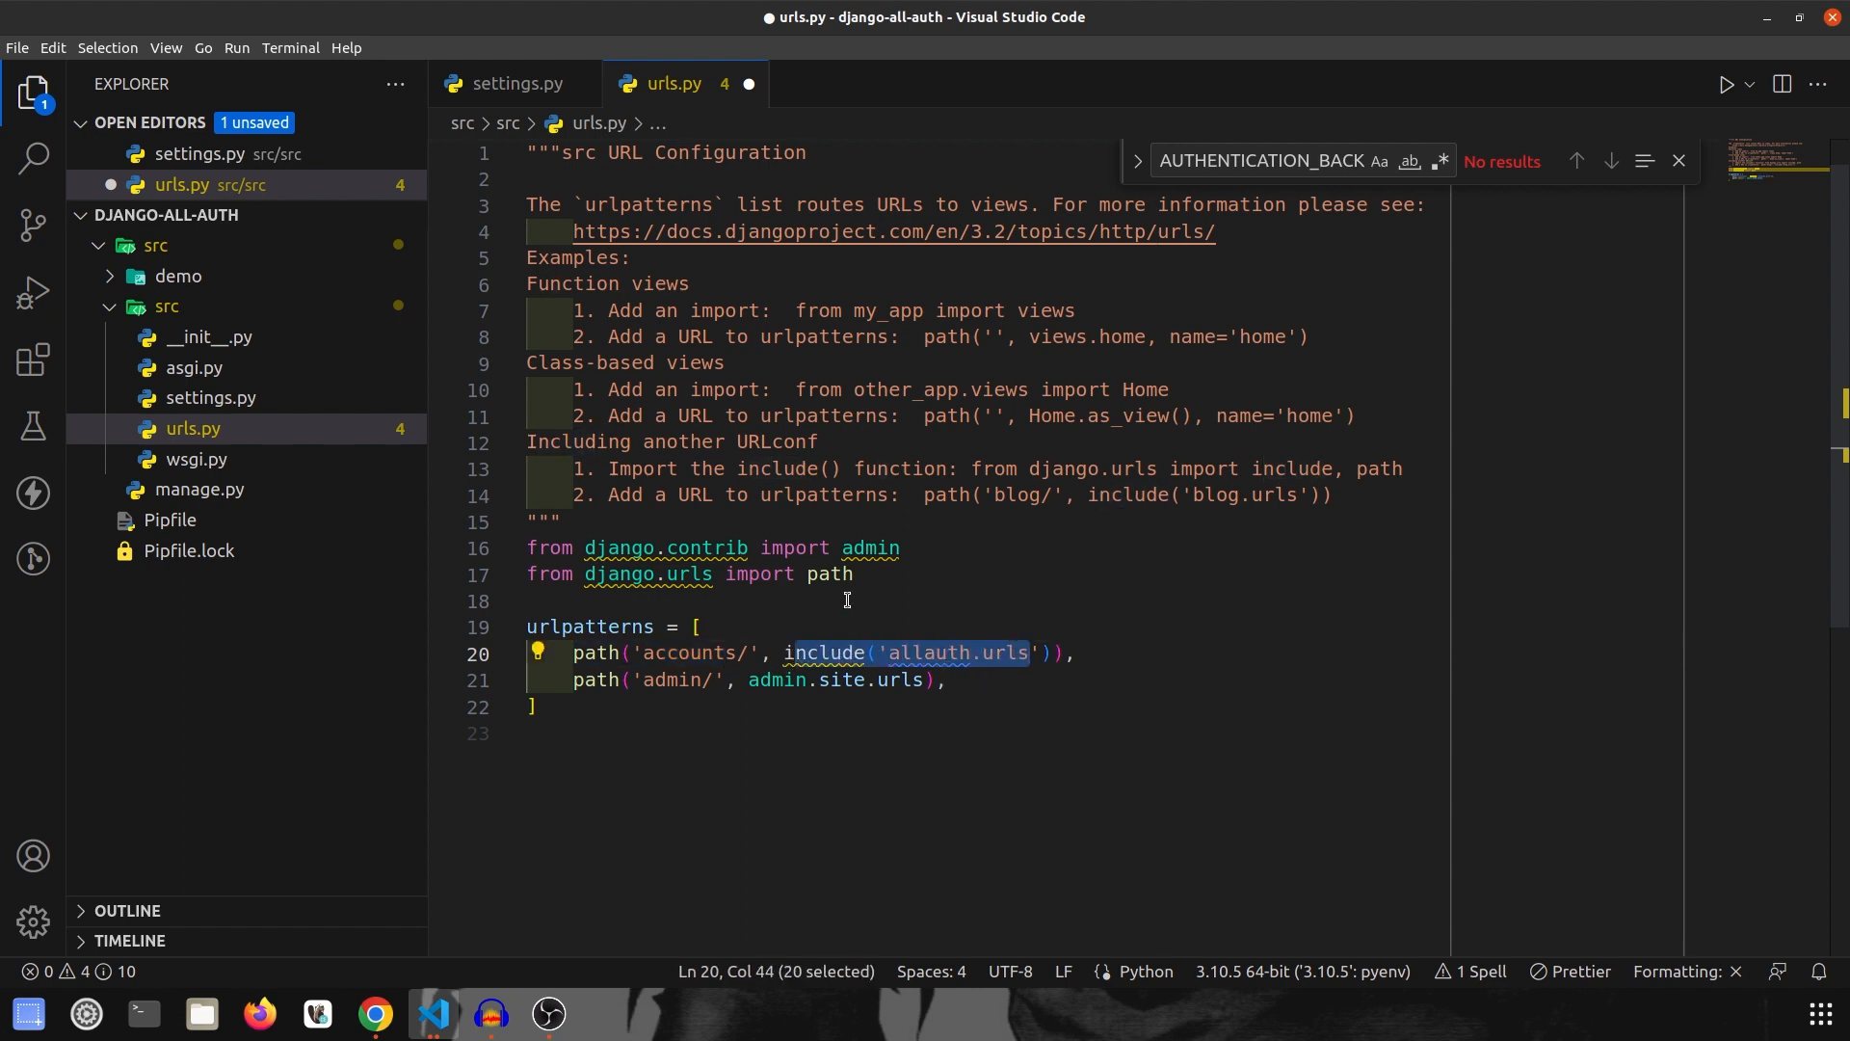
type(",")
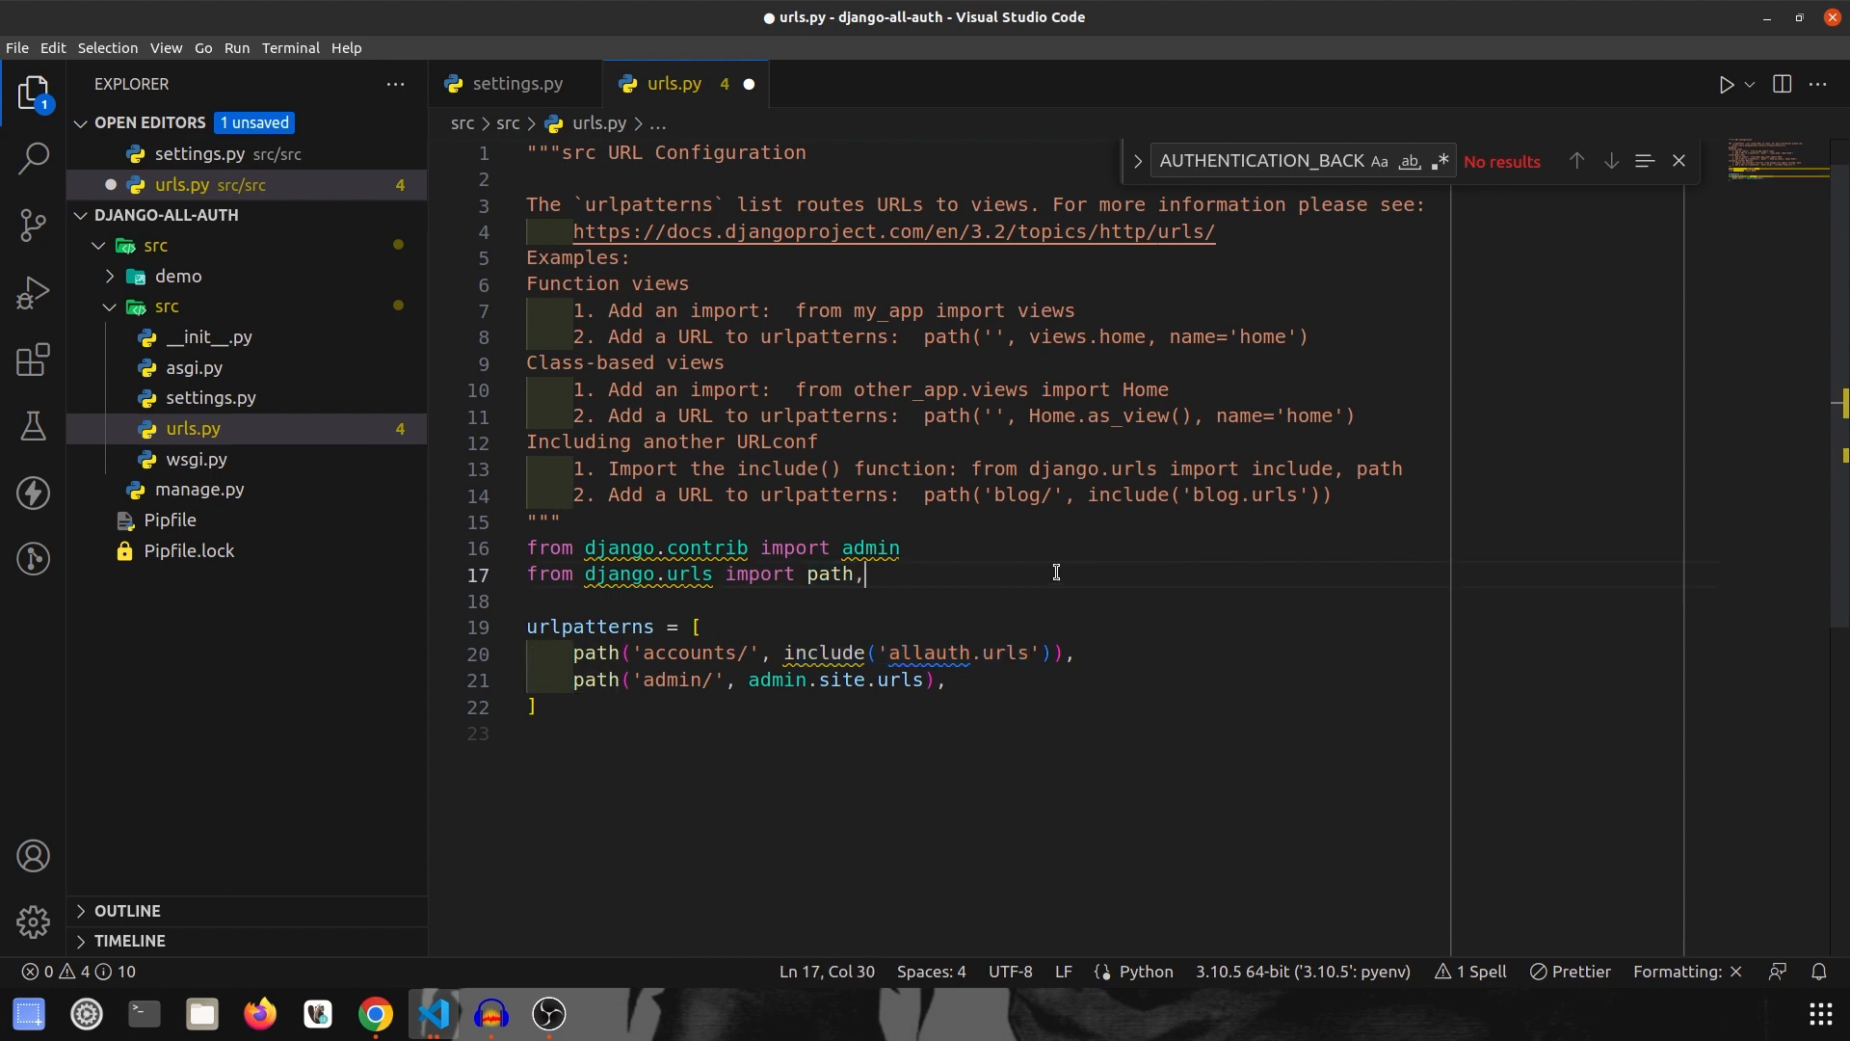
type("include")
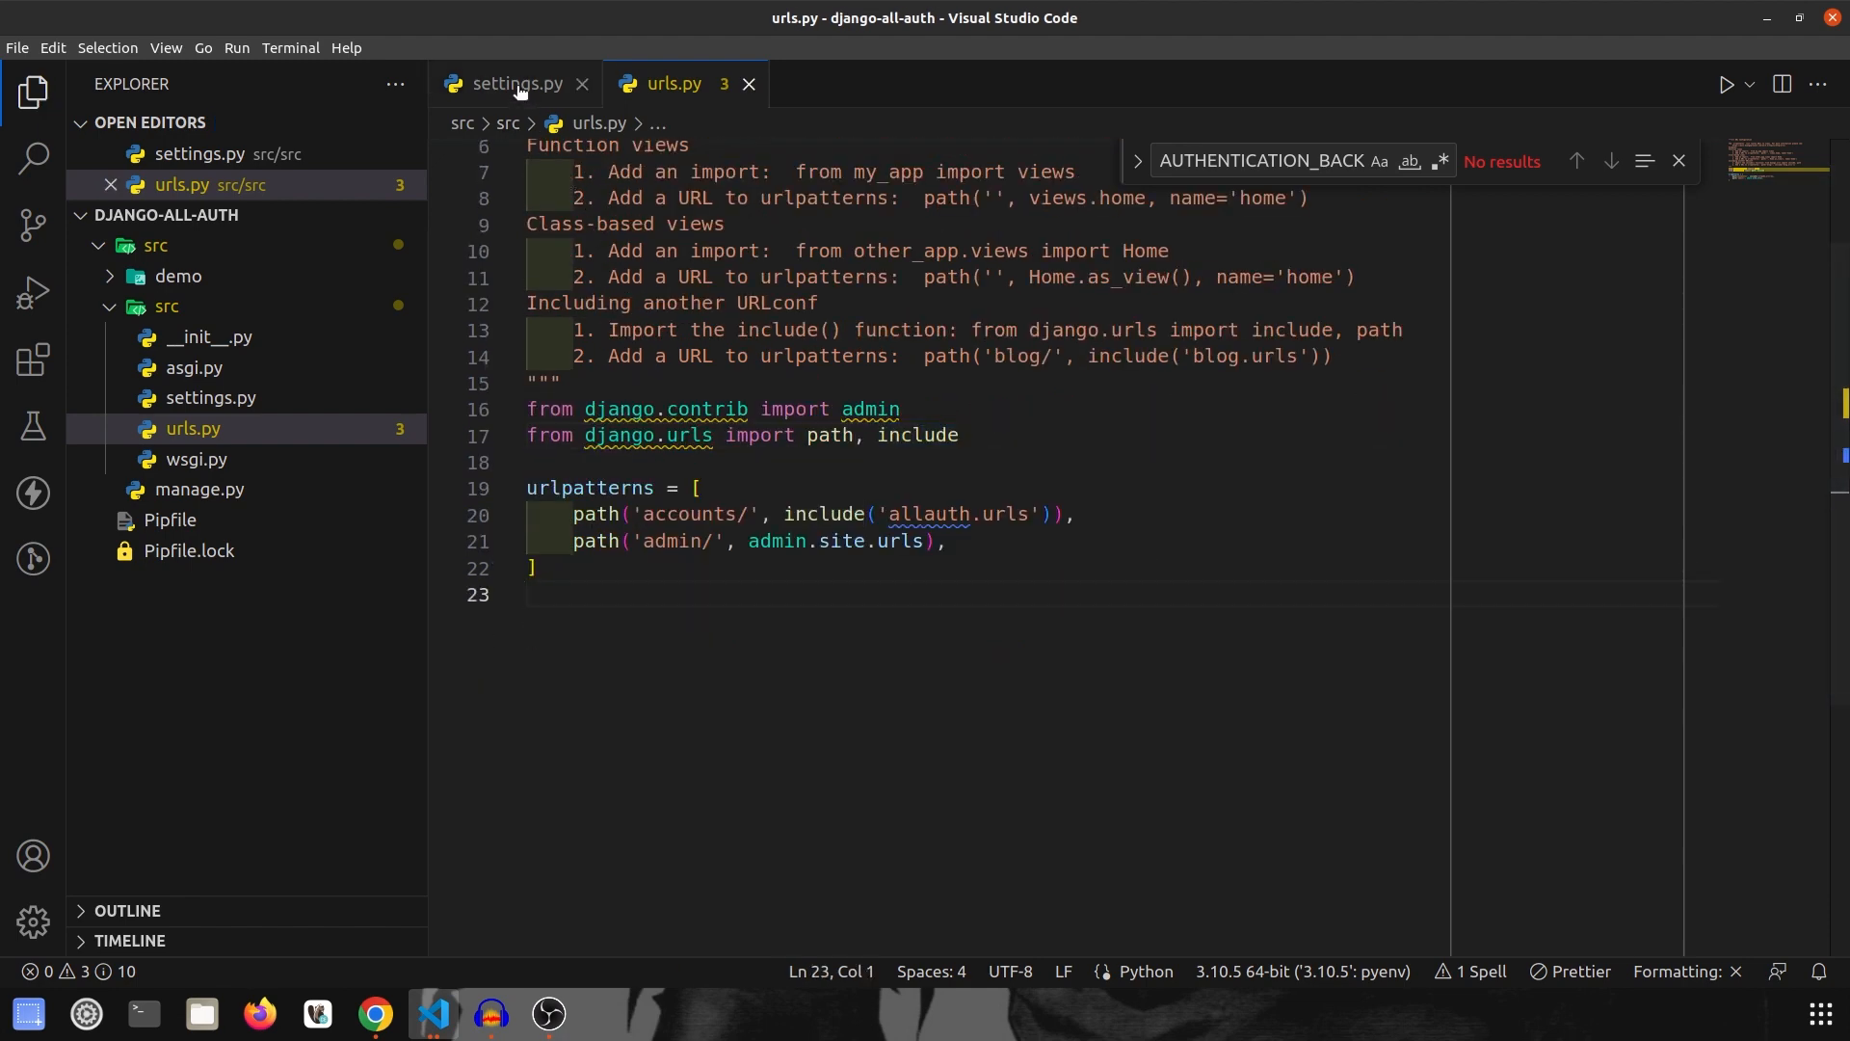
Step: Review AUTHENTICATION_BACKENDS in settings.py, then return to the Django Facebook group page
left_click(514, 83)
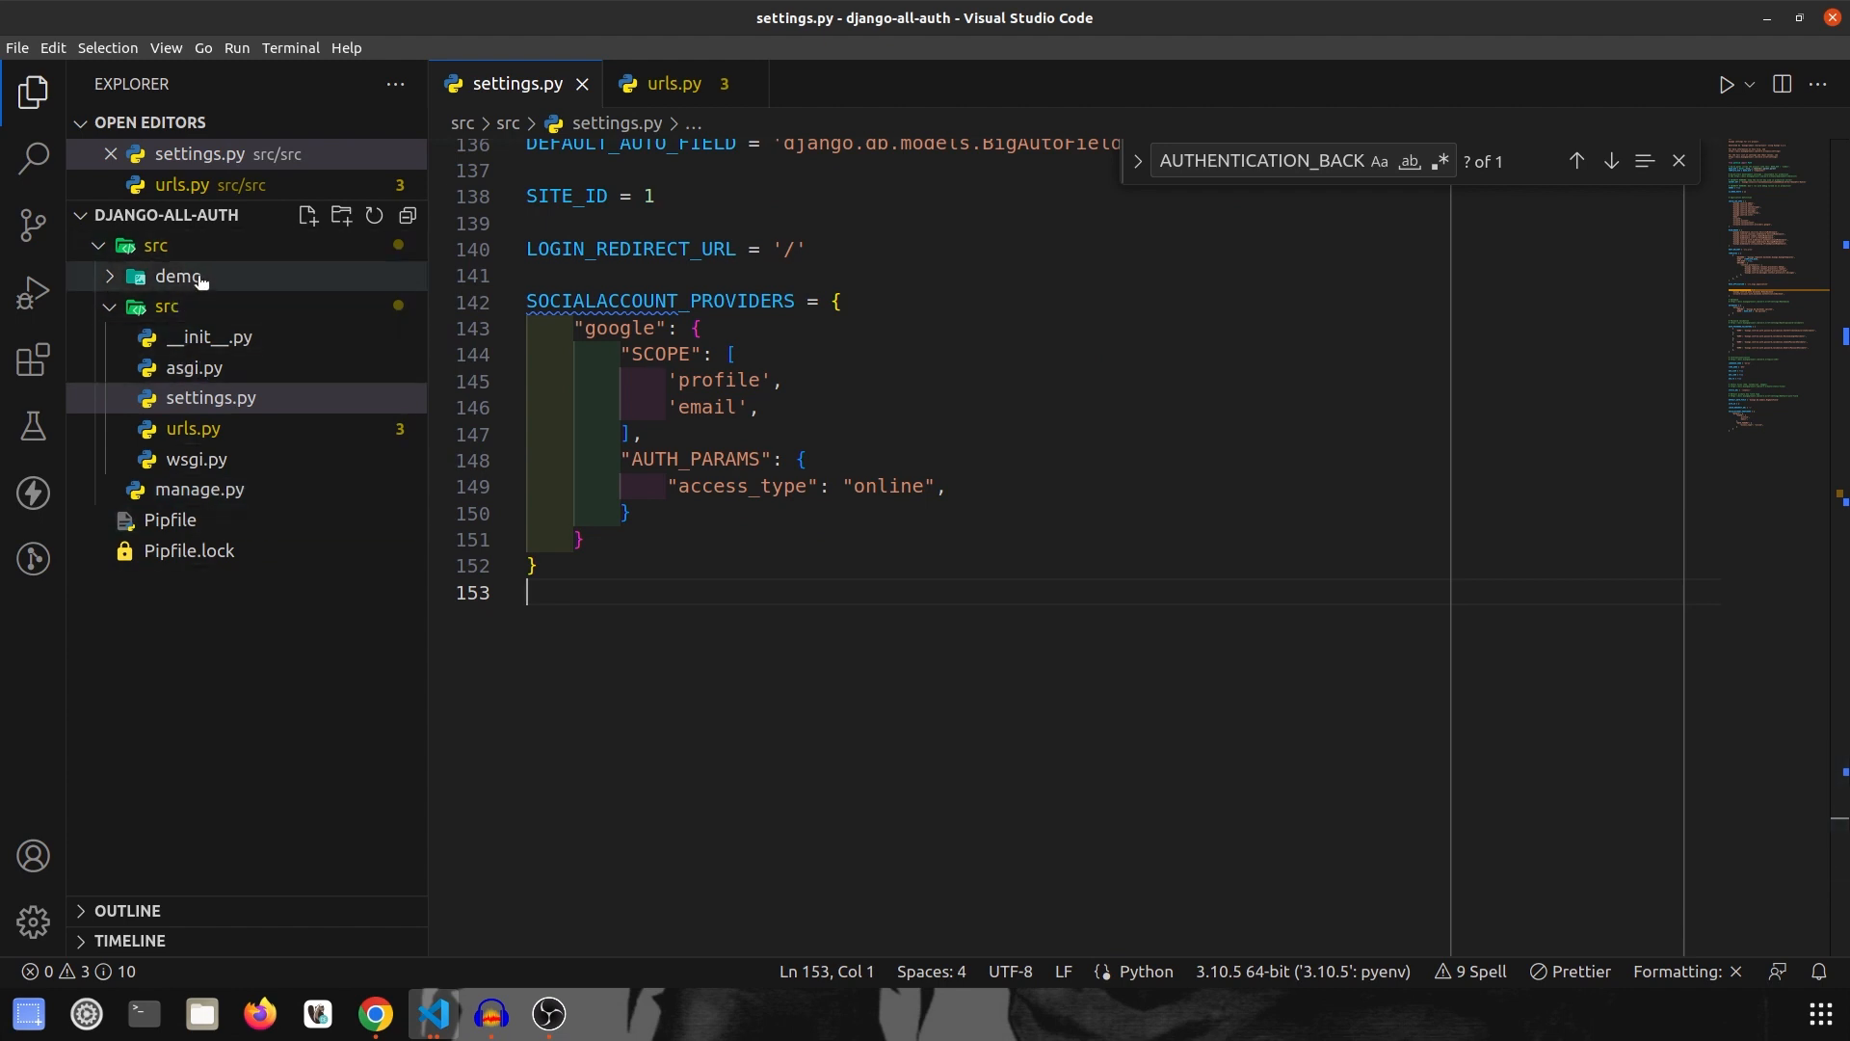
mouse_move(808, 366)
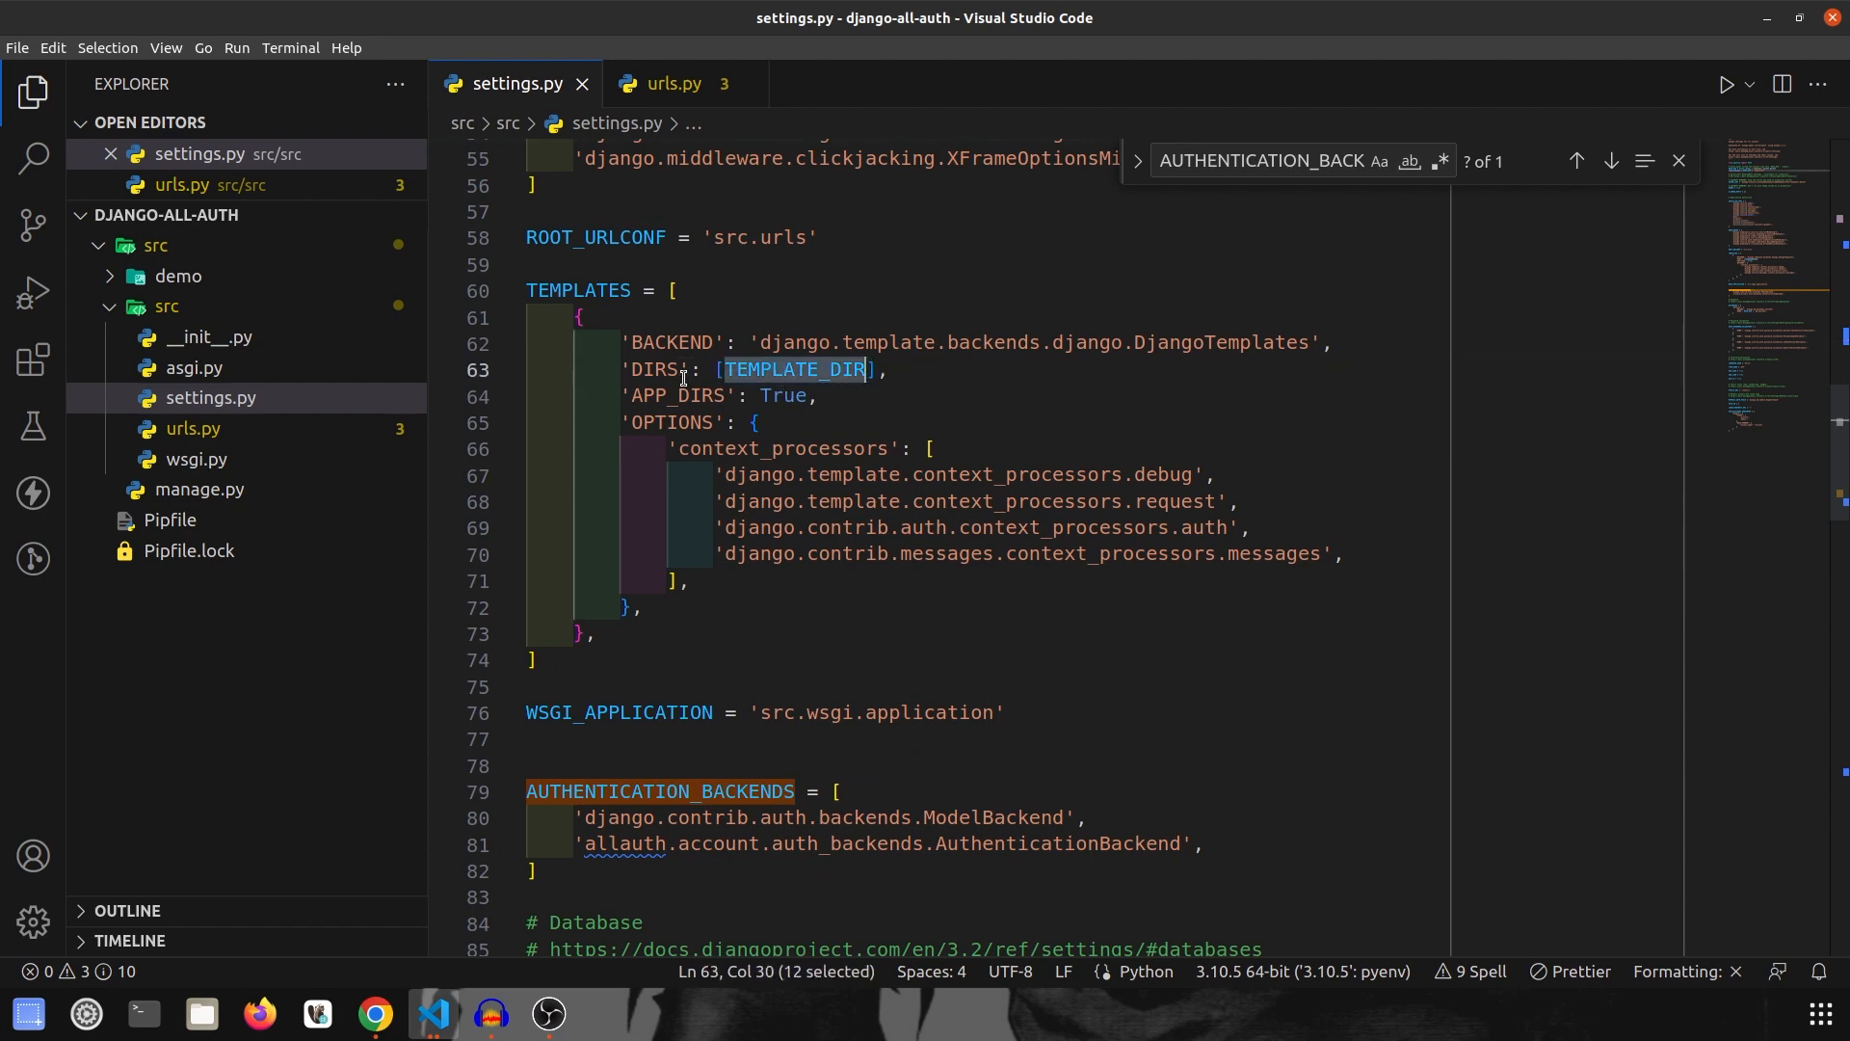
scroll("down", 3)
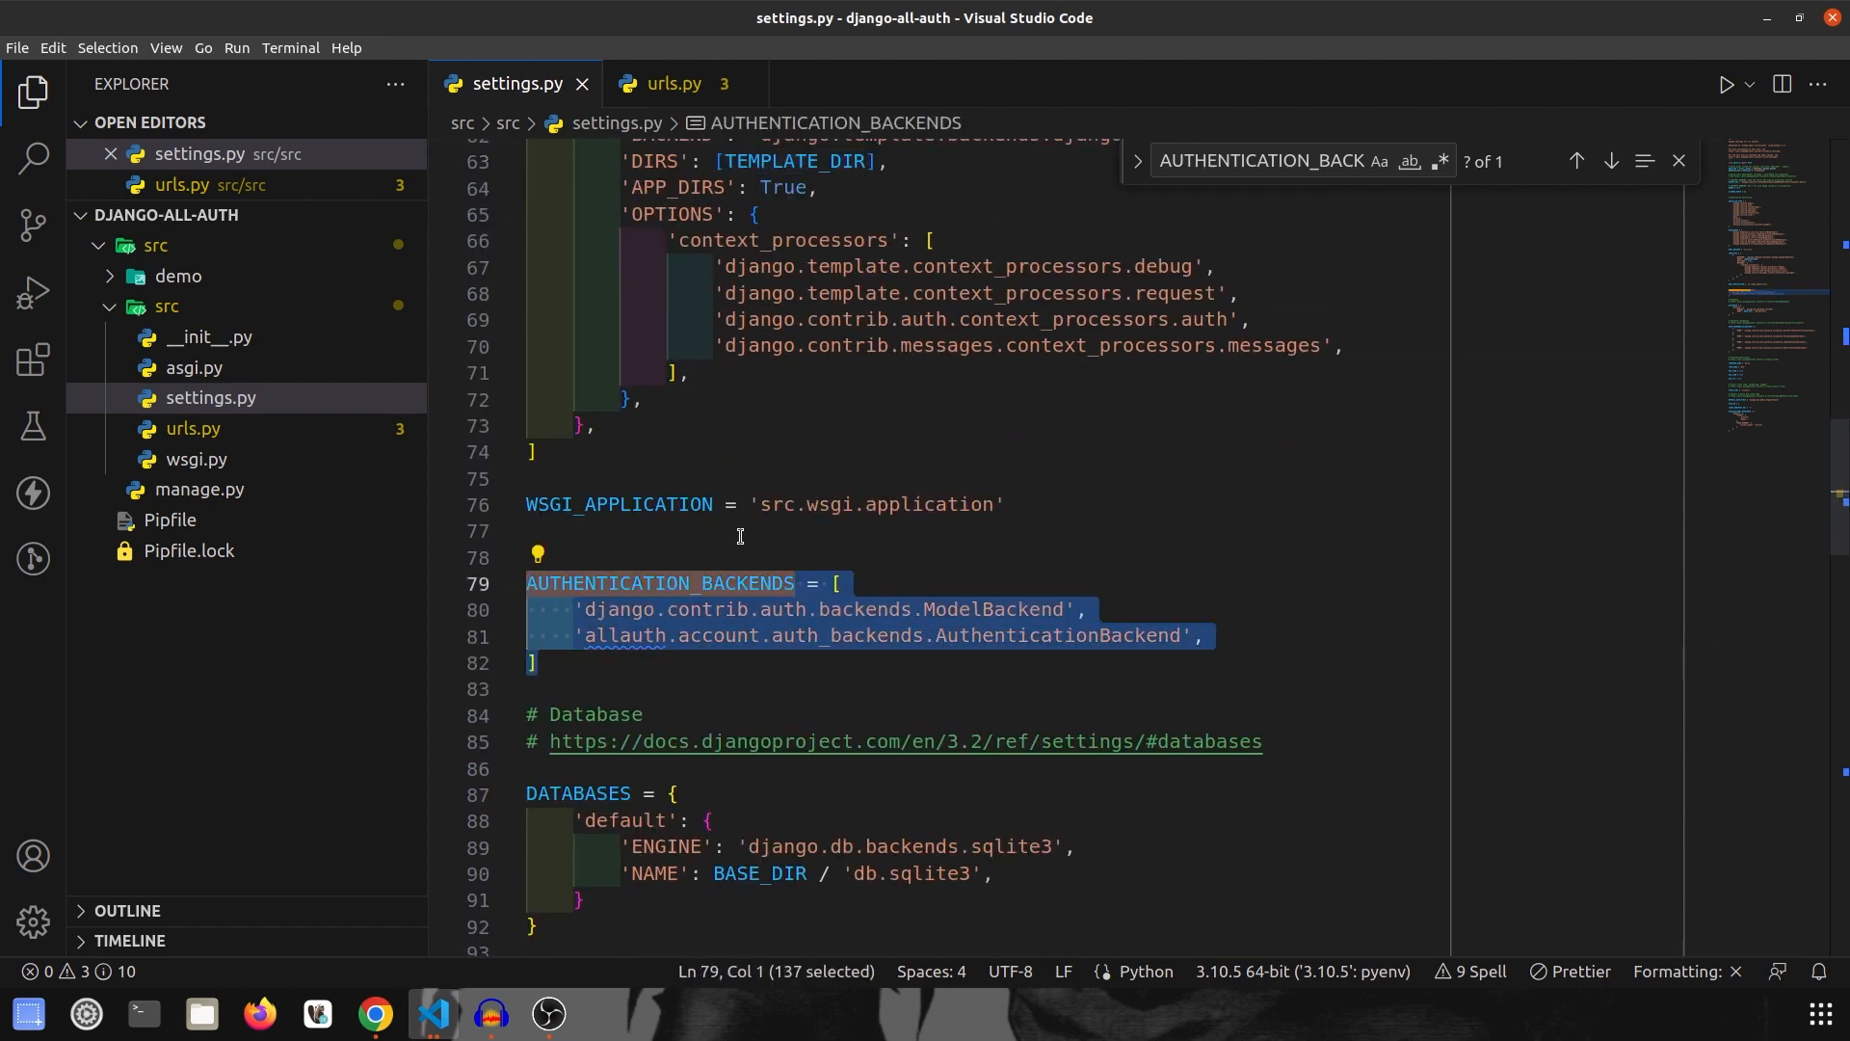
scroll("down", 3)
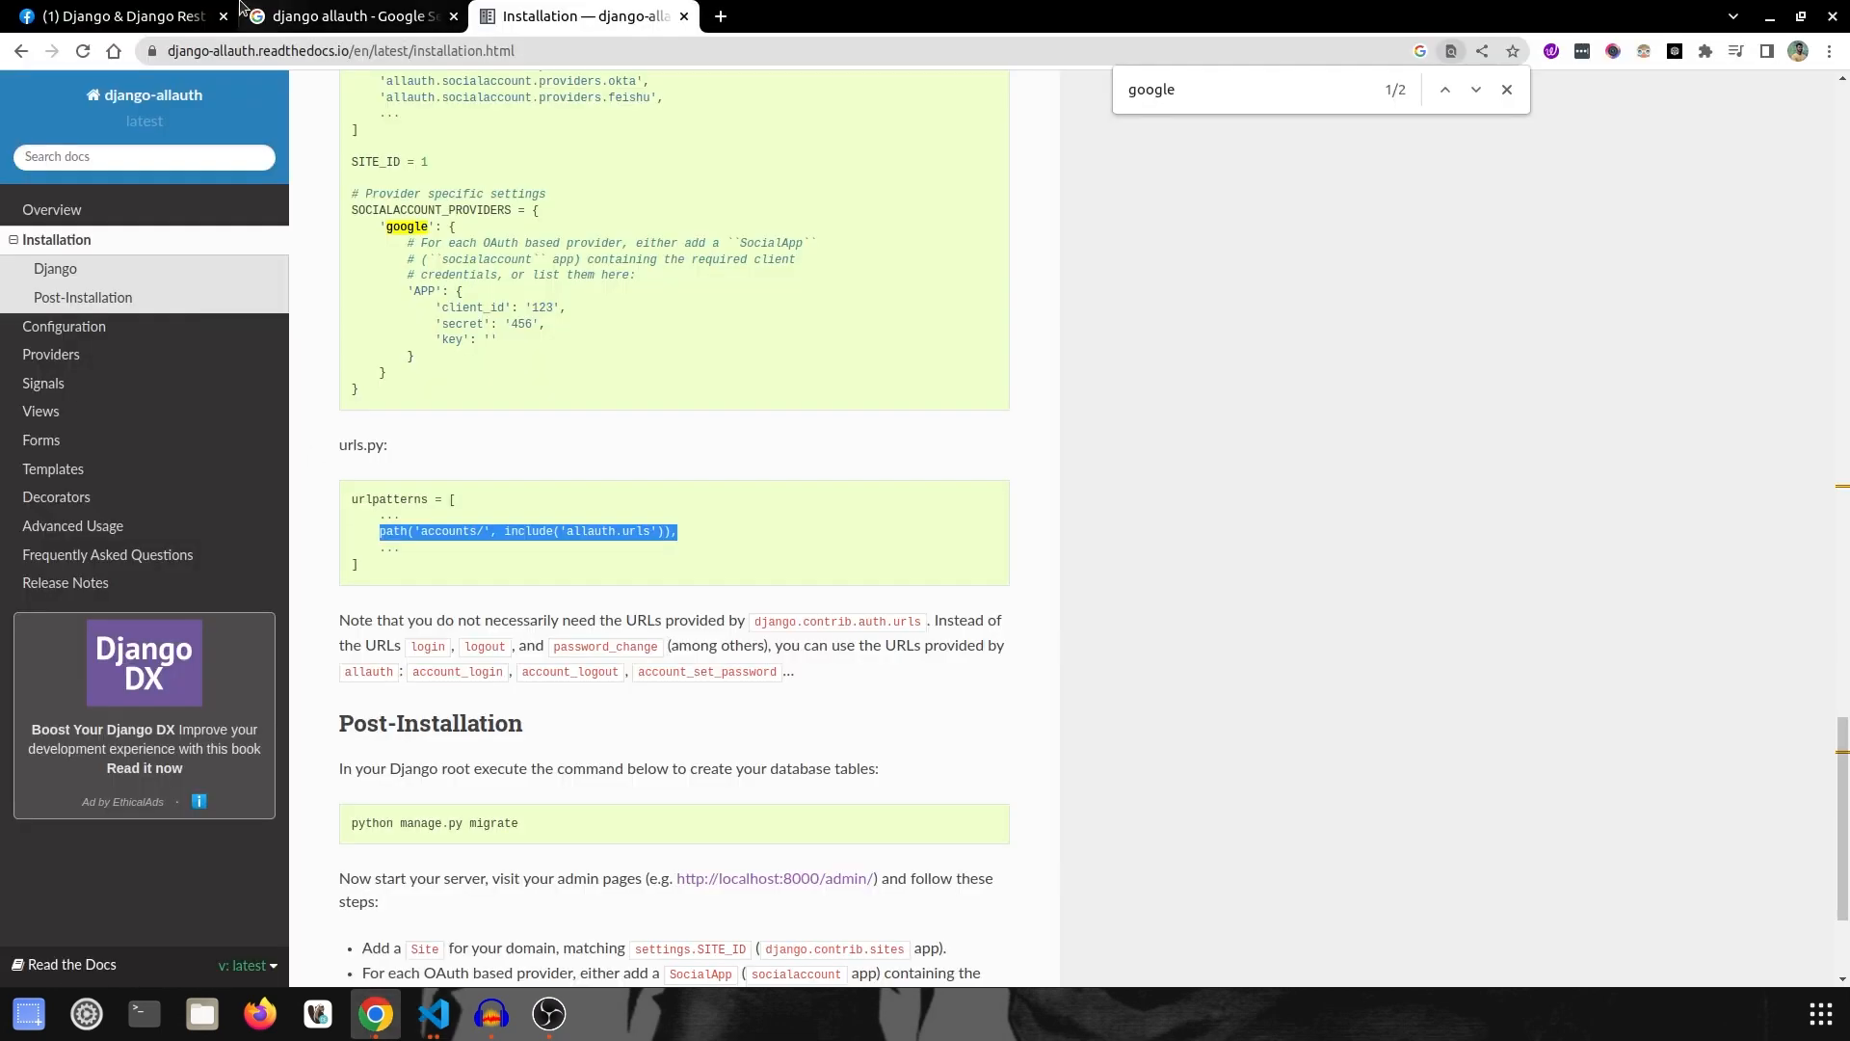
left_click(113, 15)
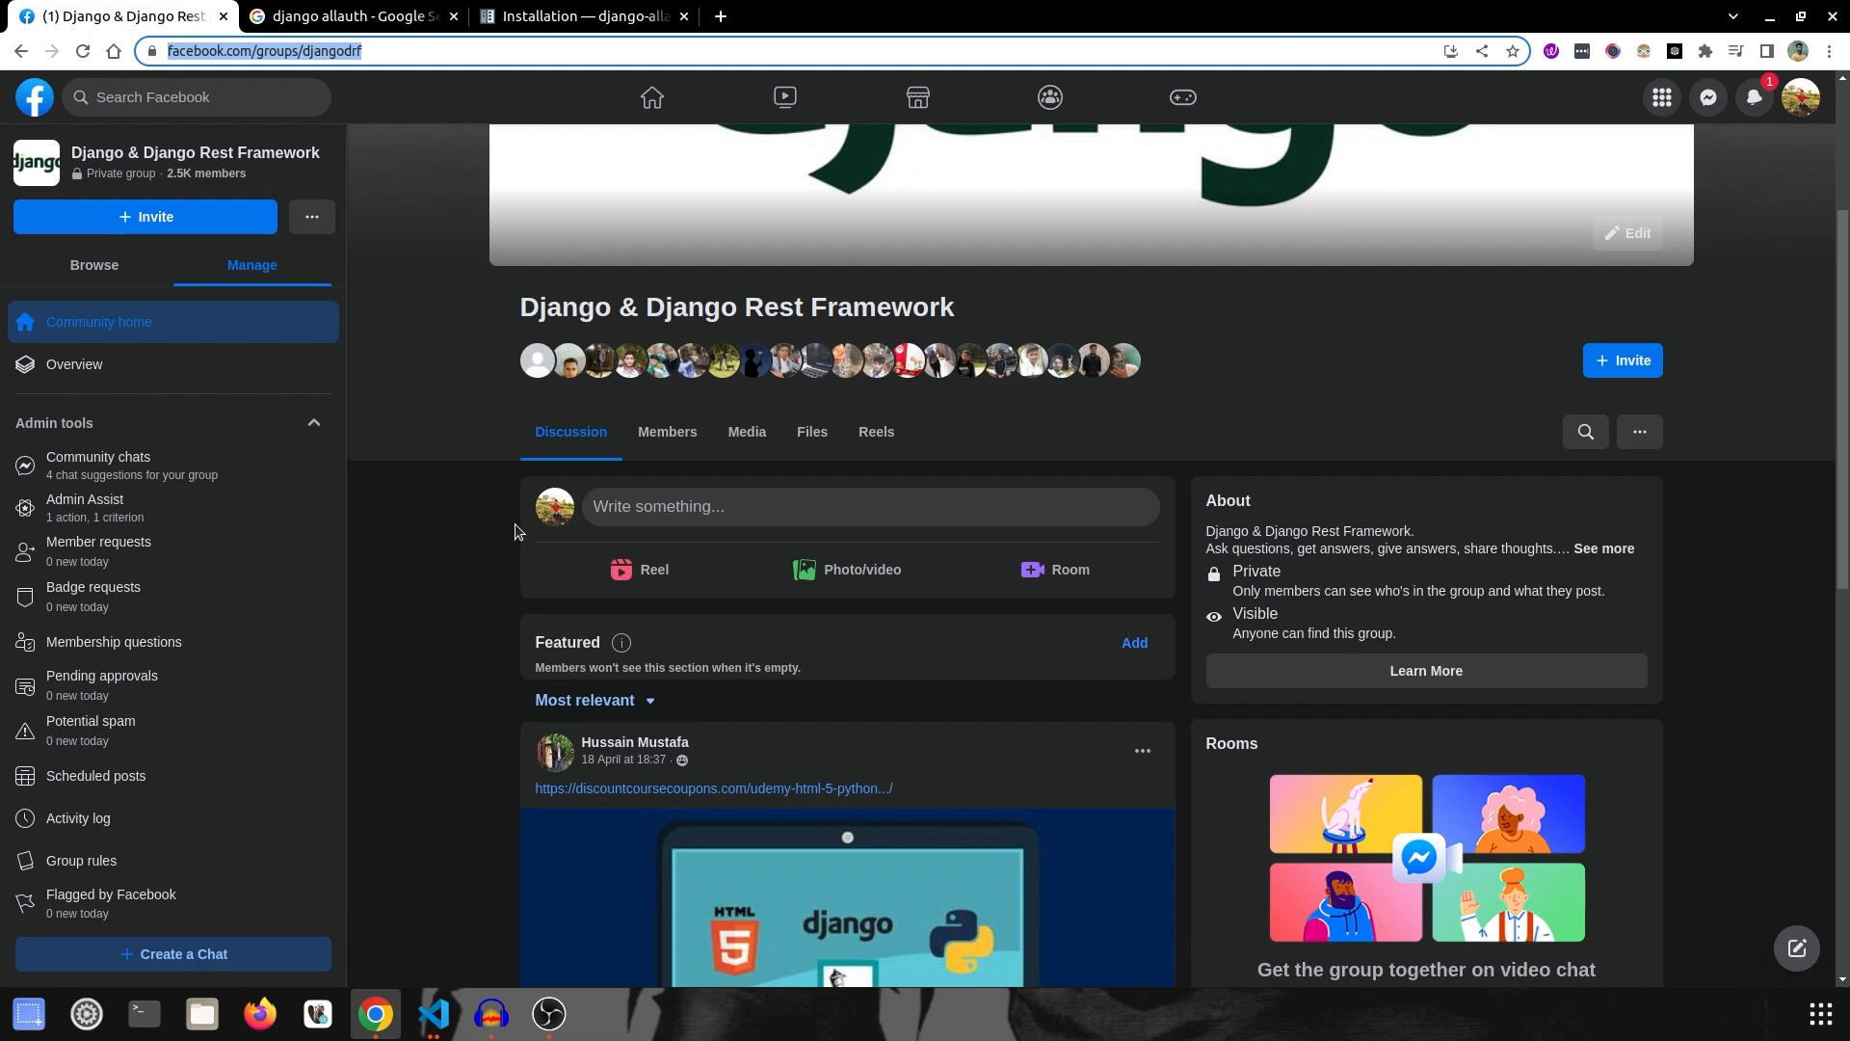